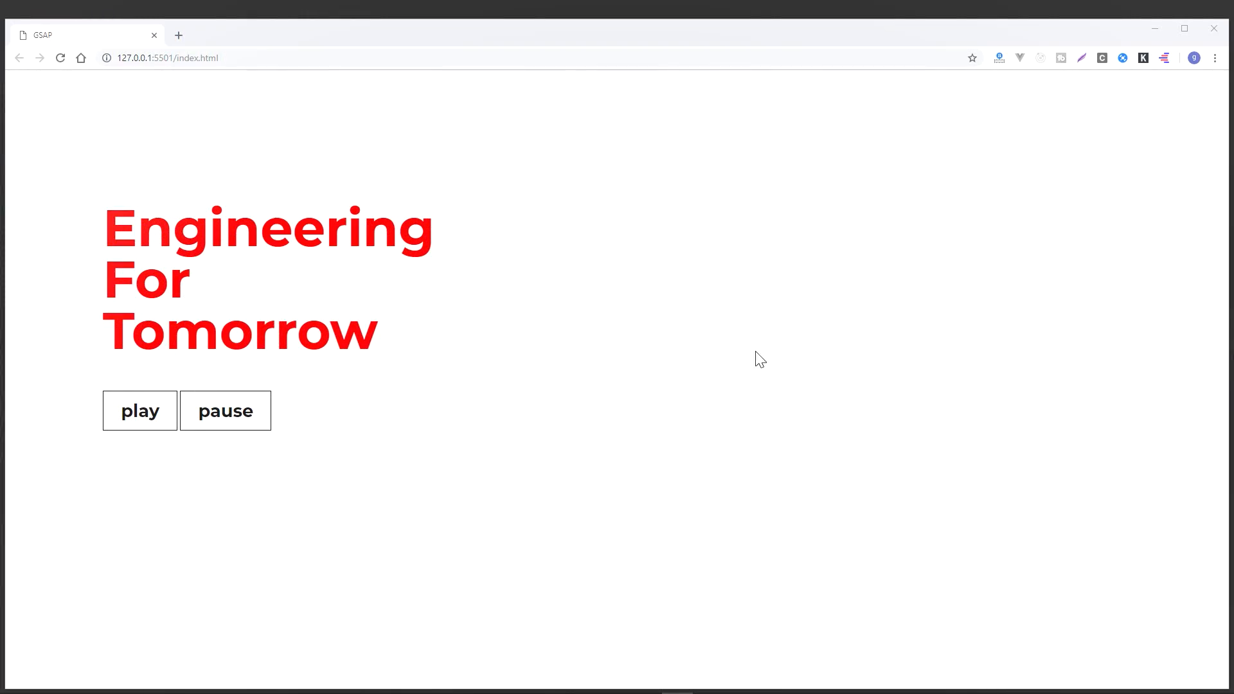
Run the landing page animation repeatedly to reveal the grey panel, light bulb and sentence.
left_click(139, 410)
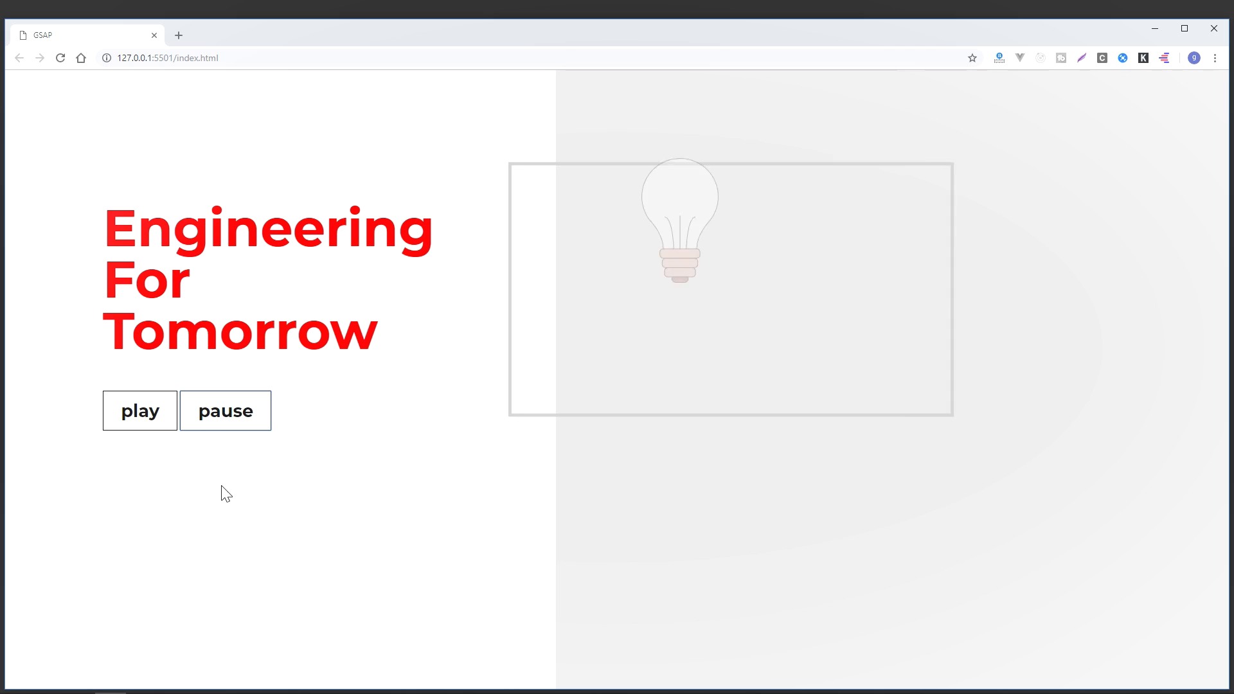
left_click(139, 410)
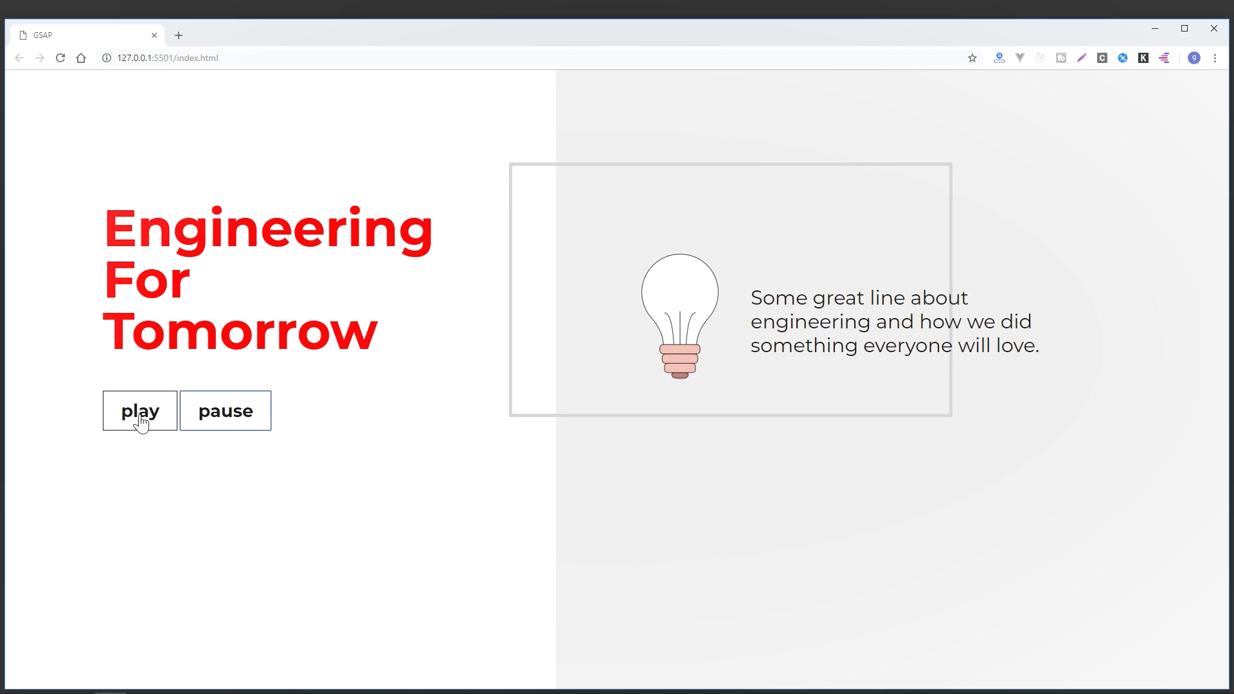
left_click(140, 410)
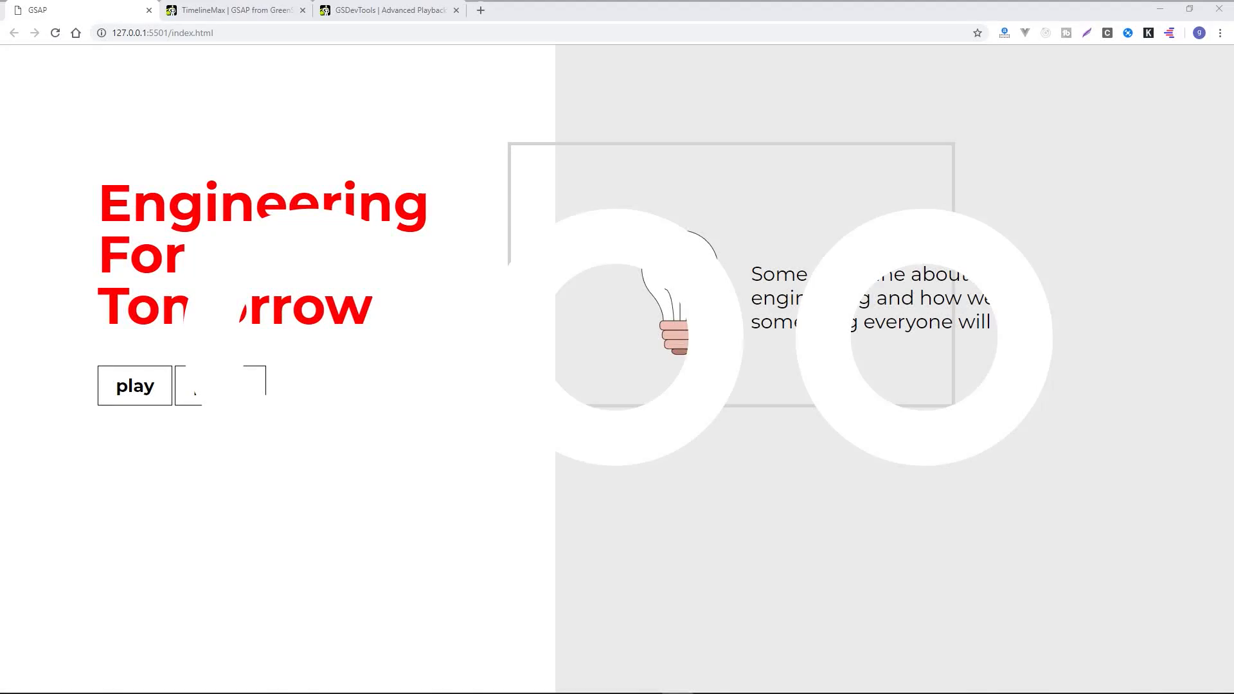
Play the landing page animation twice, then reload the page.
left_click(134, 386)
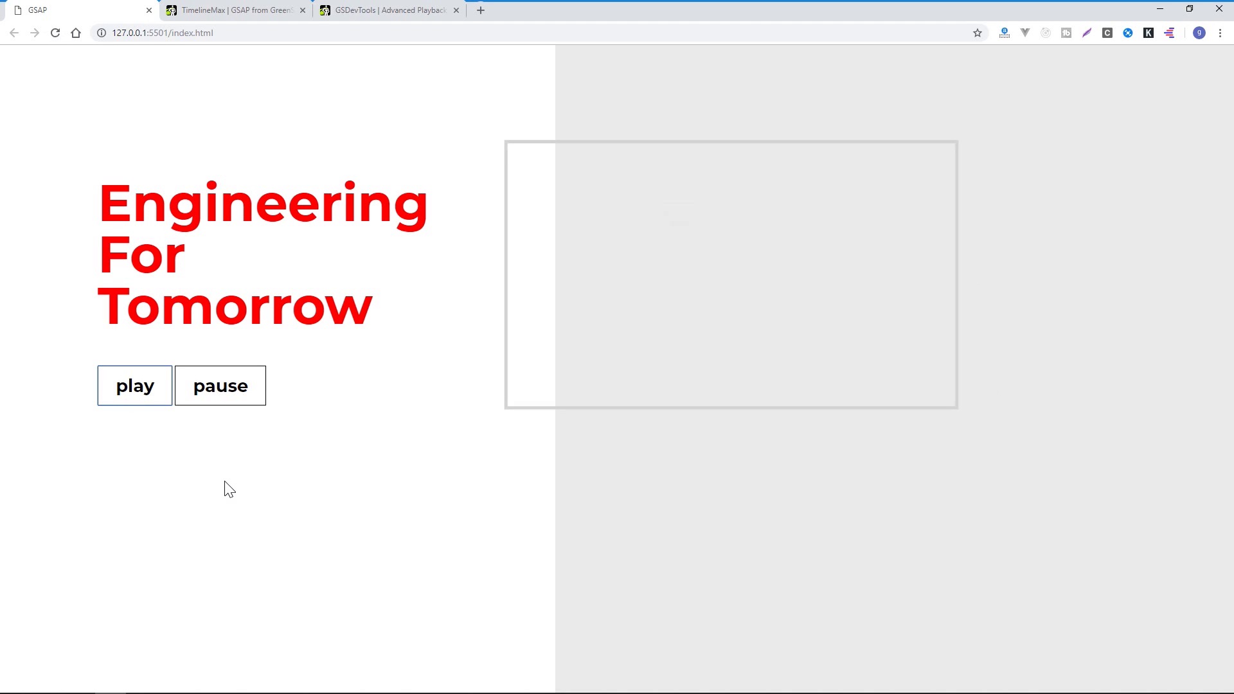
left_click(134, 385)
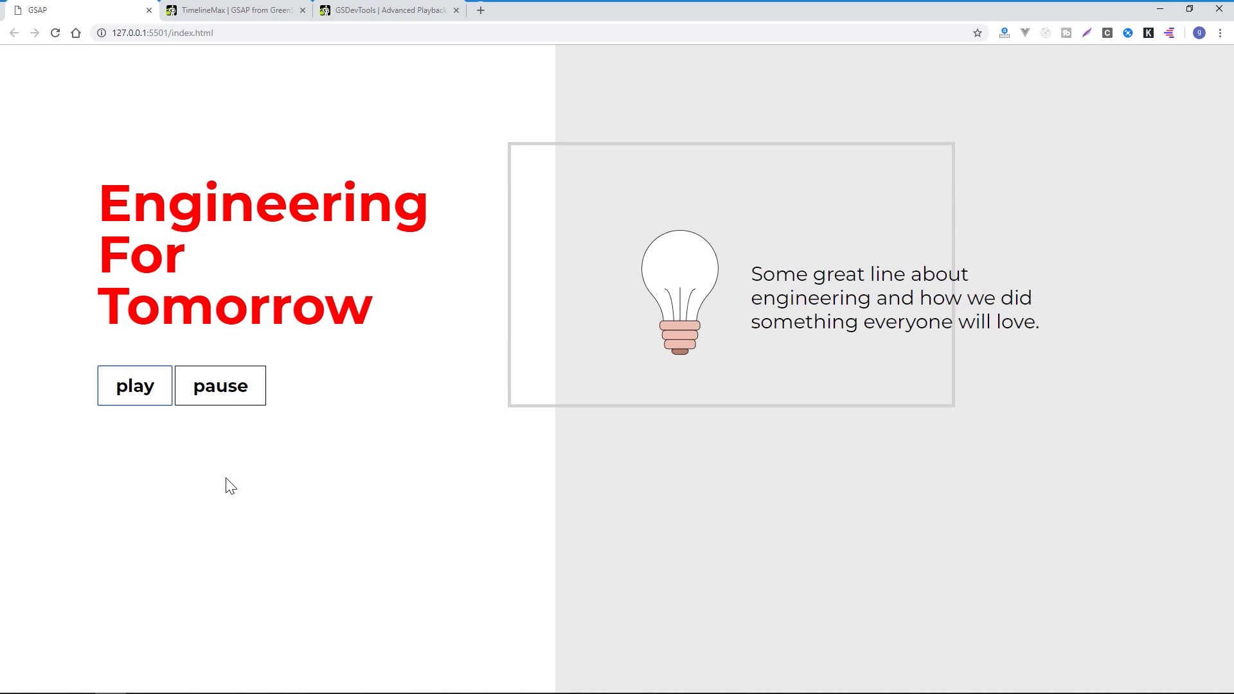
mouse_move(264, 449)
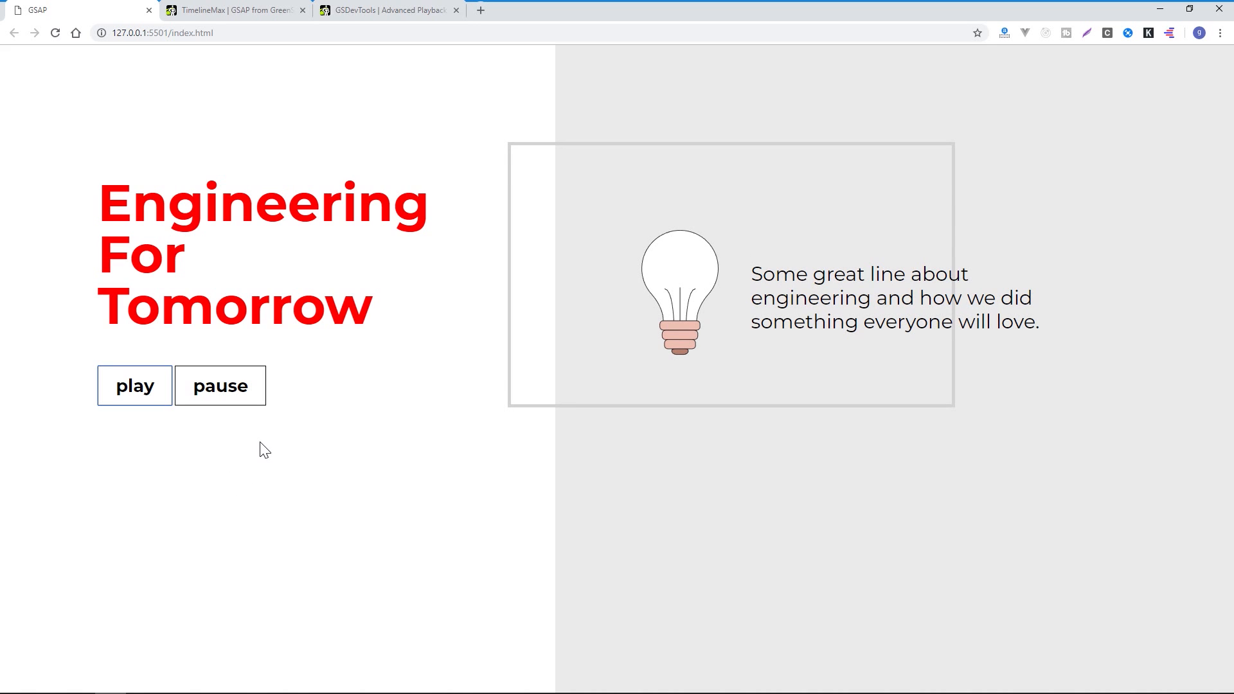
mouse_move(402, 347)
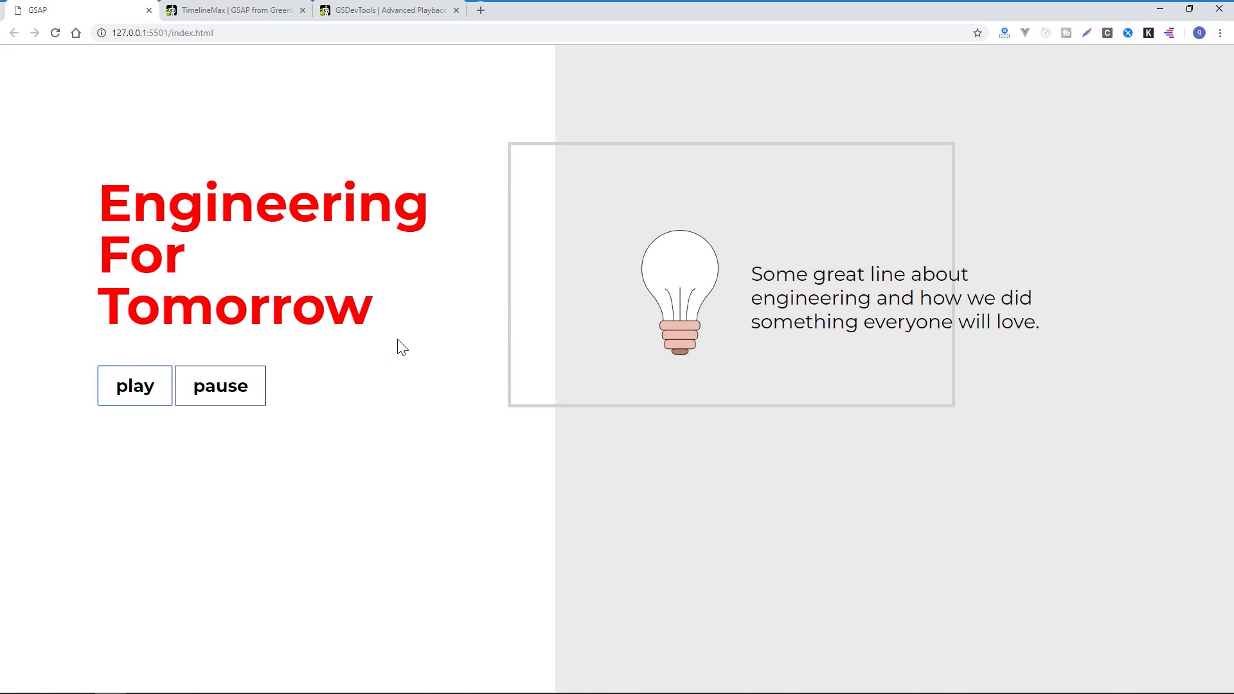
mouse_move(384, 309)
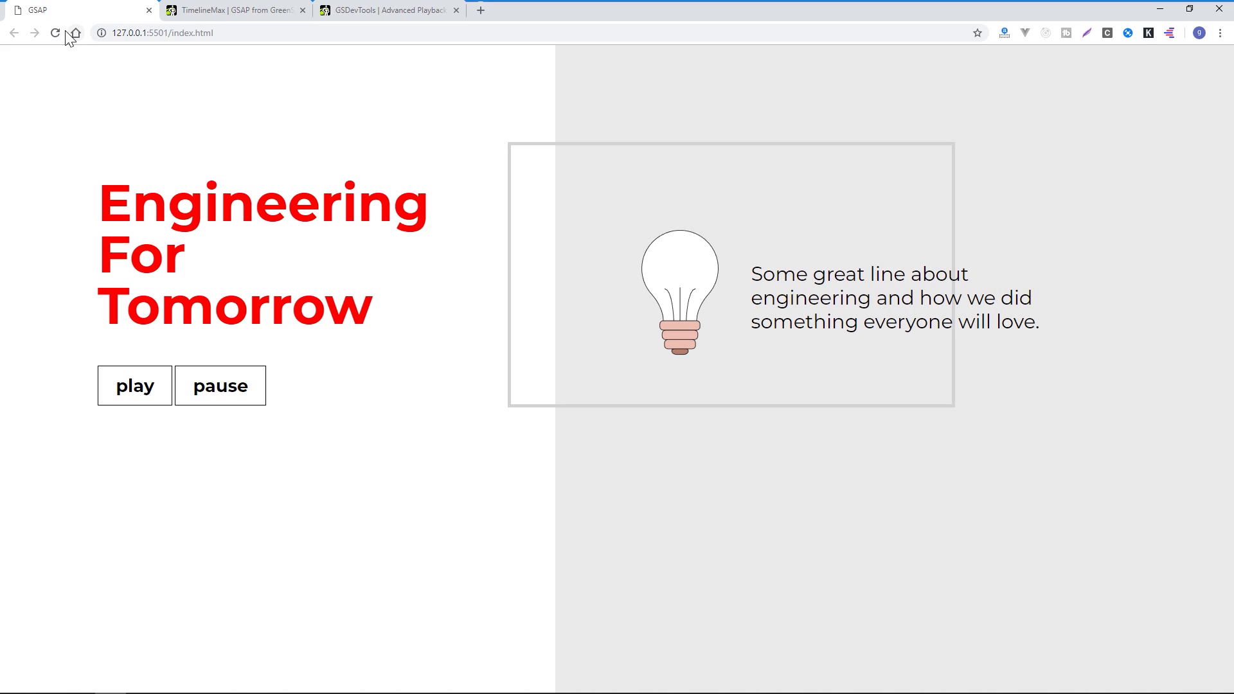
left_click(135, 386)
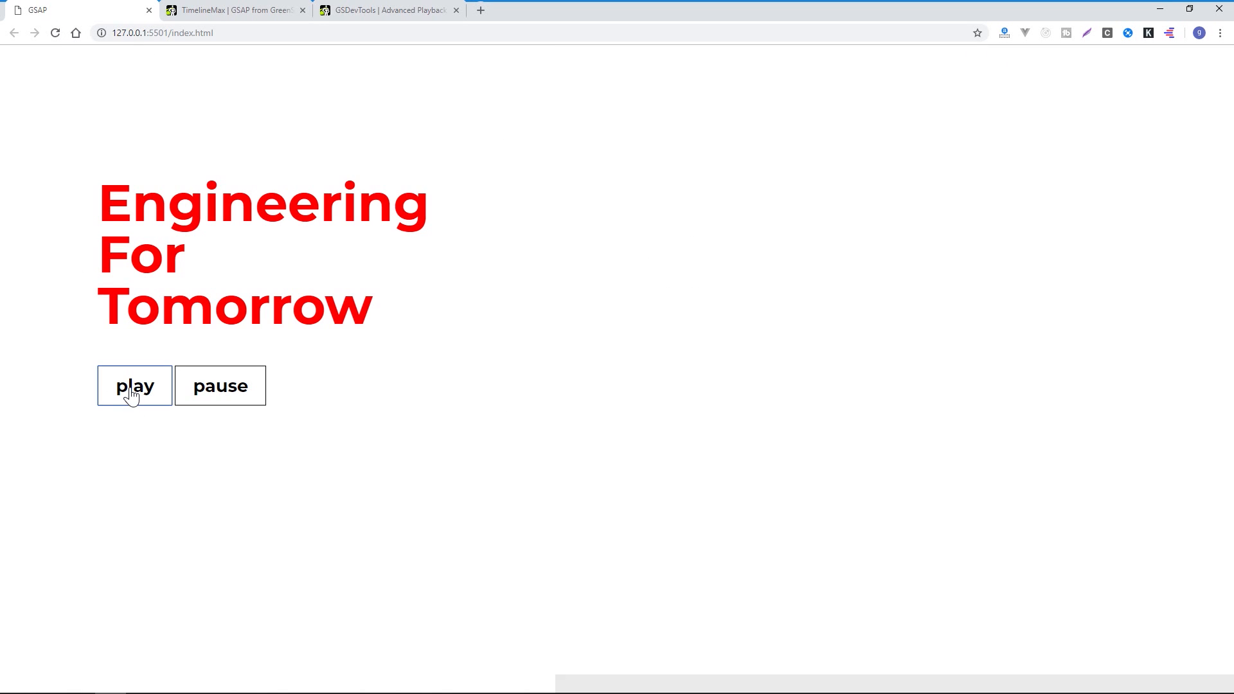
Rerun and restart the panel animation, then view the TimelineMax documentation.
left_click(133, 385)
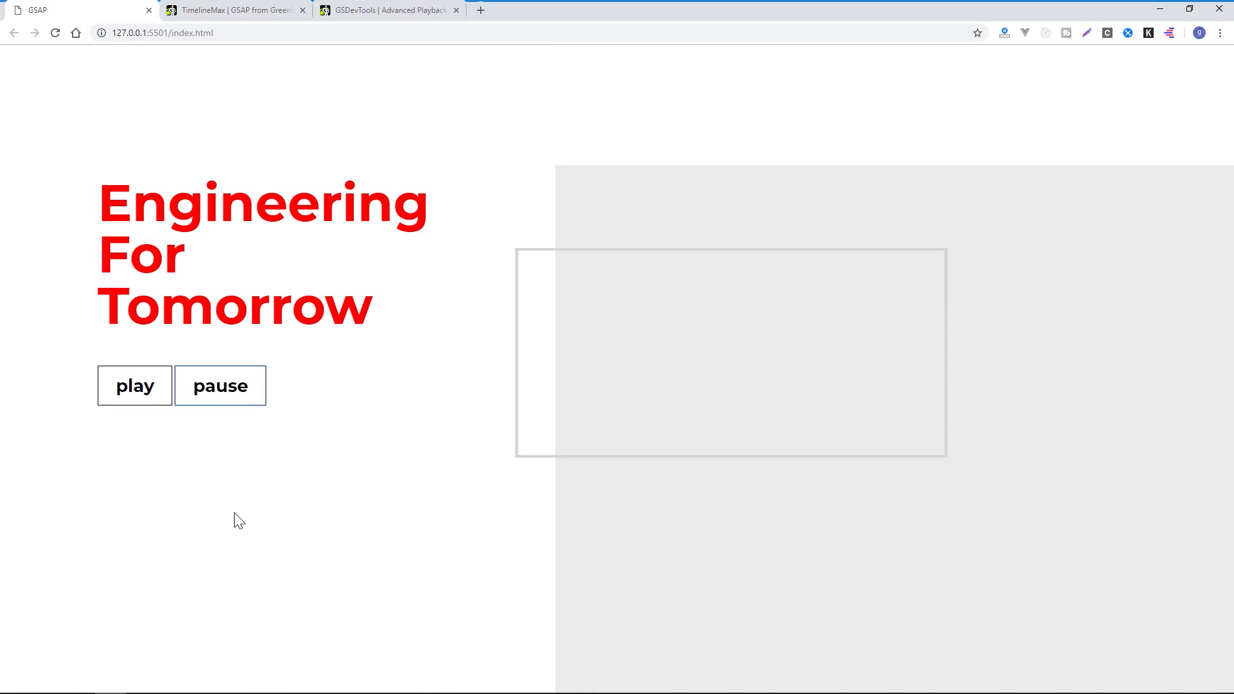
left_click(133, 386)
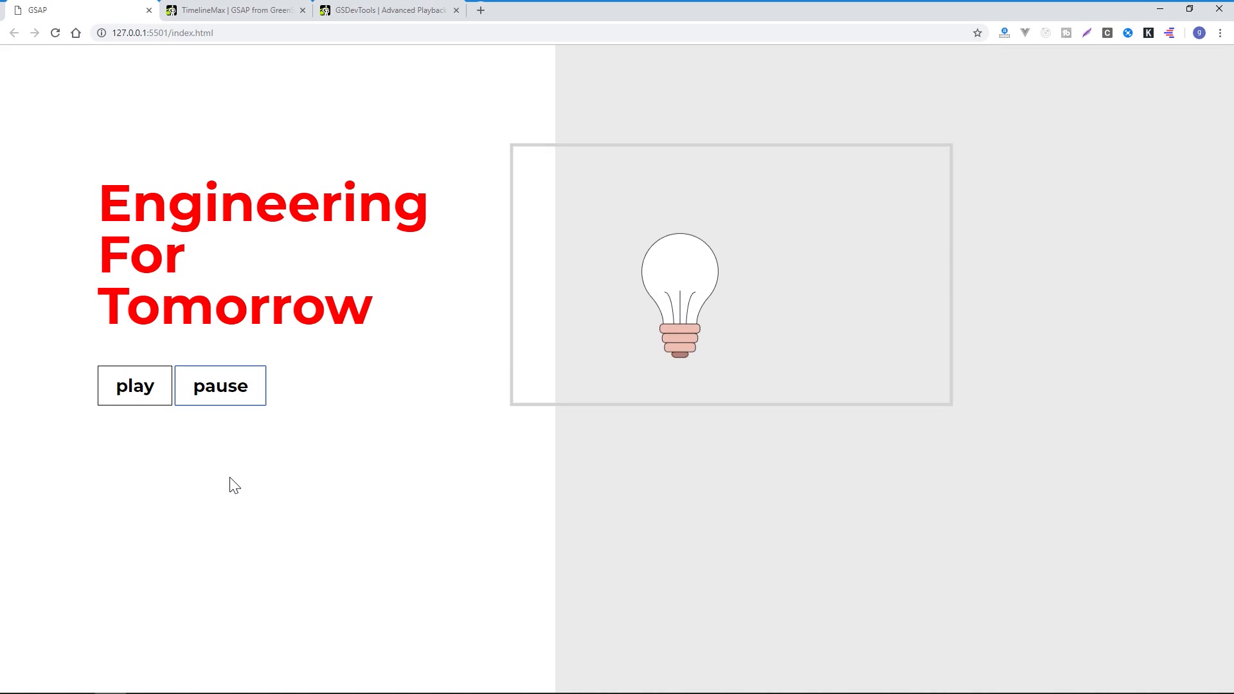
left_click(134, 385)
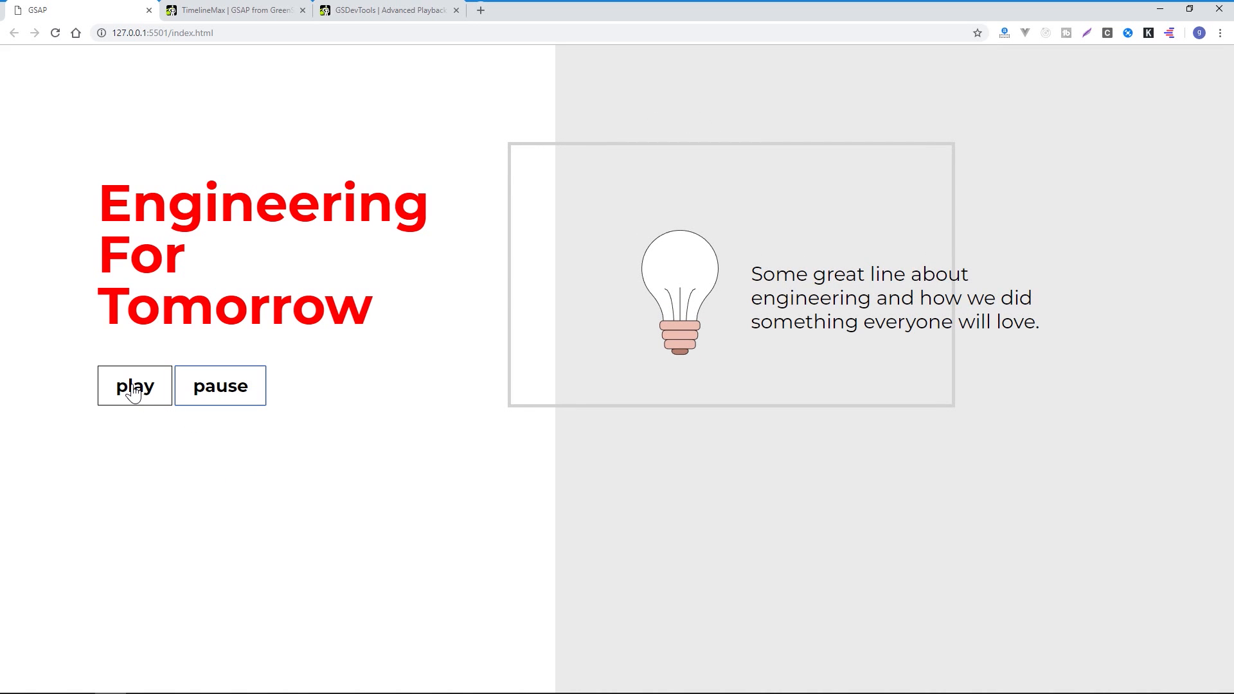
left_click(133, 386)
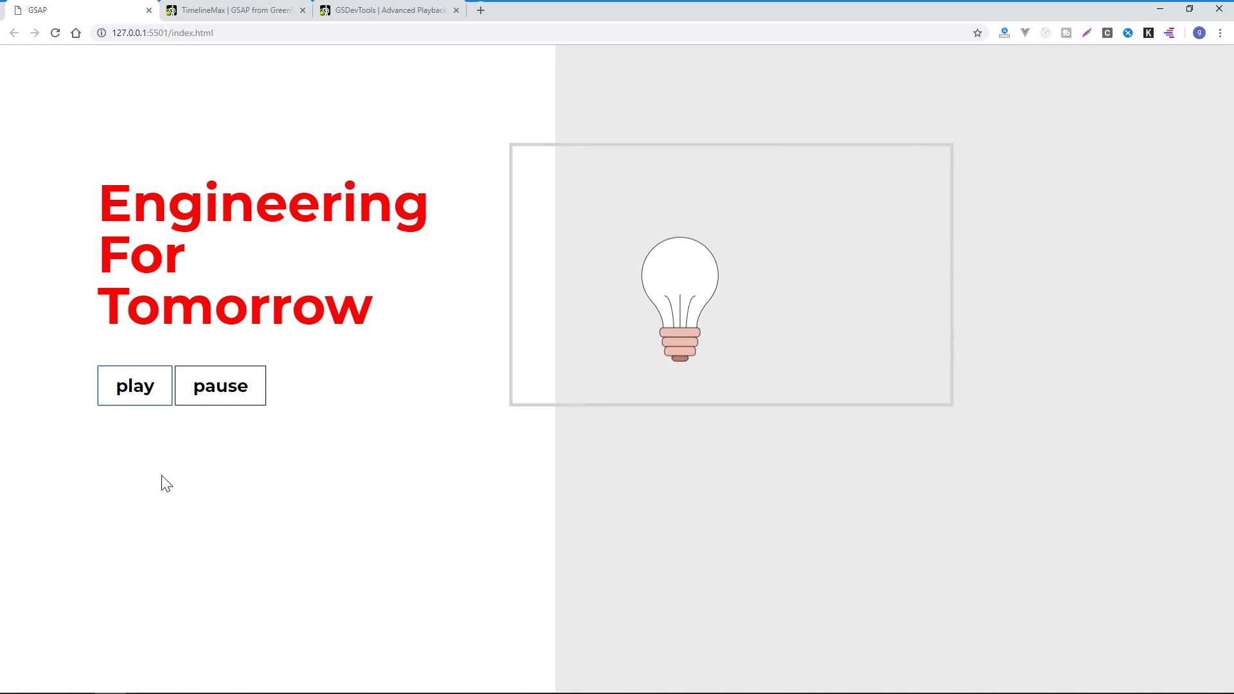
mouse_move(235, 14)
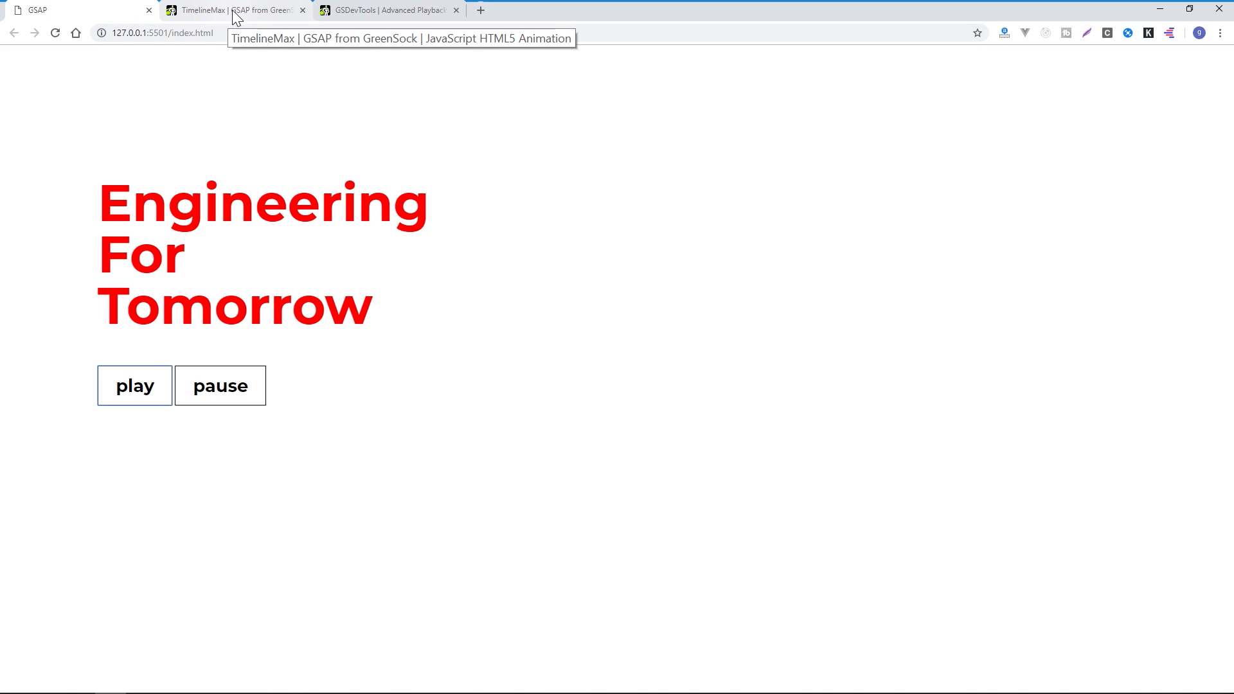
left_click(236, 10)
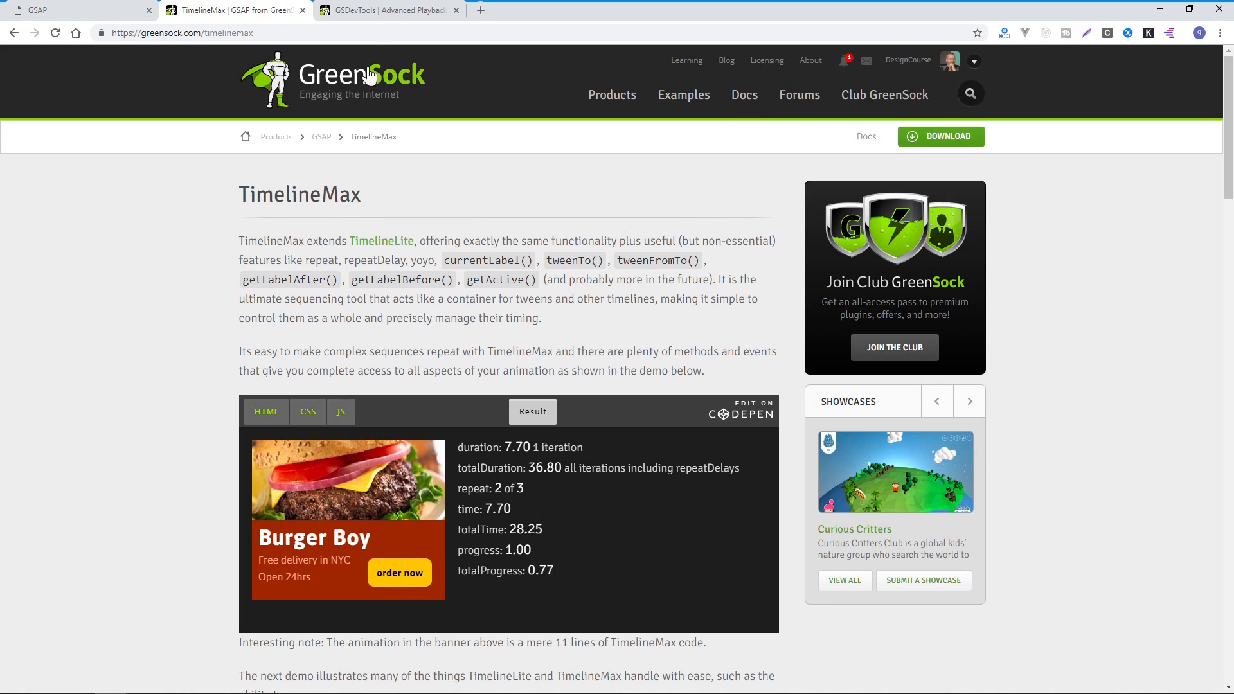
Open the GSDevTools docs and scroll down to its Get Started script-loading instructions.
left_click(385, 9)
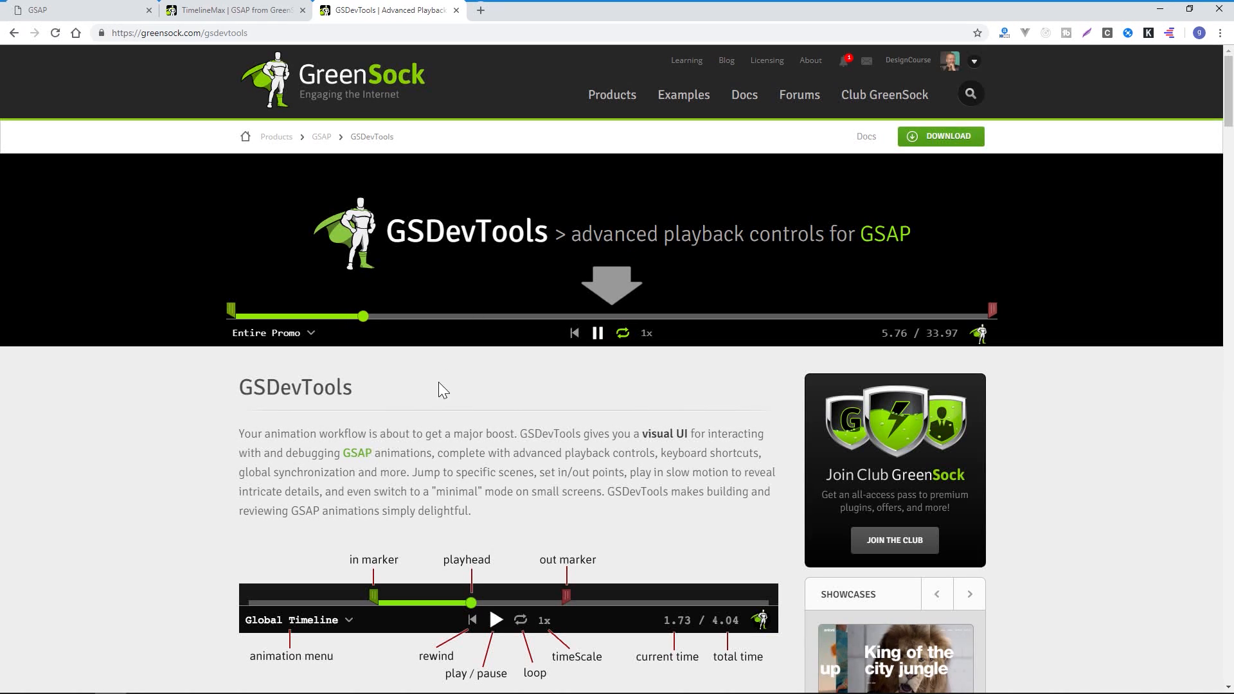
scroll("down", 3)
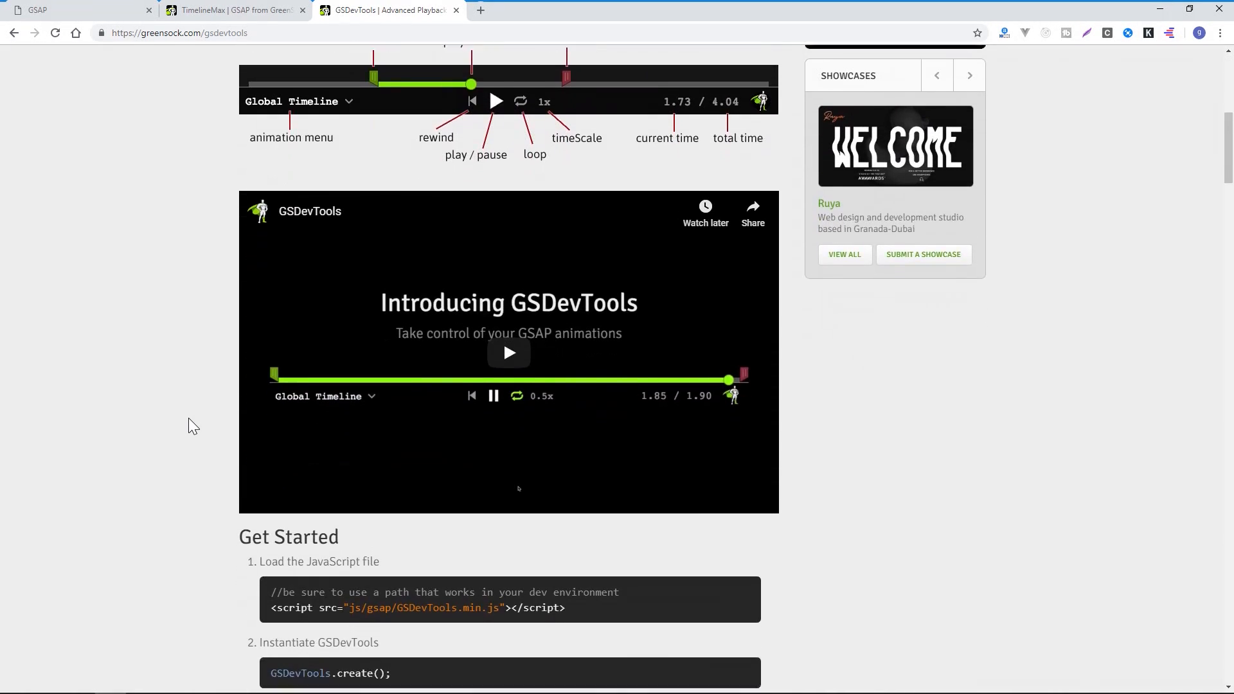
scroll("down", 3)
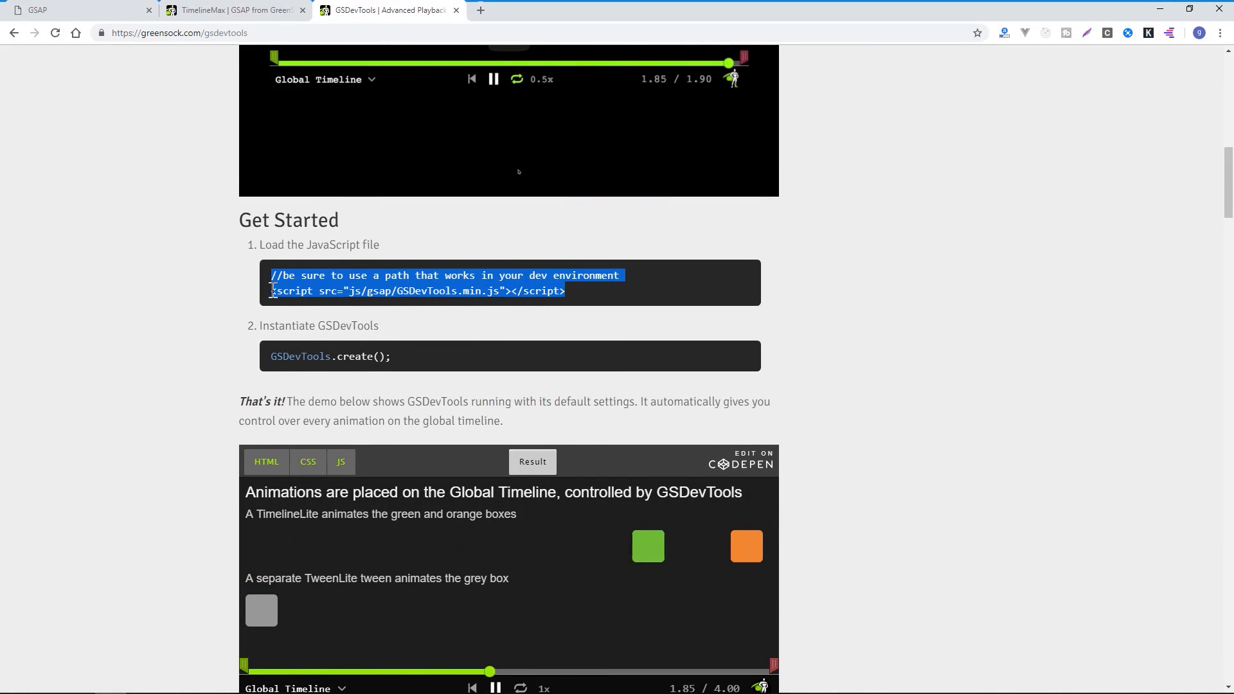
left_click(232, 9)
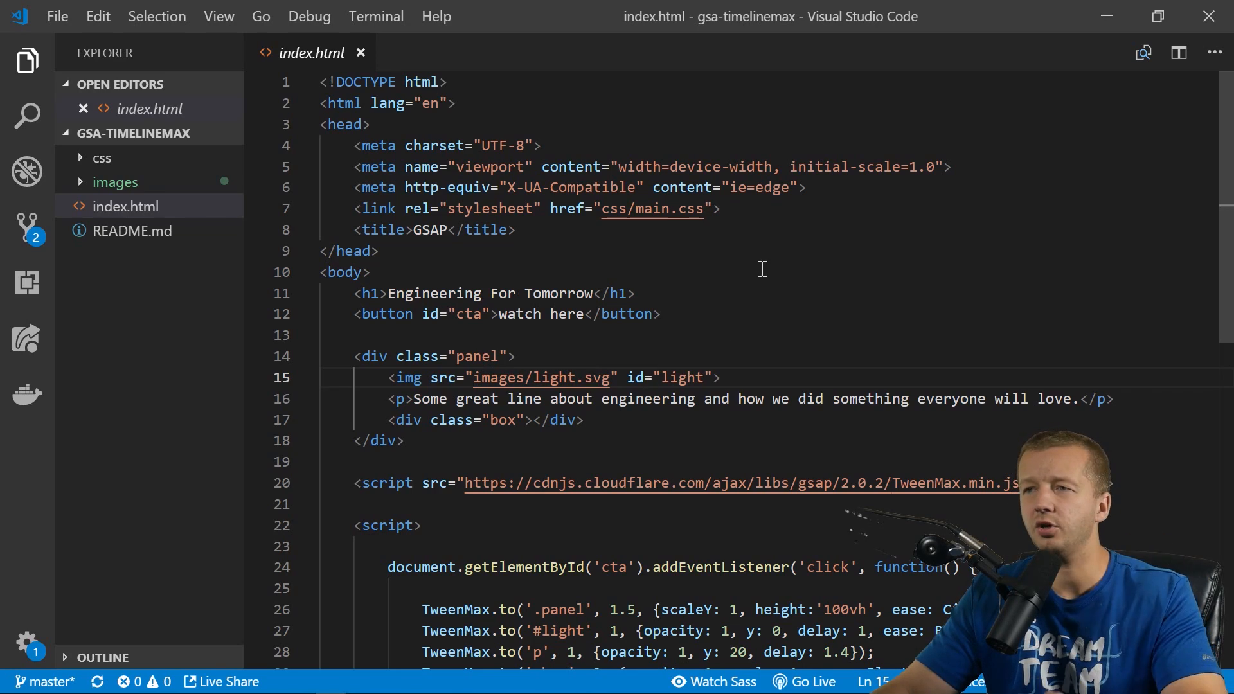
left_click(370, 272)
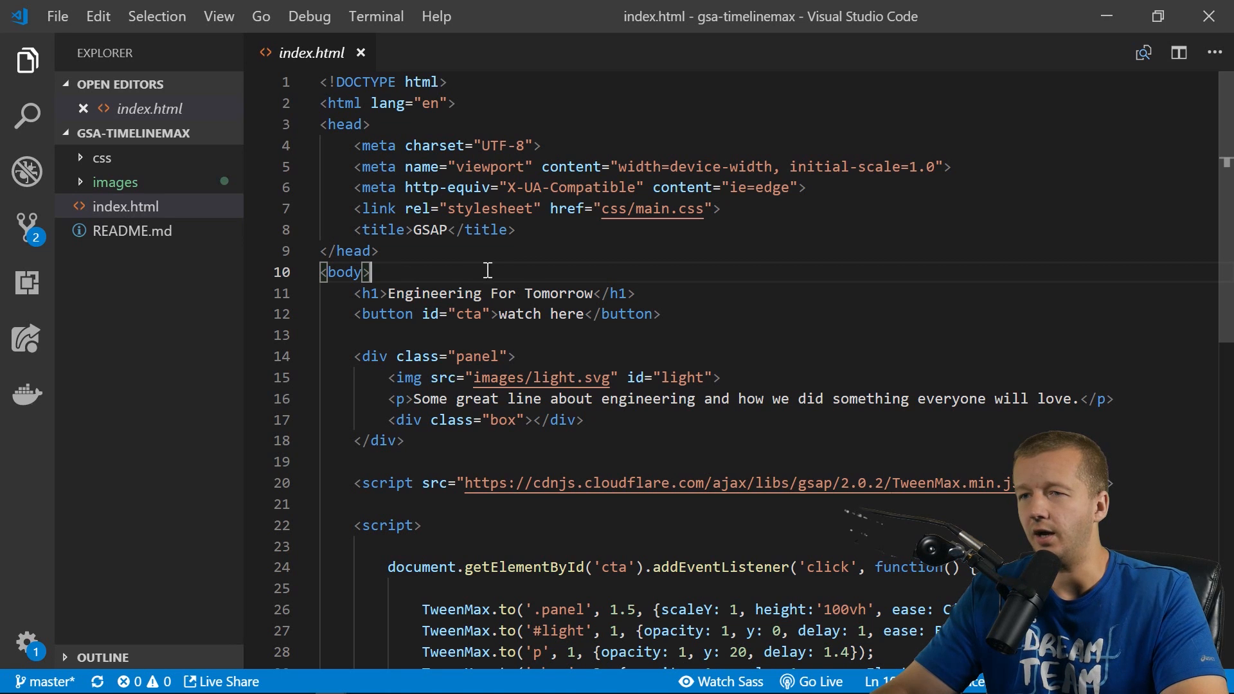
scroll("down", 3)
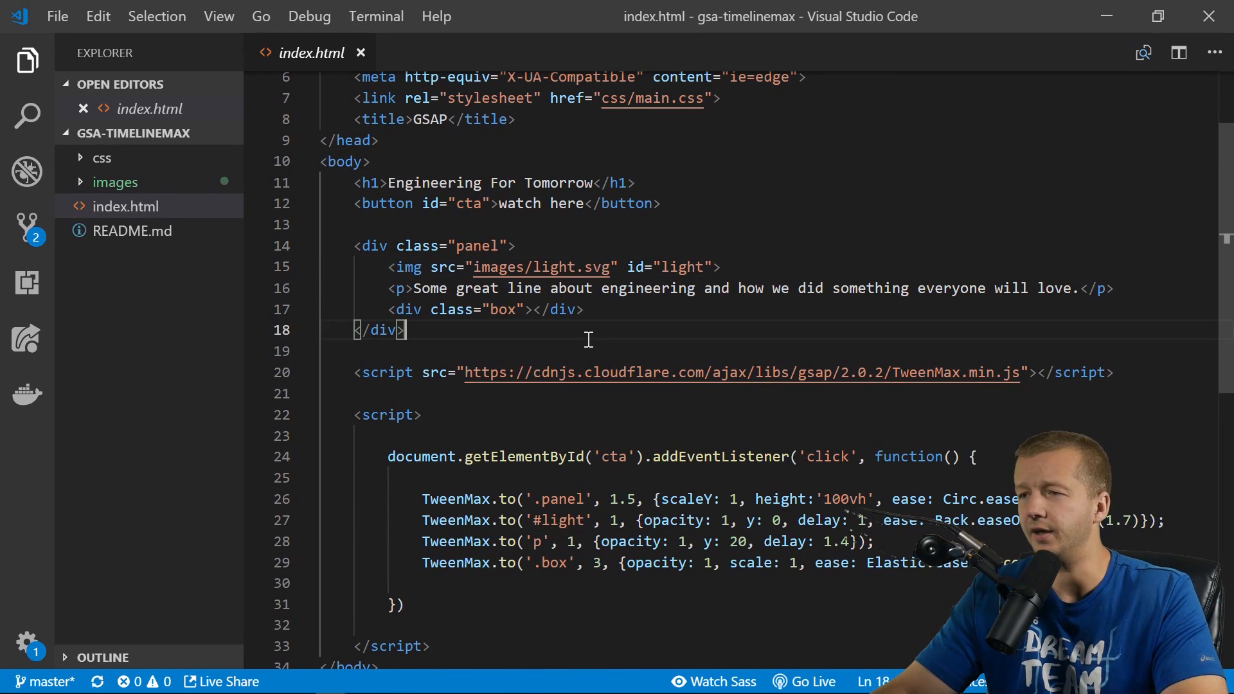
left_click(574, 350)
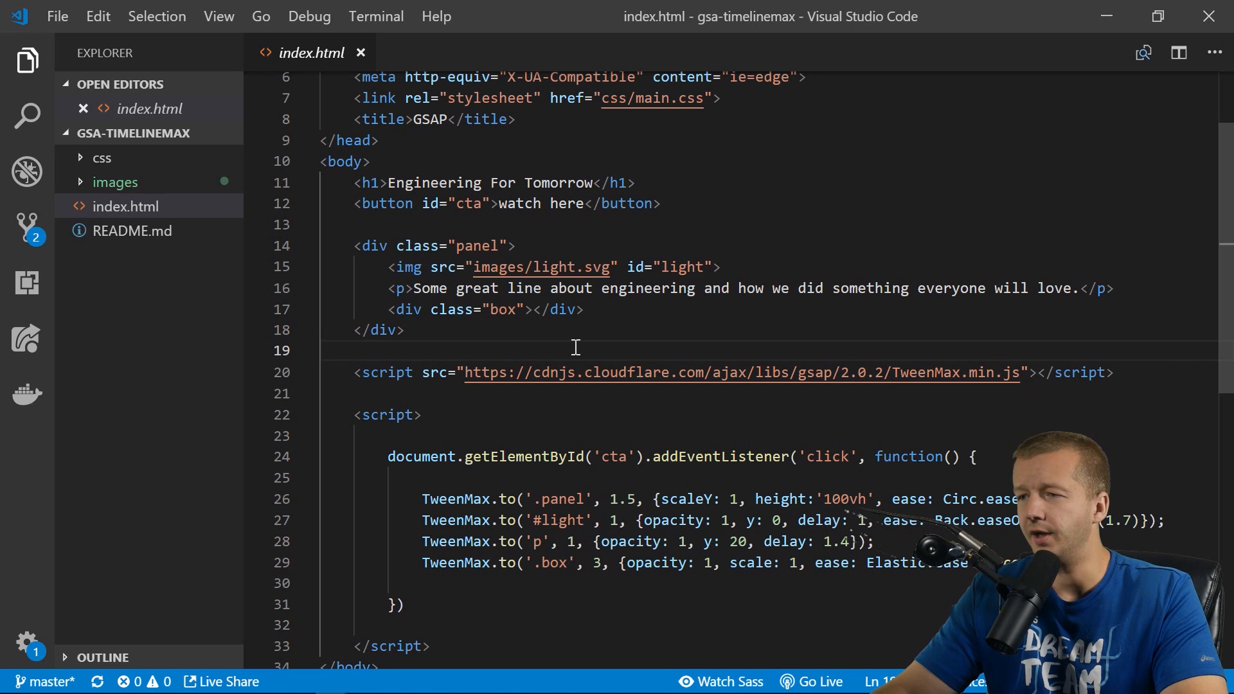
mouse_move(854, 624)
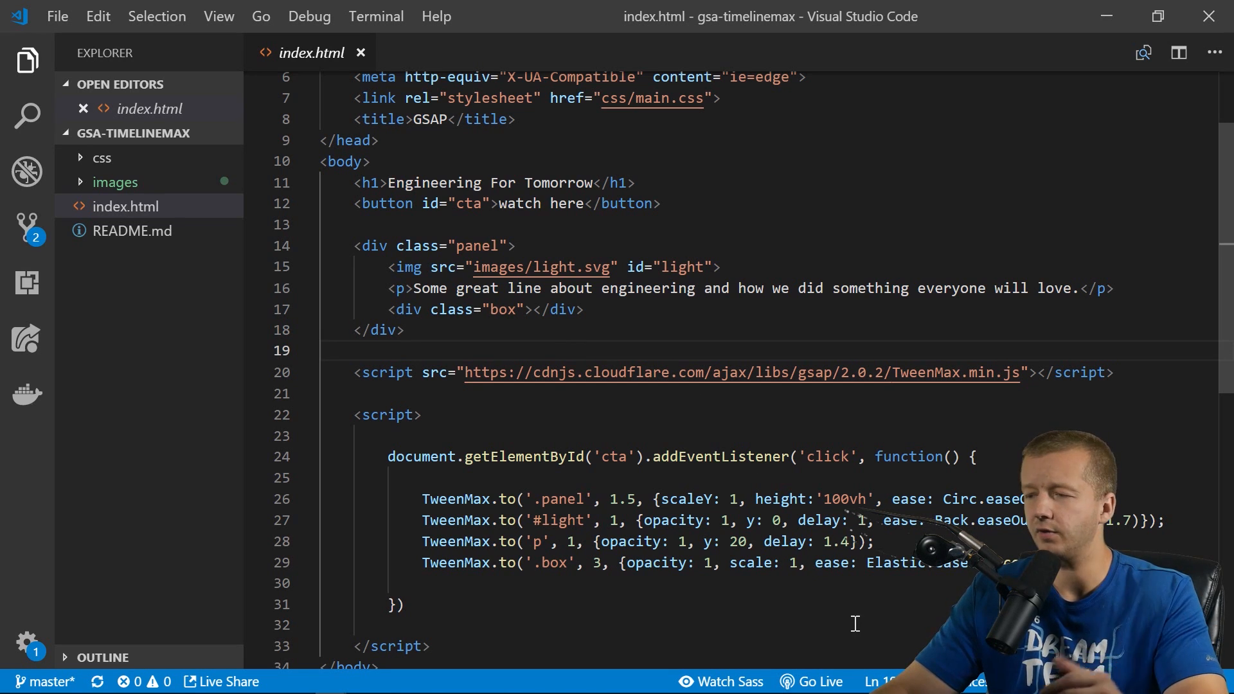
left_click(818, 682)
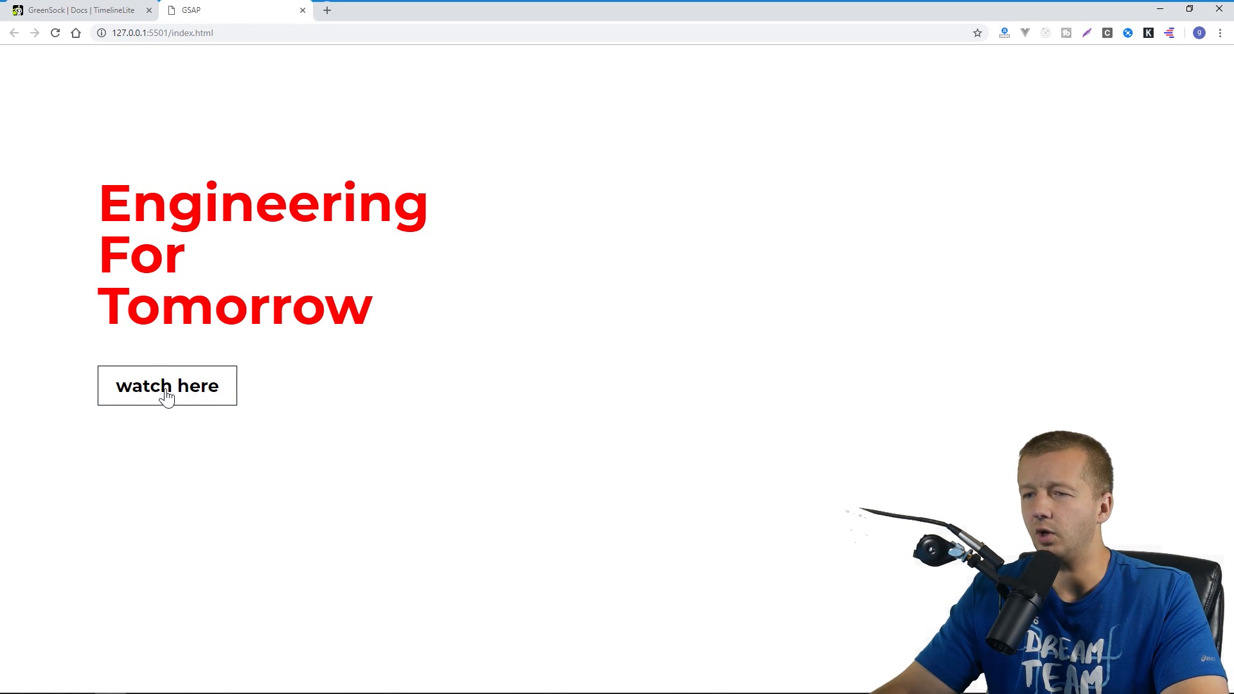
Play the animation in Chrome to reveal the grey panel, bulb and engineering sentence.
left_click(167, 386)
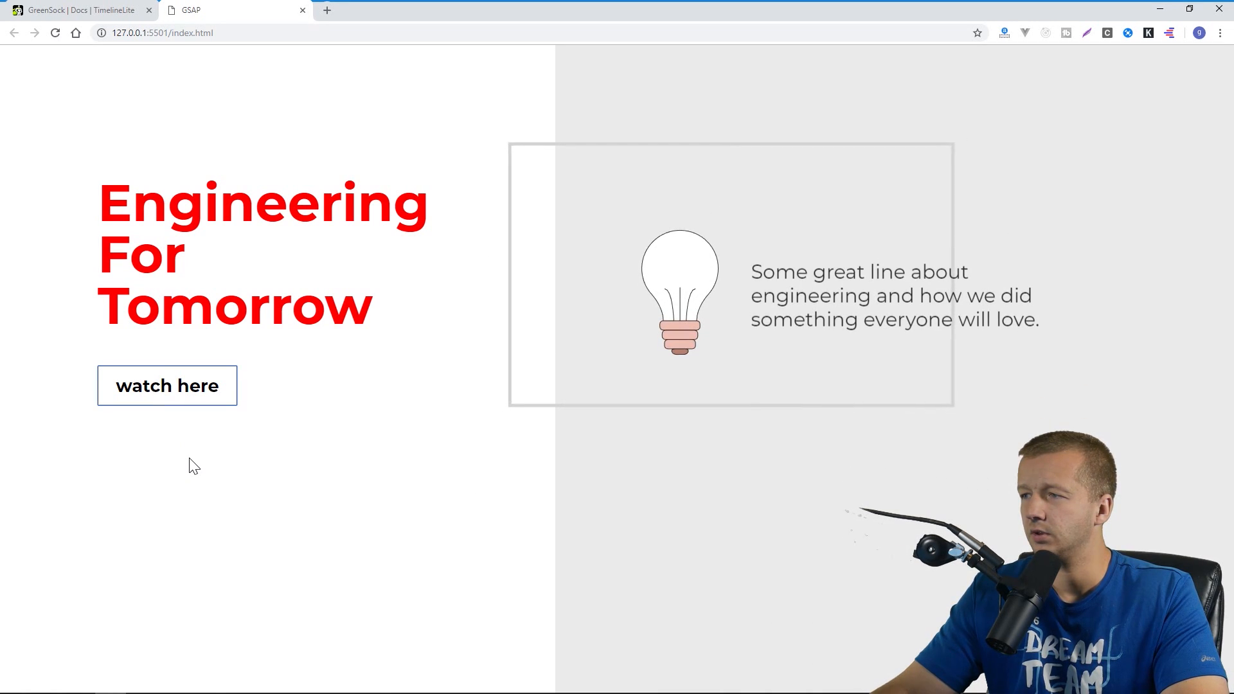
mouse_move(162, 392)
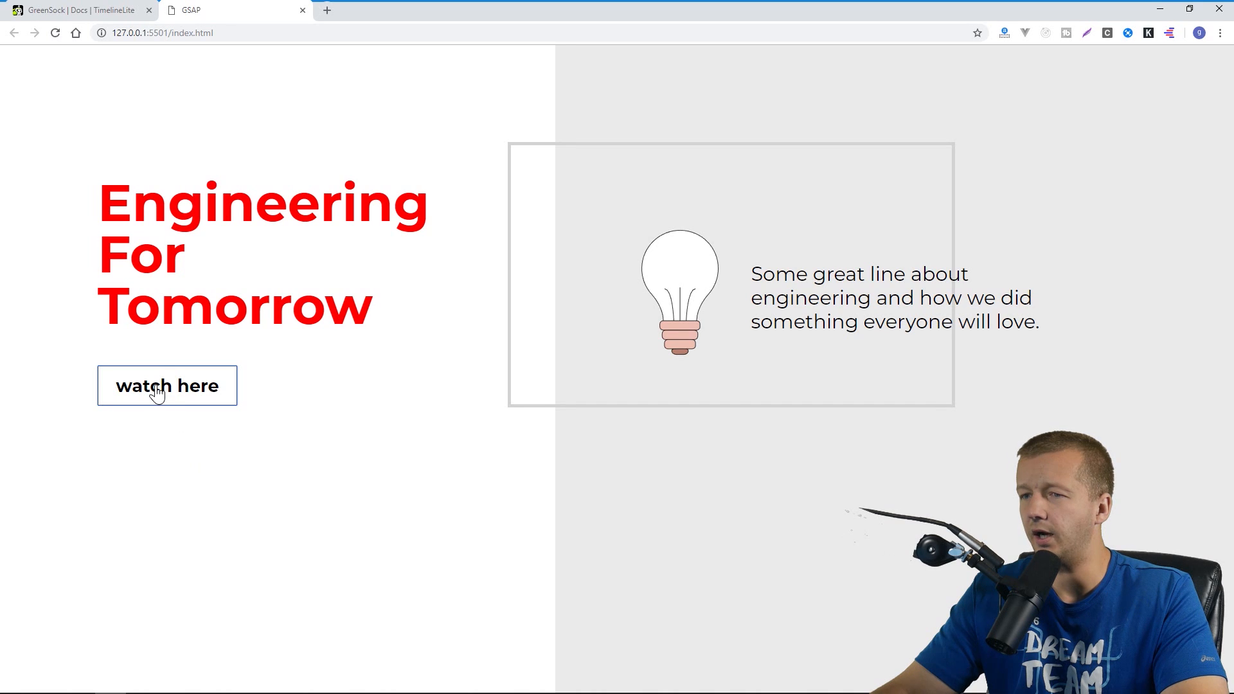
mouse_move(589, 200)
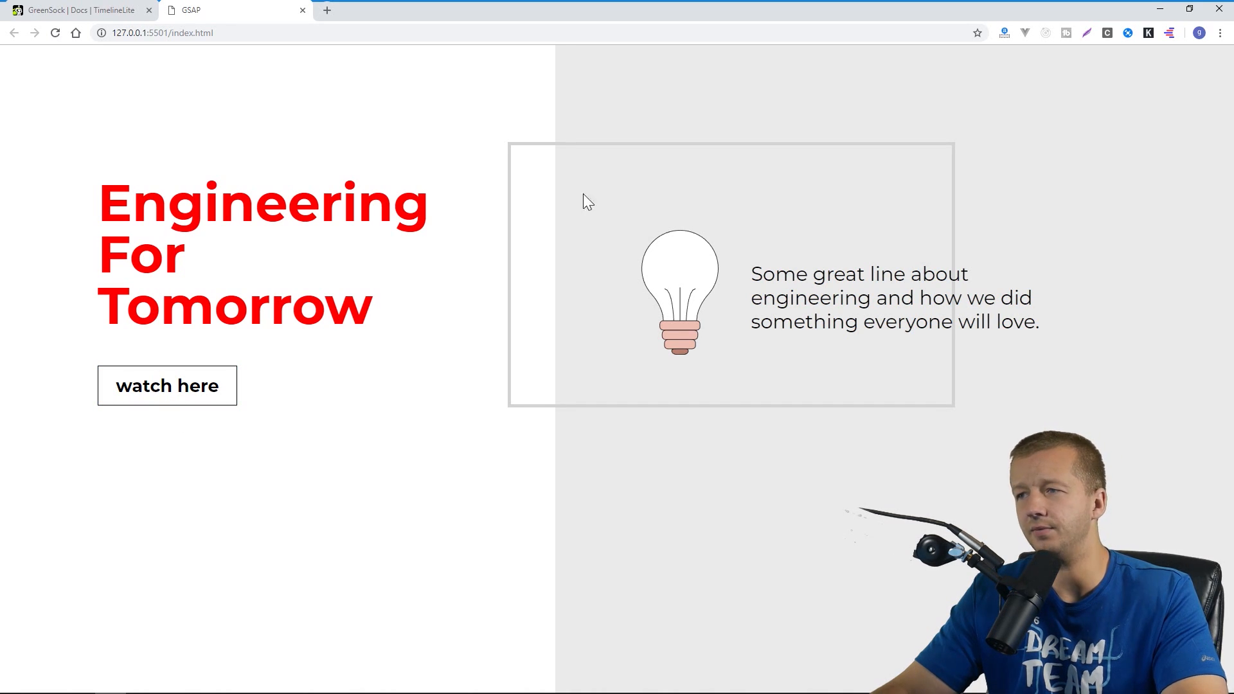
mouse_move(236, 290)
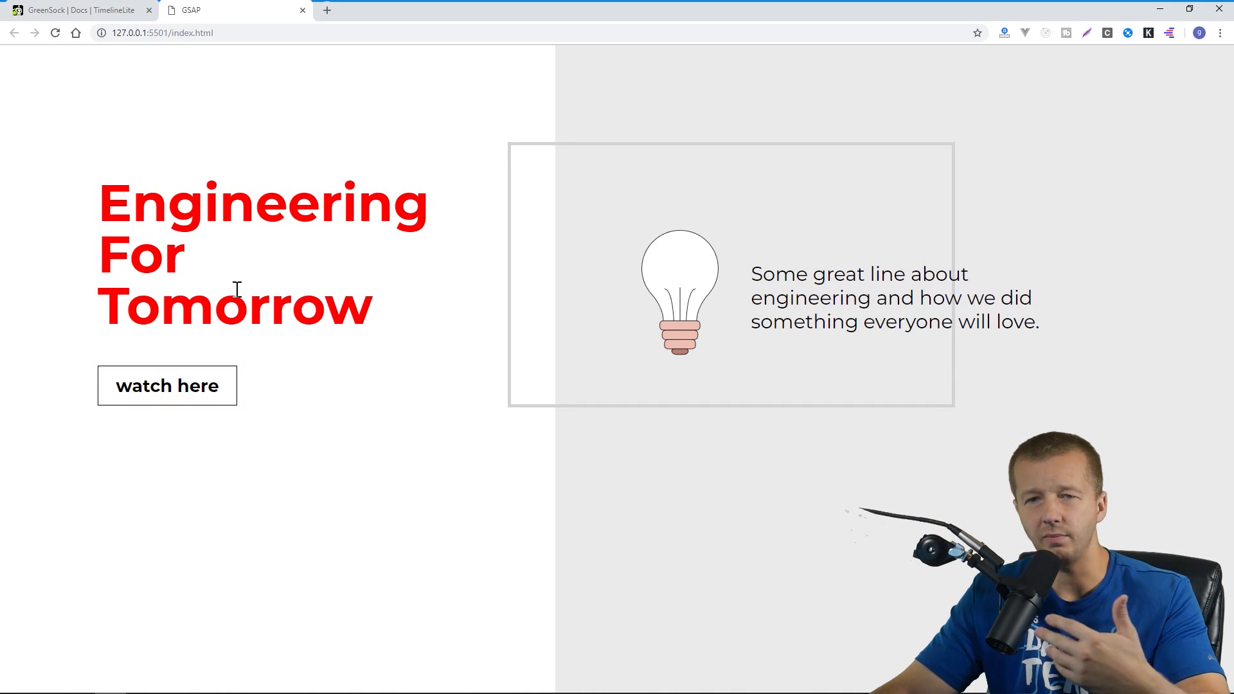
mouse_move(287, 276)
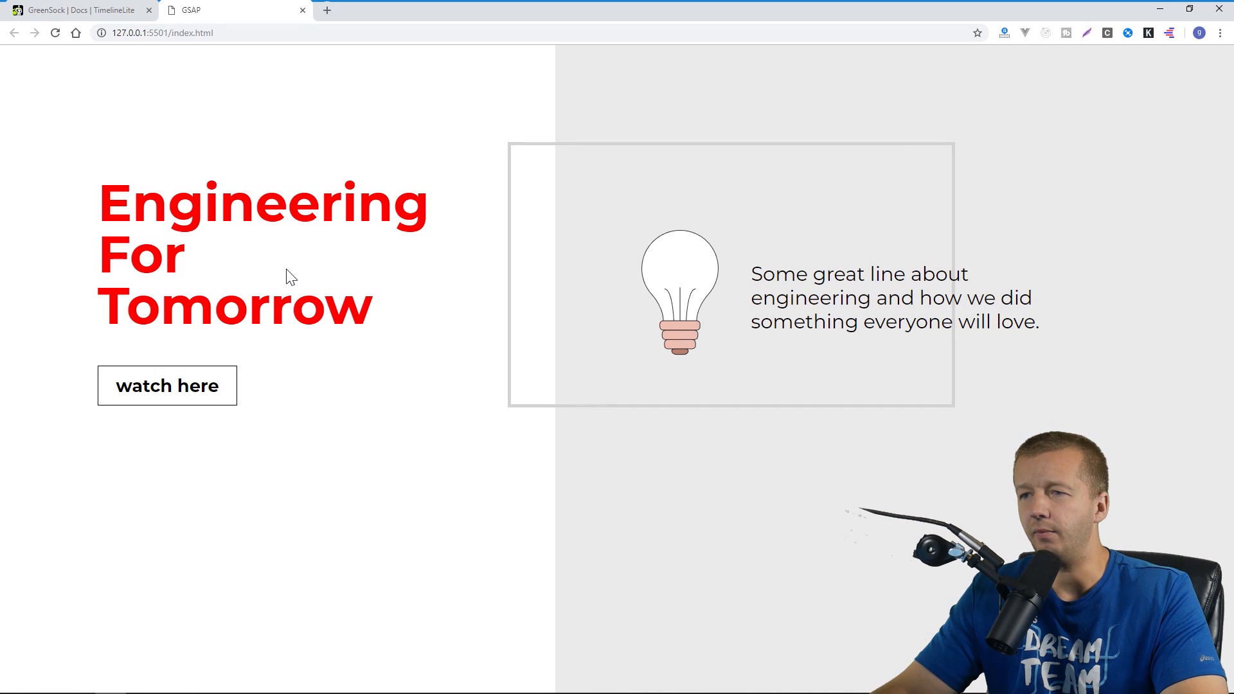
mouse_move(534, 258)
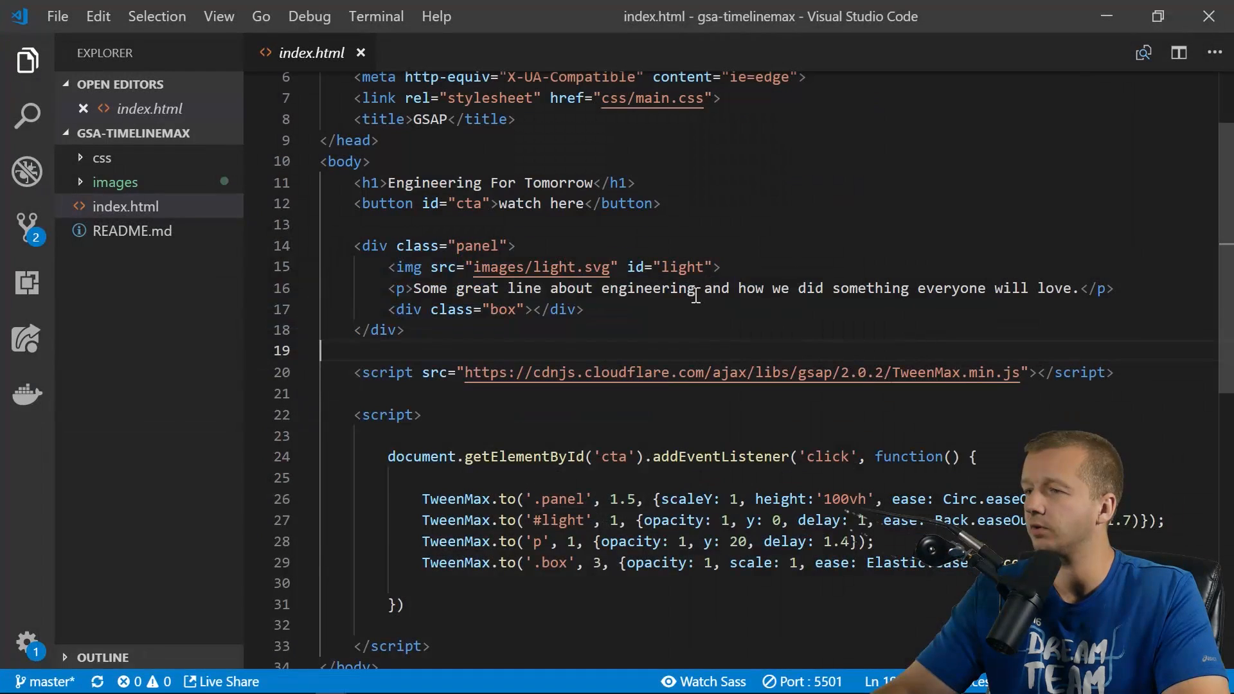
Inspect the TweenMax script include in index.html, then return to Chrome.
left_click(406, 330)
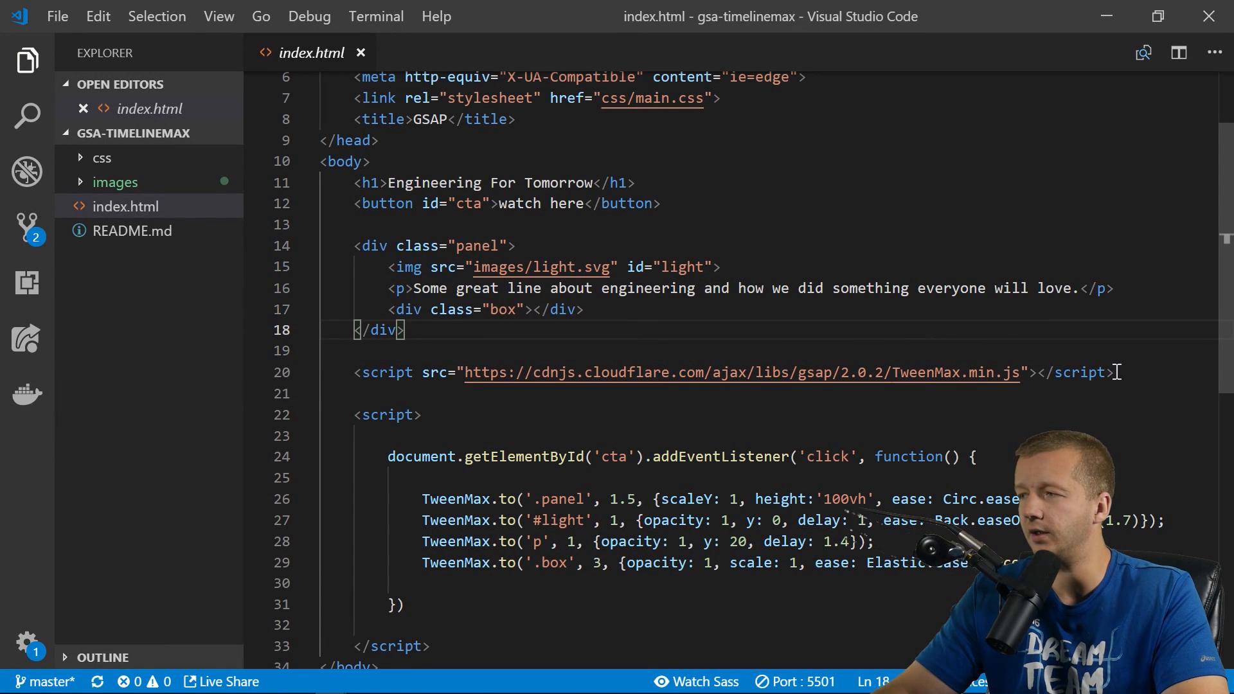
left_click(620, 373)
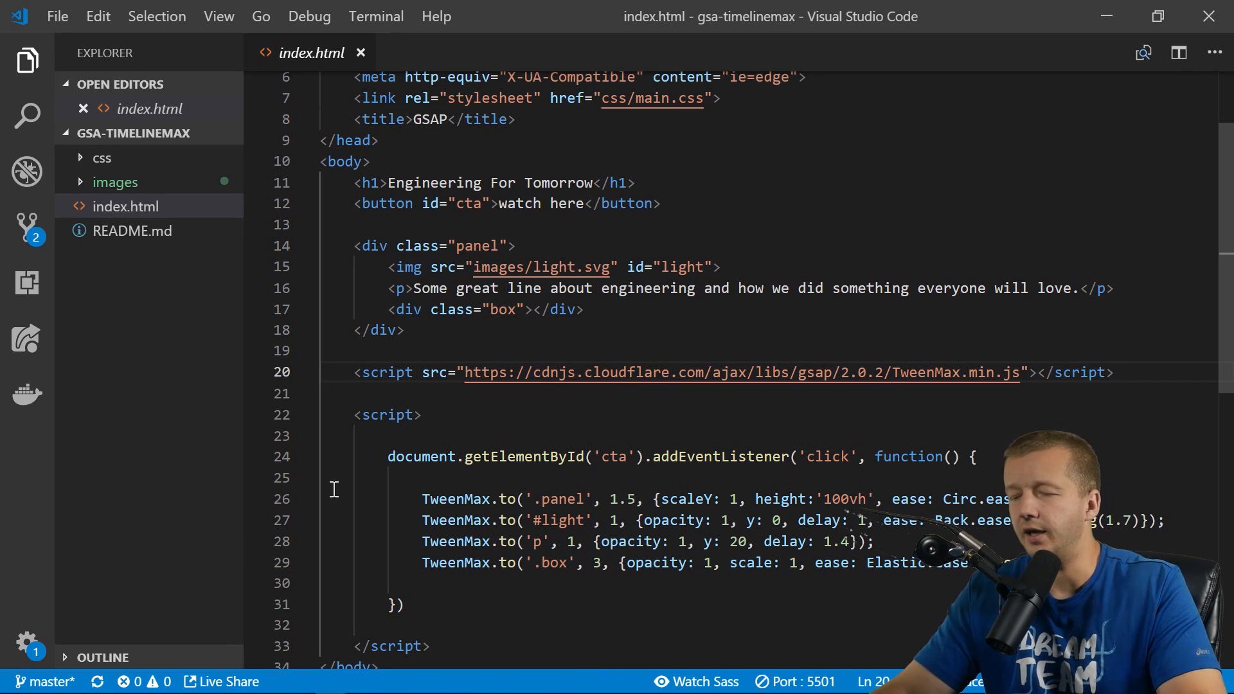
left_click(228, 9)
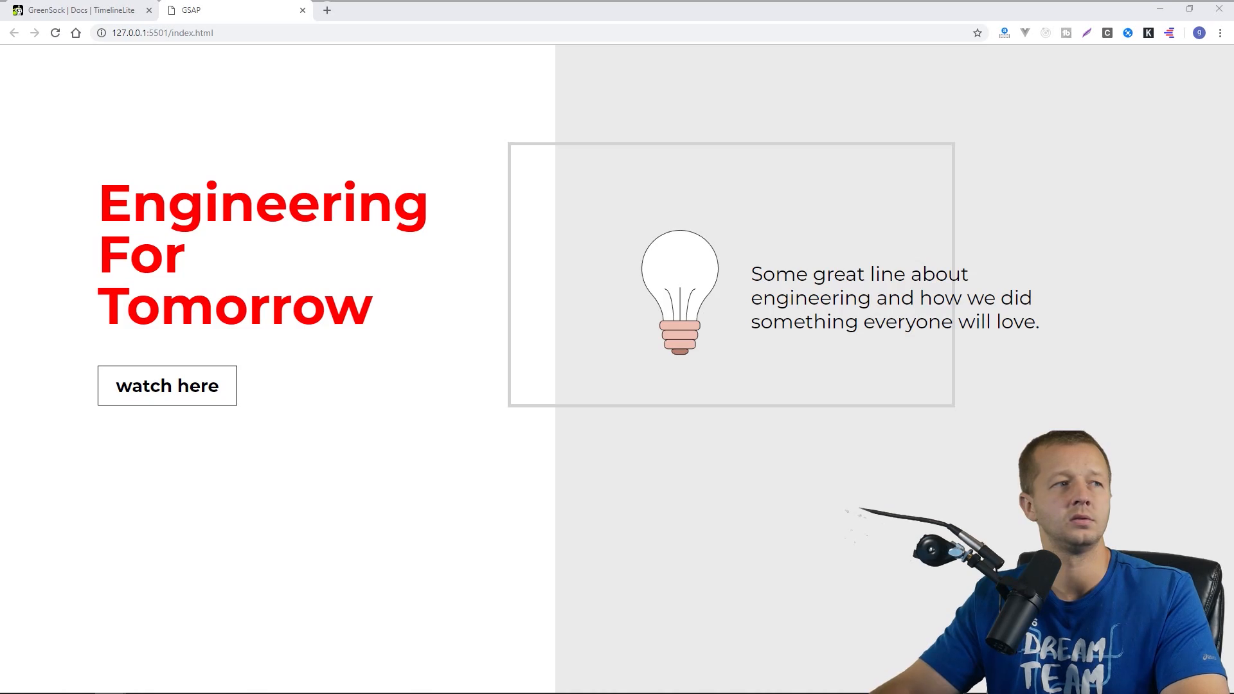
Open the cdnjs gsap 2.0.2 library page and copy the TimelineMax.min.js CDN URL.
left_click(229, 11)
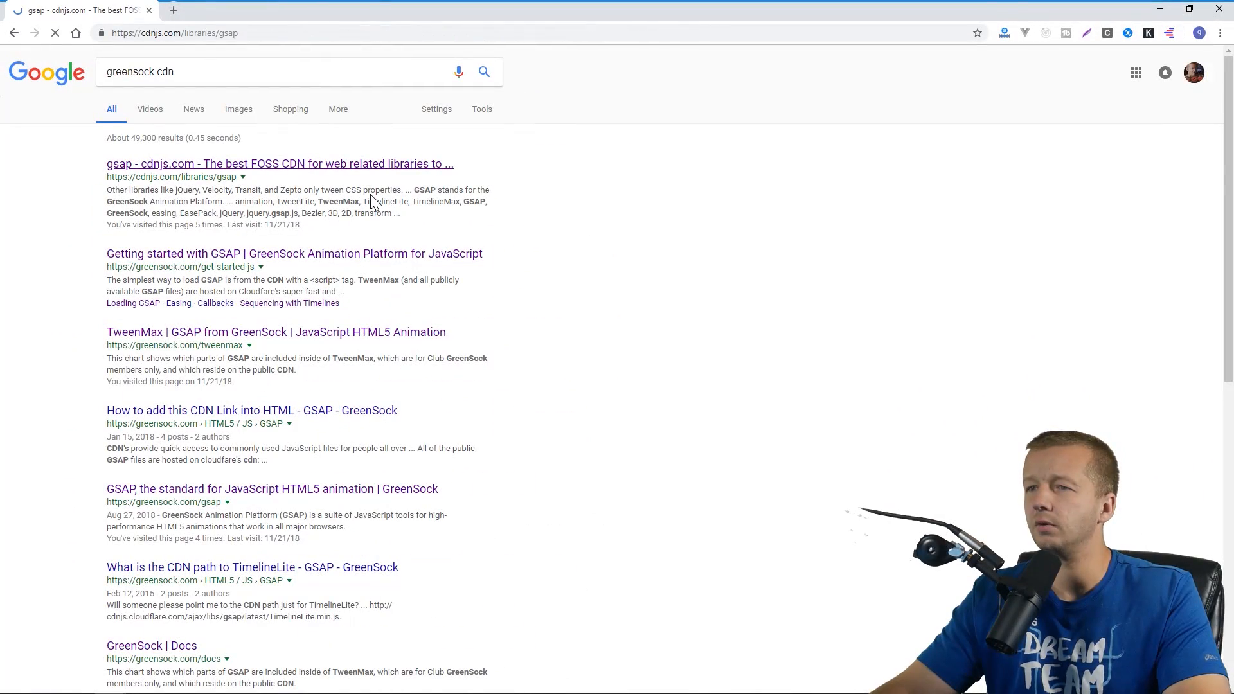
left_click(279, 164)
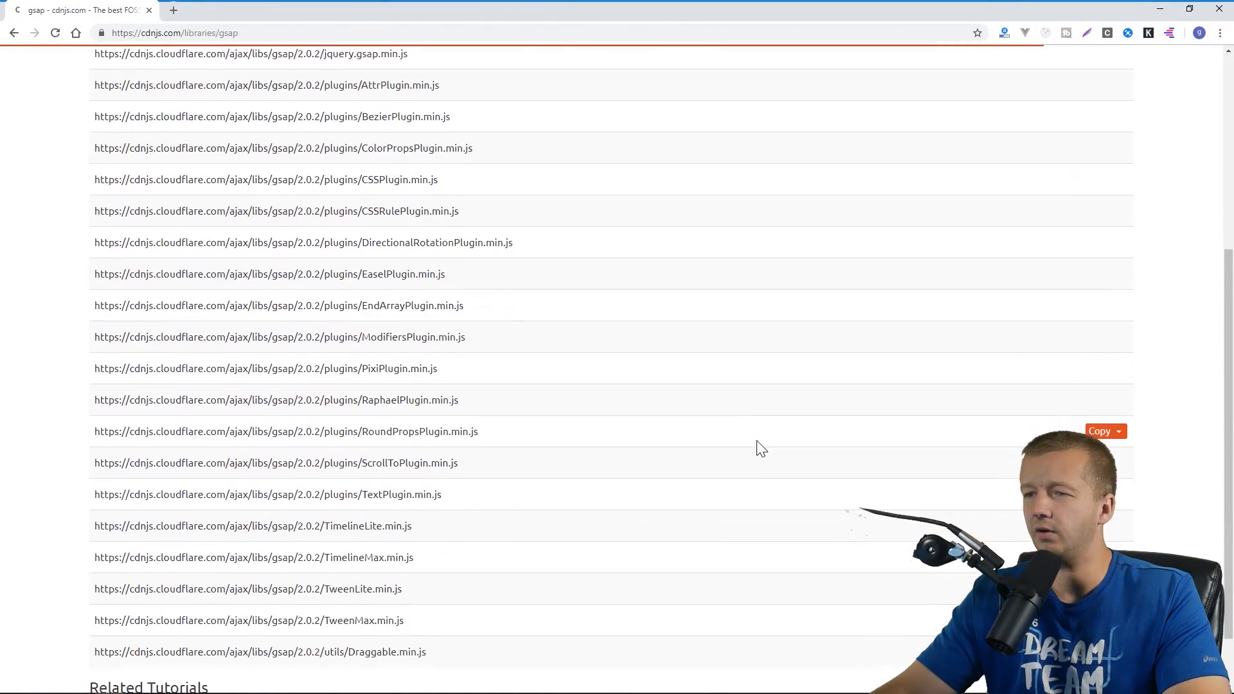
scroll("down", 3)
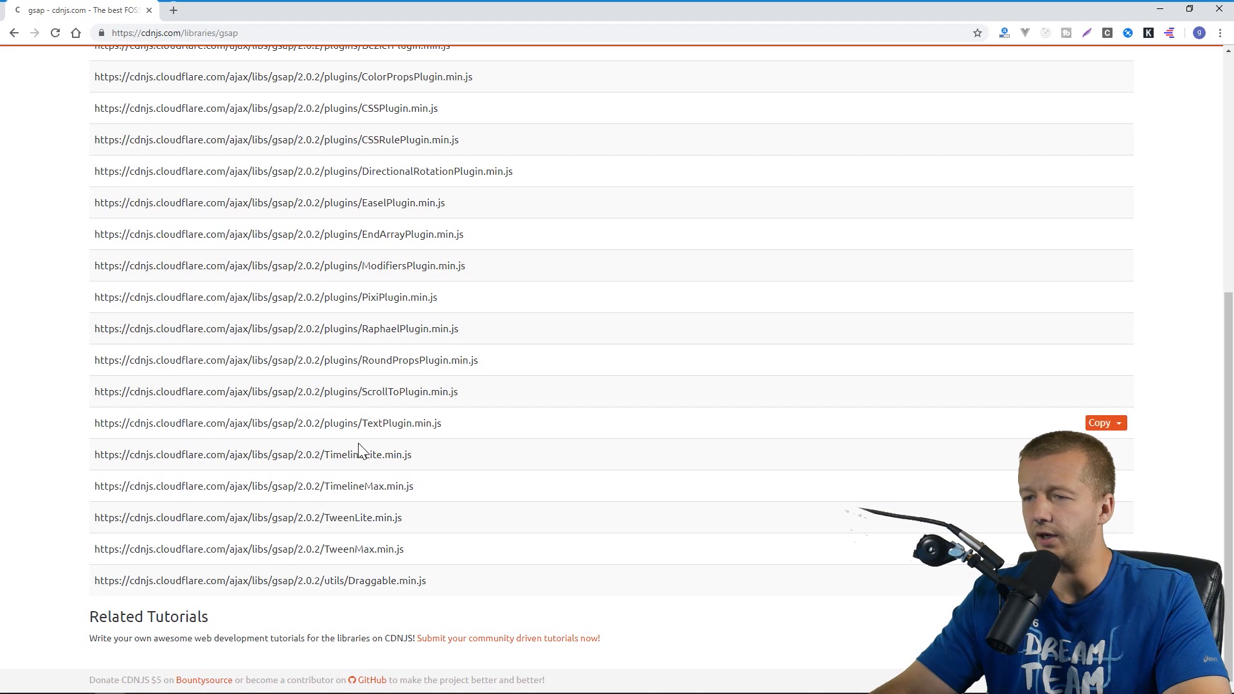
mouse_move(350, 518)
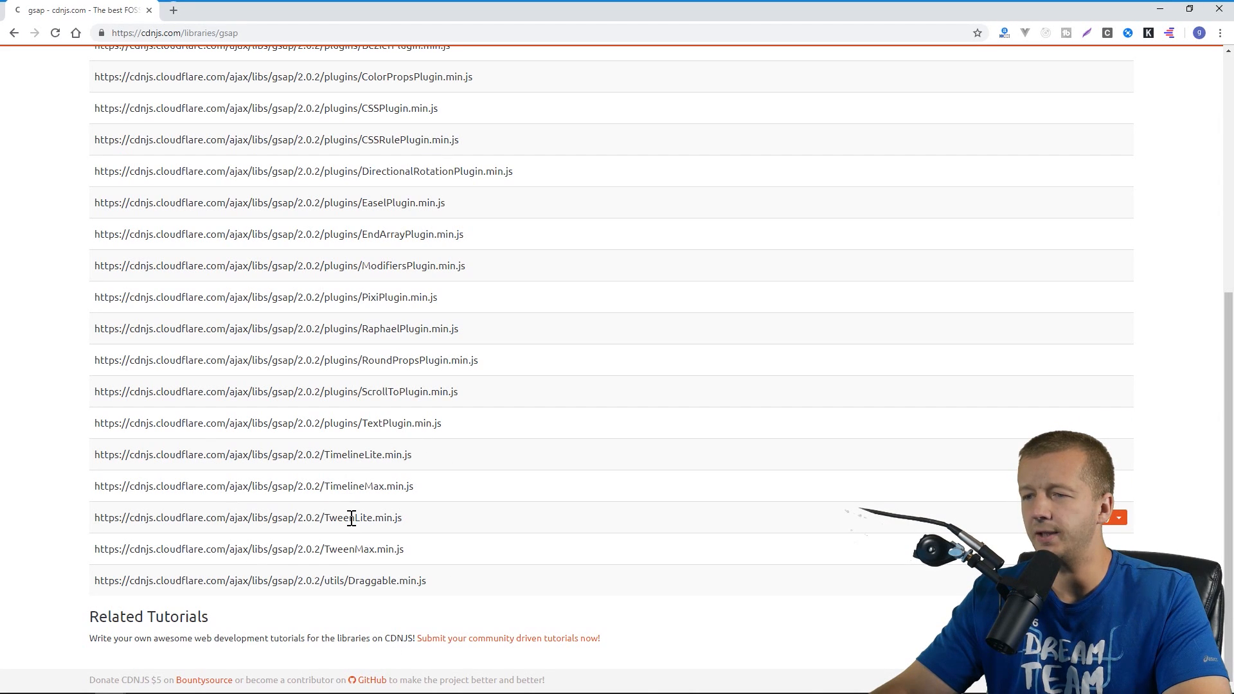
mouse_move(355, 454)
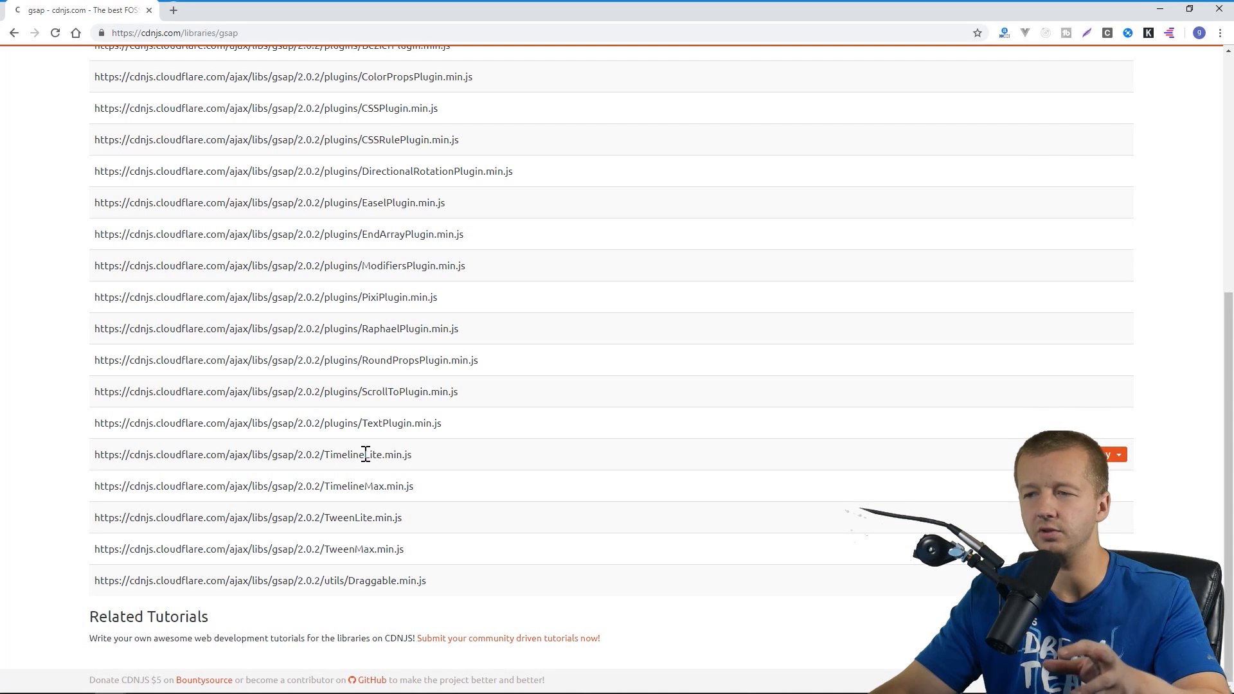
double_click(252, 455)
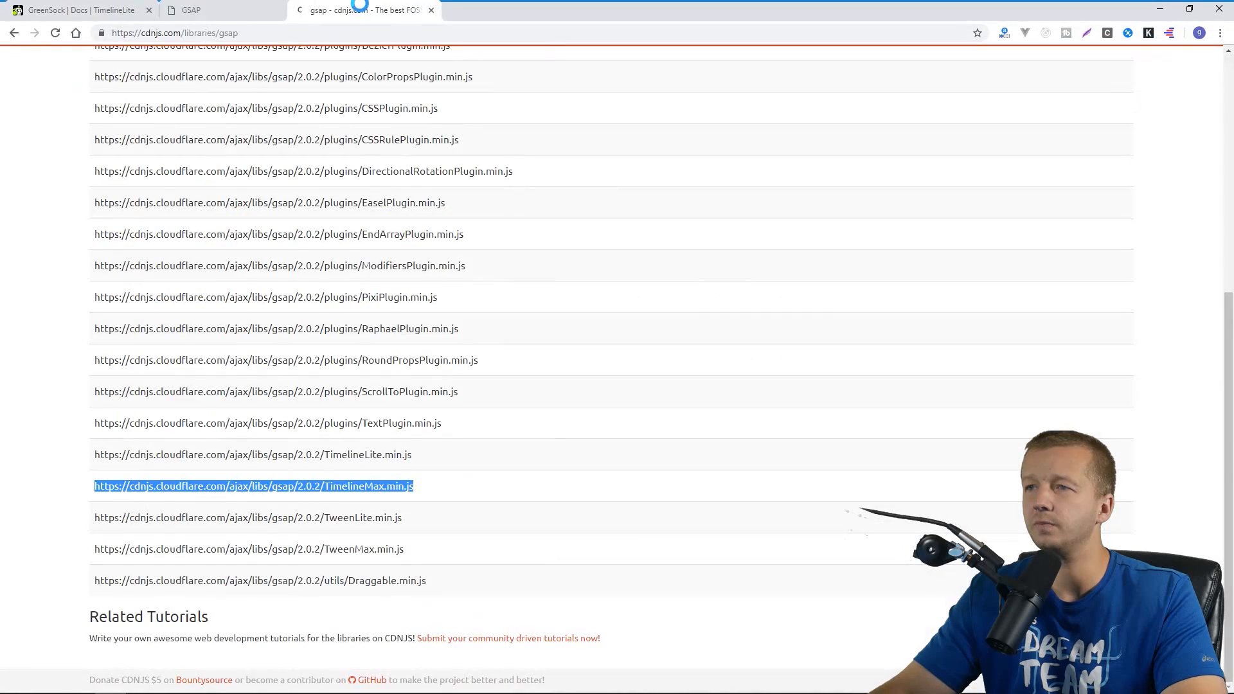
left_click(78, 10)
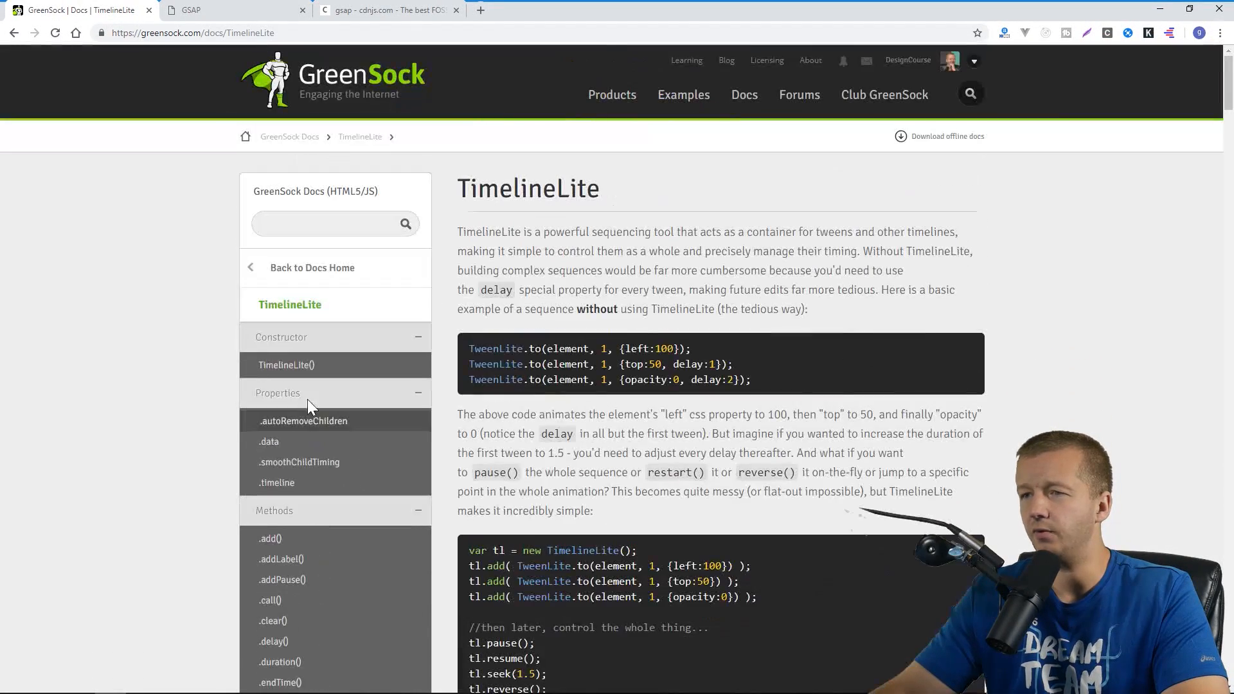
Go from Docs Home to the TimelineMax page and highlight its currentLabel feature.
left_click(312, 267)
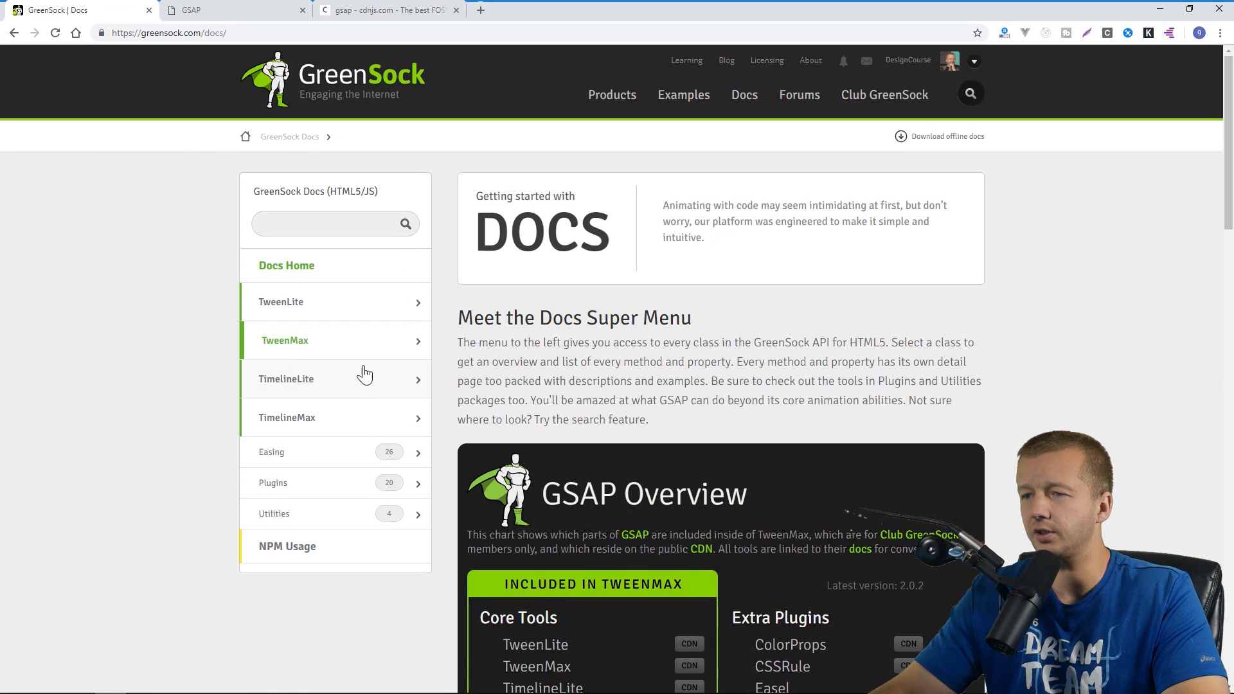
left_click(287, 417)
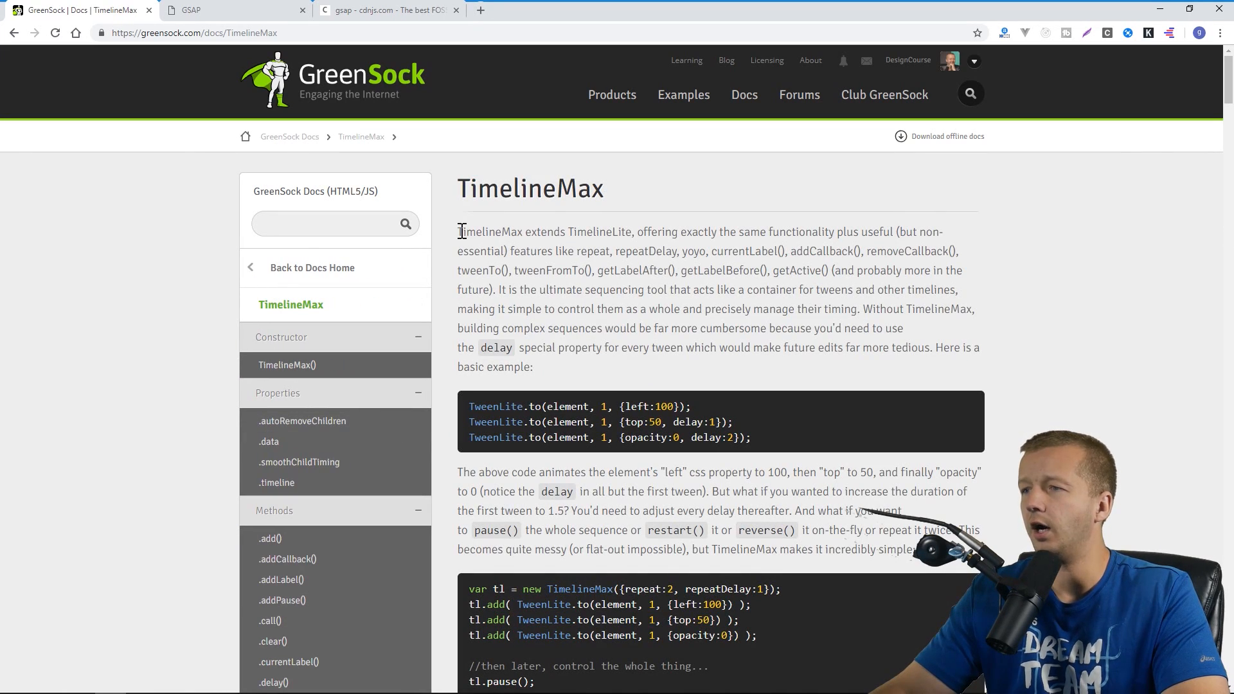
mouse_move(725, 231)
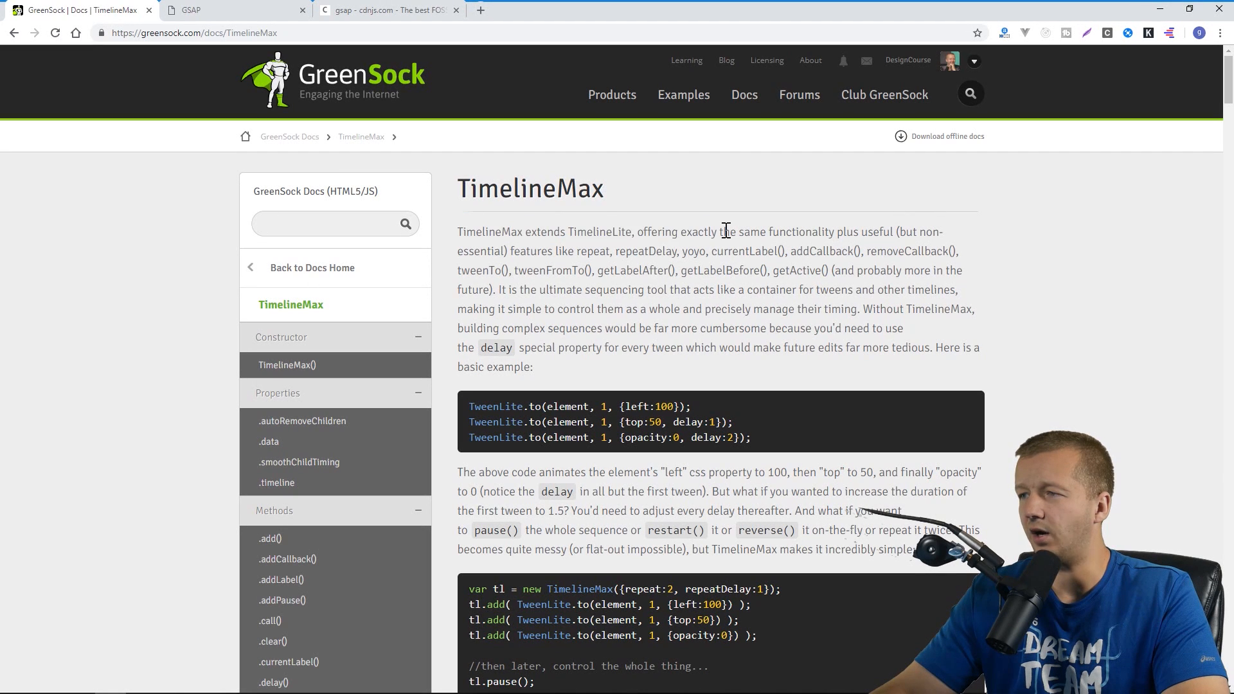
mouse_move(834, 231)
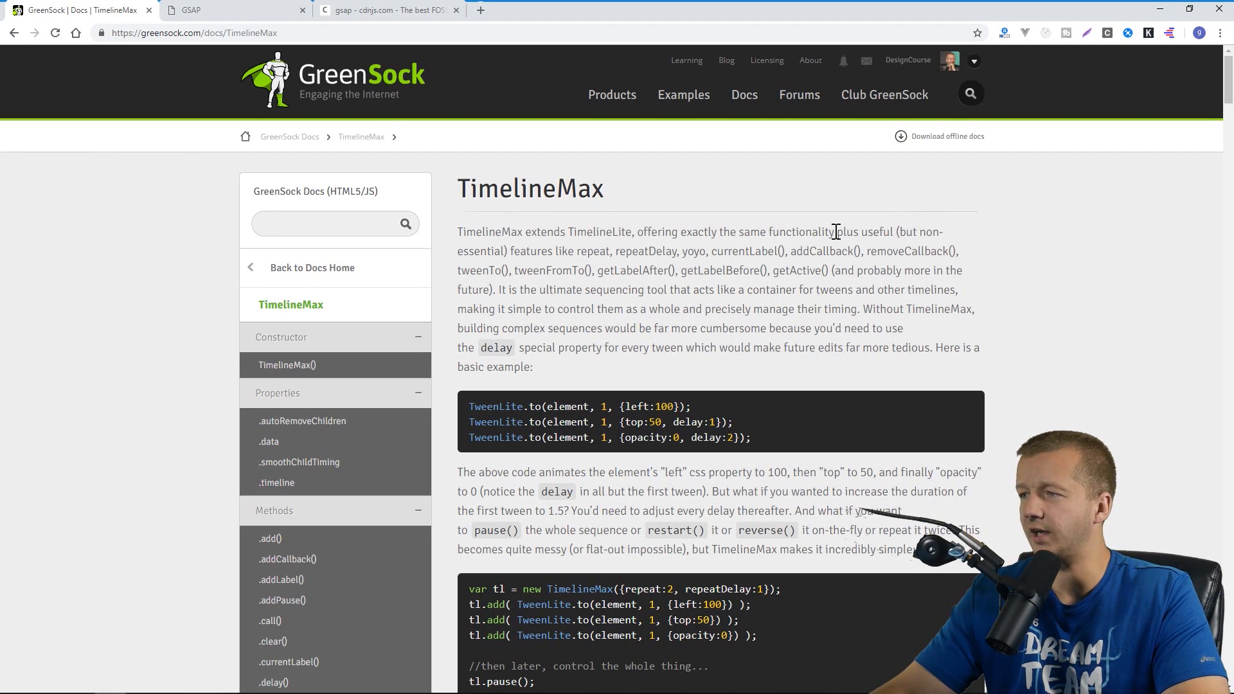
mouse_move(893, 231)
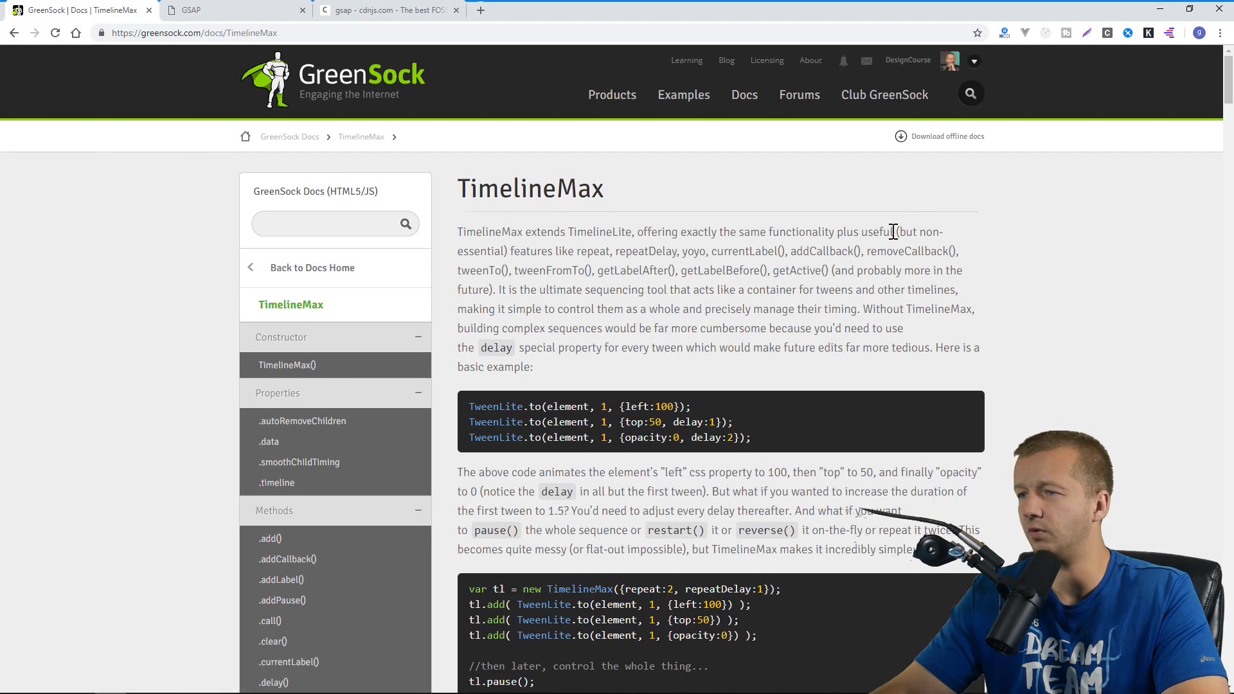
mouse_move(617, 252)
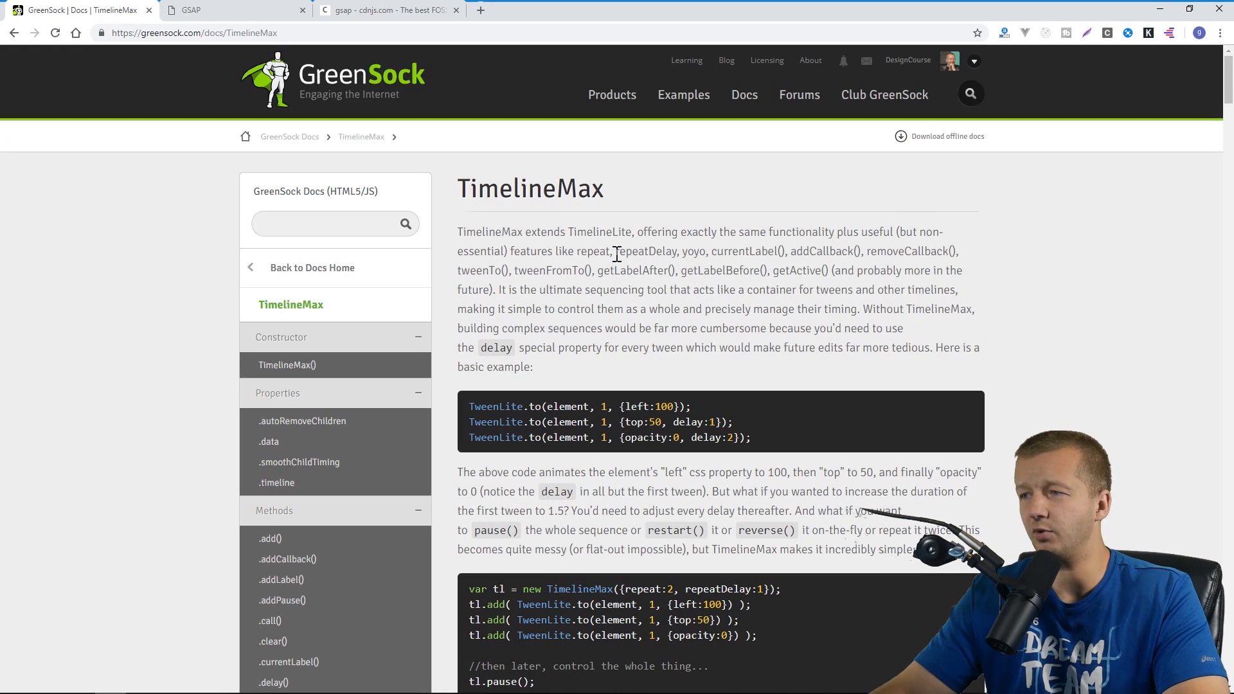
double_click(743, 251)
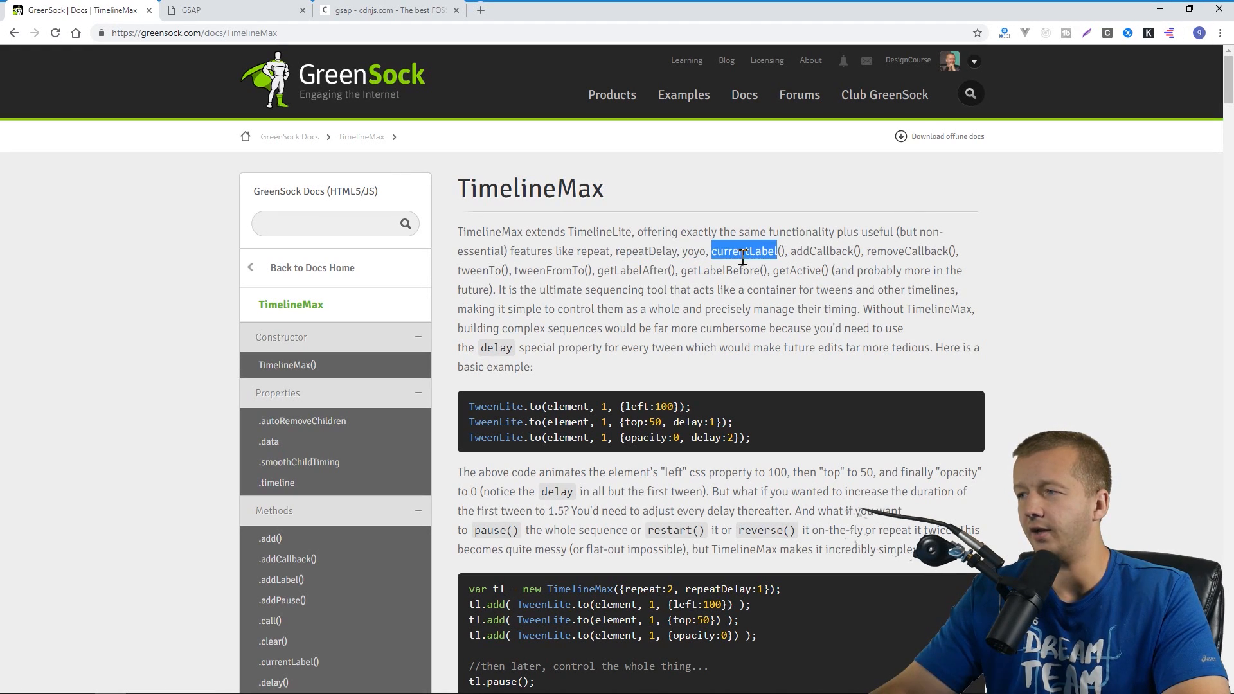
mouse_move(153, 213)
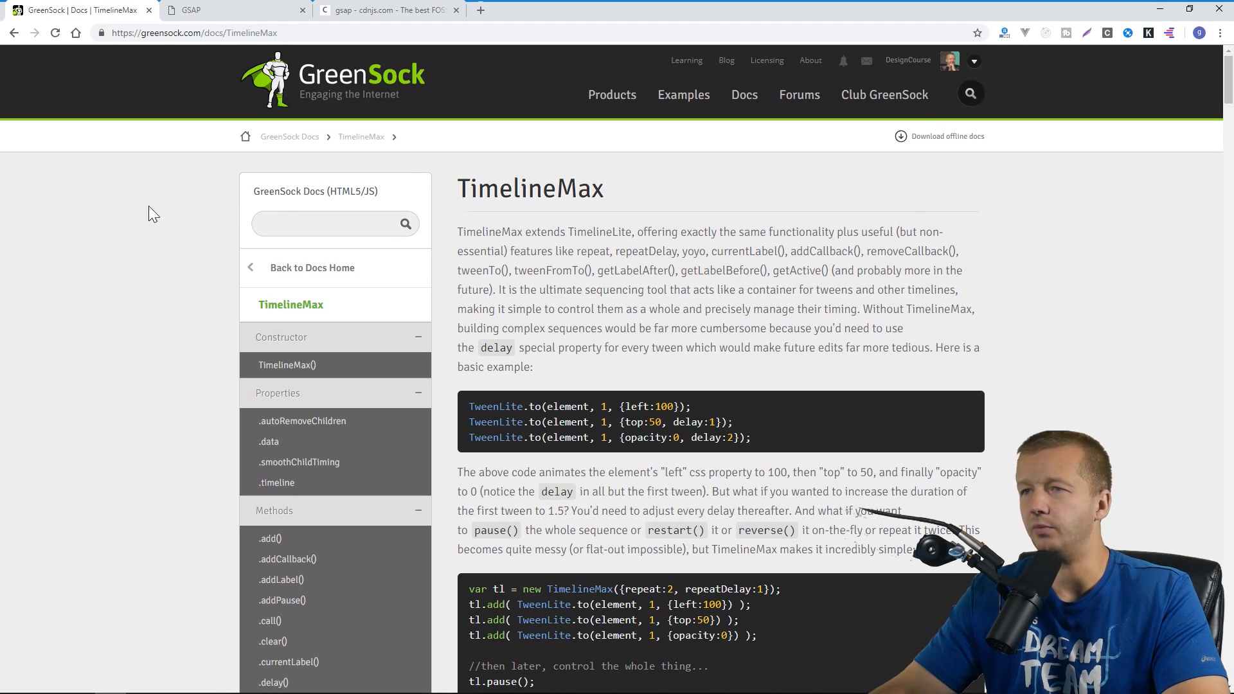
mouse_move(158, 144)
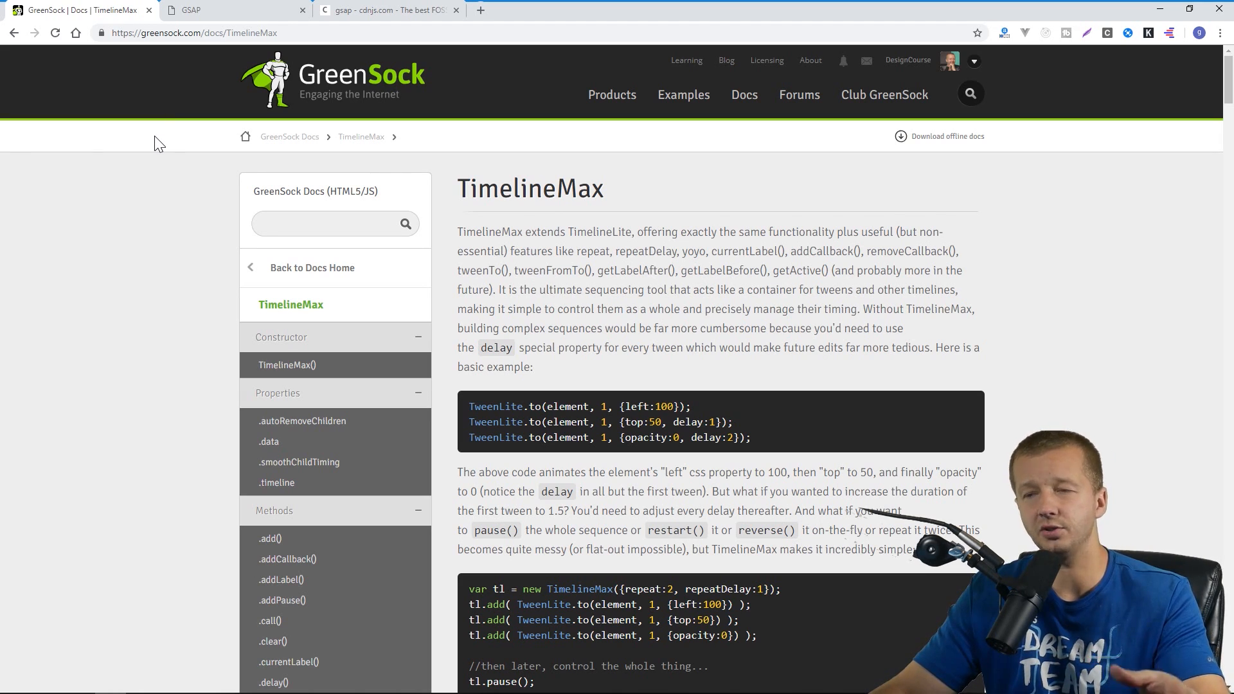
mouse_move(150, 218)
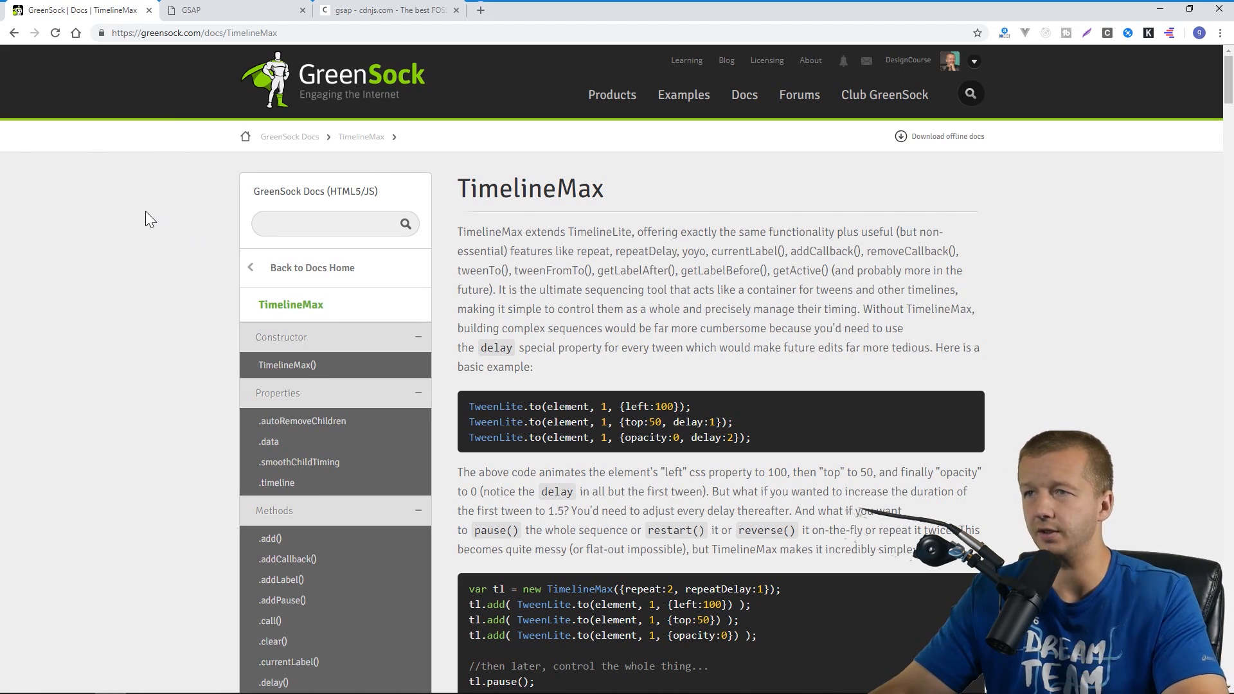
Walk through the panel tweens, click listener and cta id in index.html.
left_click(385, 10)
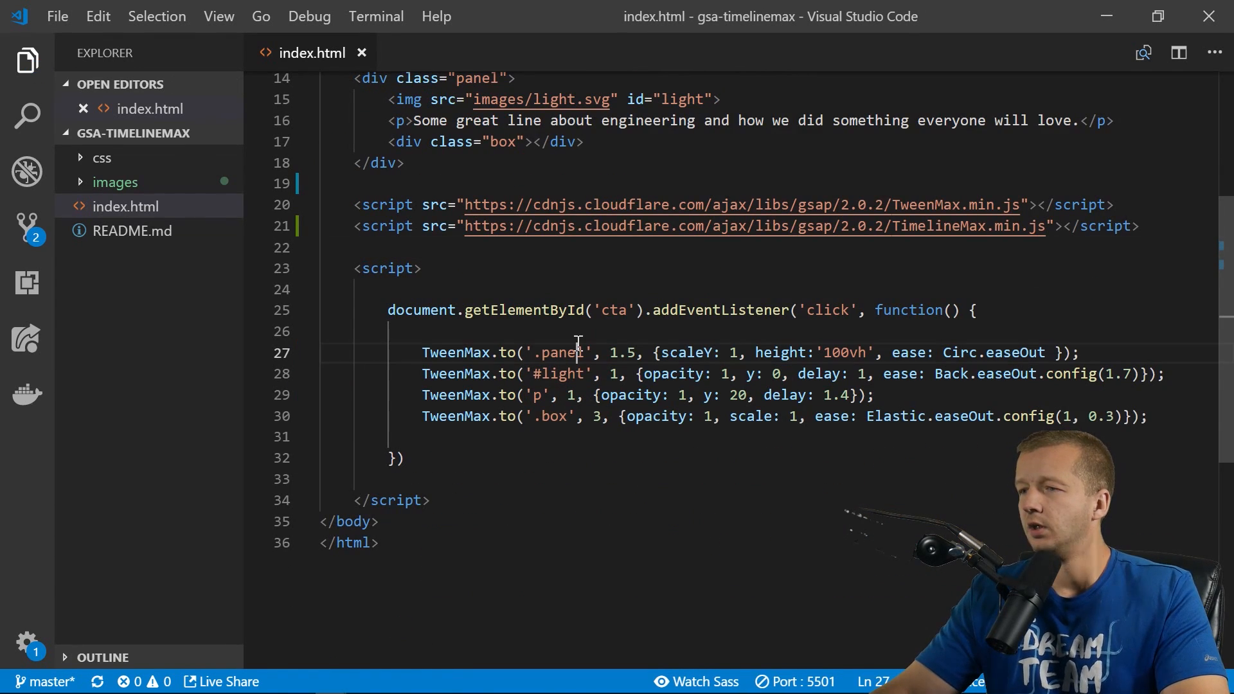
left_click(512, 331)
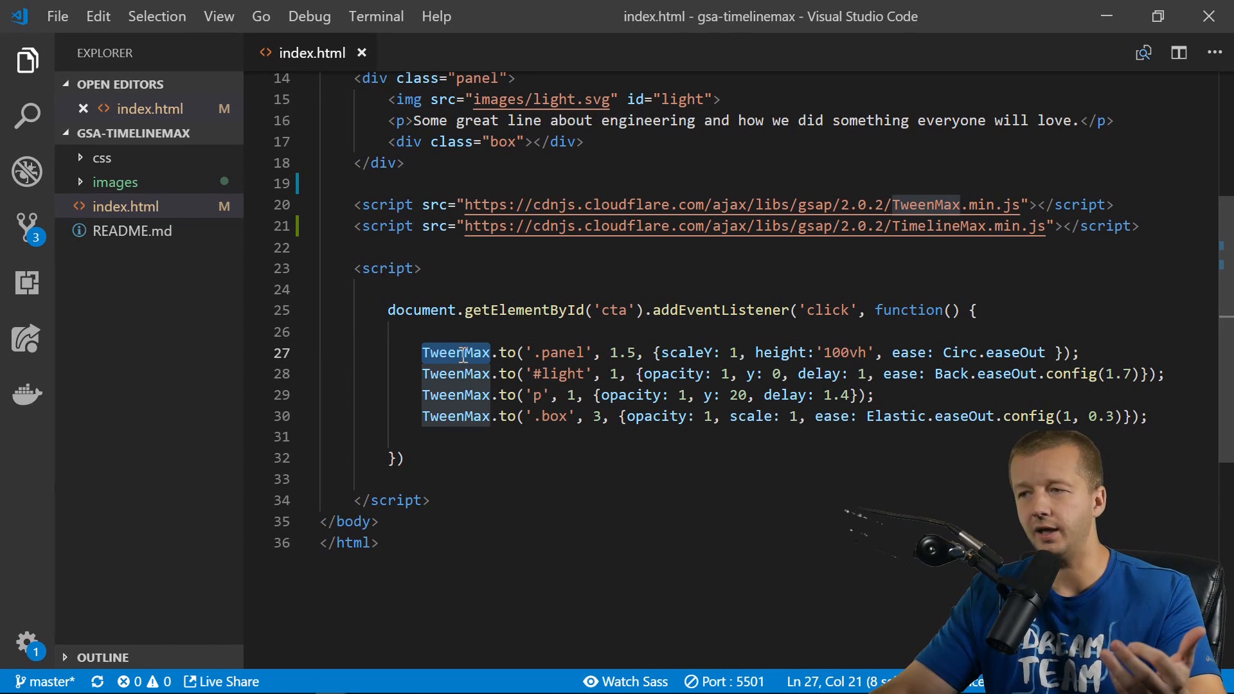
left_click(620, 374)
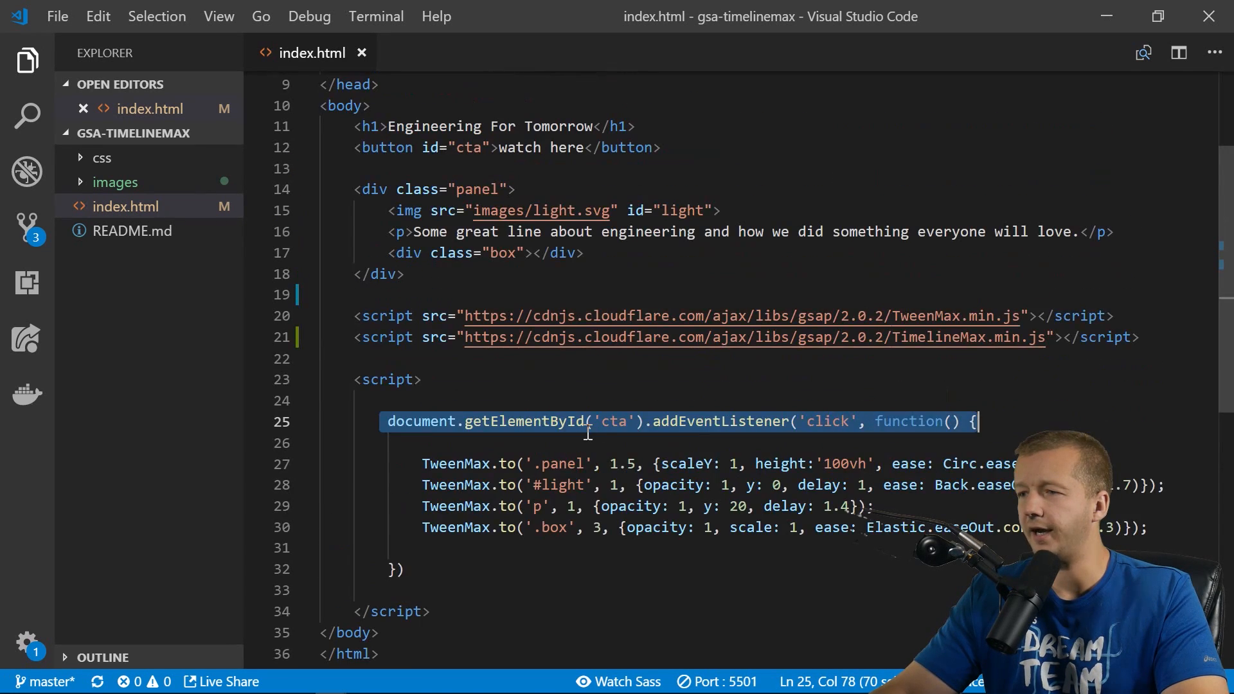
double_click(613, 421)
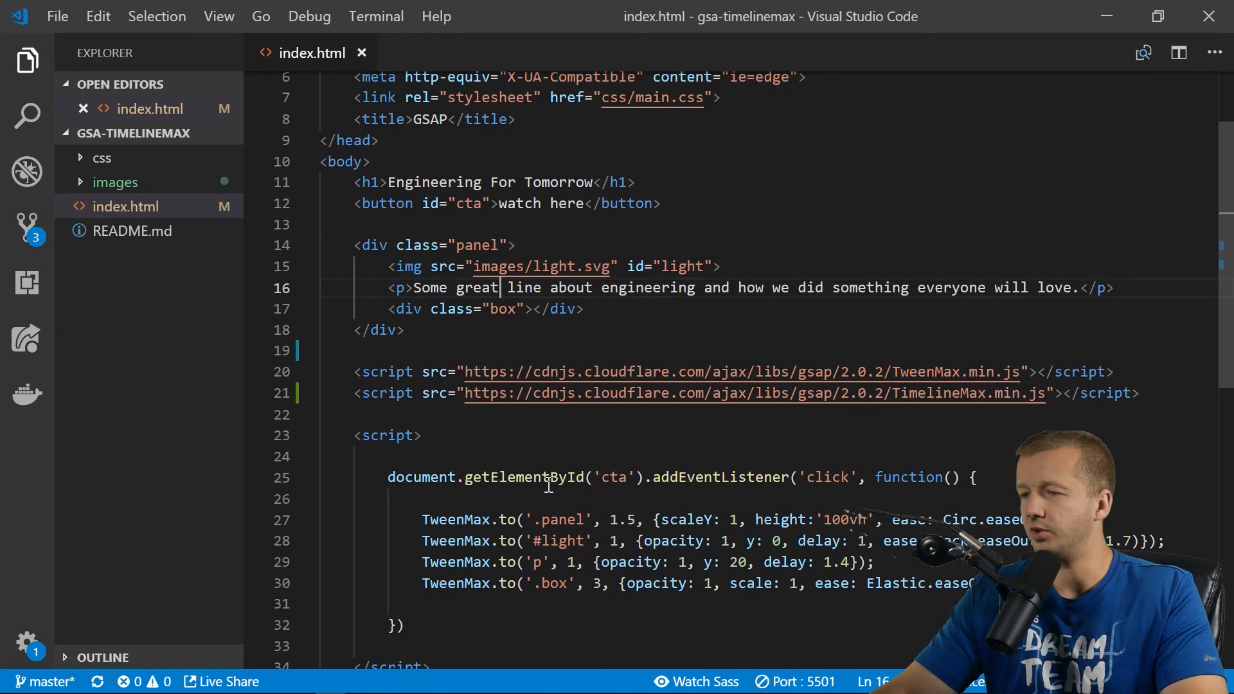
double_click(613, 477)
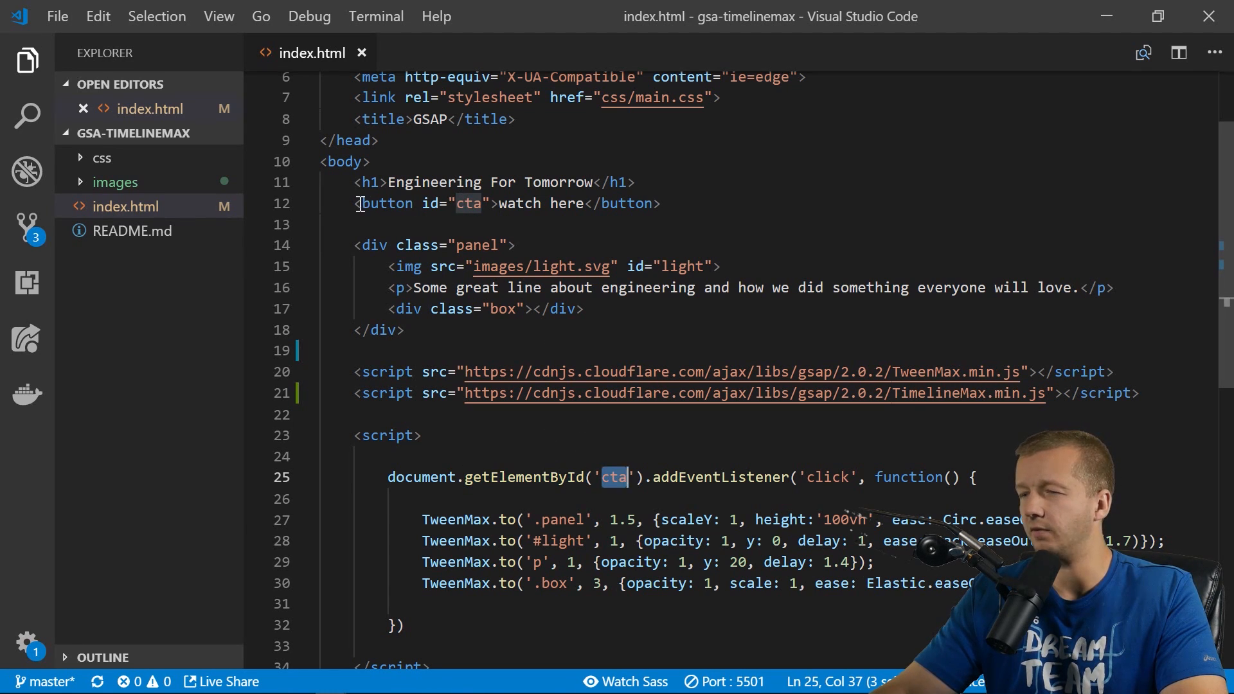
Point out the Watch Here button markup in index.html.
left_click(576, 203)
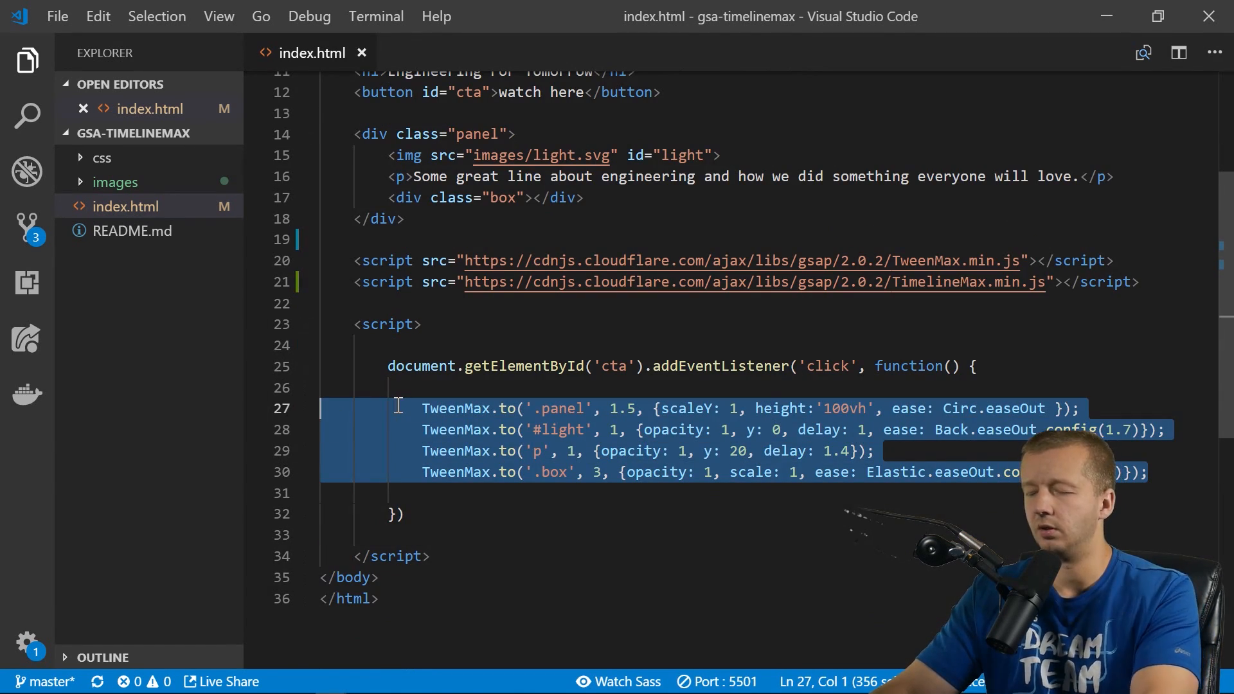
Move the panel TweenMax.to line above the listener and type 'var tl = new Timeline'.
key("Delete")
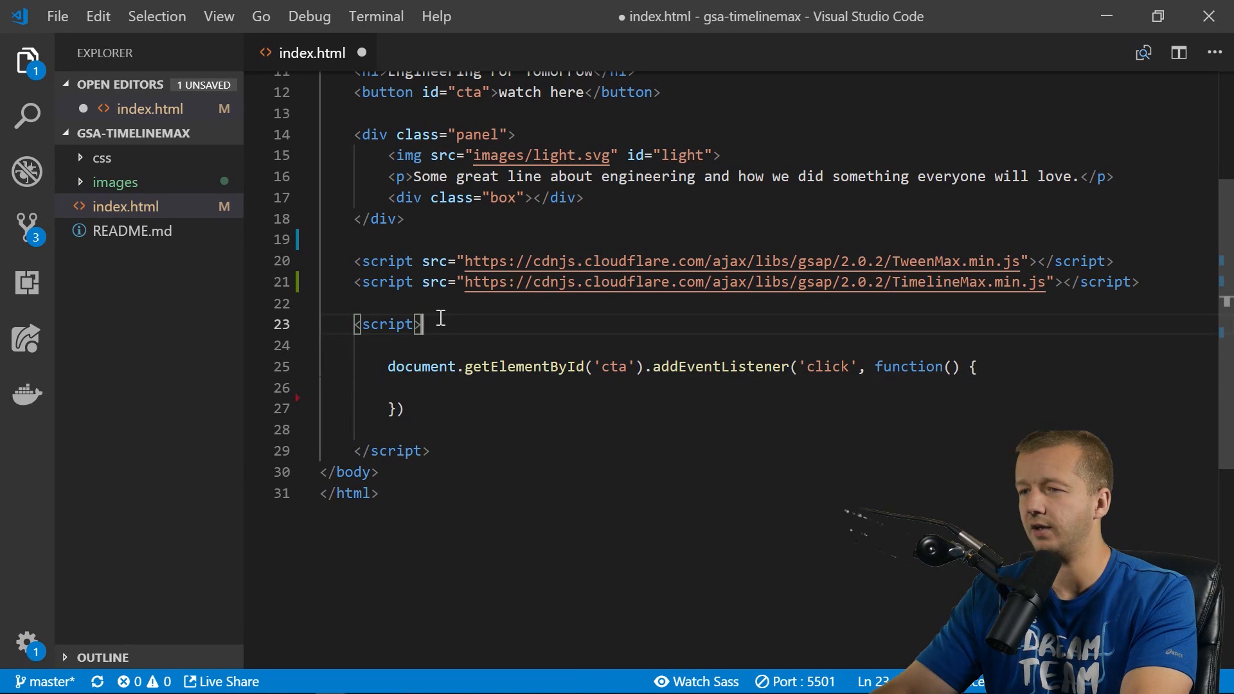
type("TweenMax.to('.panel', 1.5, {scaleY: 1, height:'100vh', ease: Circ.easeOut });")
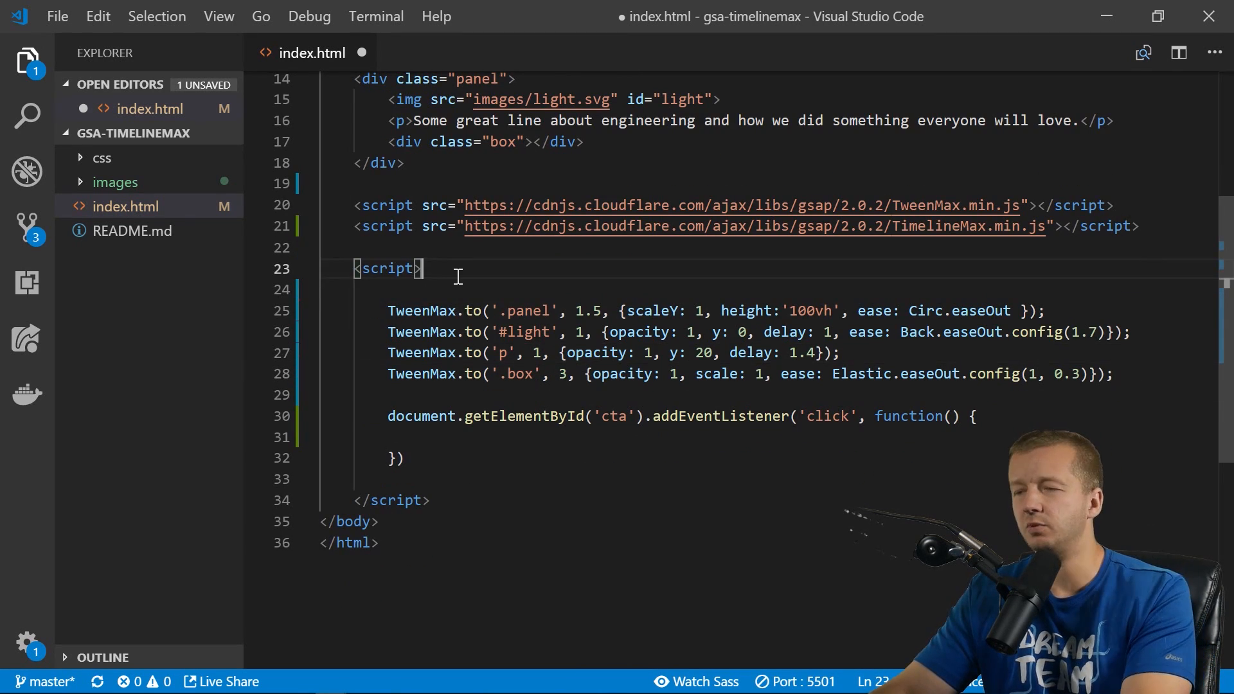
key("Enter")
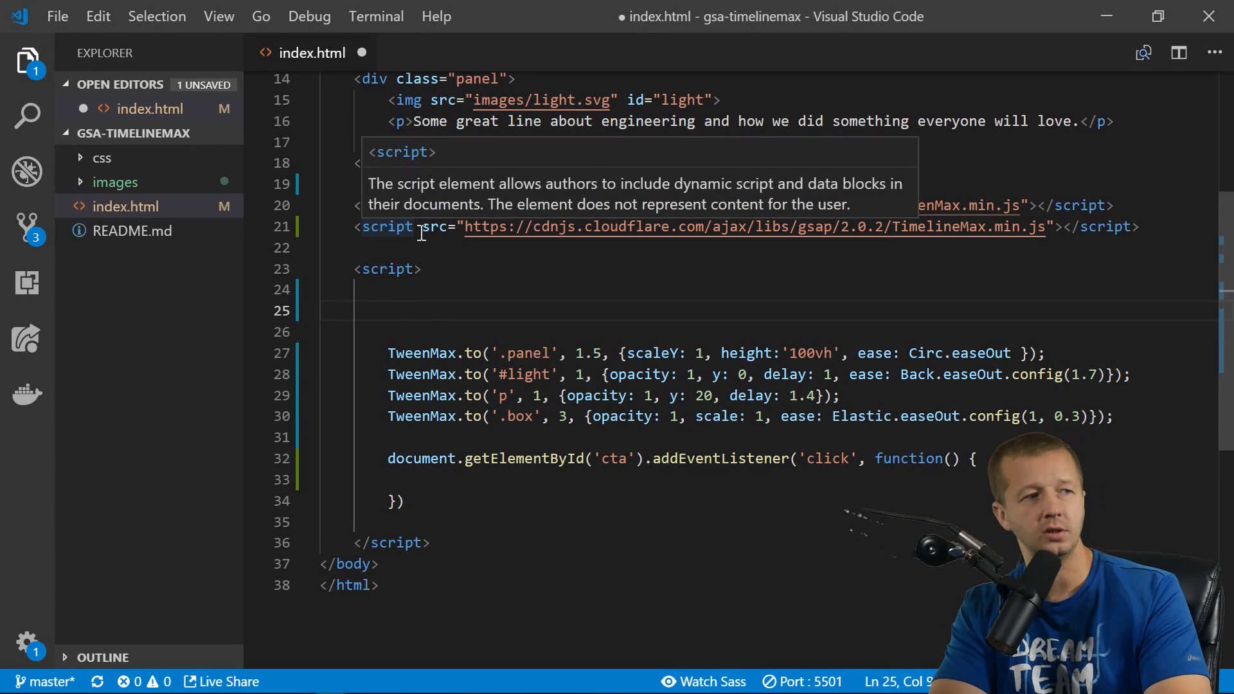
type("var t")
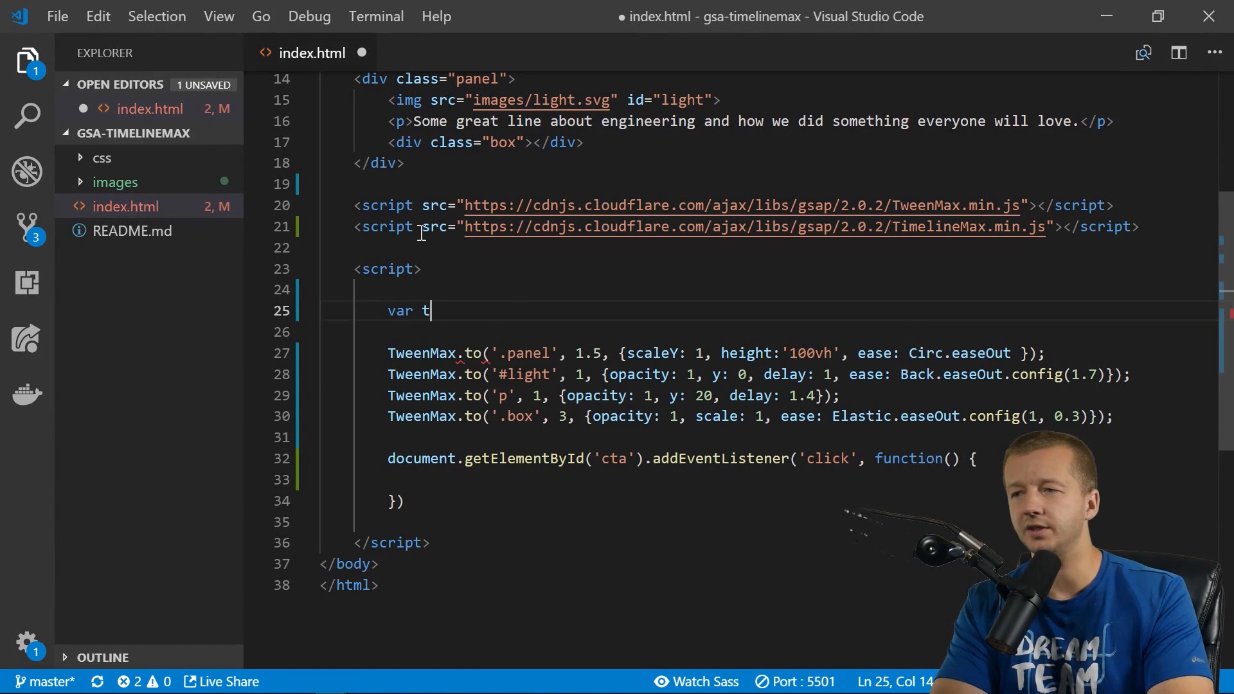
type("l =")
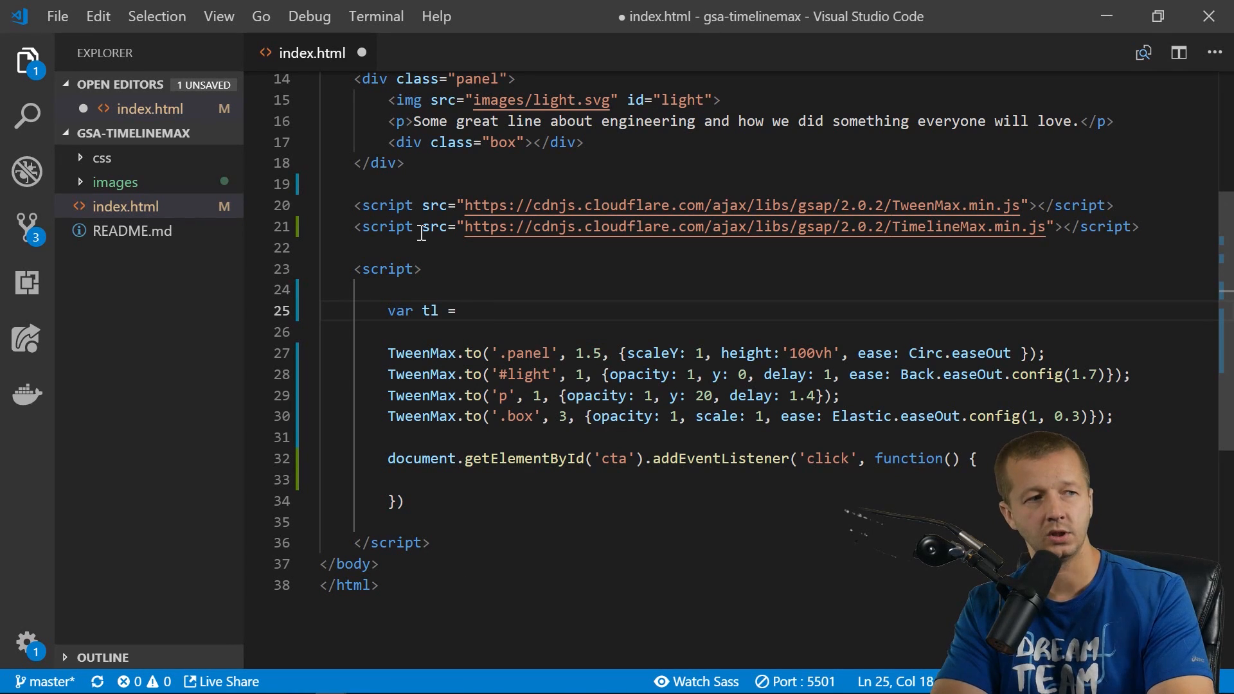
type("new TimelineMax({")
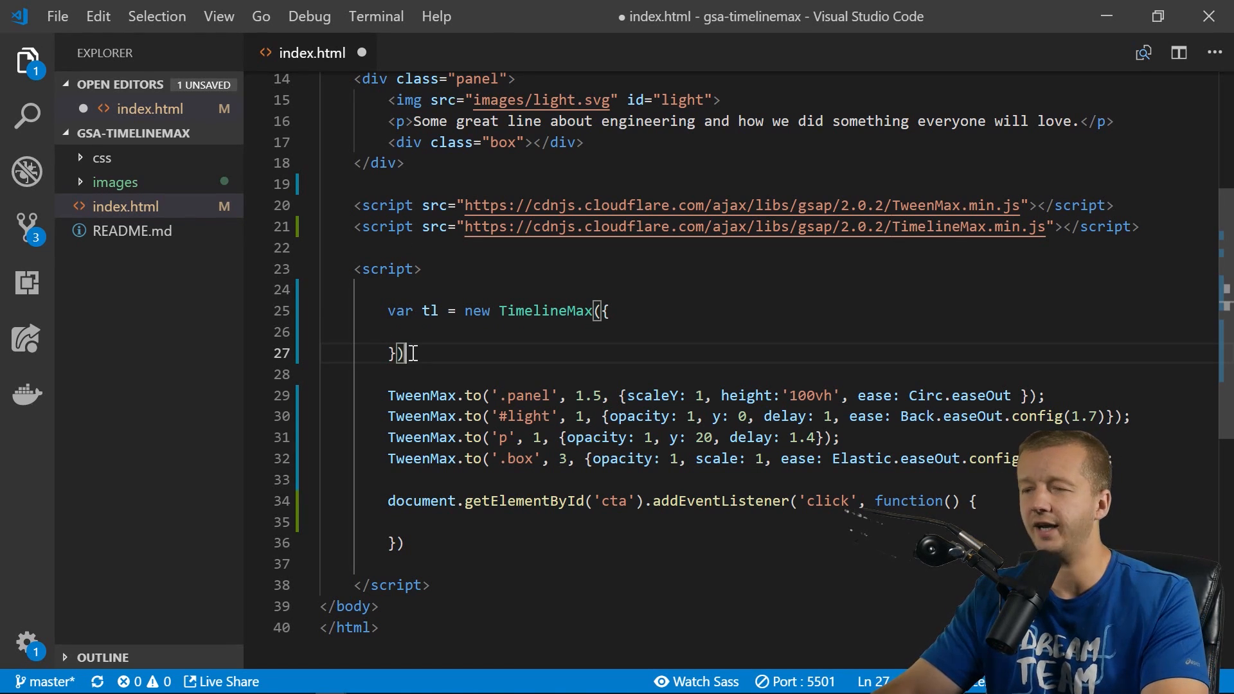
Scroll up to the tween calls and select the TweenMax name to replace with tl.
scroll("up", 3)
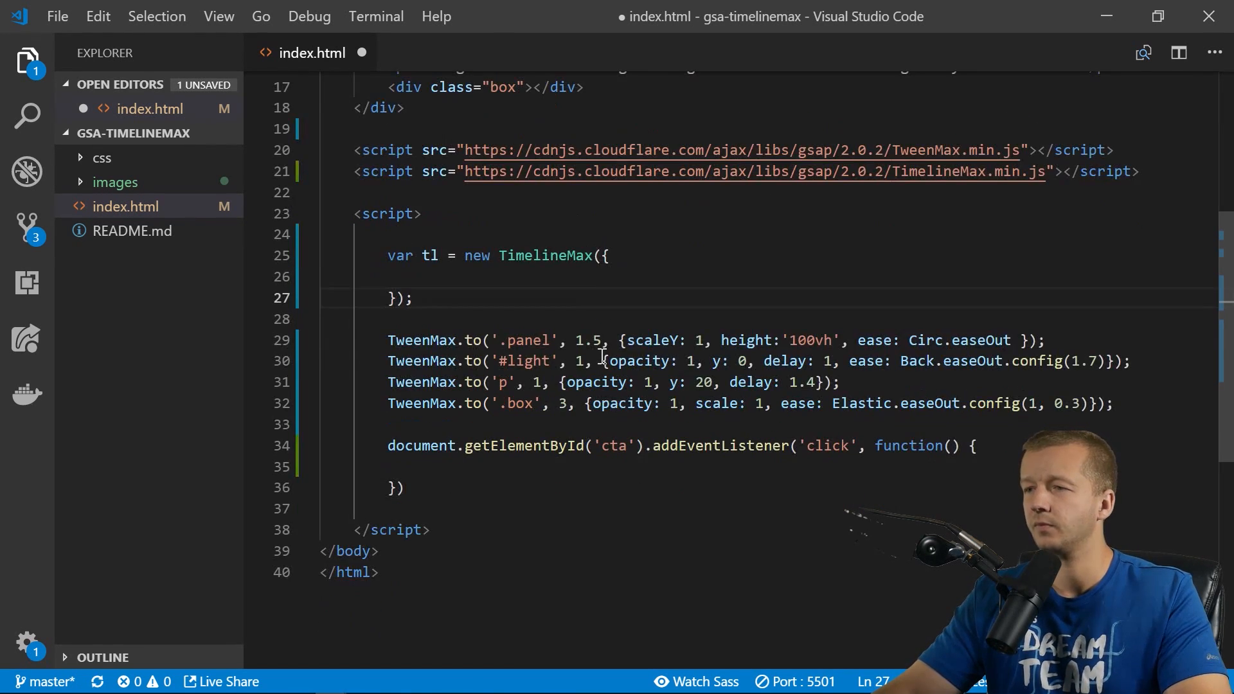
left_click(456, 276)
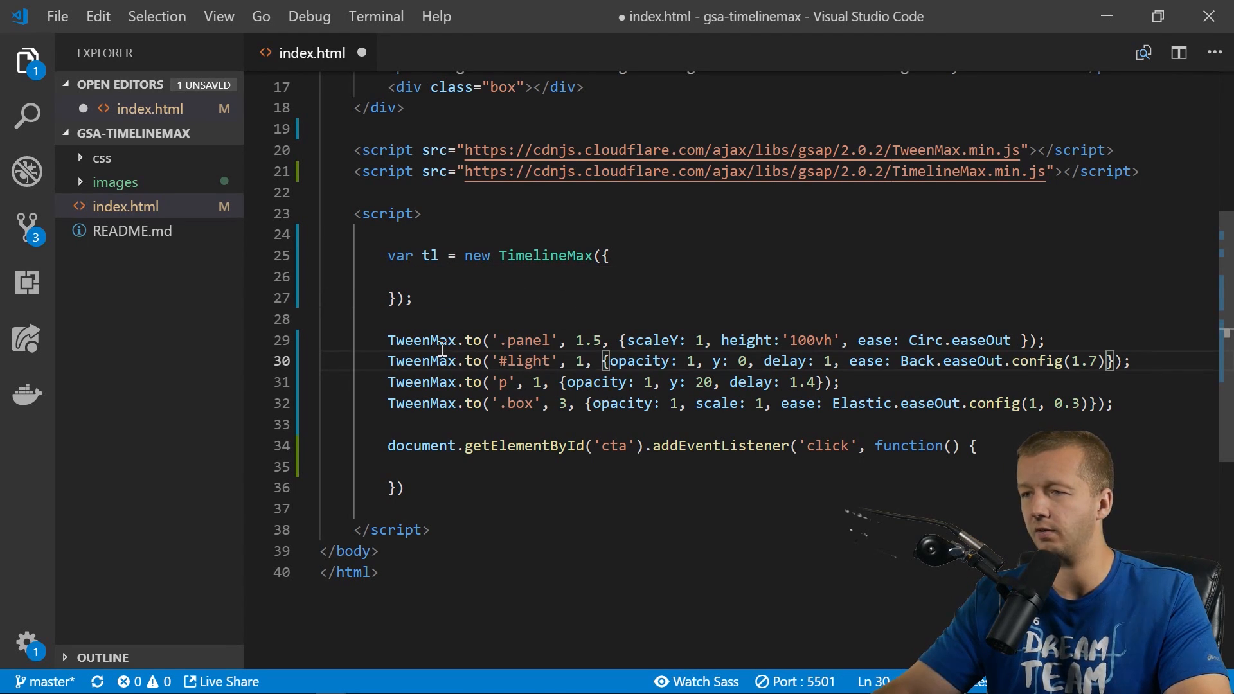
double_click(429, 255)
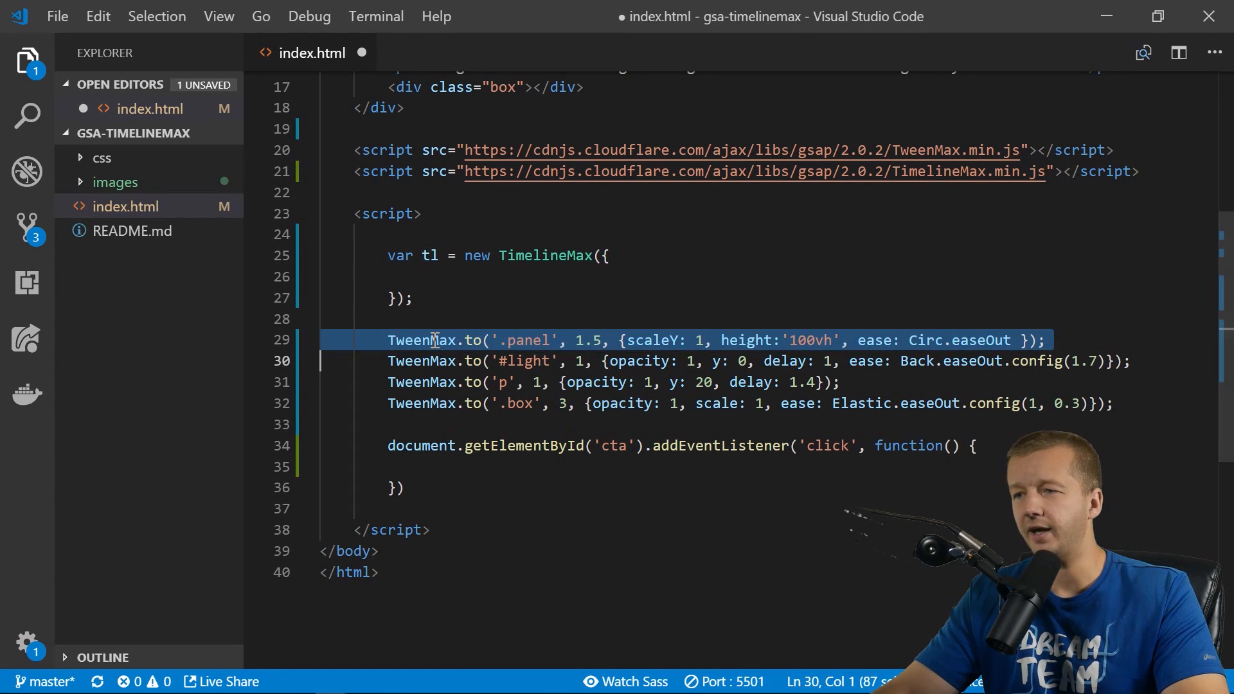
double_click(430, 255)
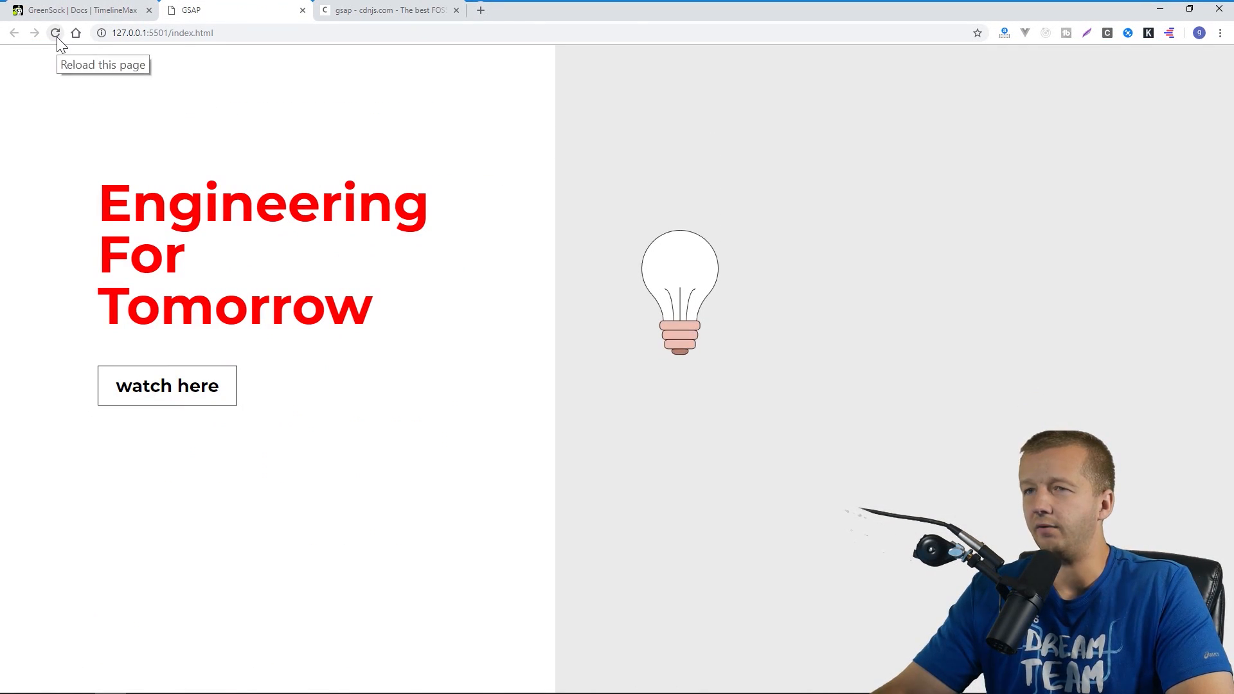
Reload the landing page to replay the panel, bulb and text animations.
left_click(54, 33)
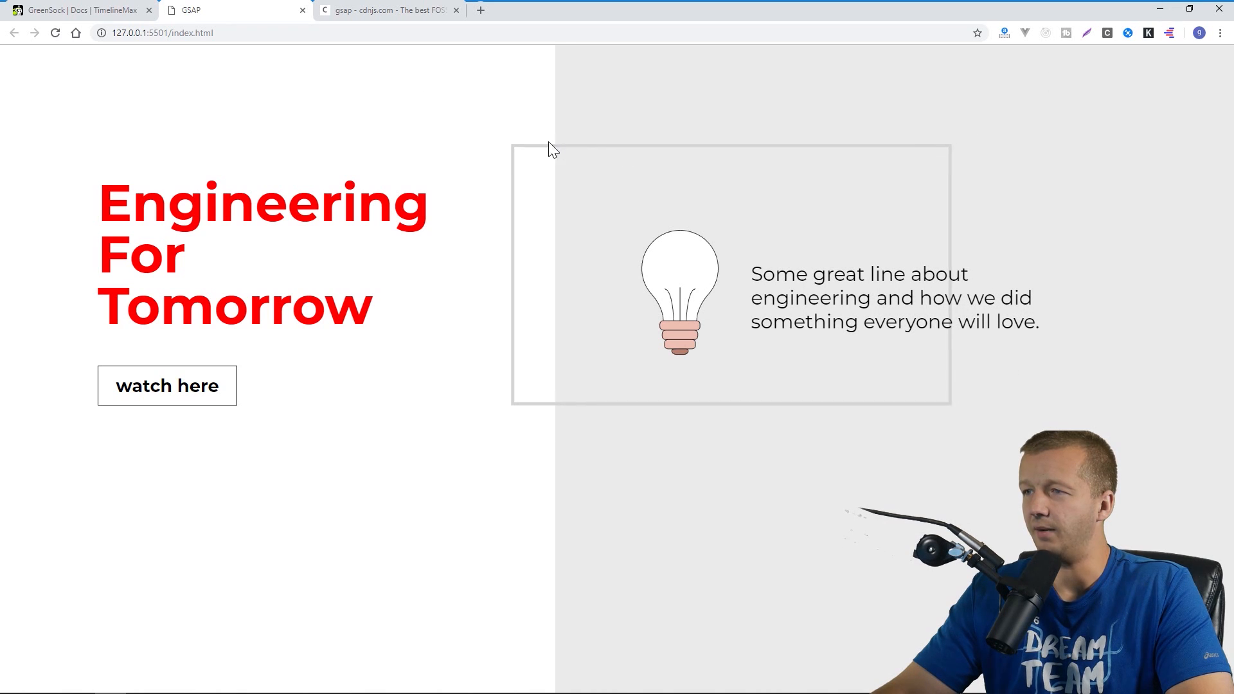
mouse_move(960, 254)
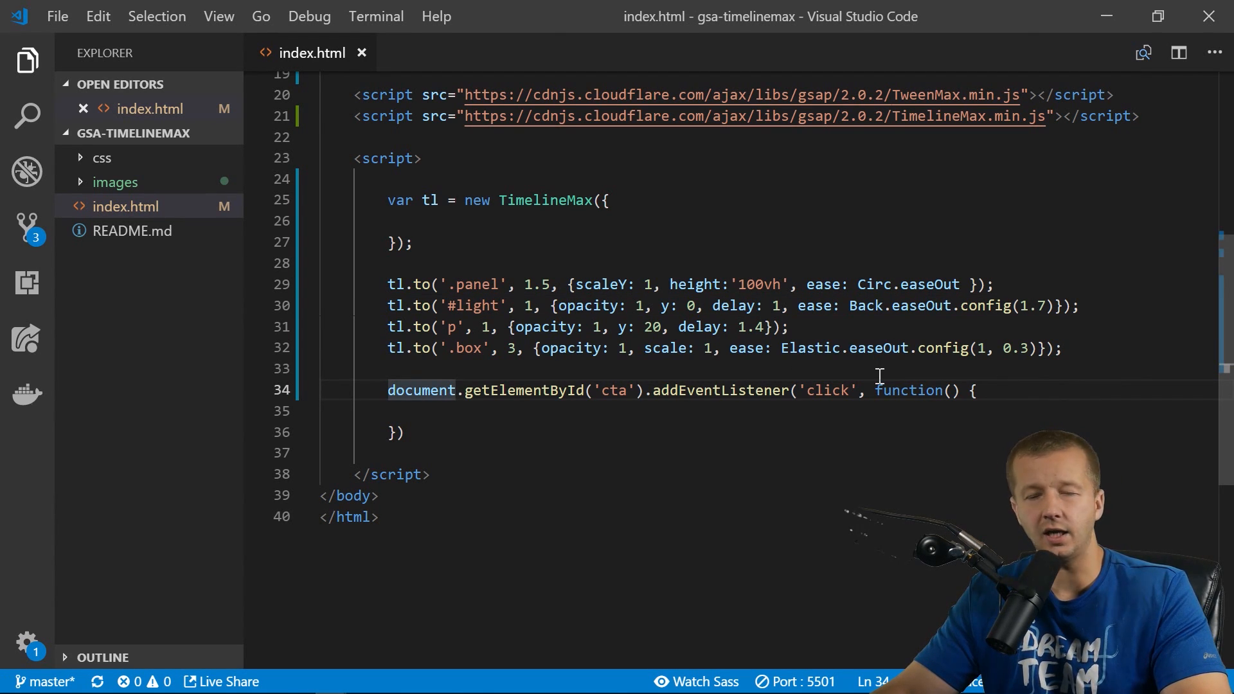
mouse_move(739, 326)
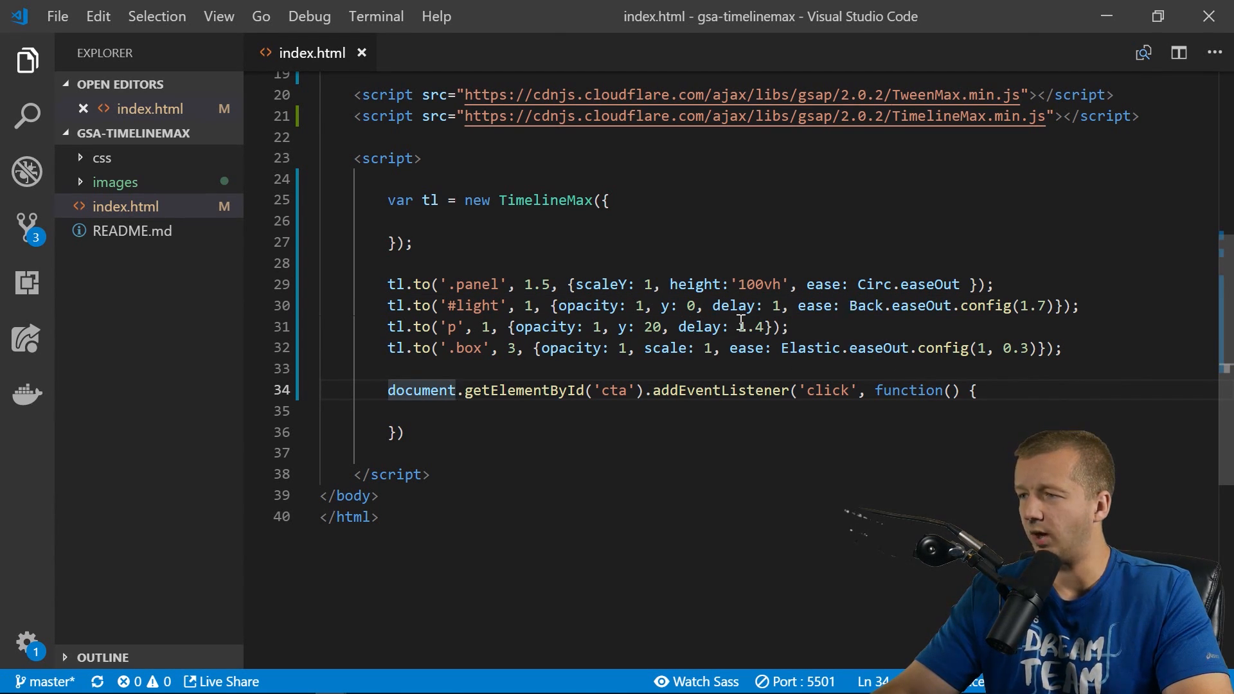
Remove the 1.4 delay from the paragraph tween.
double_click(716, 326)
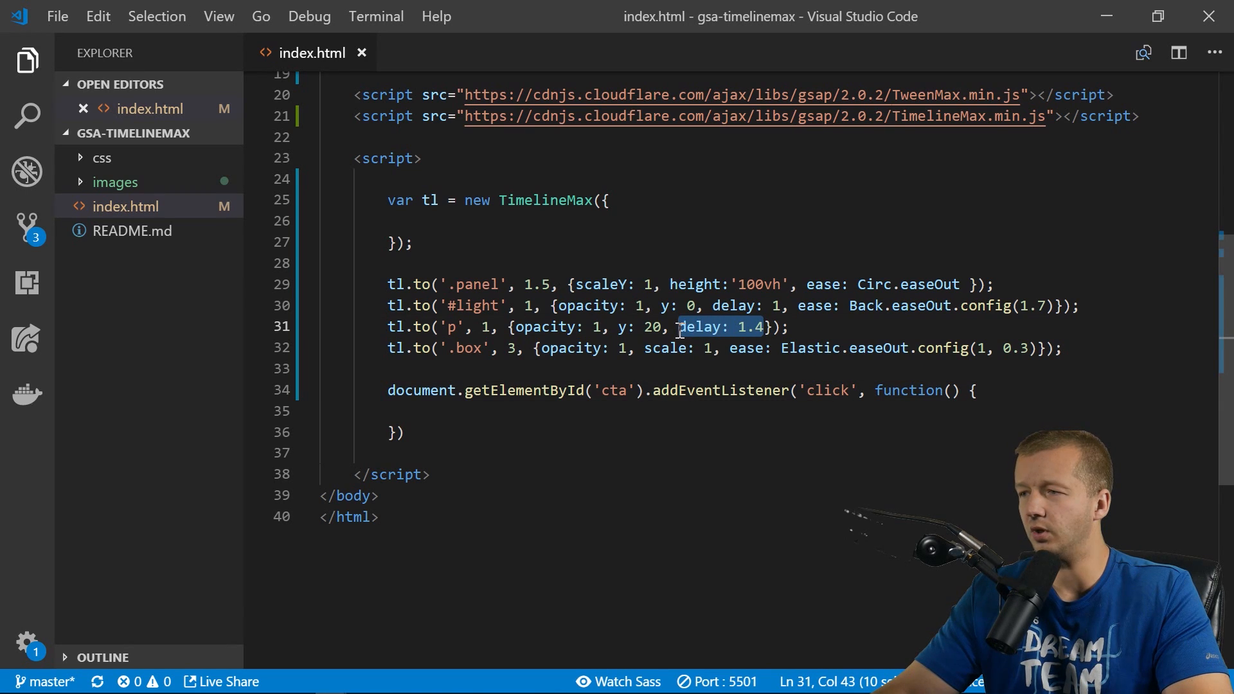
left_click(681, 327)
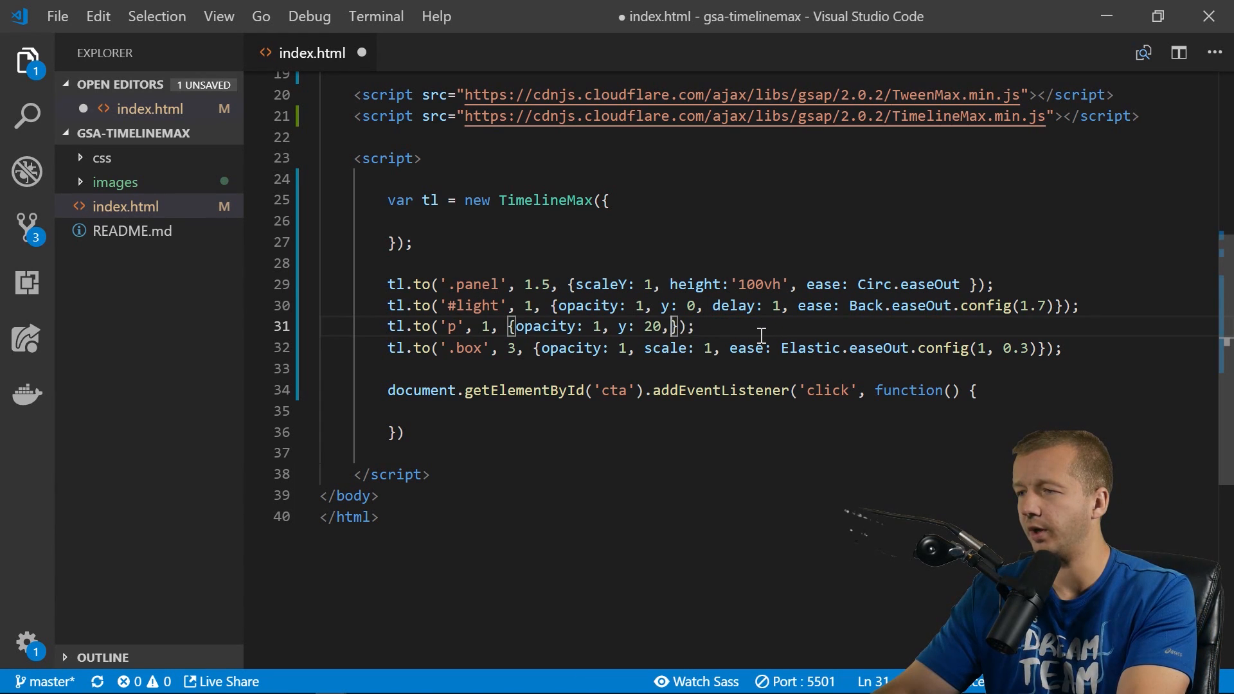
key("Backspace")
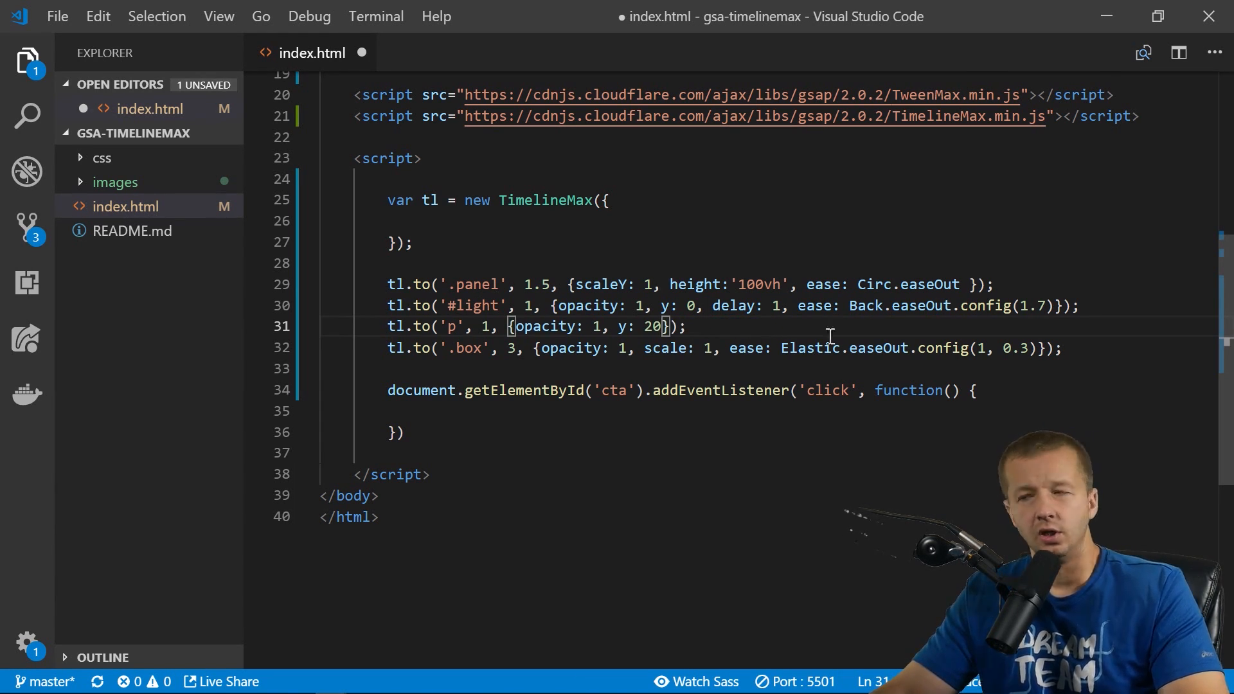
Place the light tween at position 1 on the timeline and save.
left_click(1063, 306)
type(", 1")
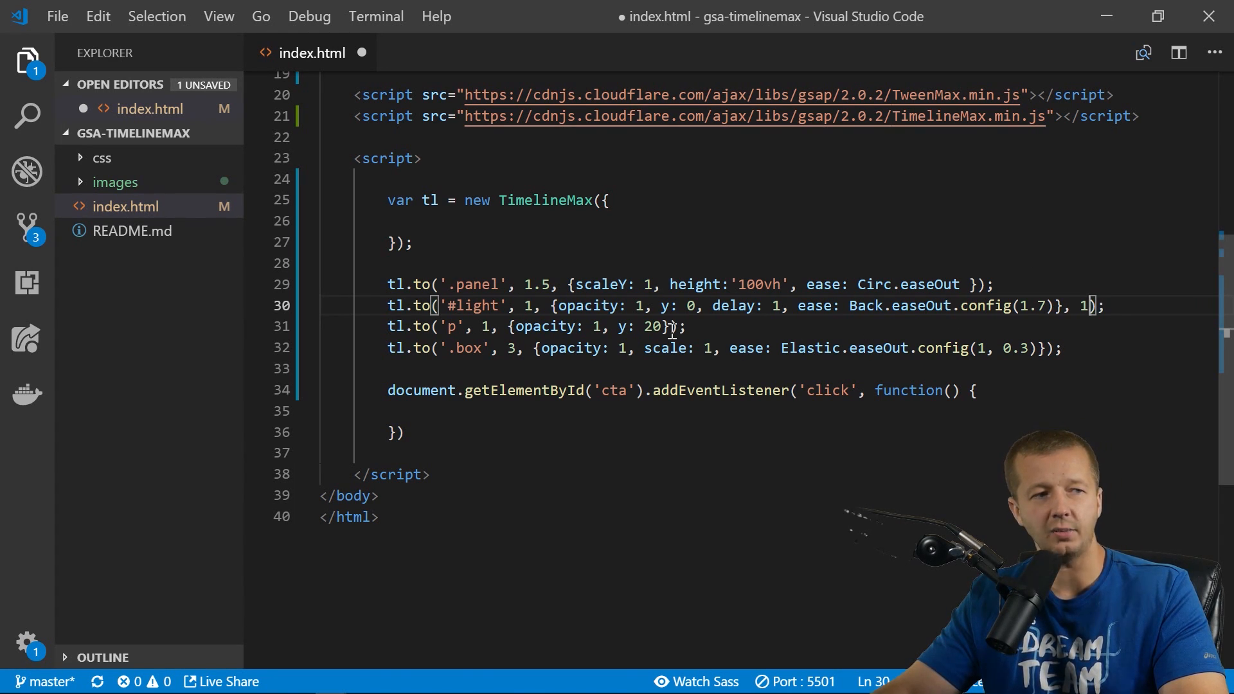
left_click(830, 326)
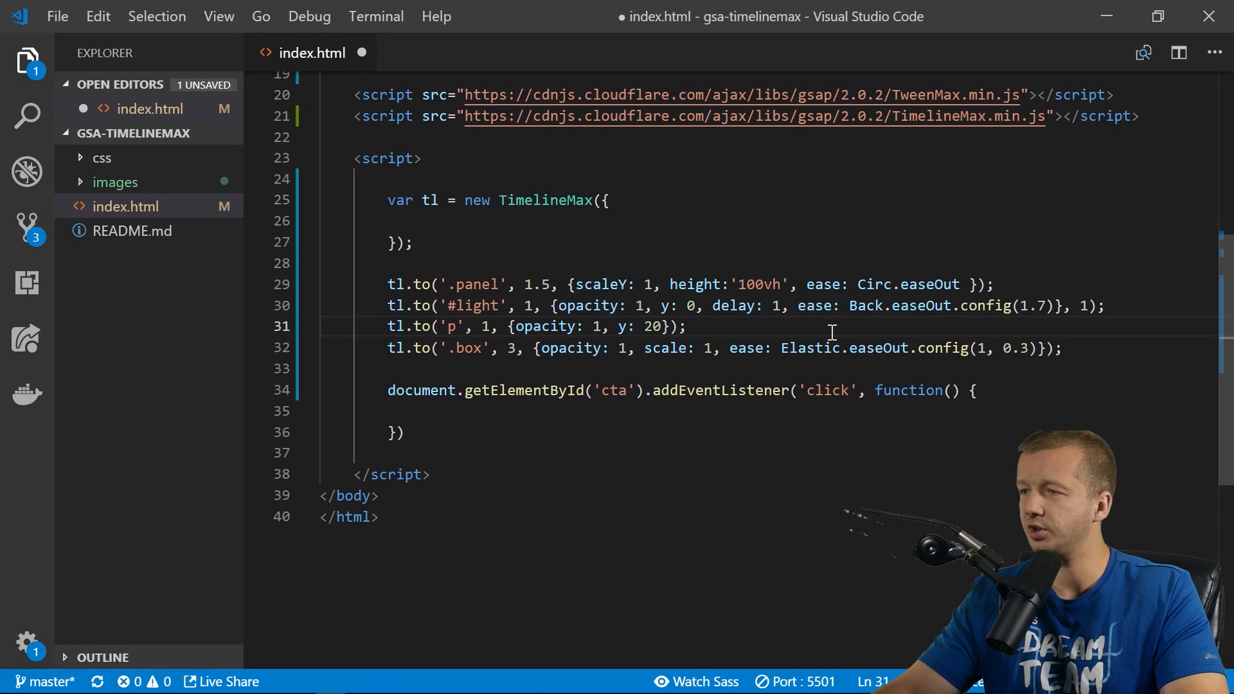
key("ctrl+s")
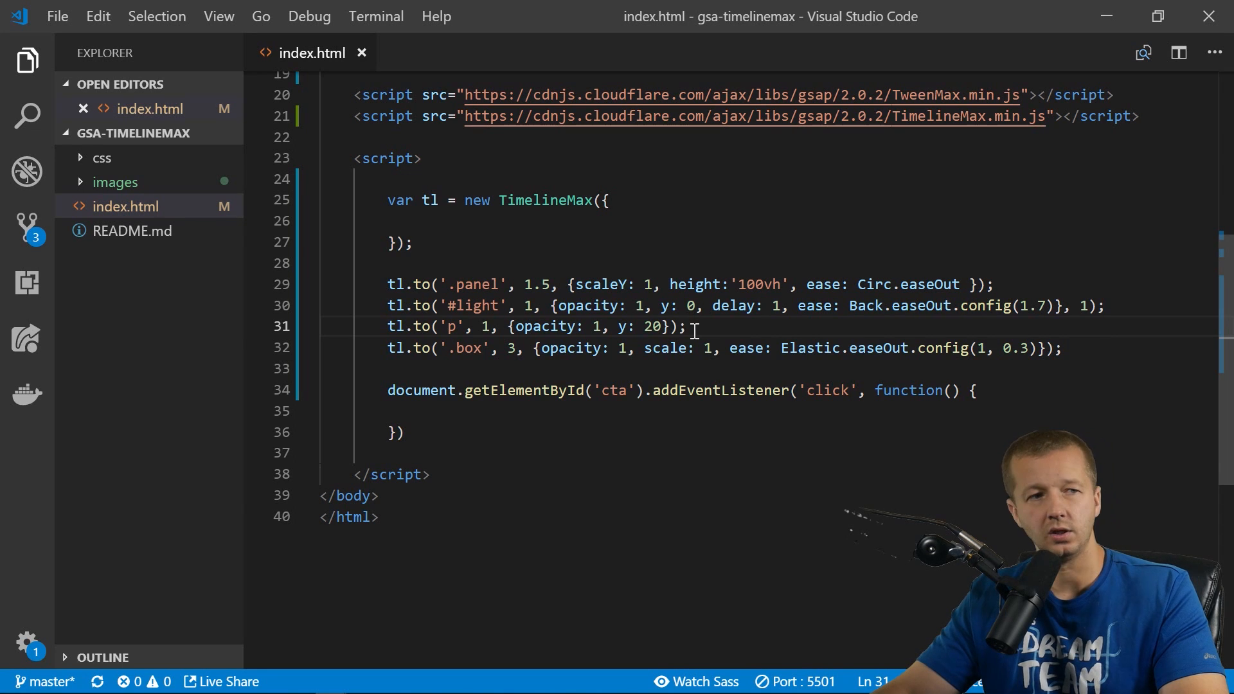
mouse_move(936, 294)
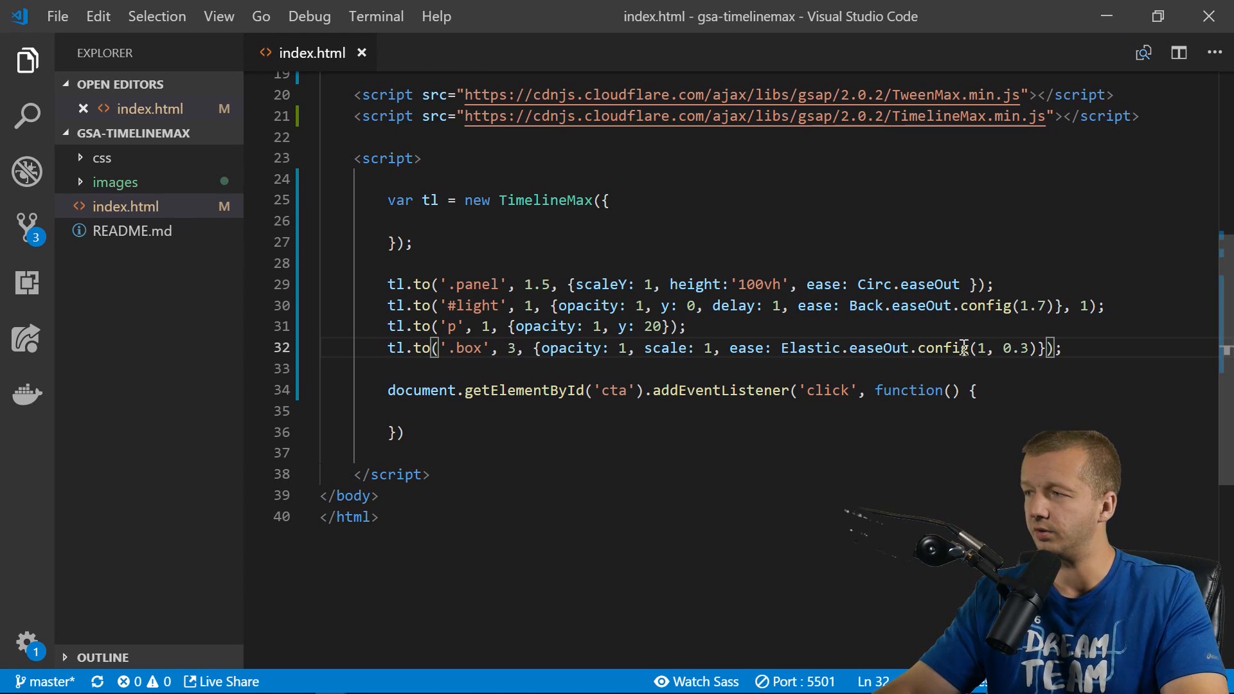
mouse_move(1013, 214)
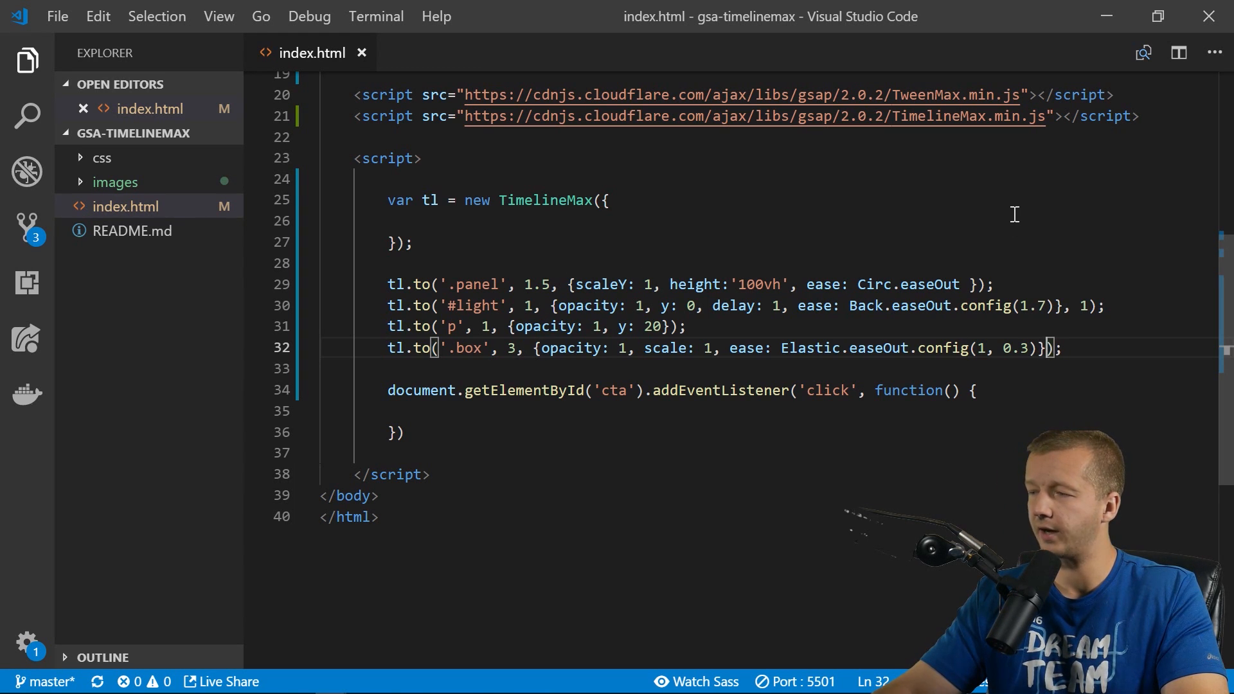
Give the box tween a "-=2" position offset and save index.html.
type(",")
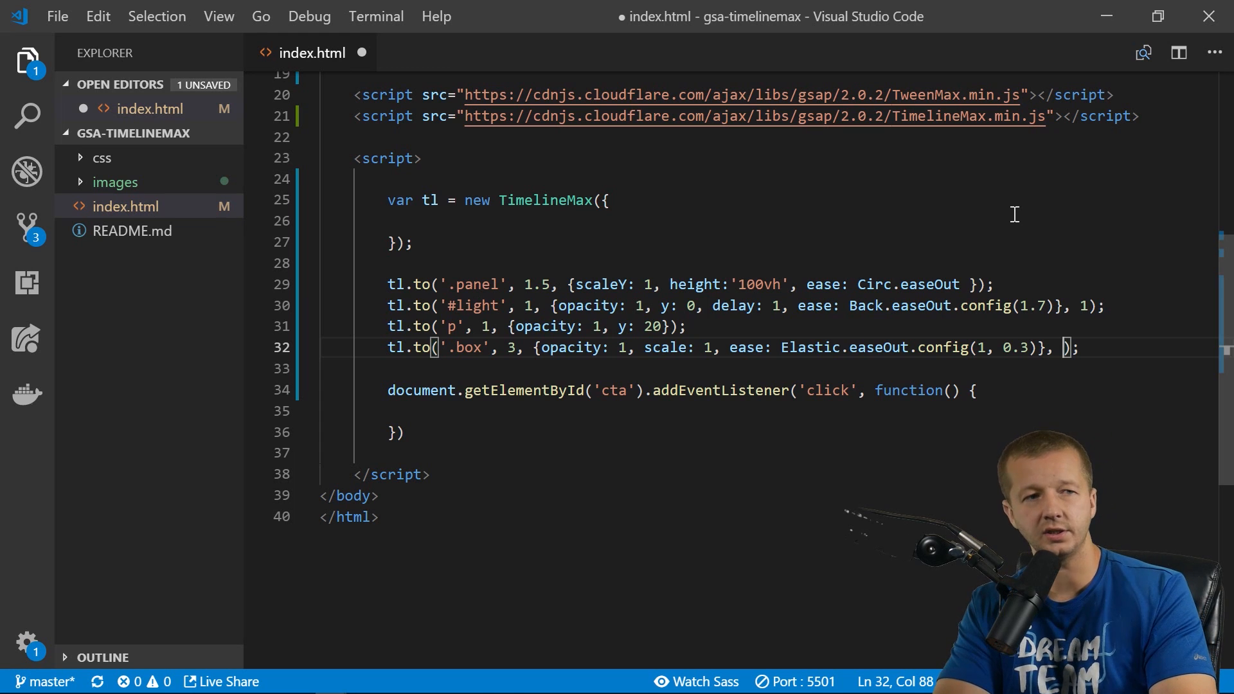
type("\"\"")
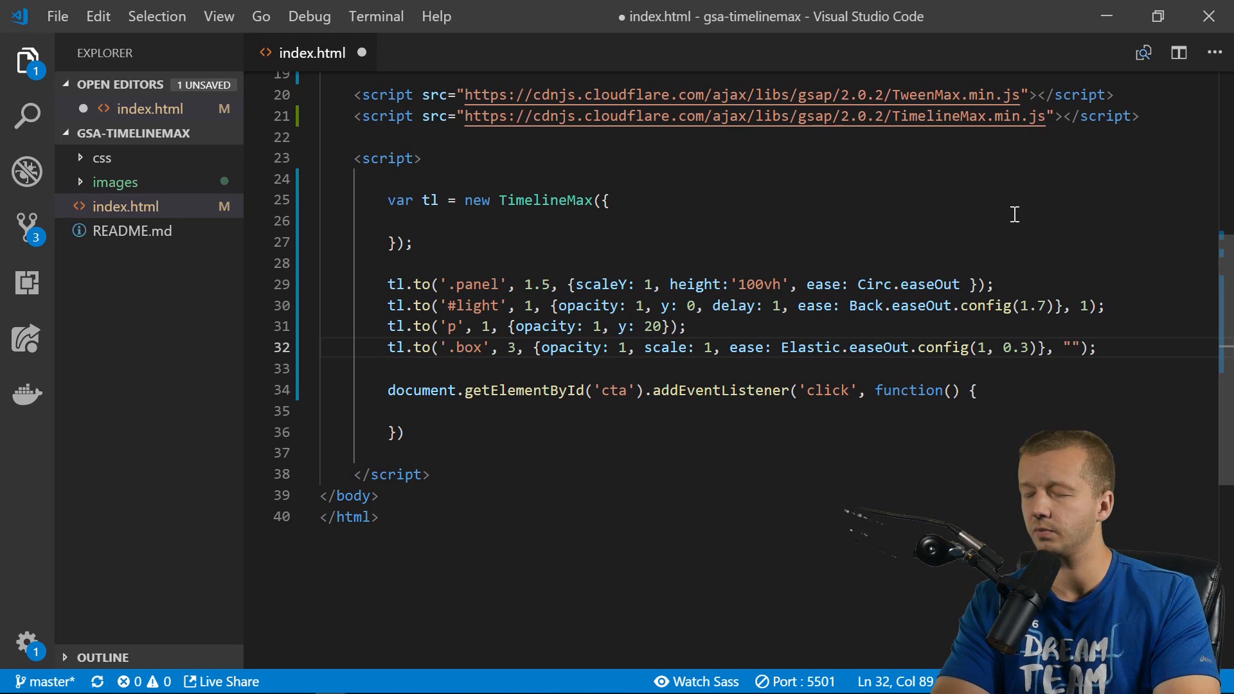
type("-=")
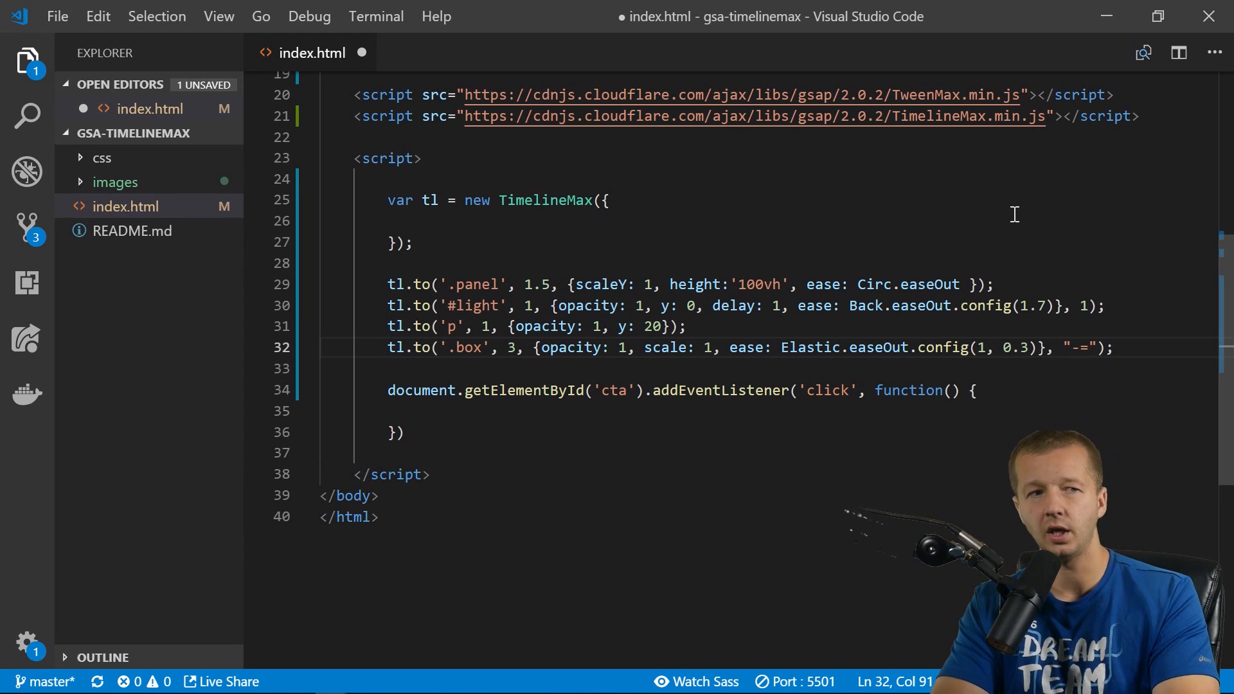
type("2")
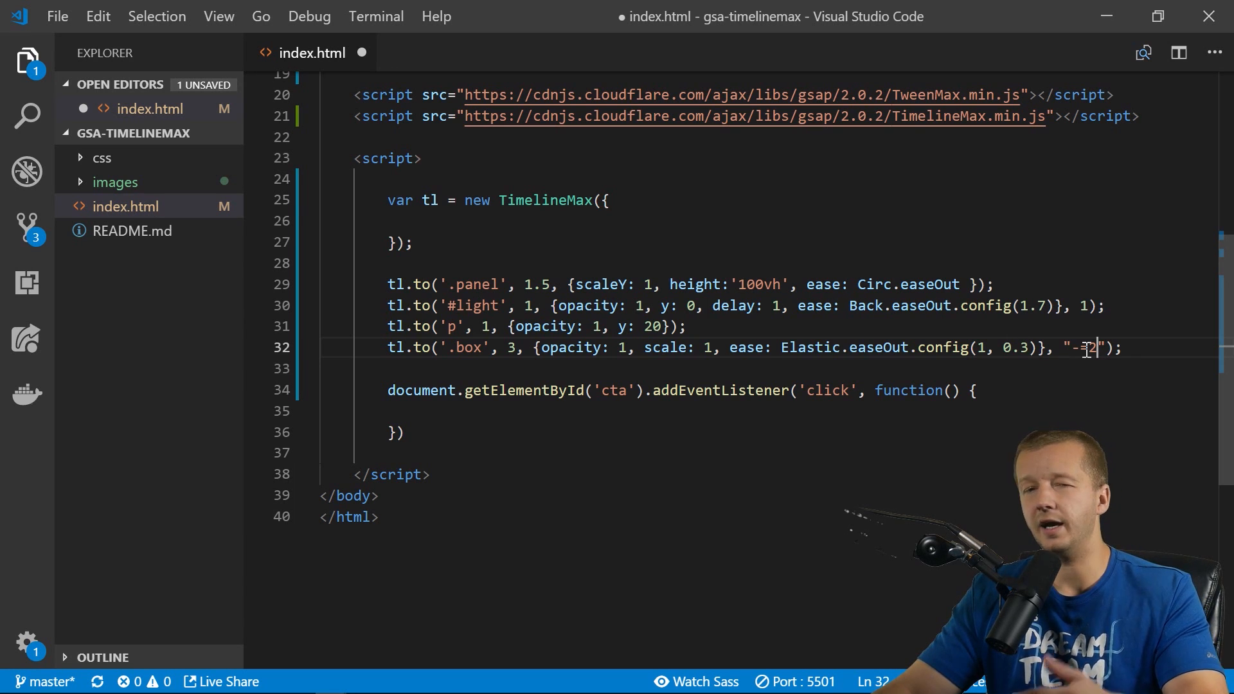
key("ctrl+s")
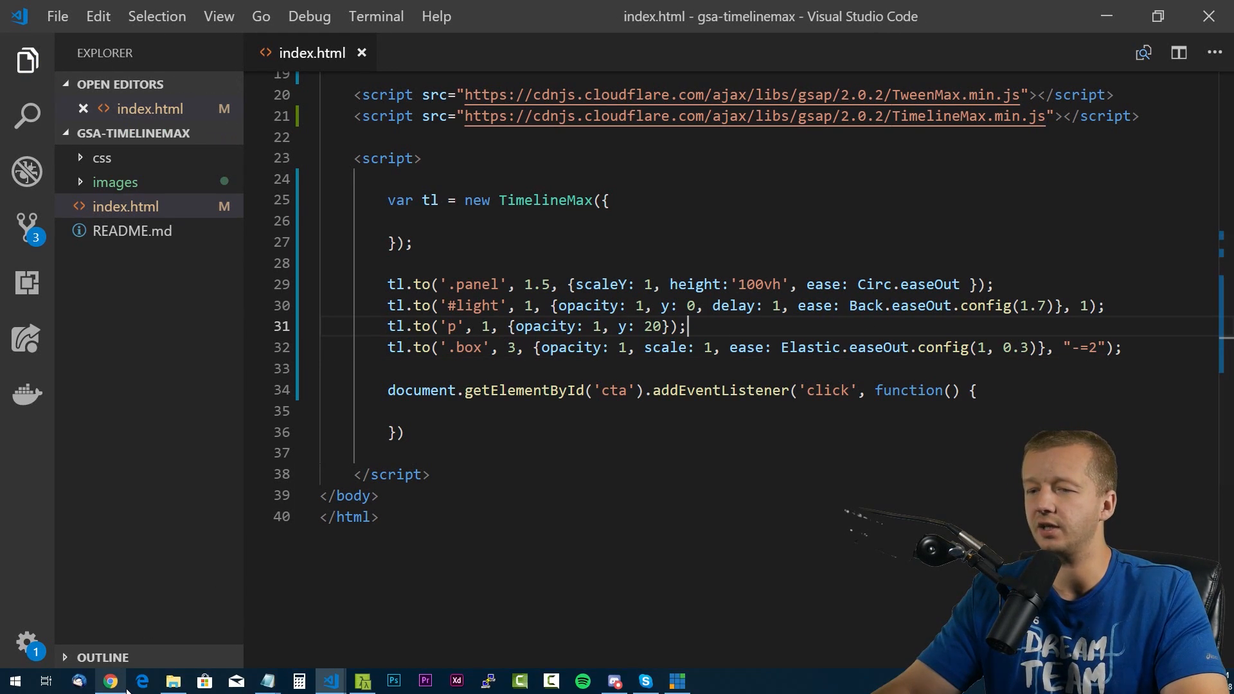
Switch to Chrome to watch the reworked landing page animation timing.
left_click(109, 681)
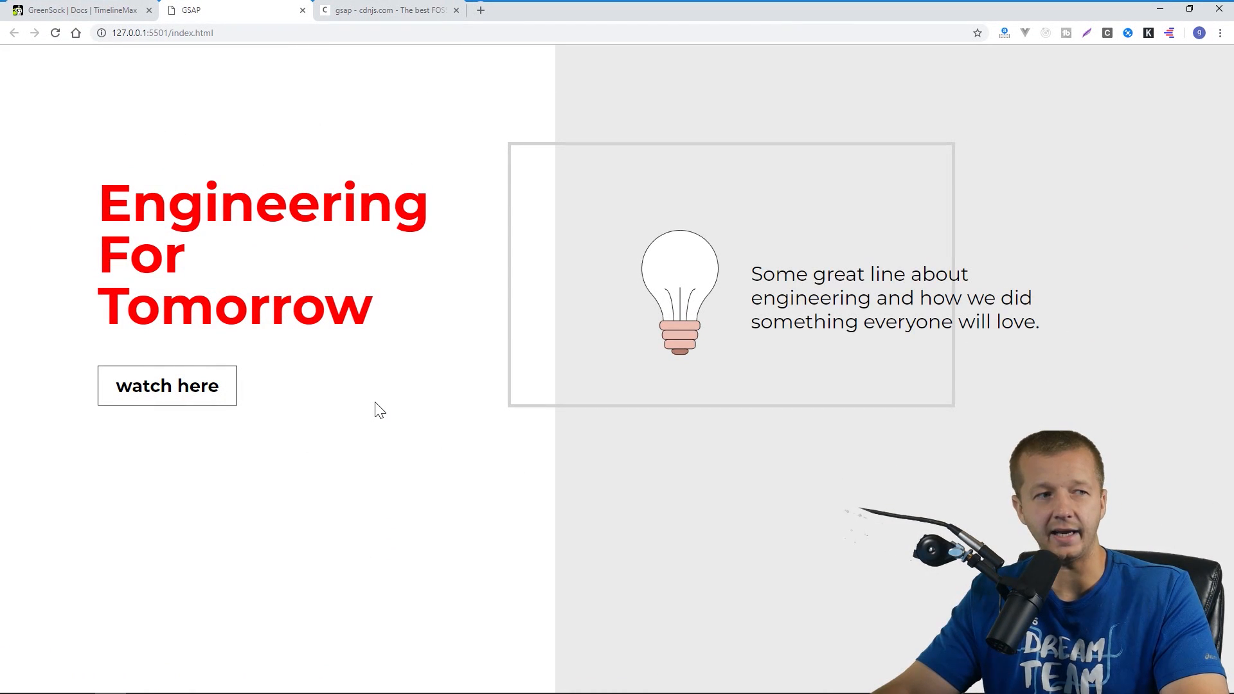
mouse_move(684, 256)
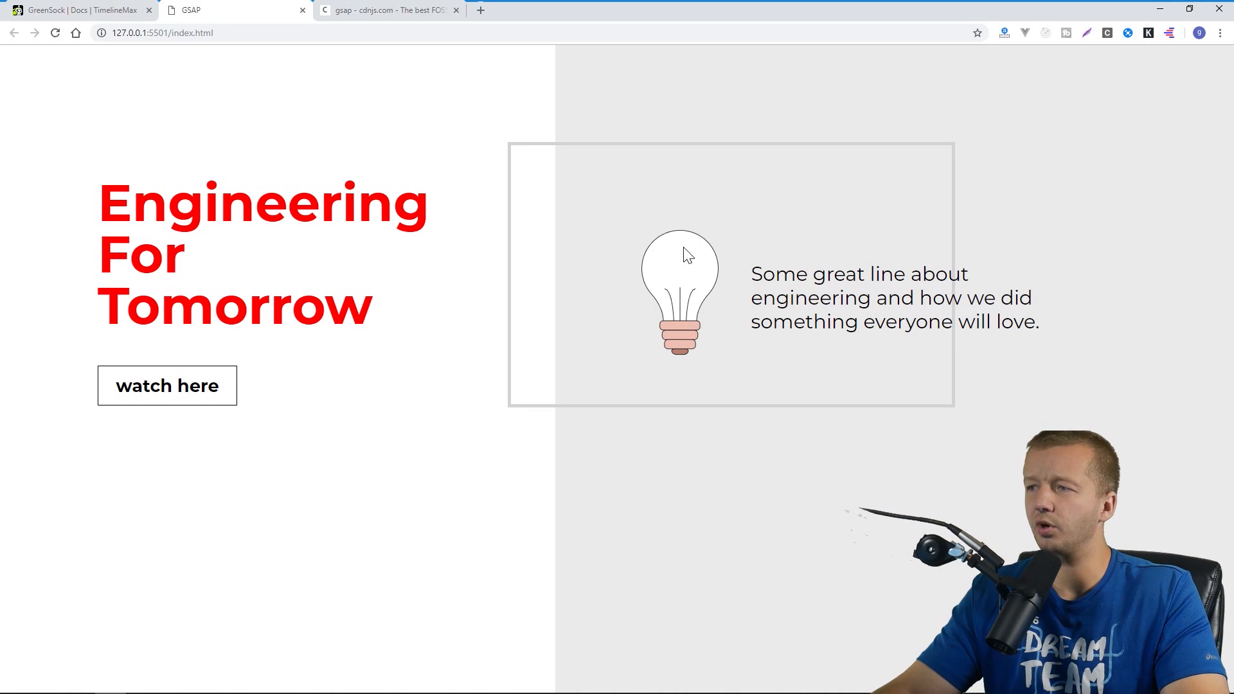
mouse_move(1144, 30)
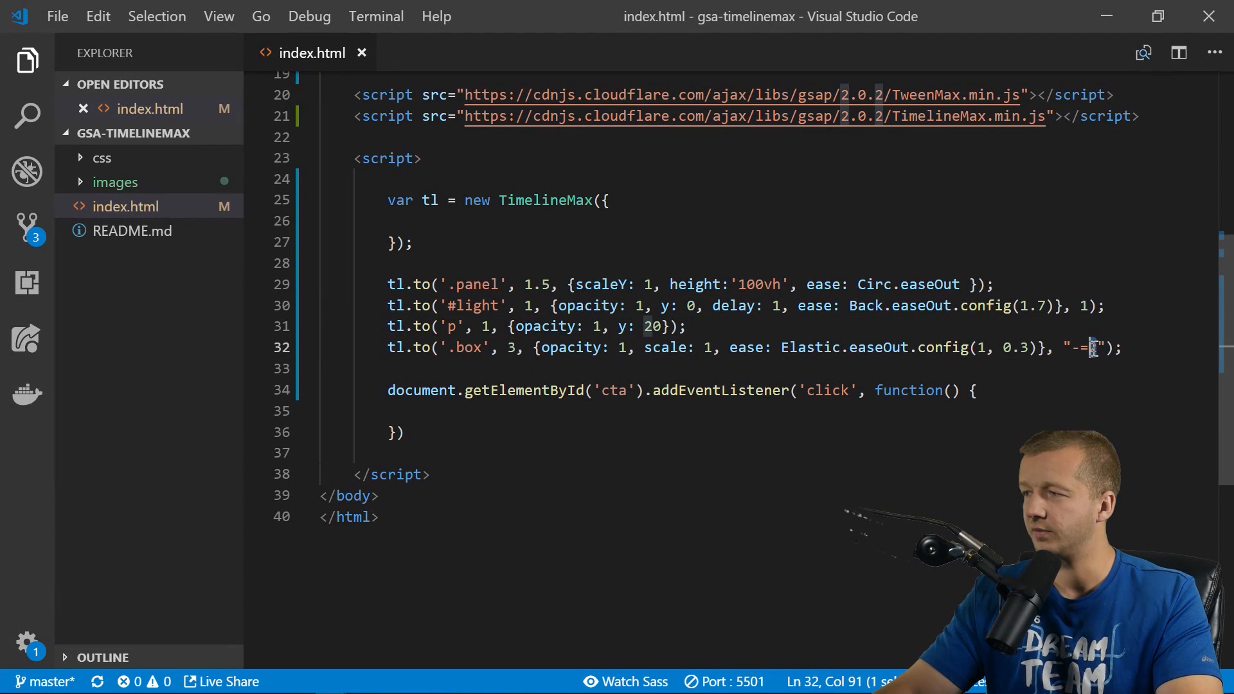
Change the box tween offset to "-=3.5", save, and preview in Chrome.
type(".5")
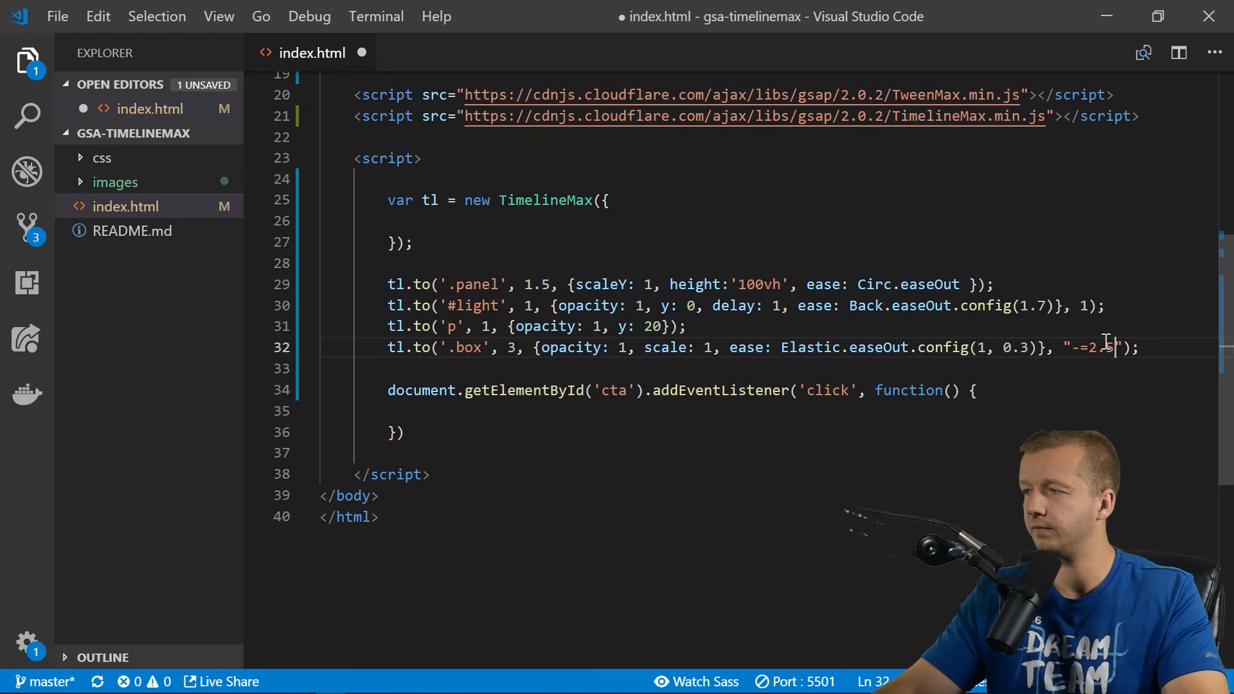
key("ctrl+s")
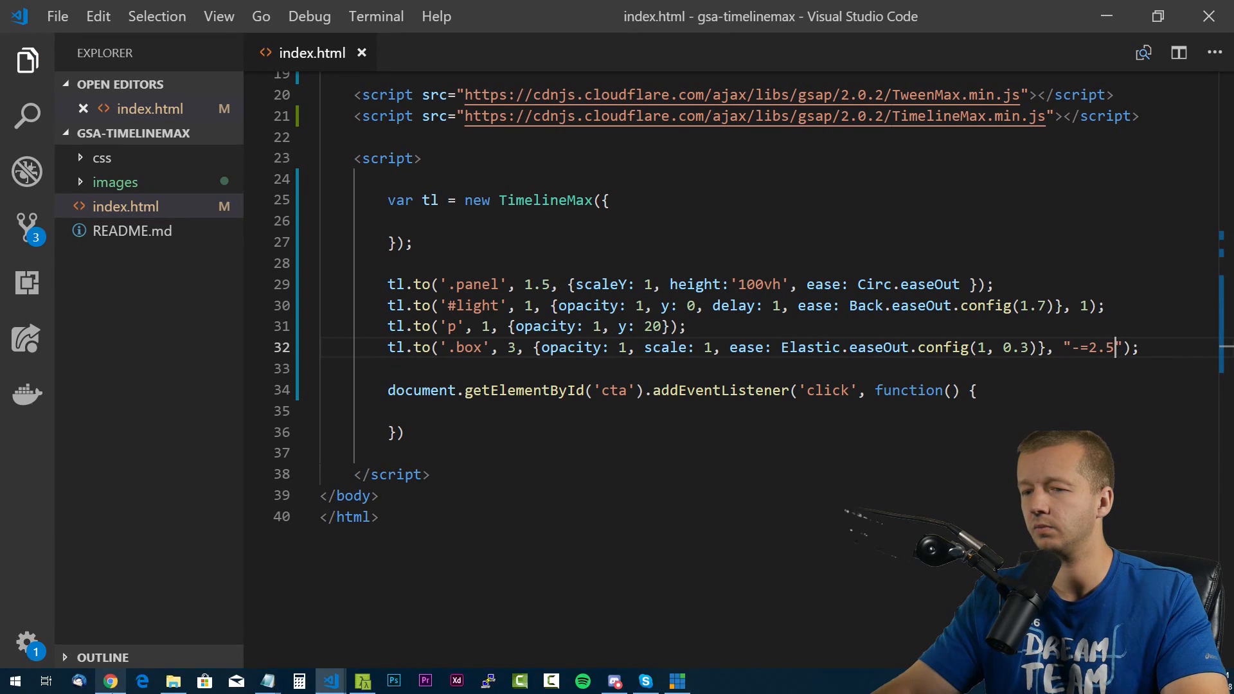
left_click(110, 680)
type("3")
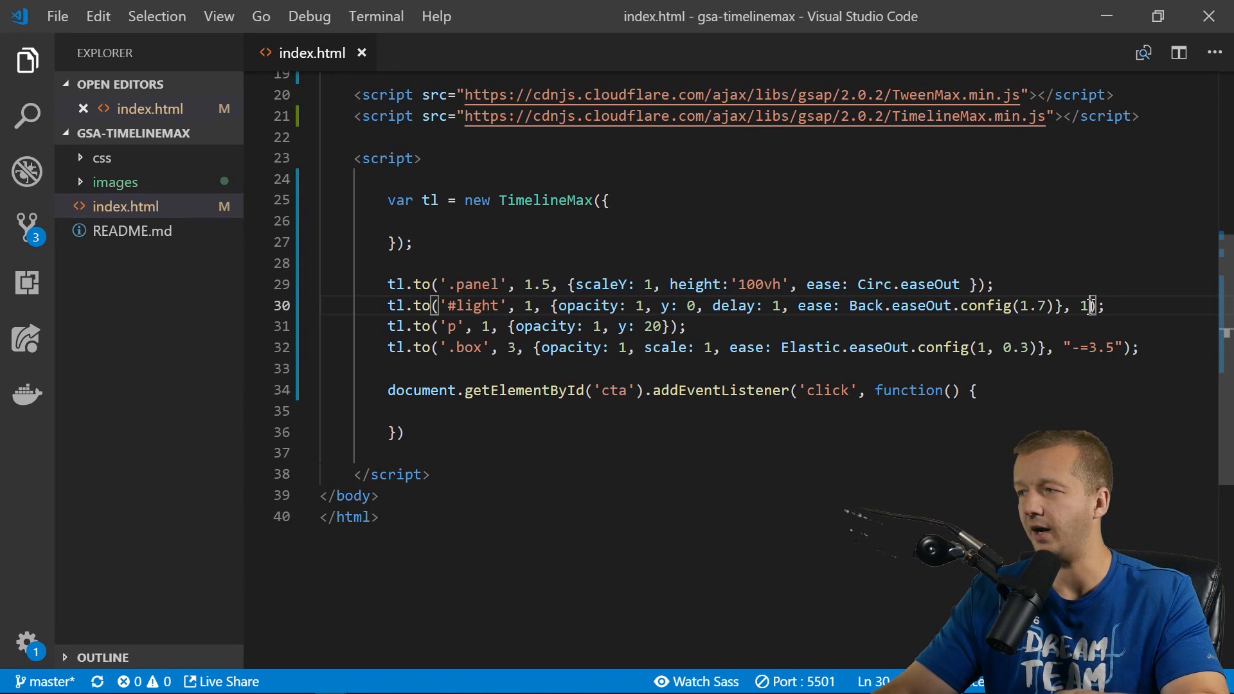
Replace the light tween's timeline position 1 with .5.
double_click(1093, 305)
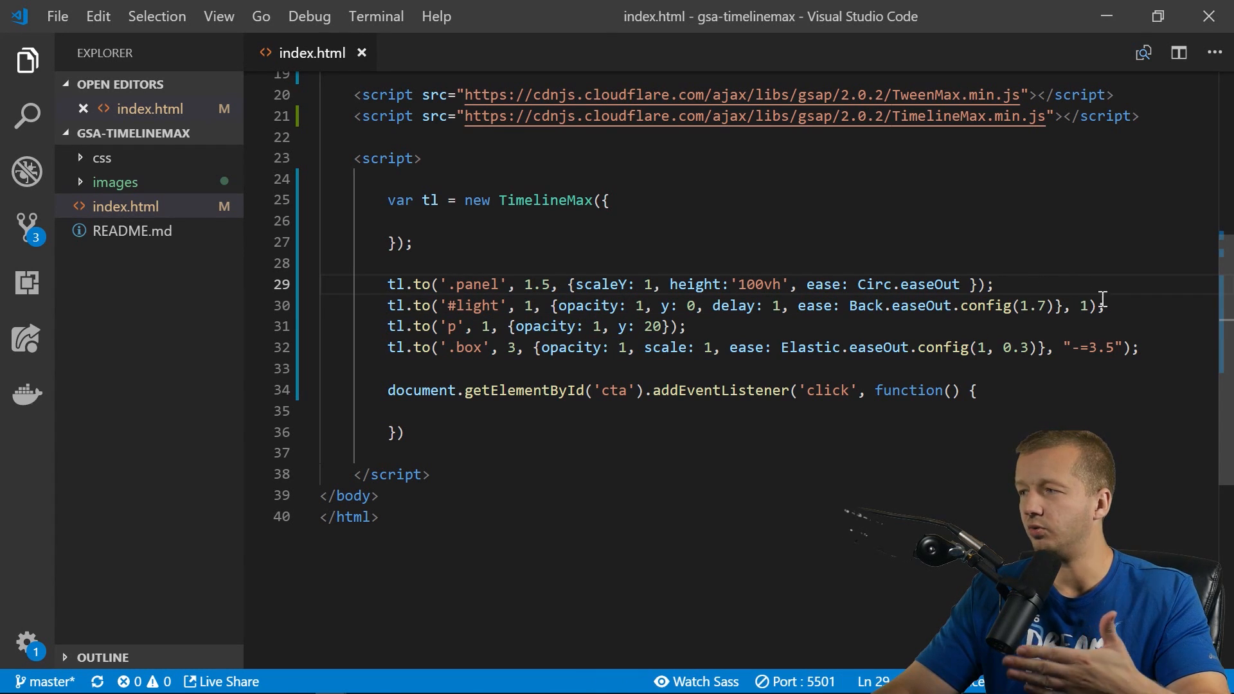
left_click(394, 306)
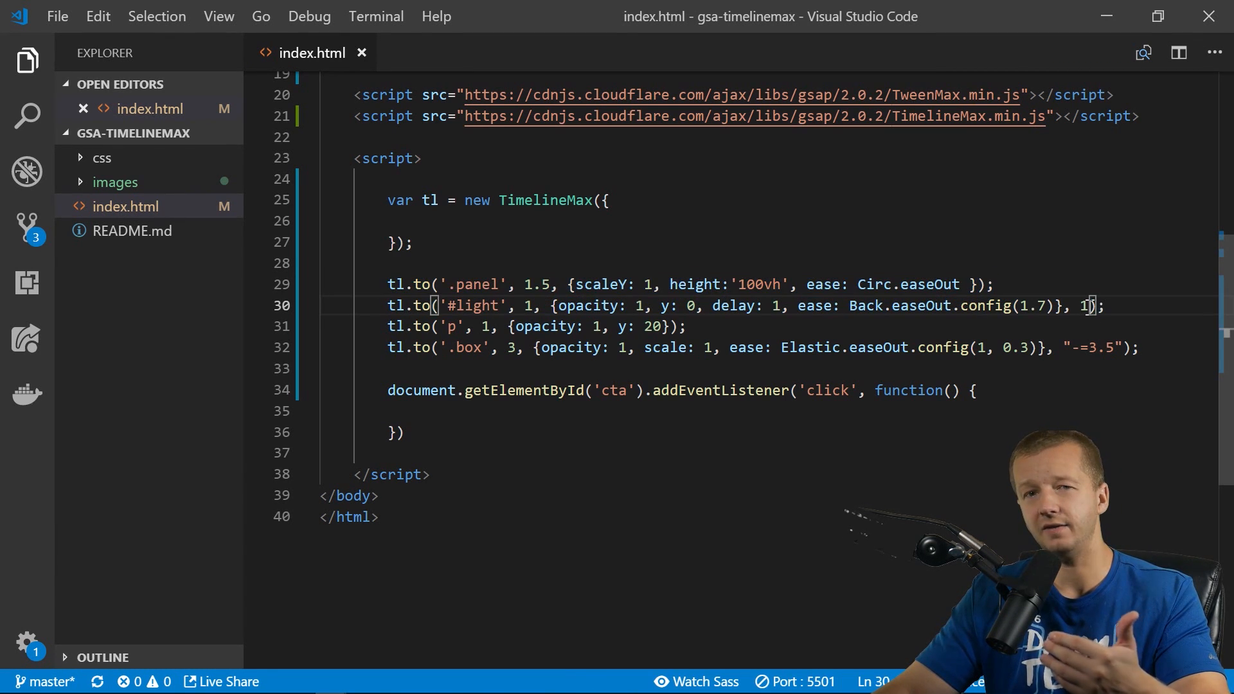
double_click(1088, 305)
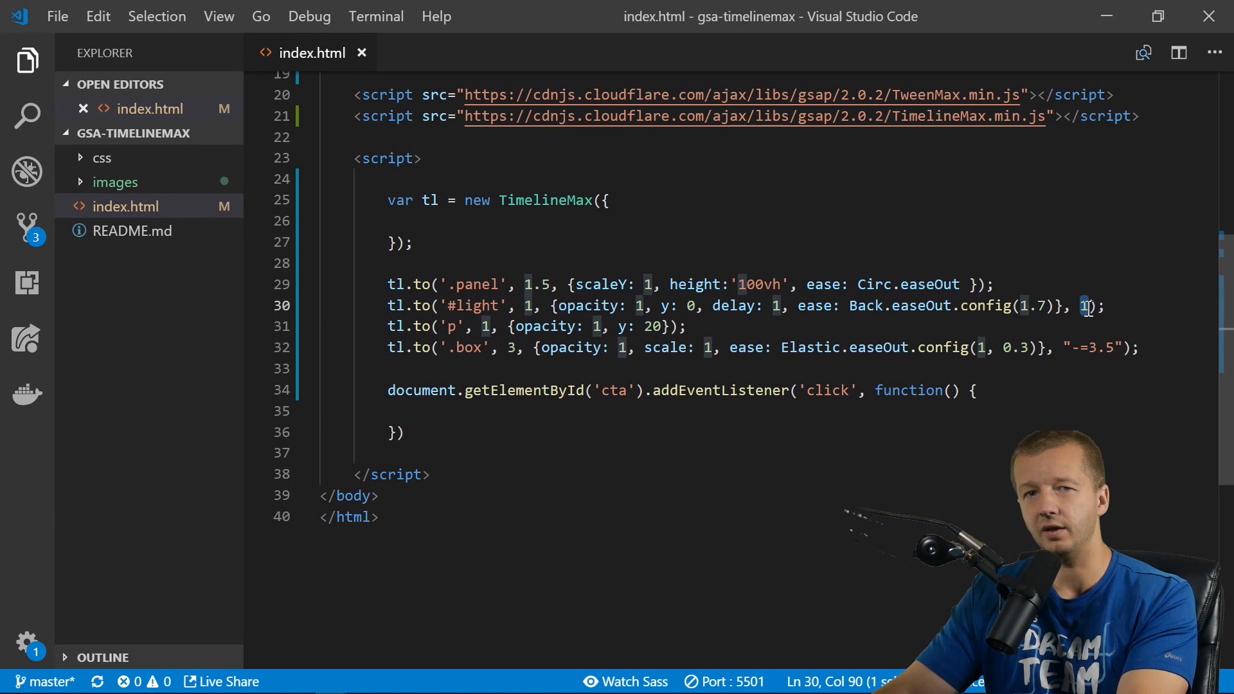
key("Backspace")
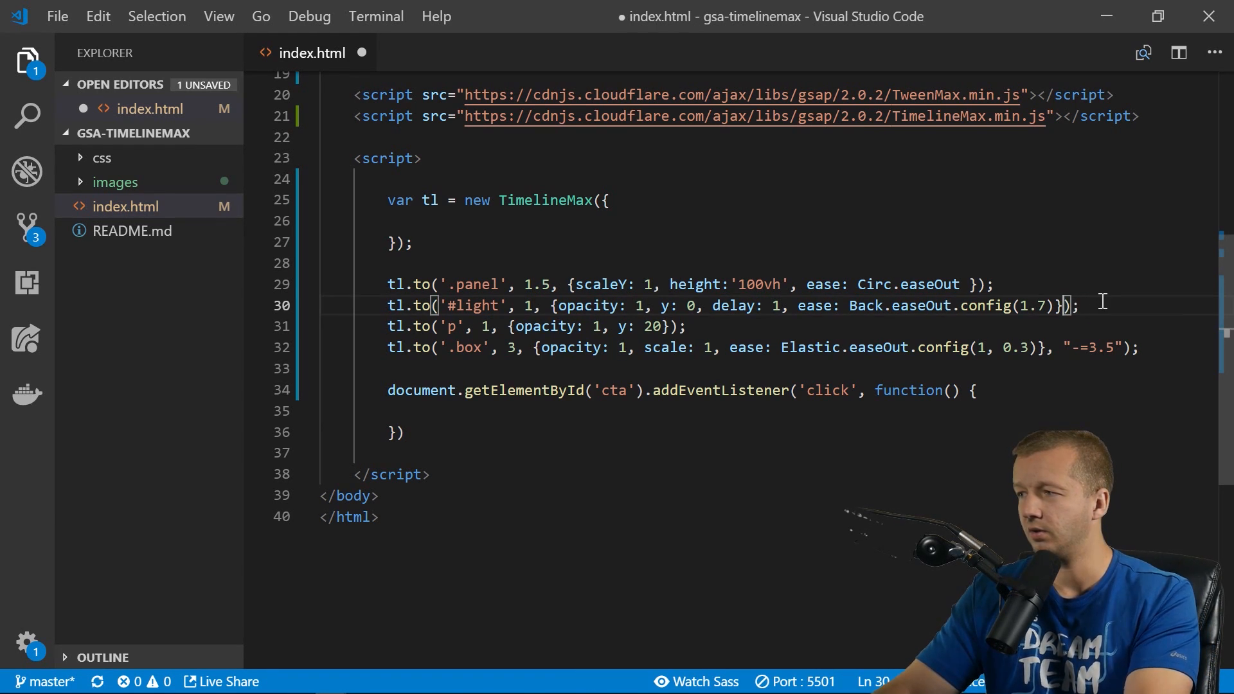
key("ctrl+s")
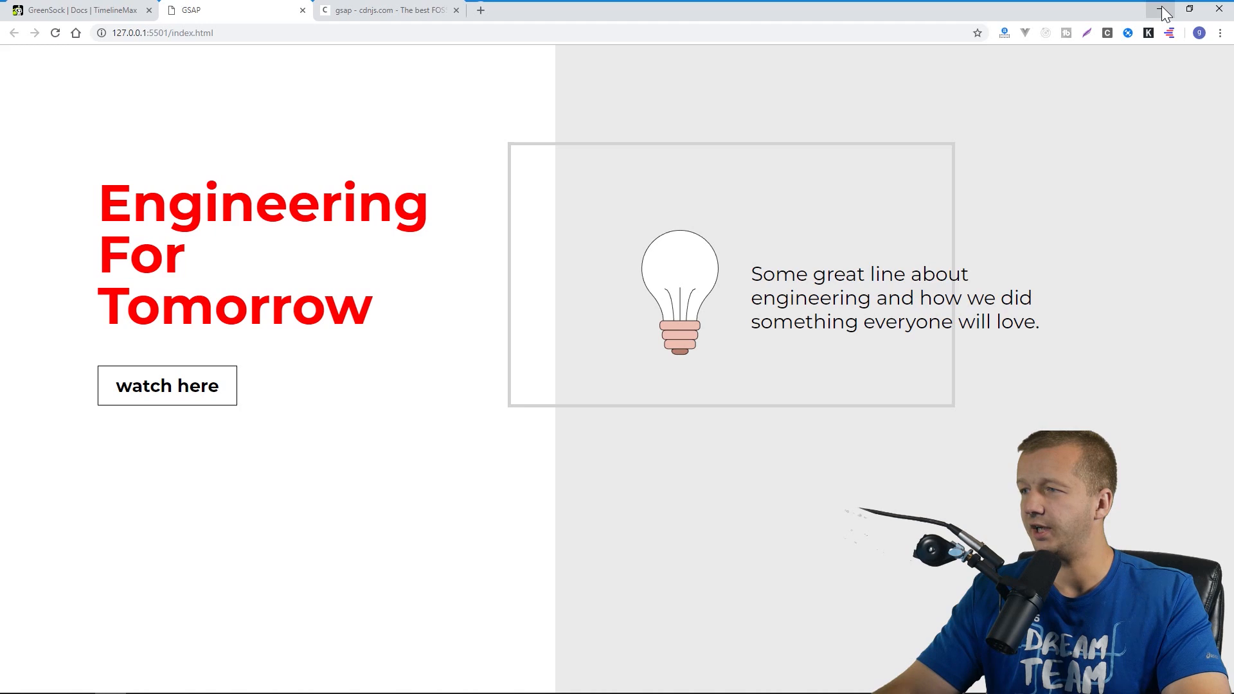
left_click(1163, 9)
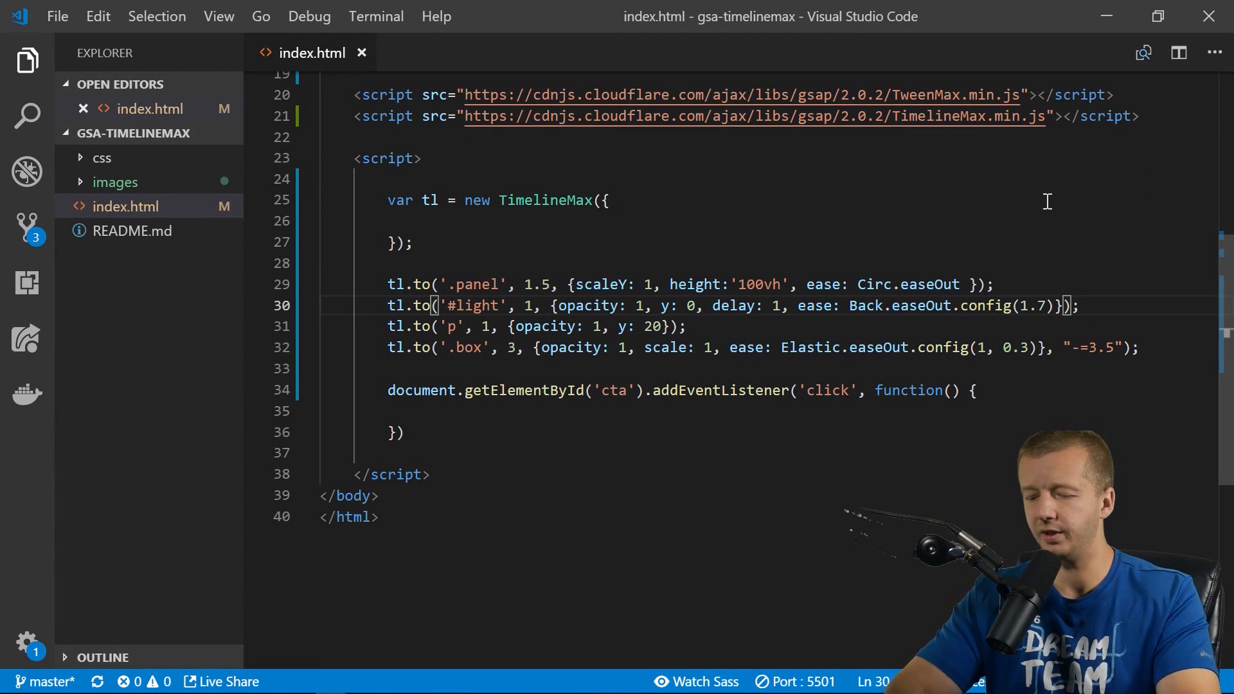
type(",")
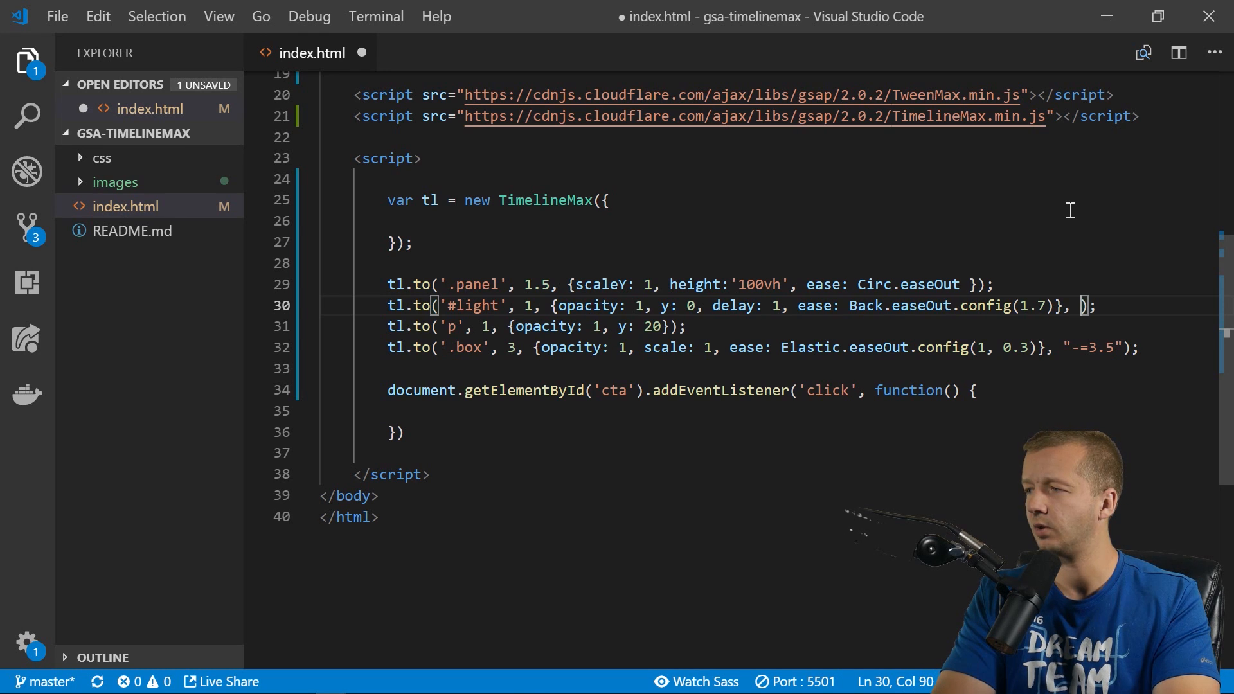
type(".5")
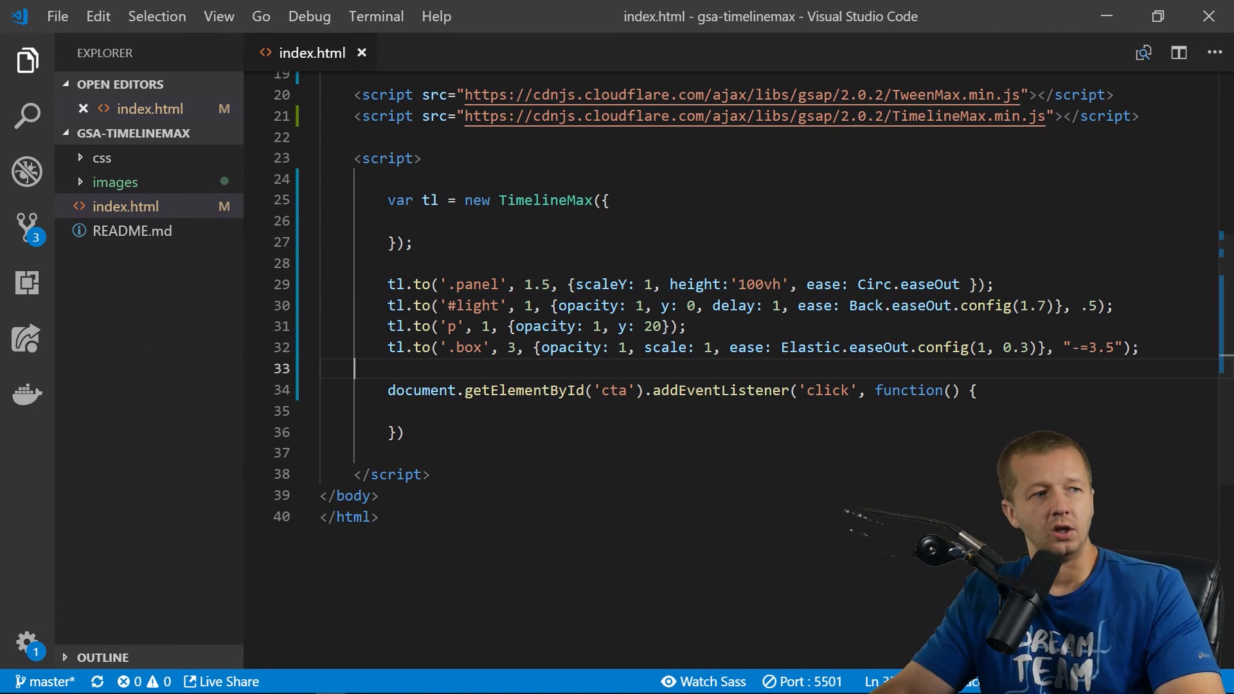
Create the timeline with paused: true and call tl.play() in the click handler.
left_click(532, 226)
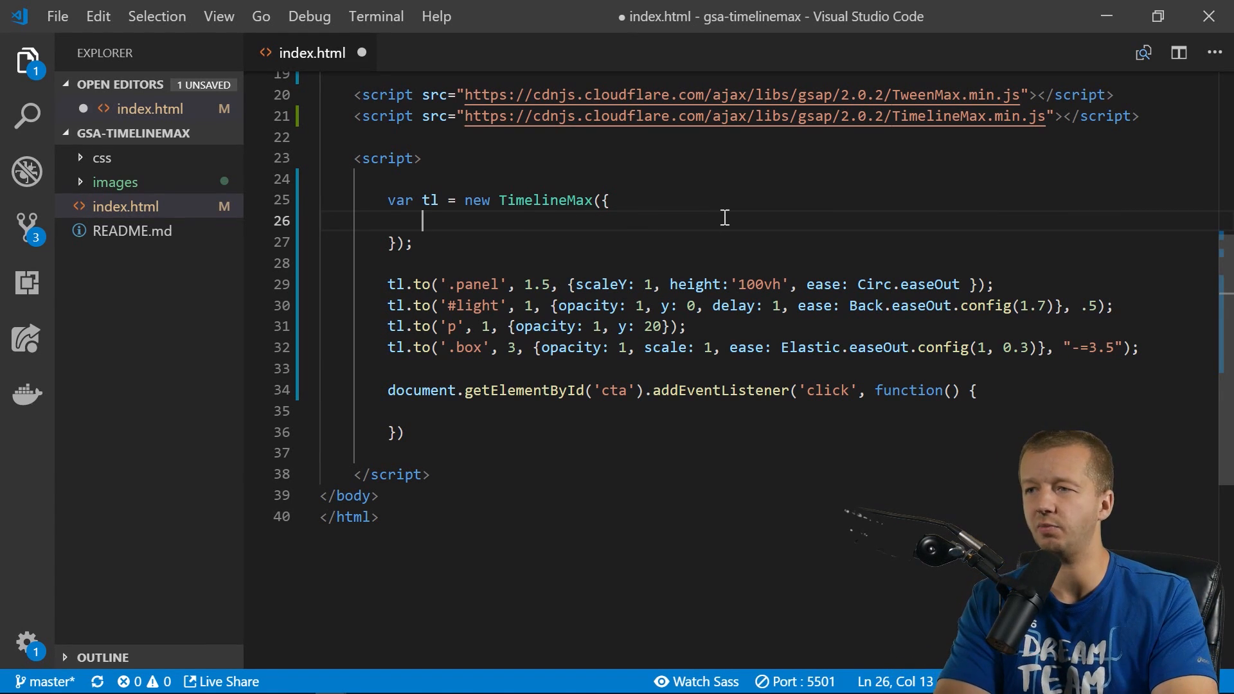
type("paused: true")
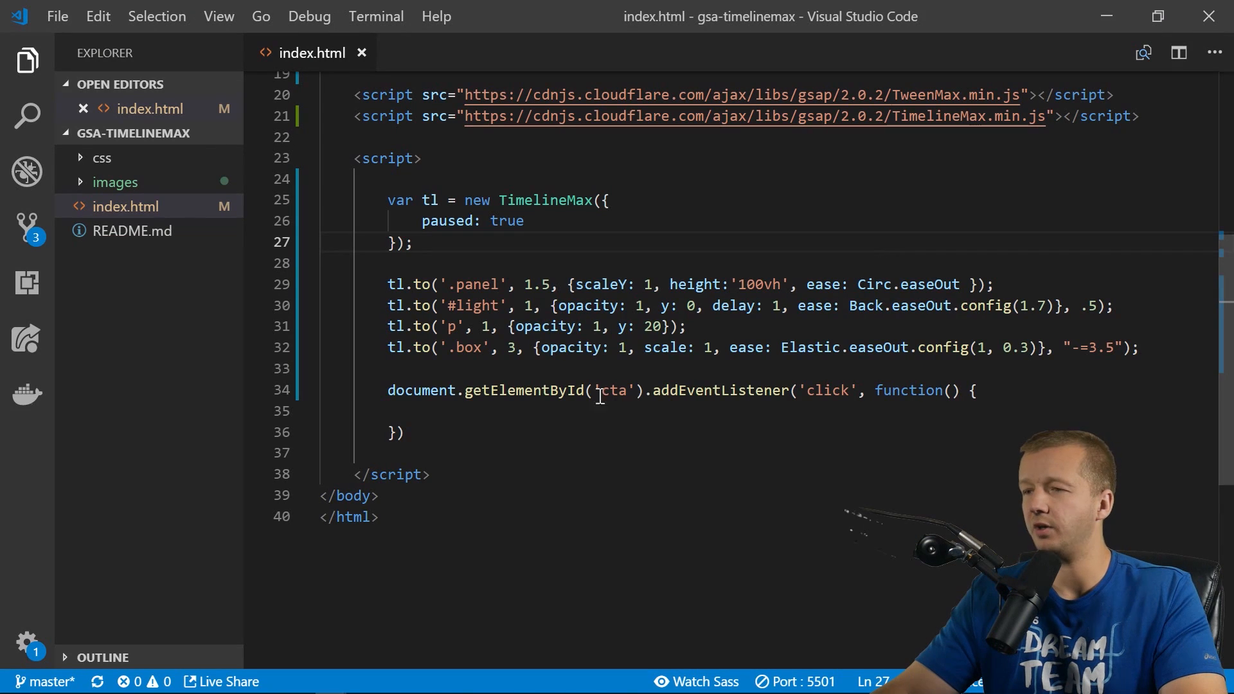
left_click(599, 410)
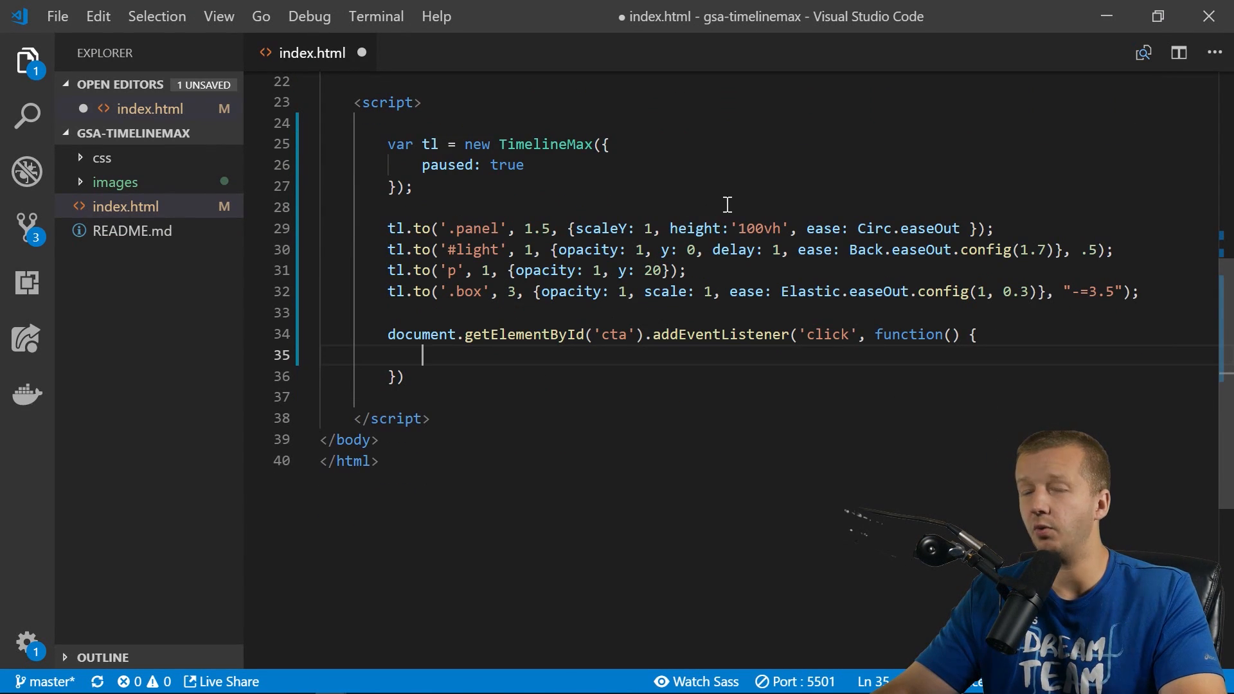
mouse_move(718, 203)
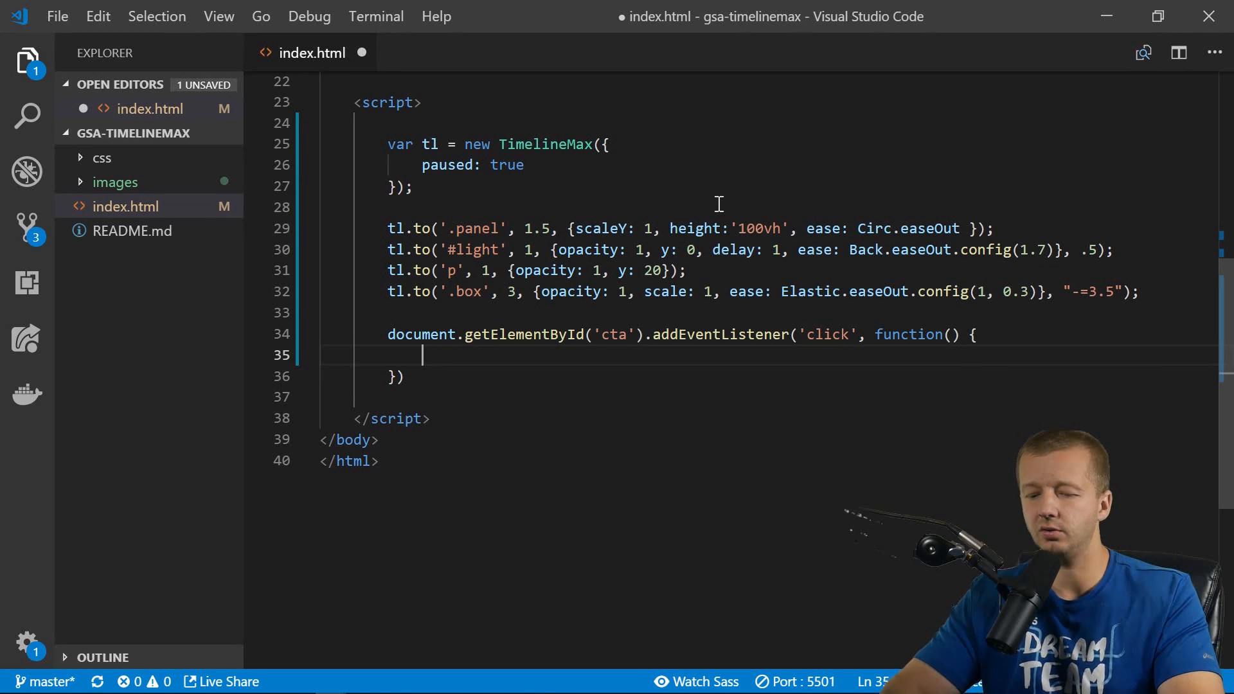
type("tl.play();")
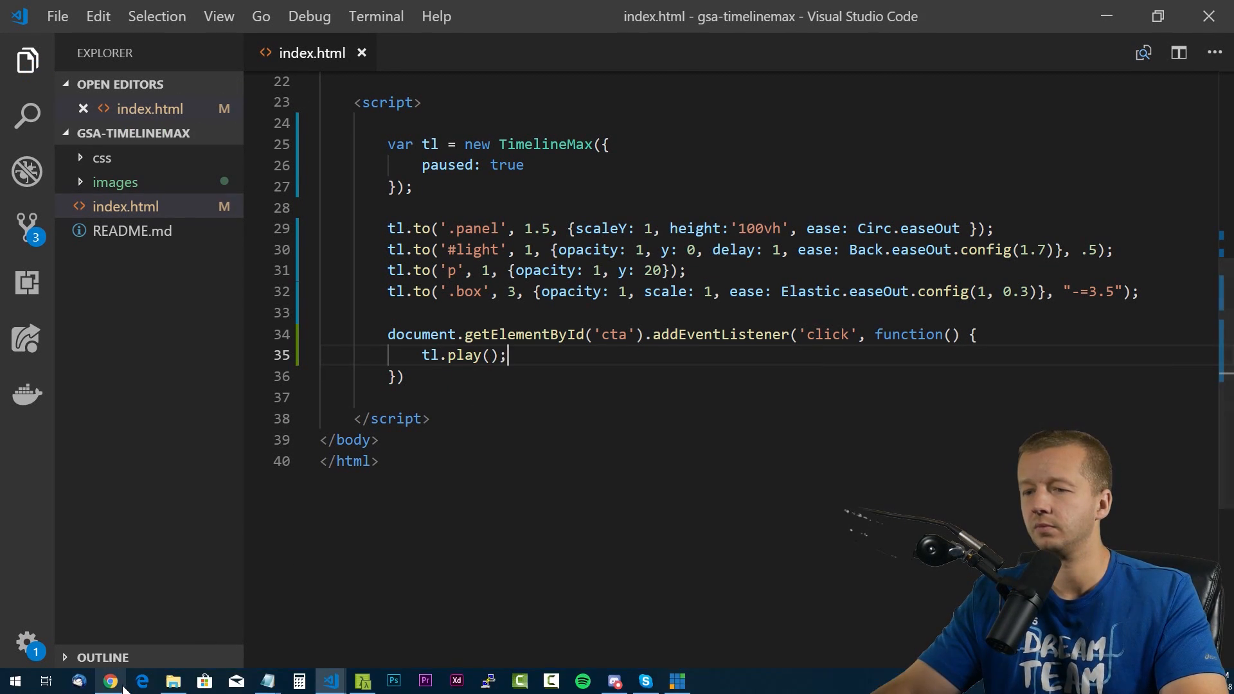
left_click(110, 680)
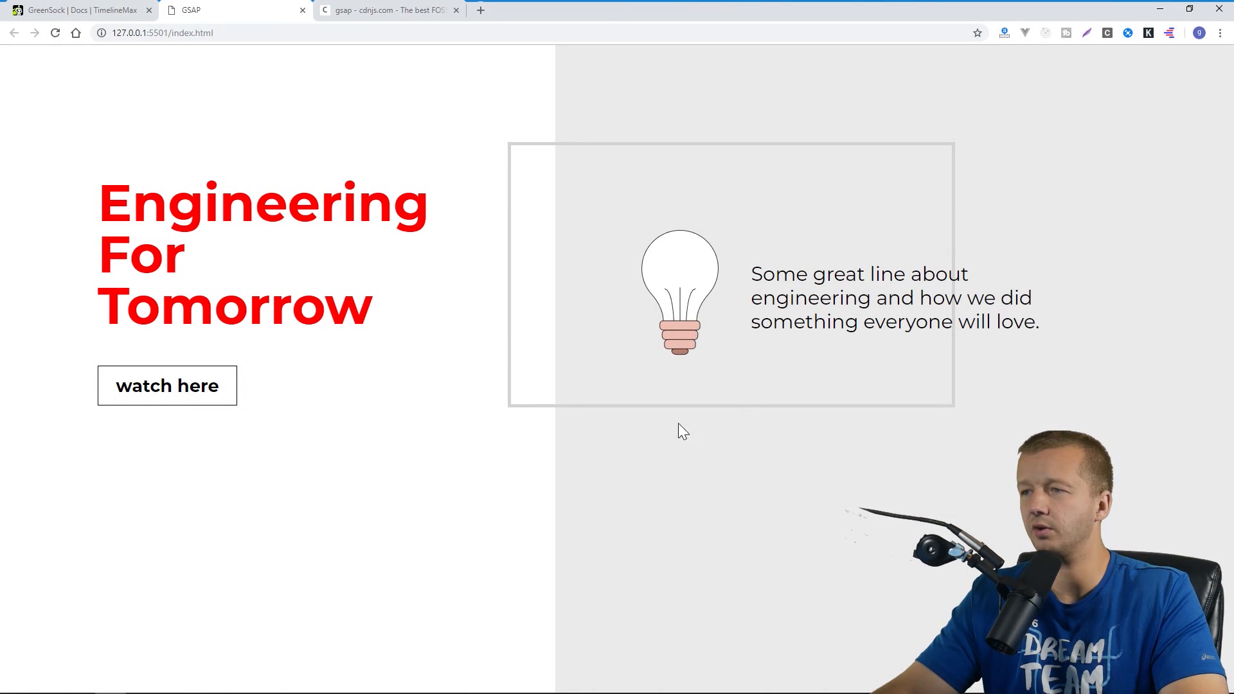
mouse_move(1048, 80)
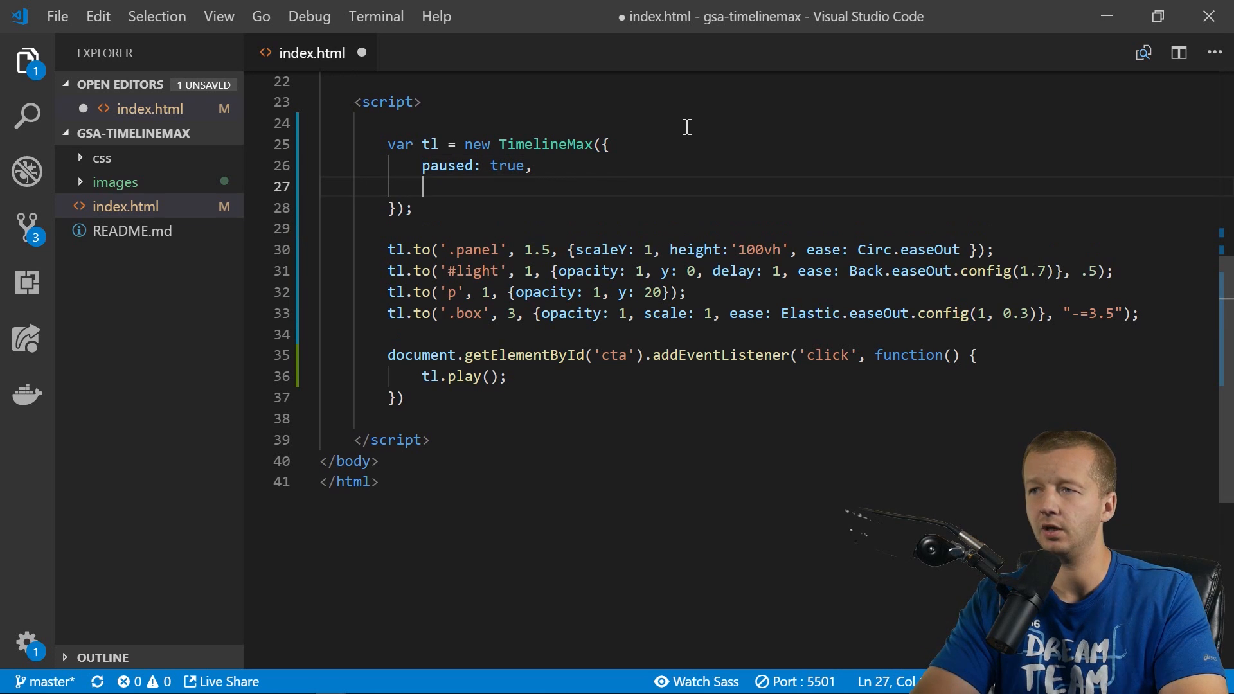
Add an onComplete callback to the timeline that logs 'finished'.
type("onComplete:")
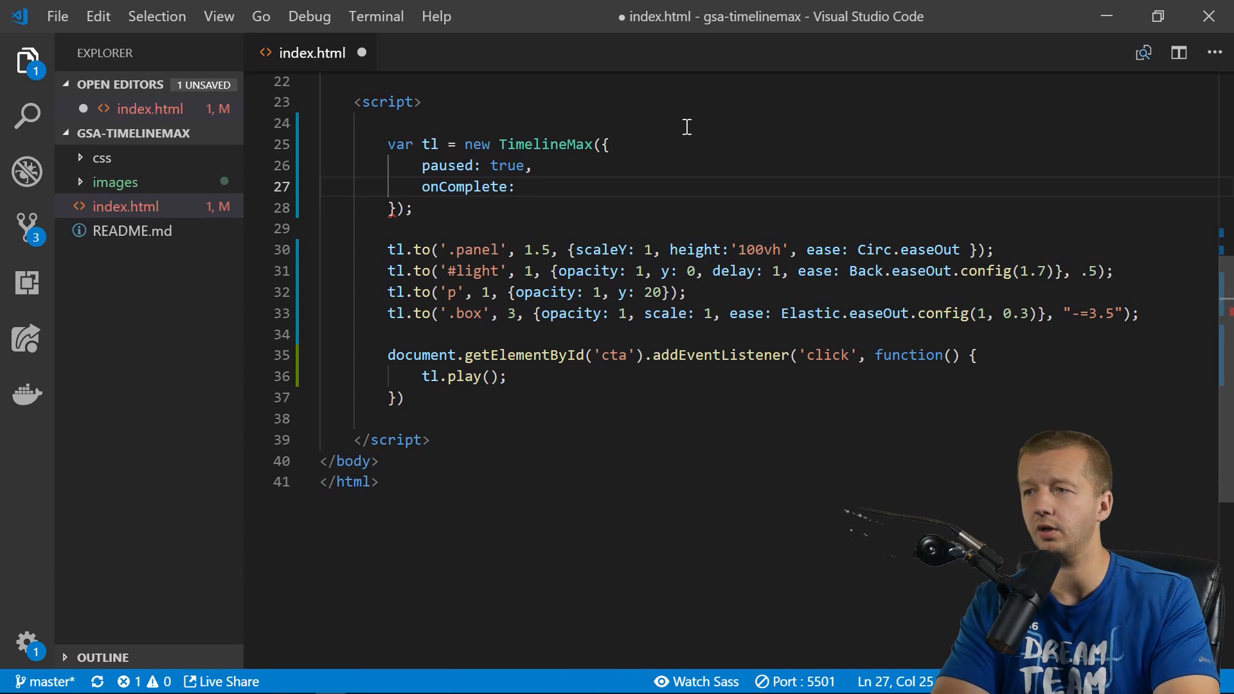
type("myFunction")
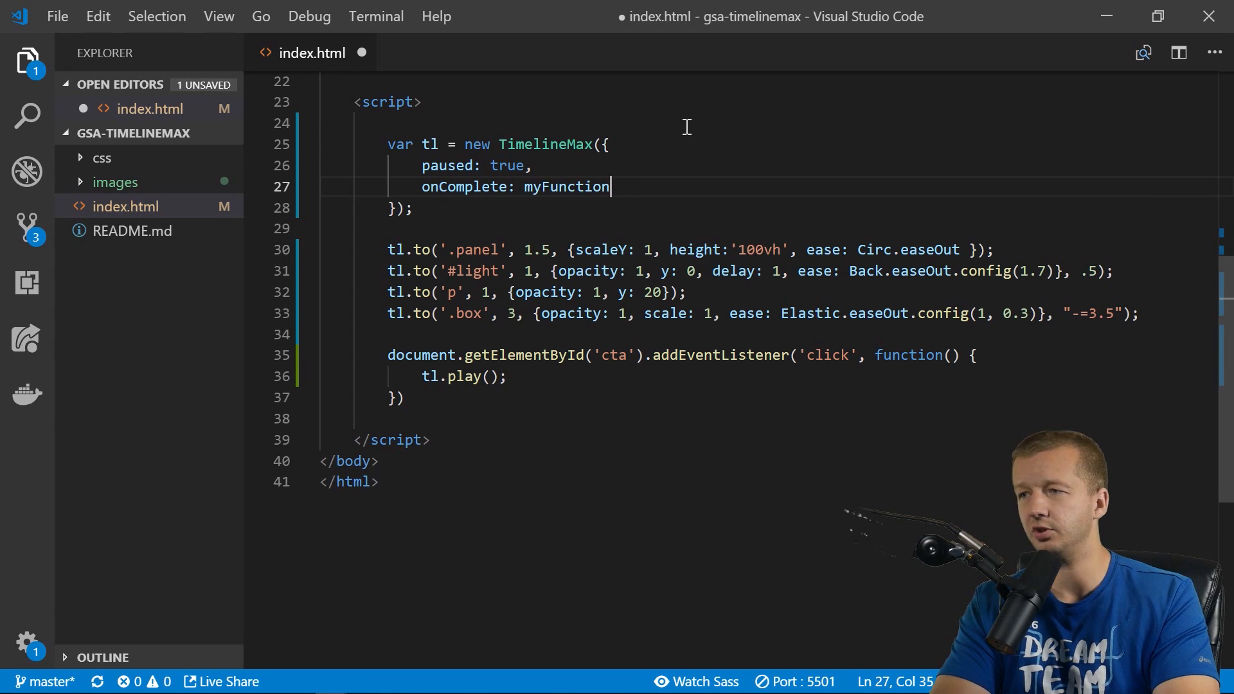
key("Backspace")
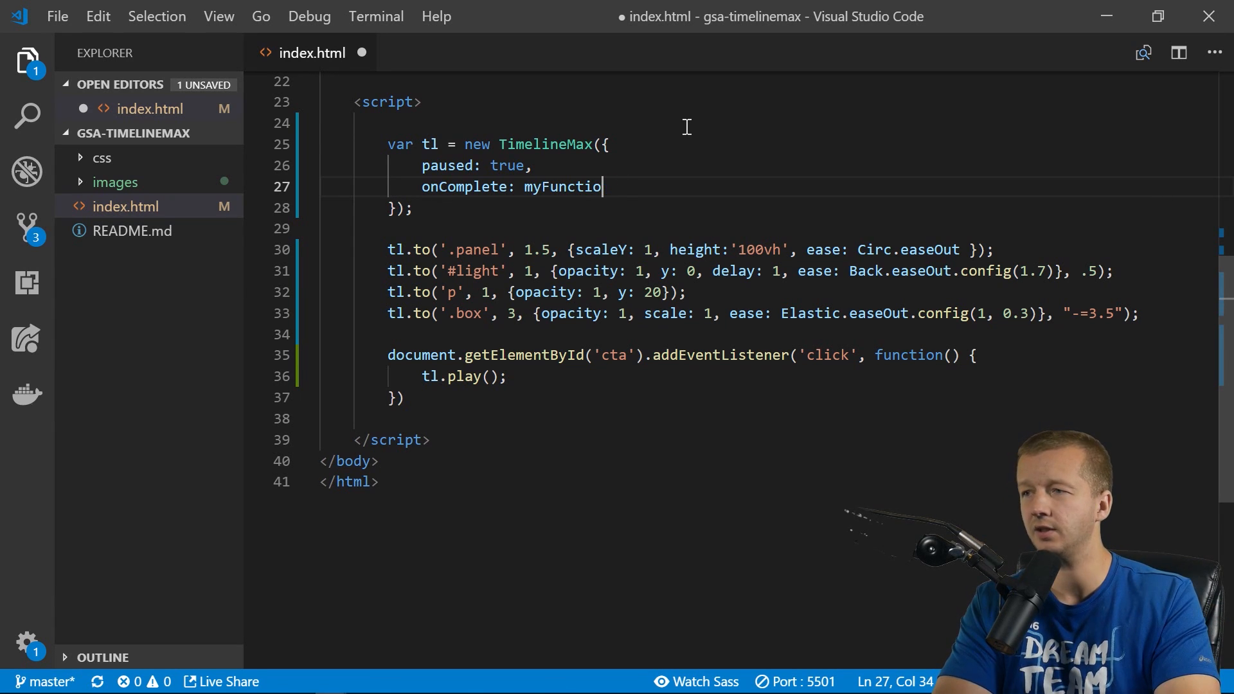
type("fu")
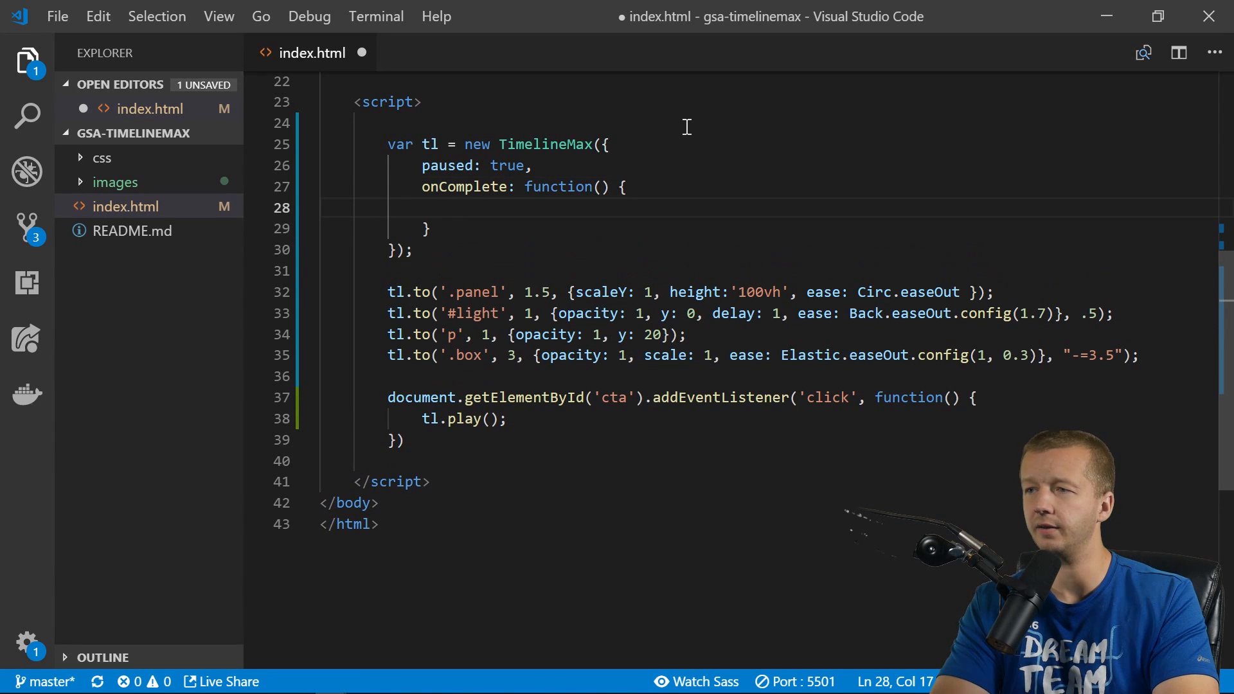
type("console.log('finished');")
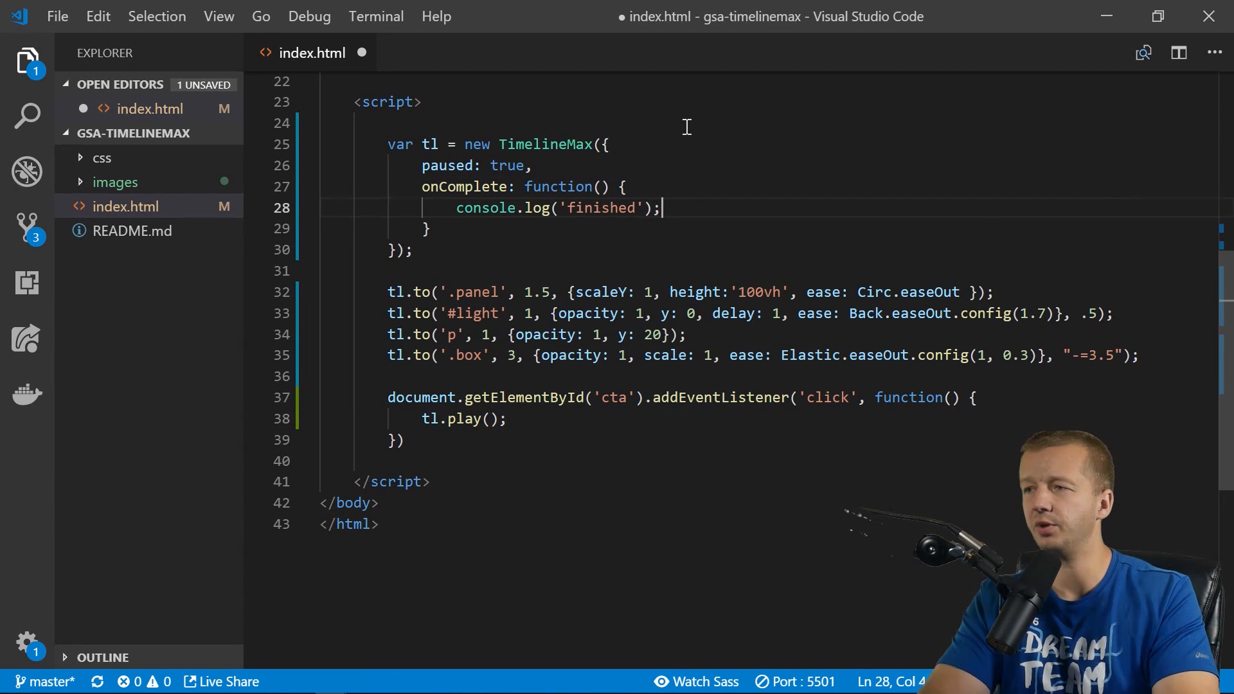
Save, play the animation with watch here, and close DevTools after it logs.
key("ctrl+s")
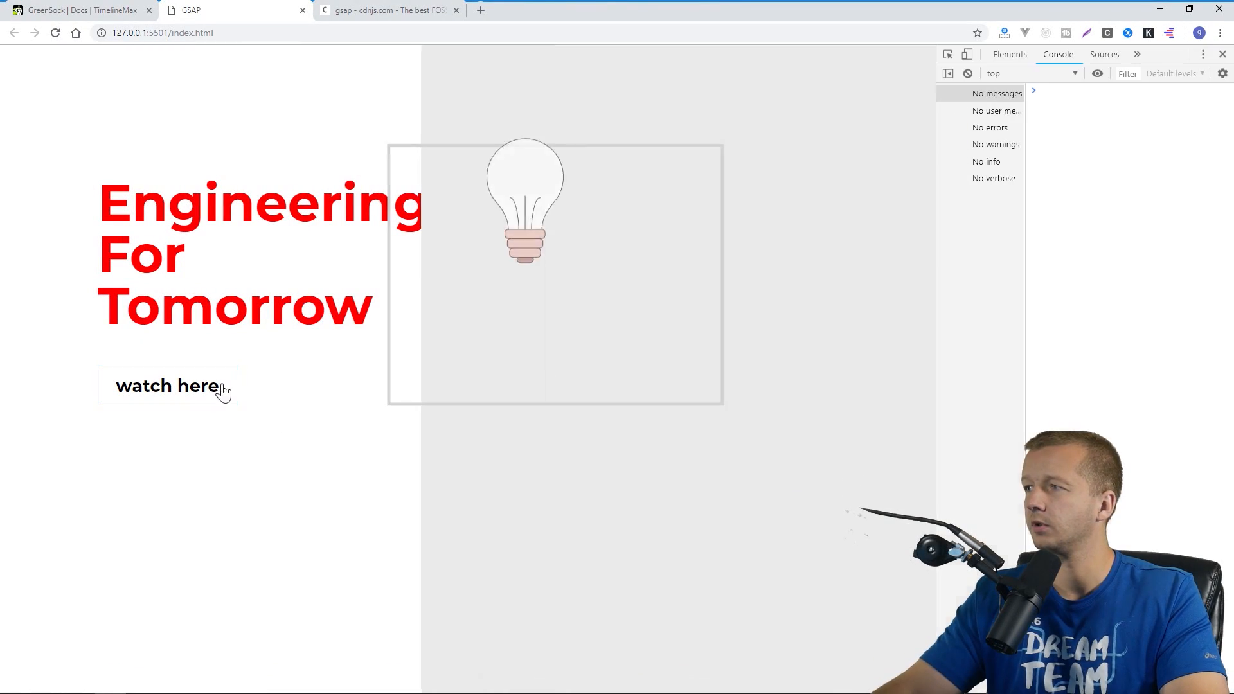
left_click(167, 386)
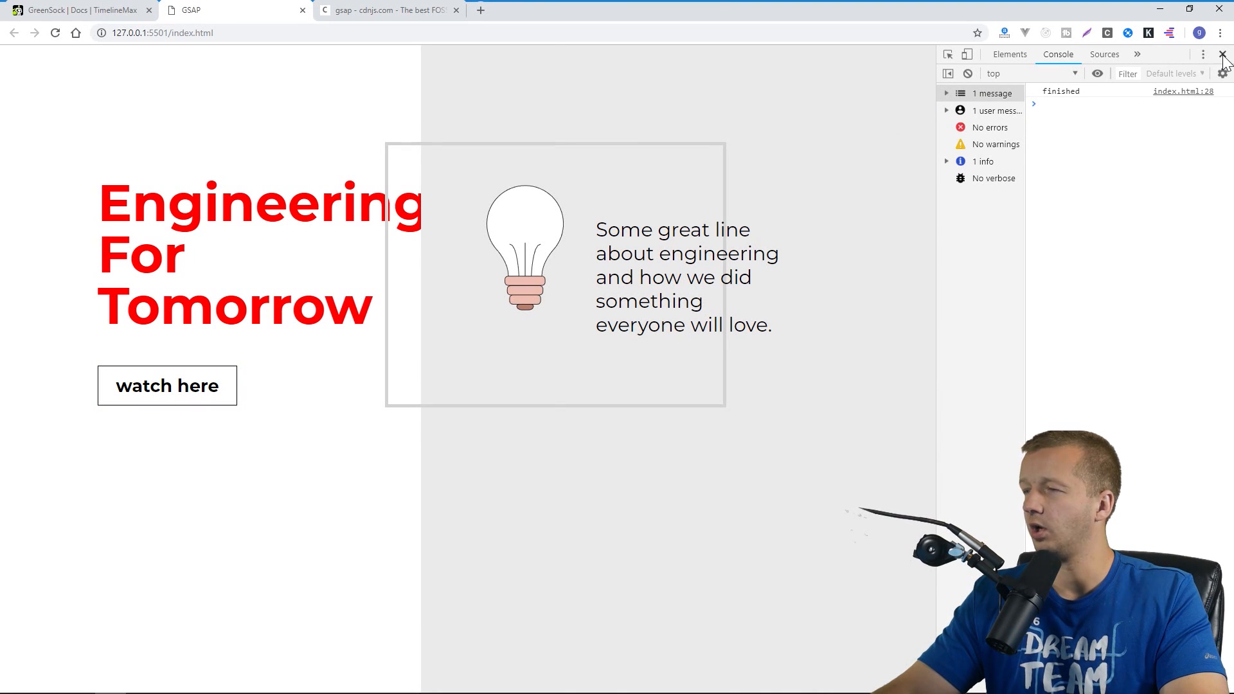
left_click(1225, 54)
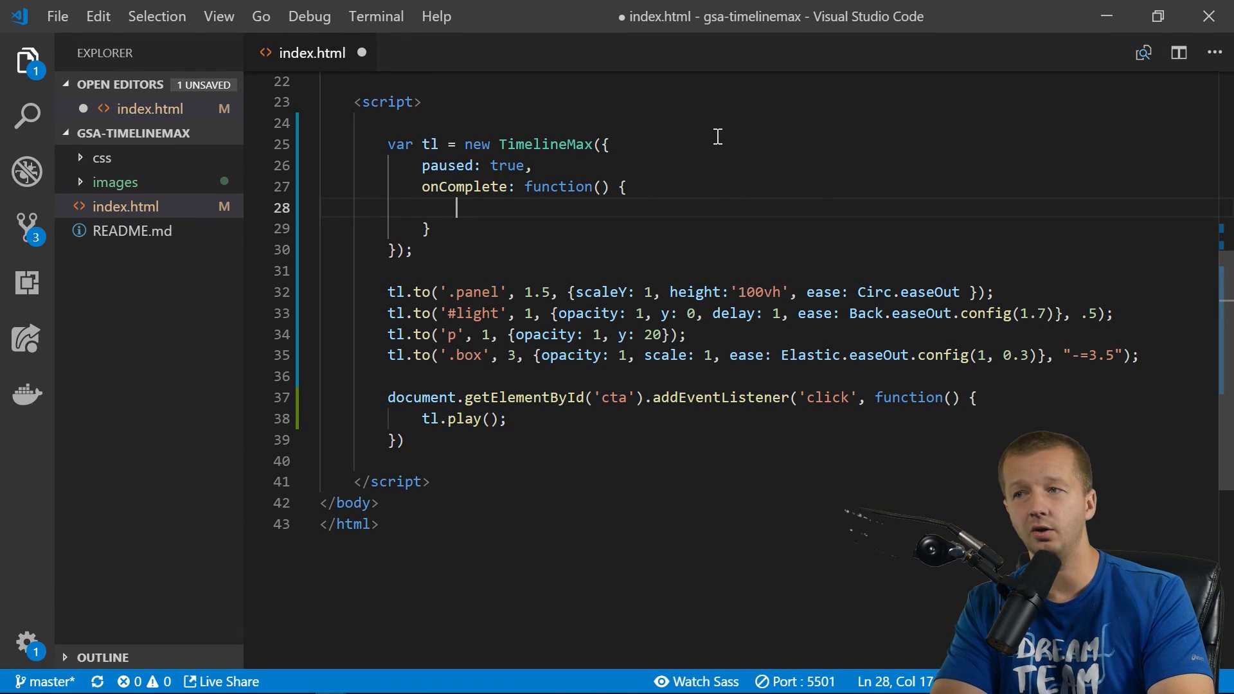
type("this.reverse")
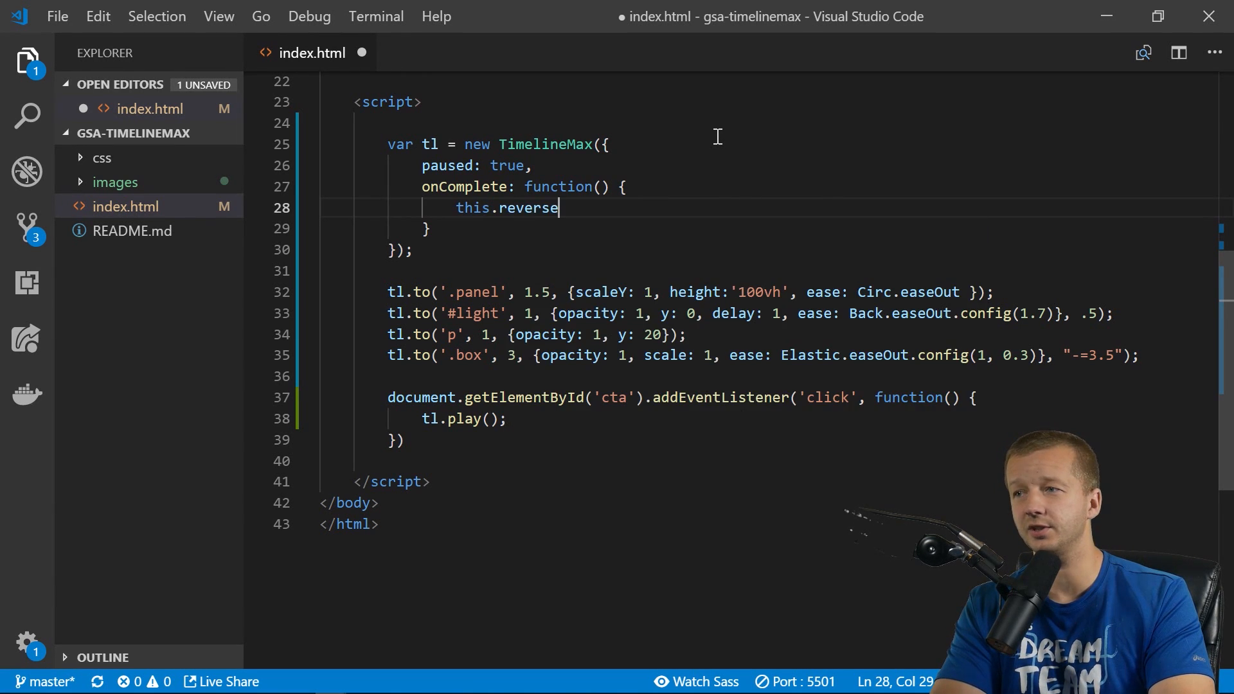
type("();")
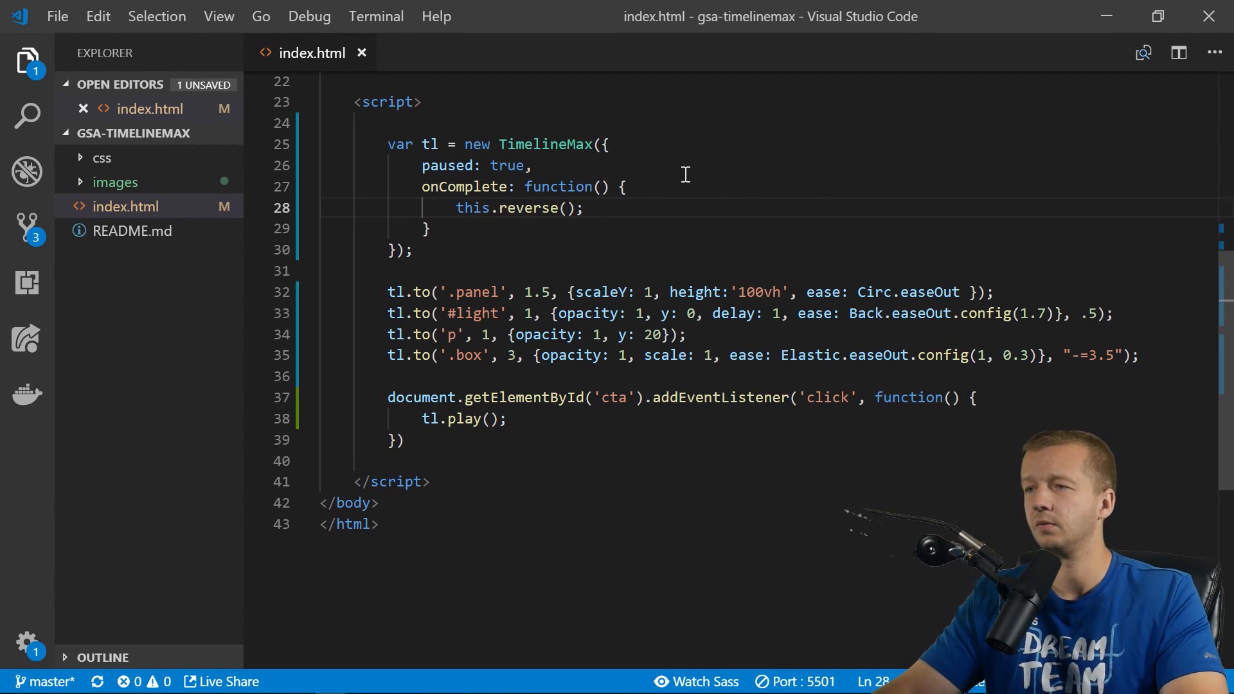
left_click(110, 681)
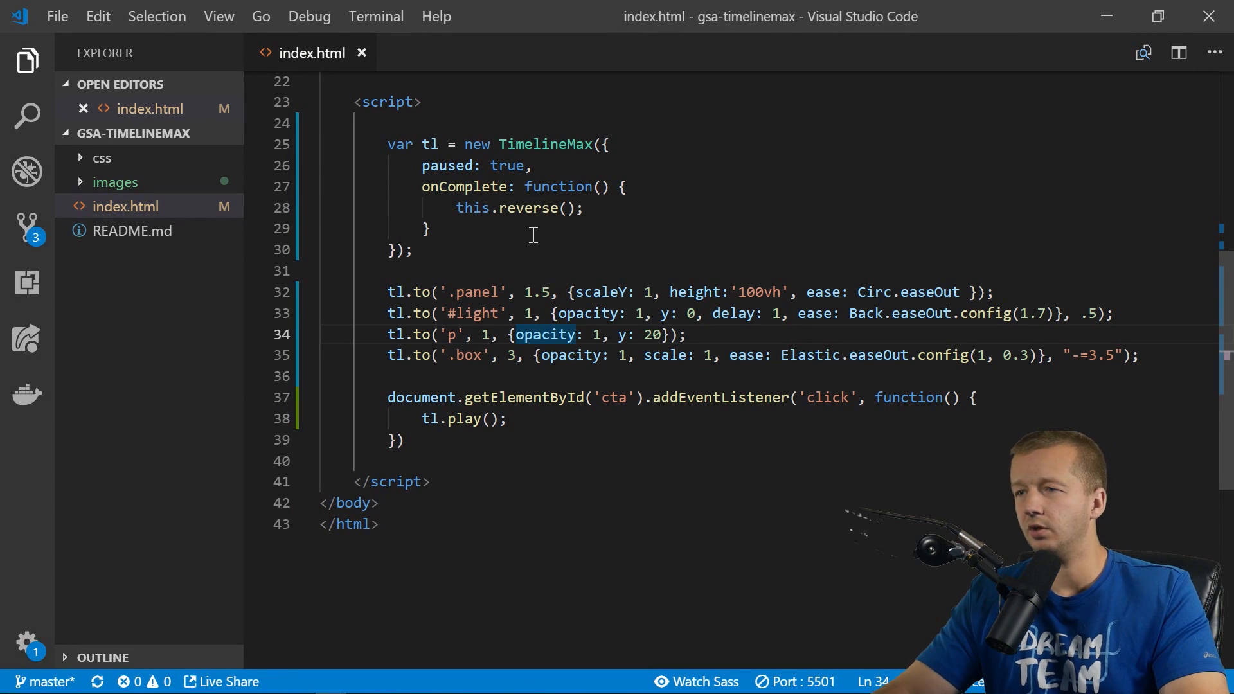
left_click(429, 229)
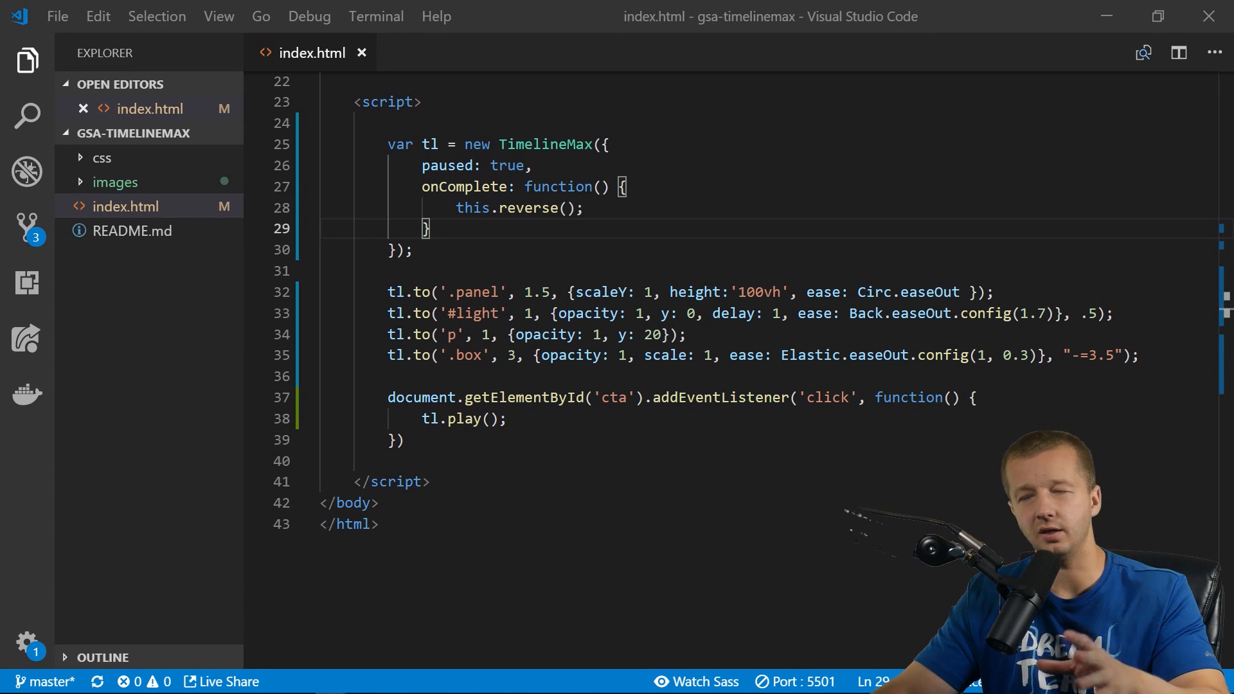
scroll("up", 3)
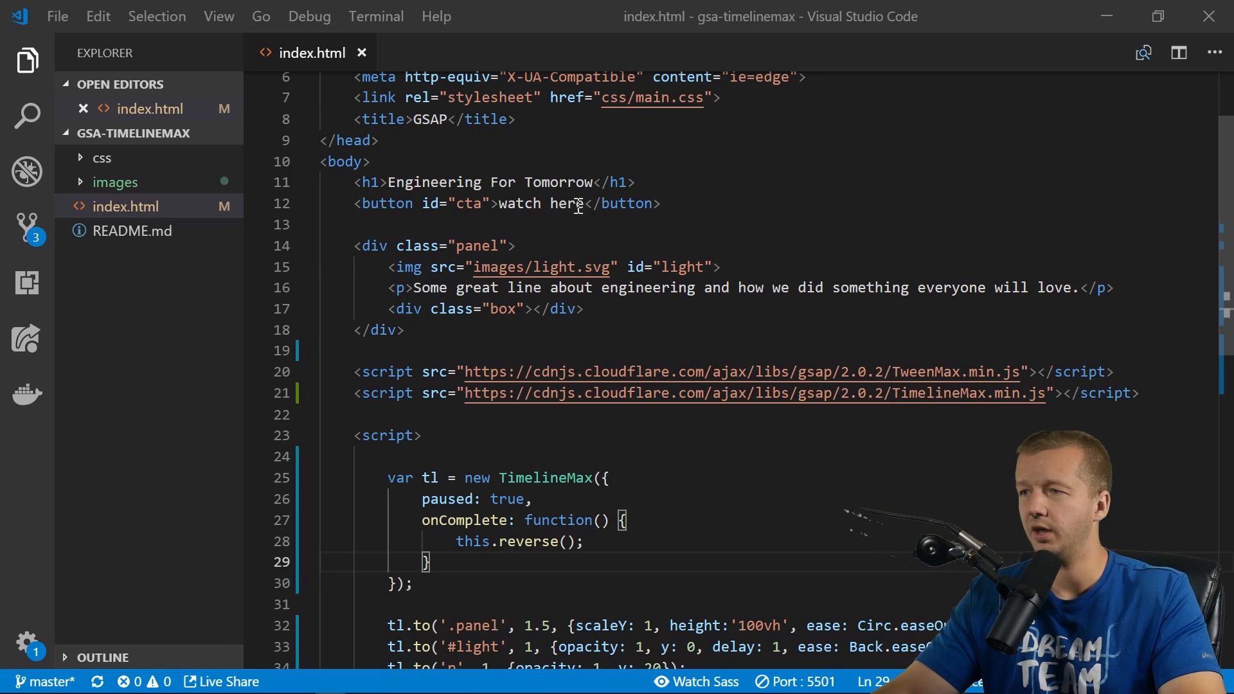
double_click(519, 203)
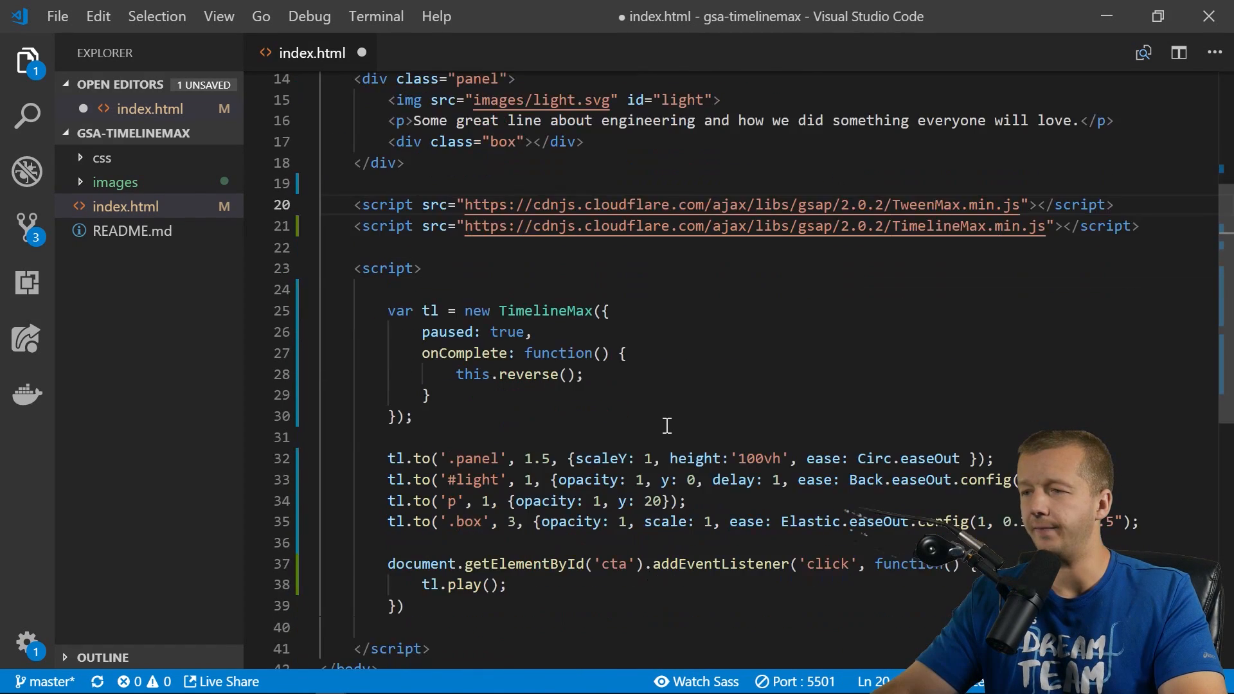
scroll("up", 3)
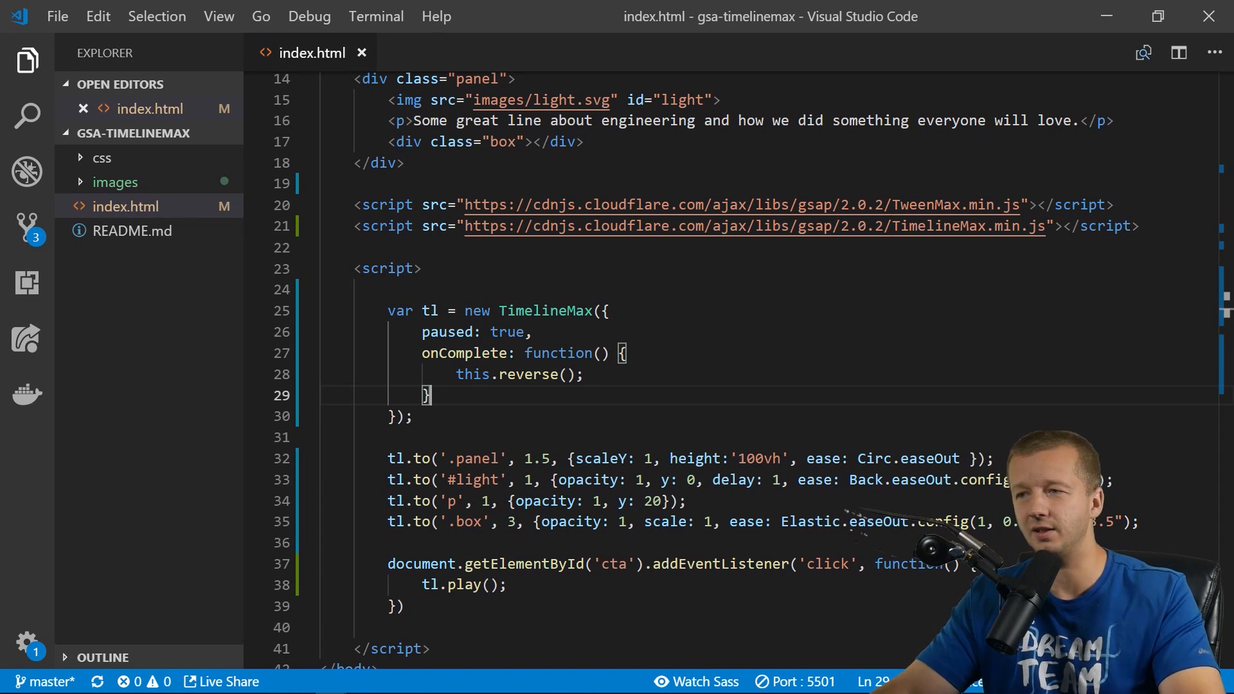
scroll("down", 3)
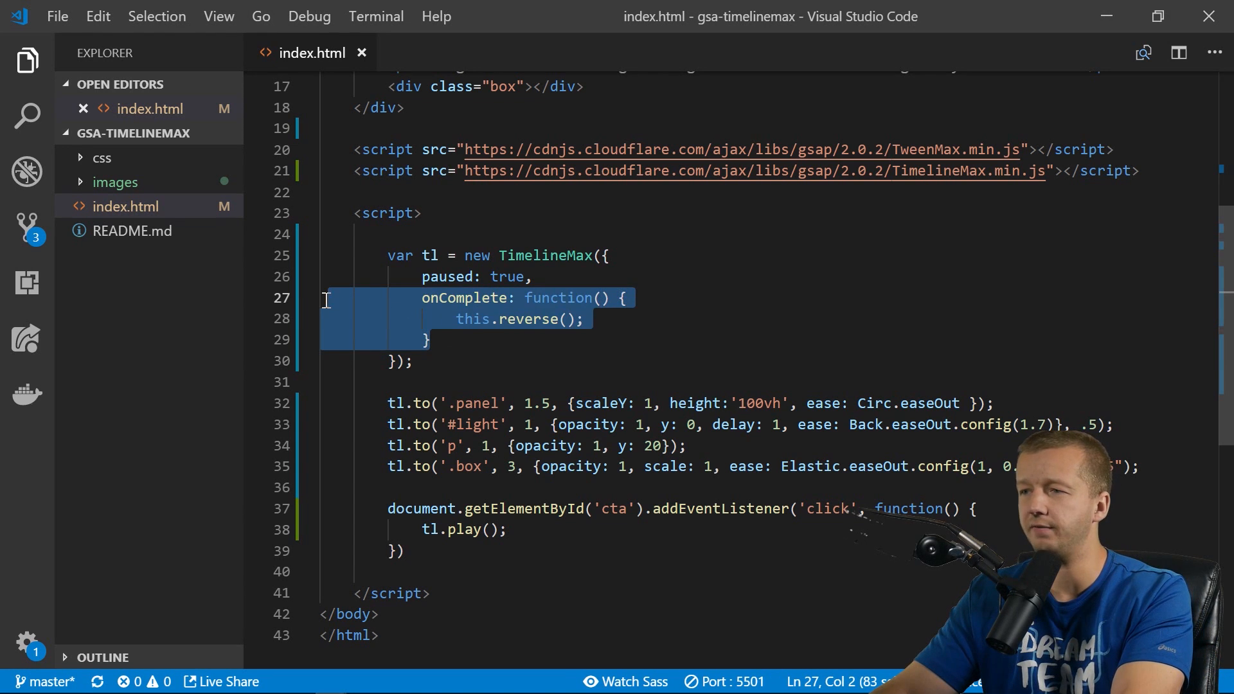
Delete the onComplete callback and make the click handler call tl.reversed(!tl.reversed()).
key("Delete")
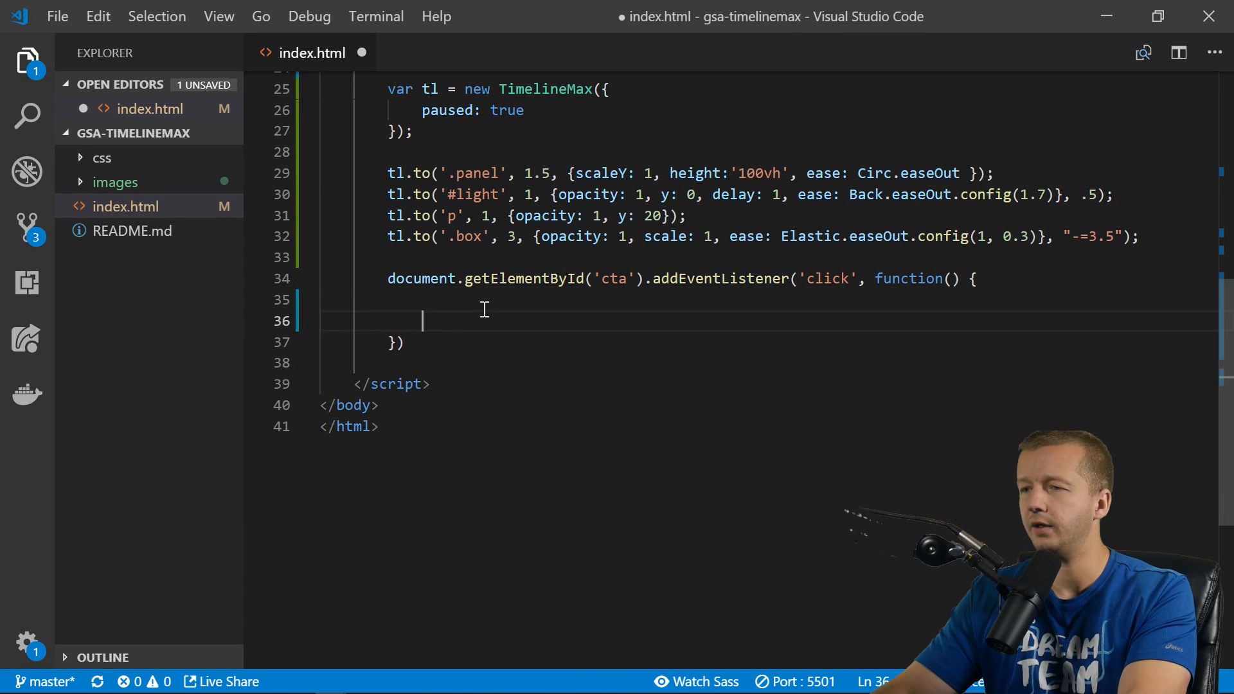
key("Enter")
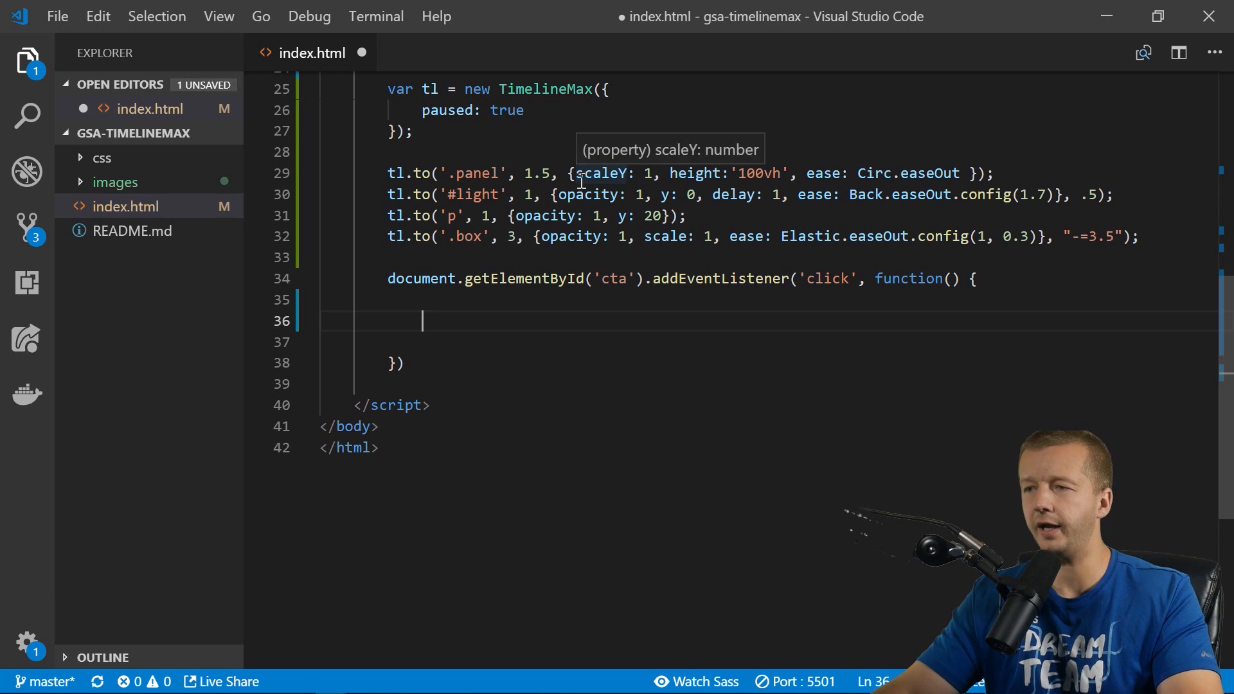
mouse_move(594, 173)
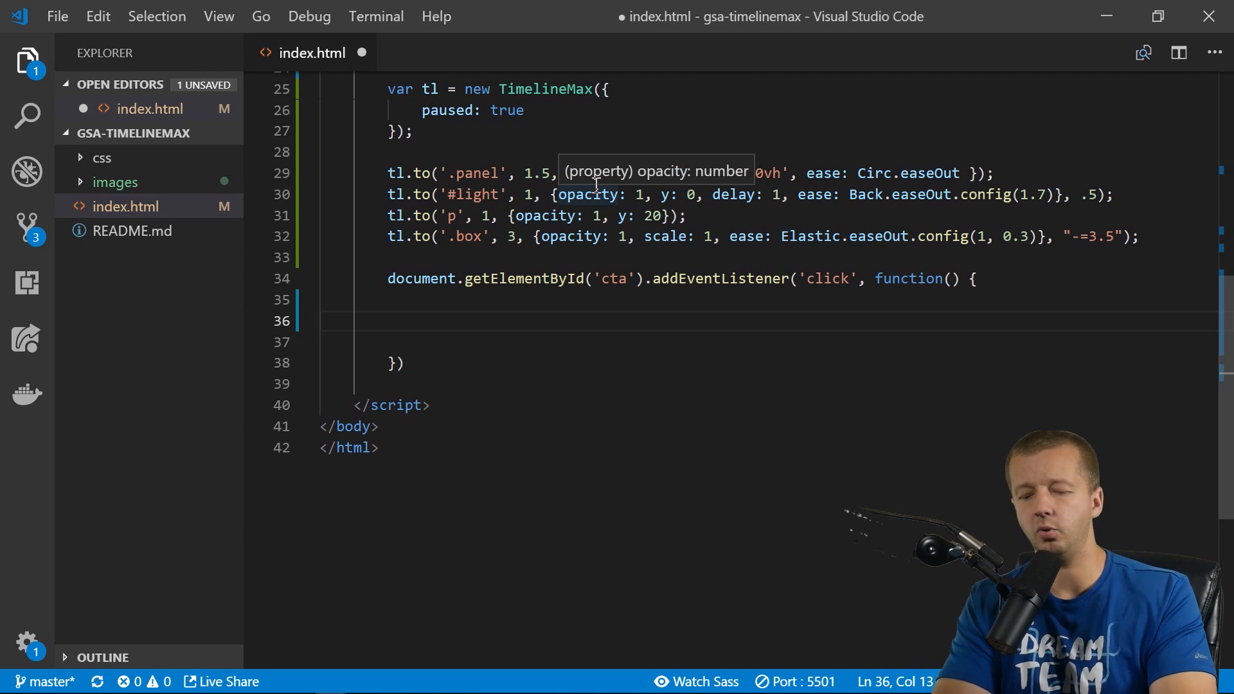
type("tl.rever")
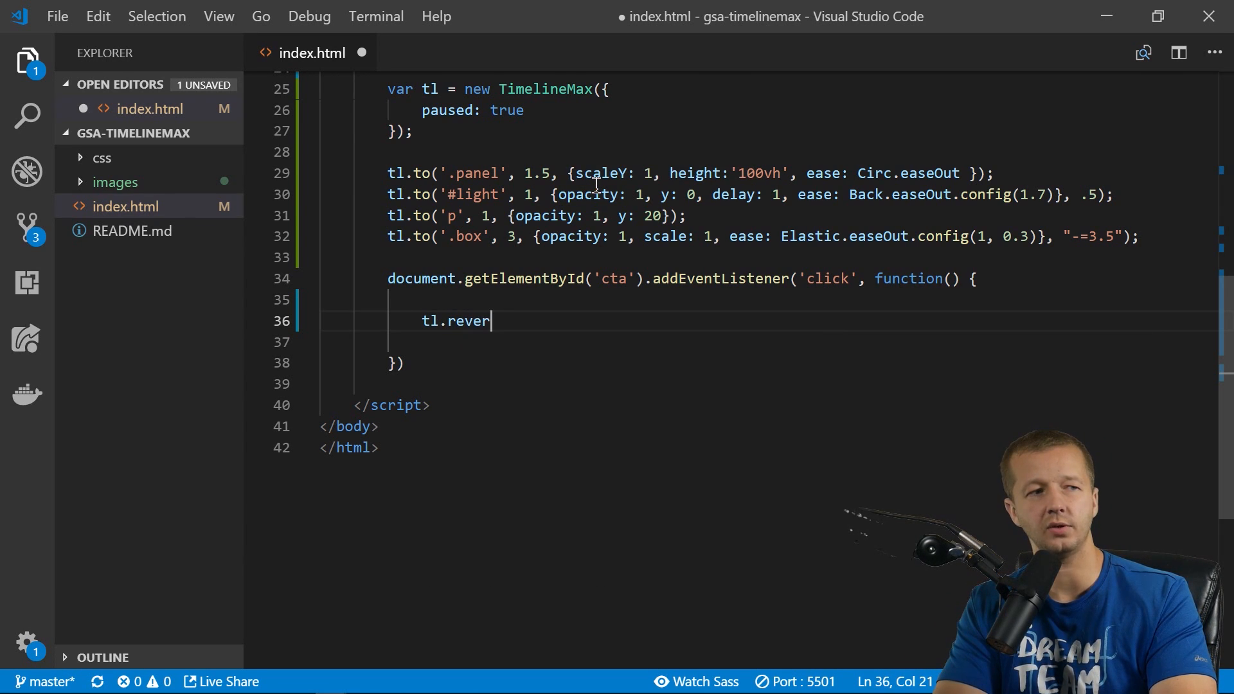
type("sed")
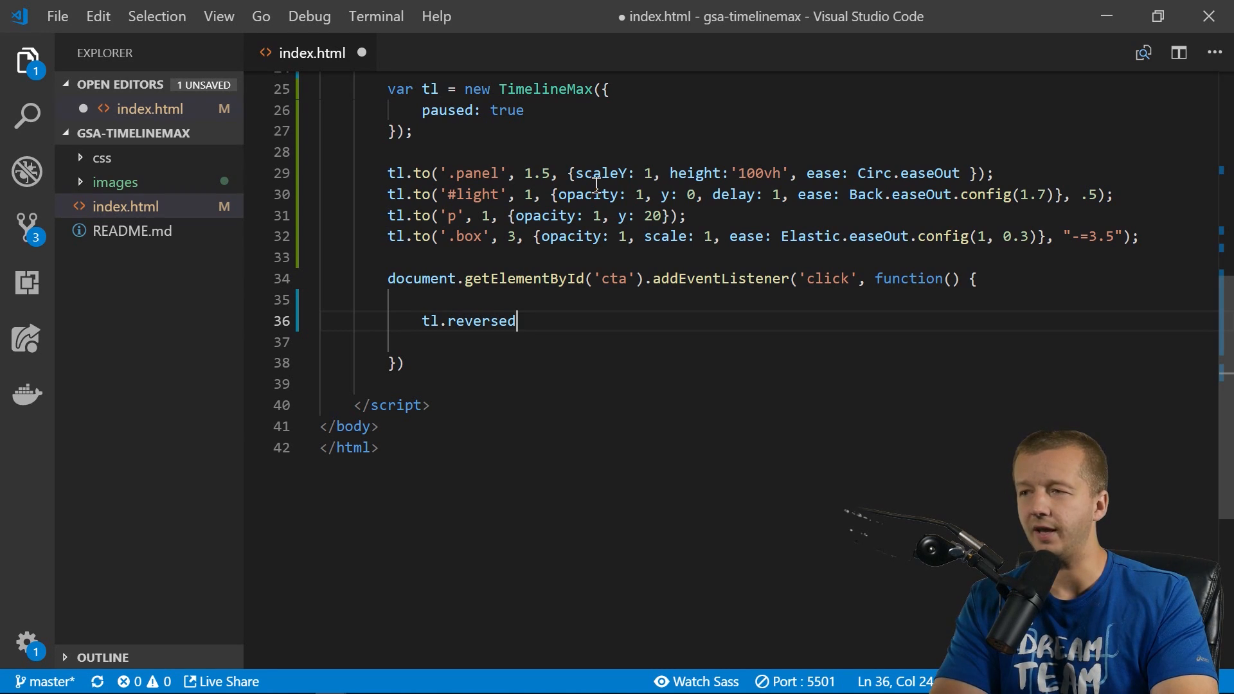
type("()")
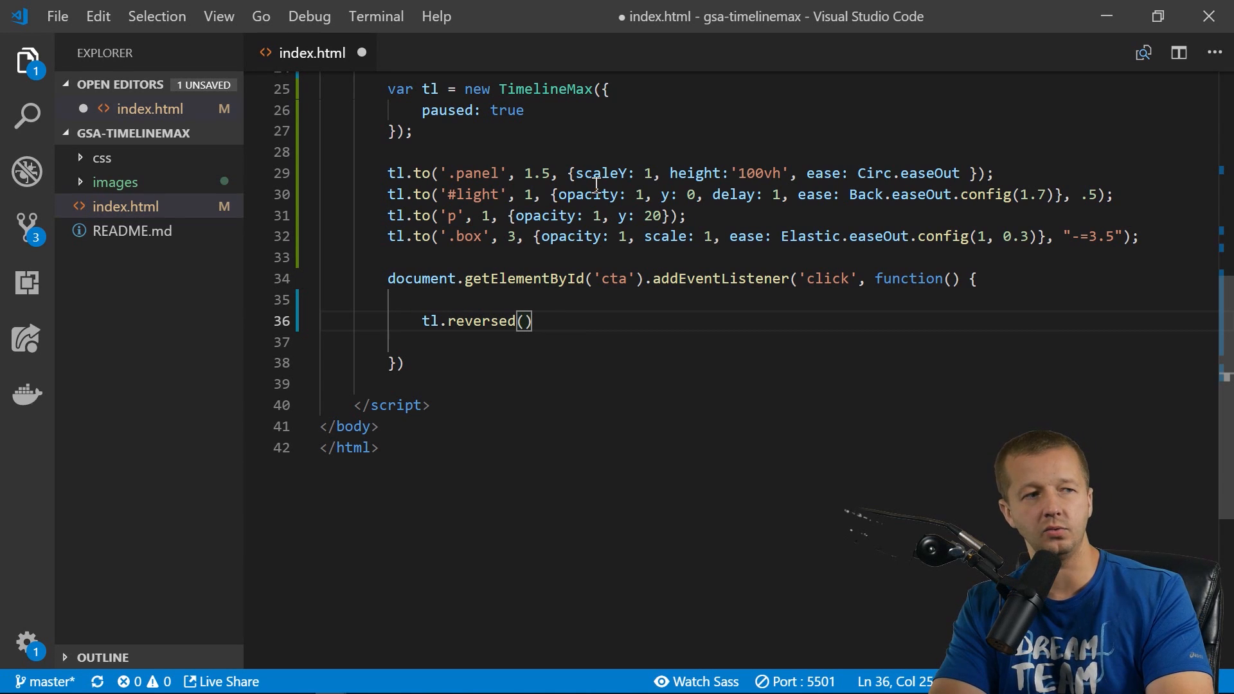
type("!")
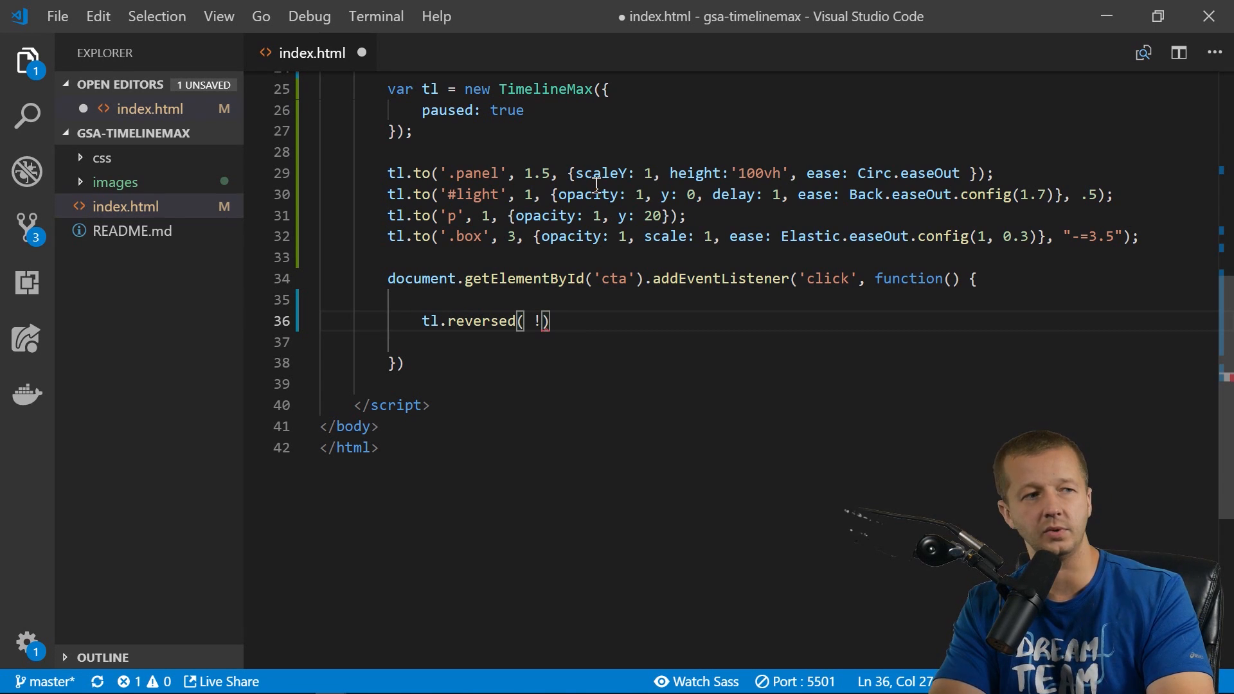
type("tl.")
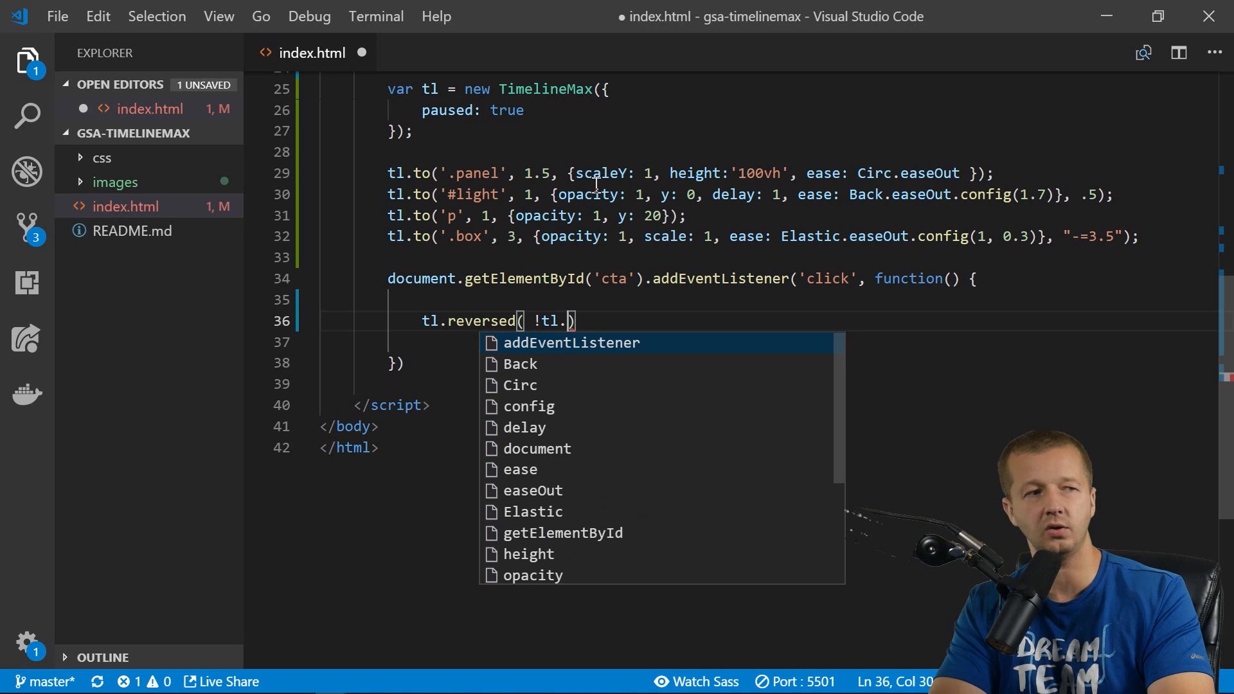
type("reversed()")
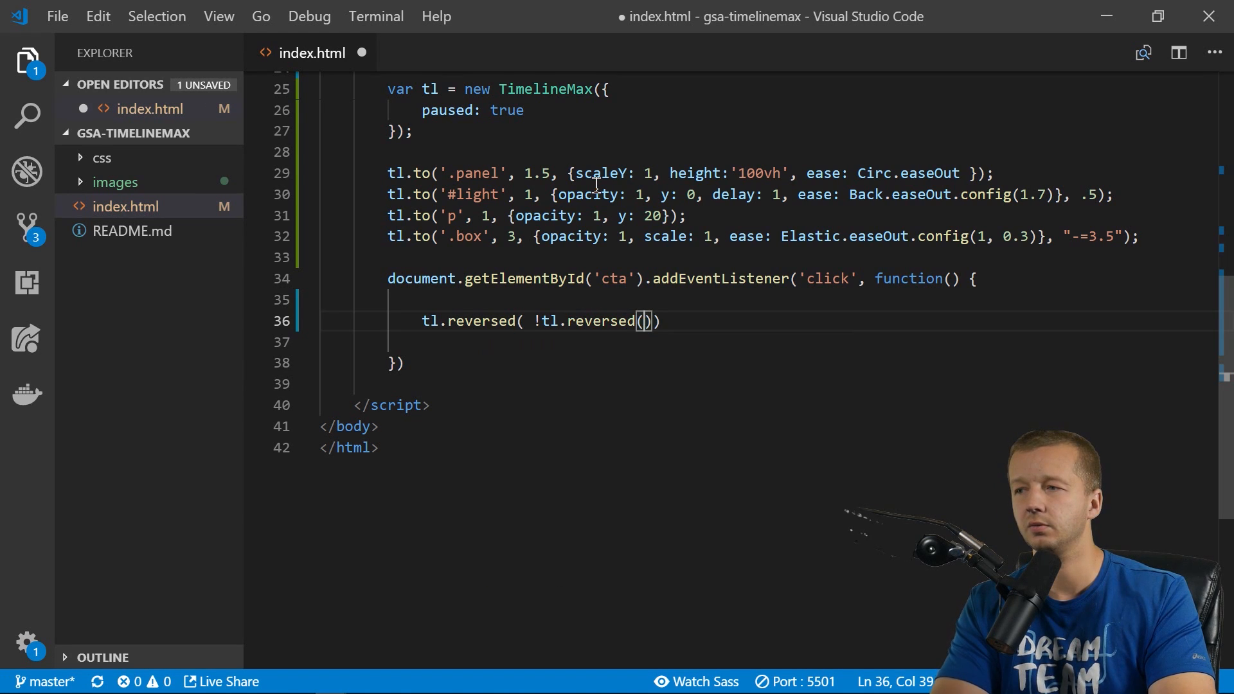
type(");")
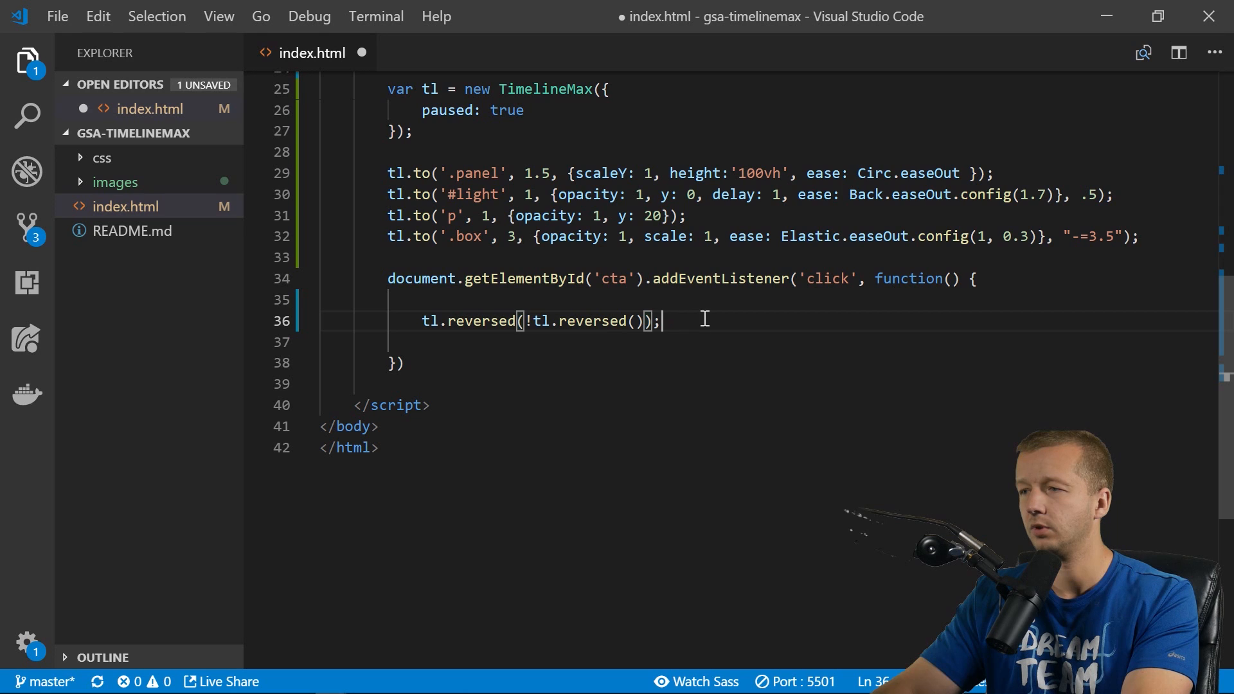
left_click(499, 256)
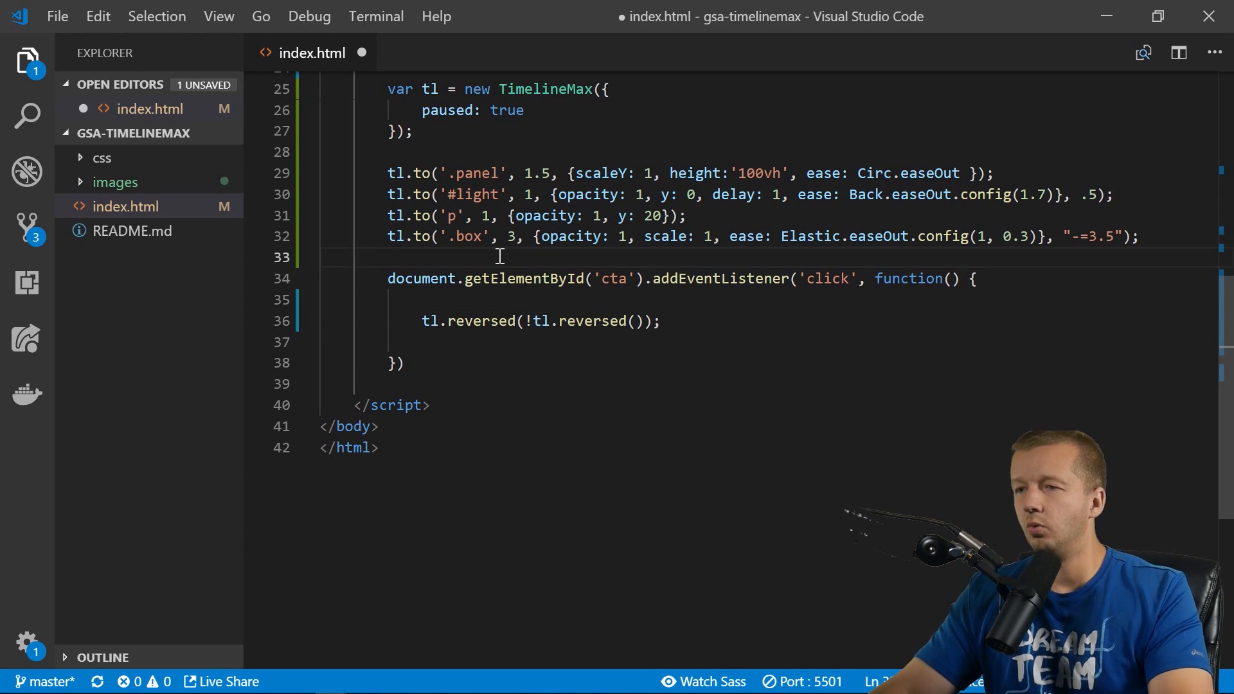
Add tl.reversed(true) after the tweens so the timeline starts reversed.
key("Enter")
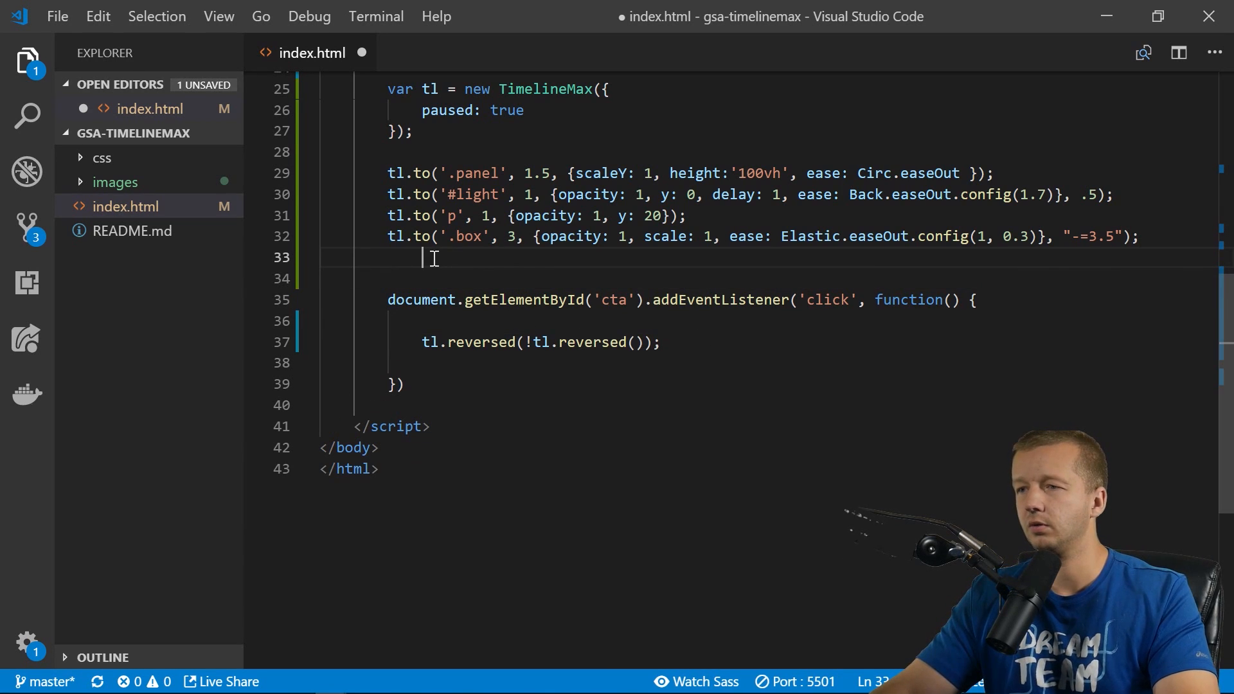
type("tl.")
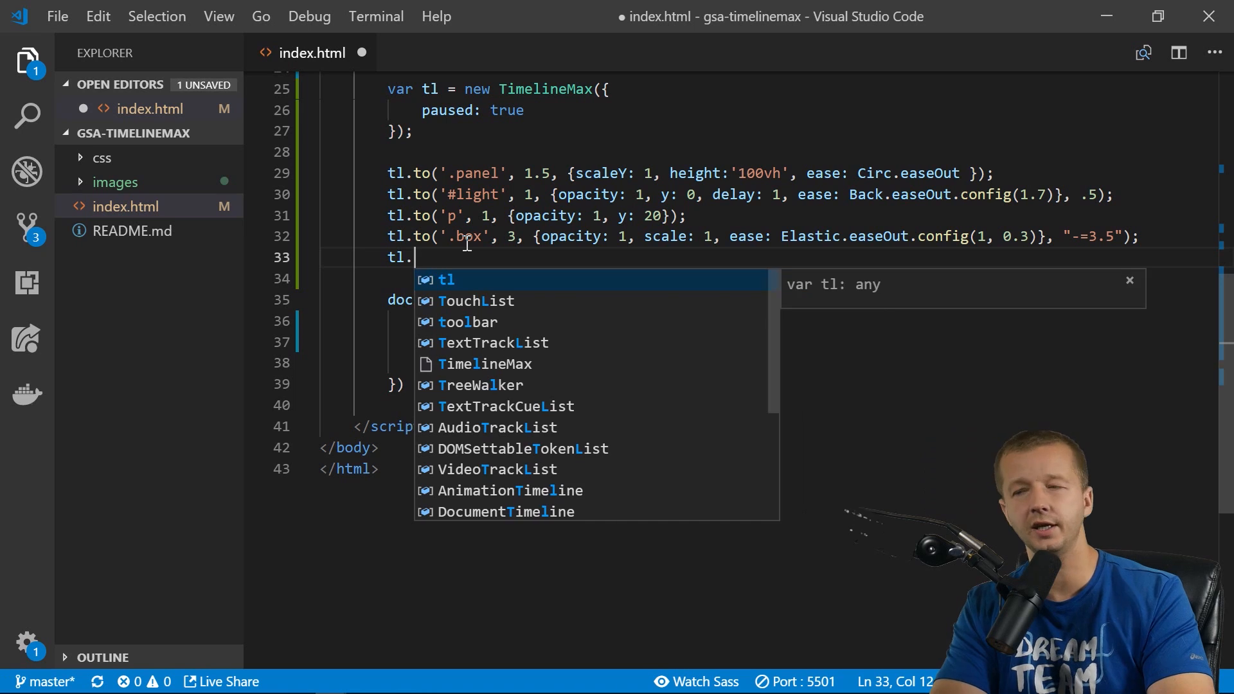
type("reversed()")
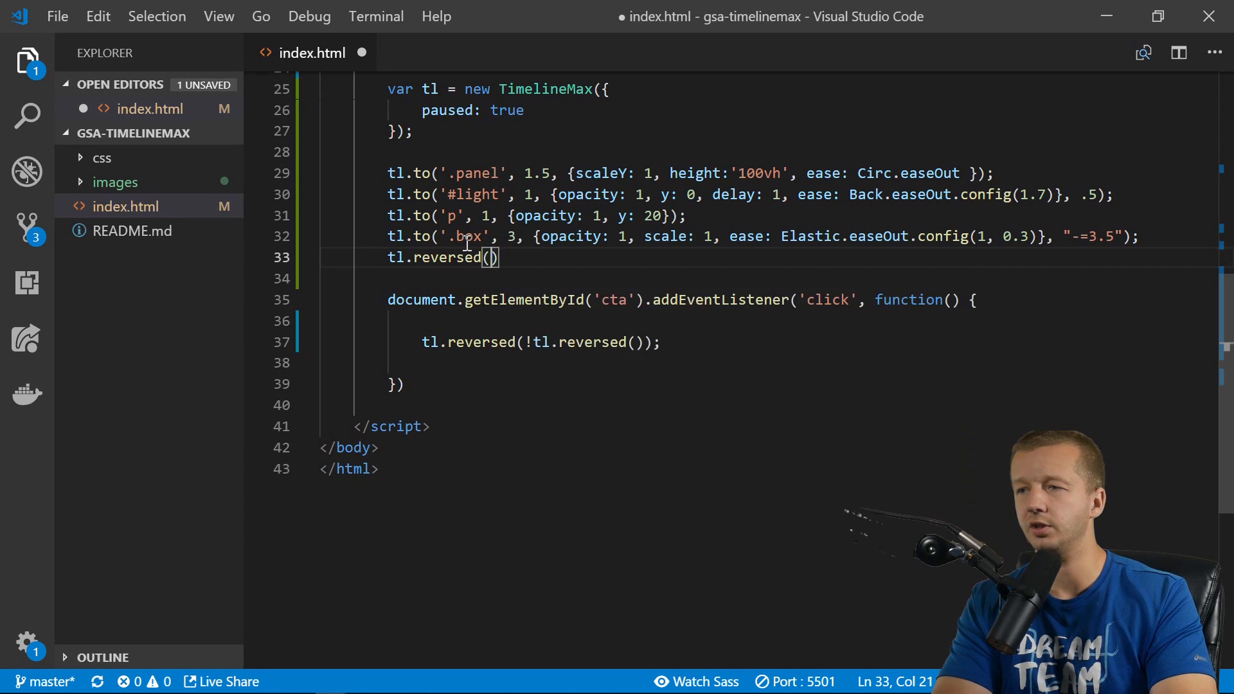
type("true")
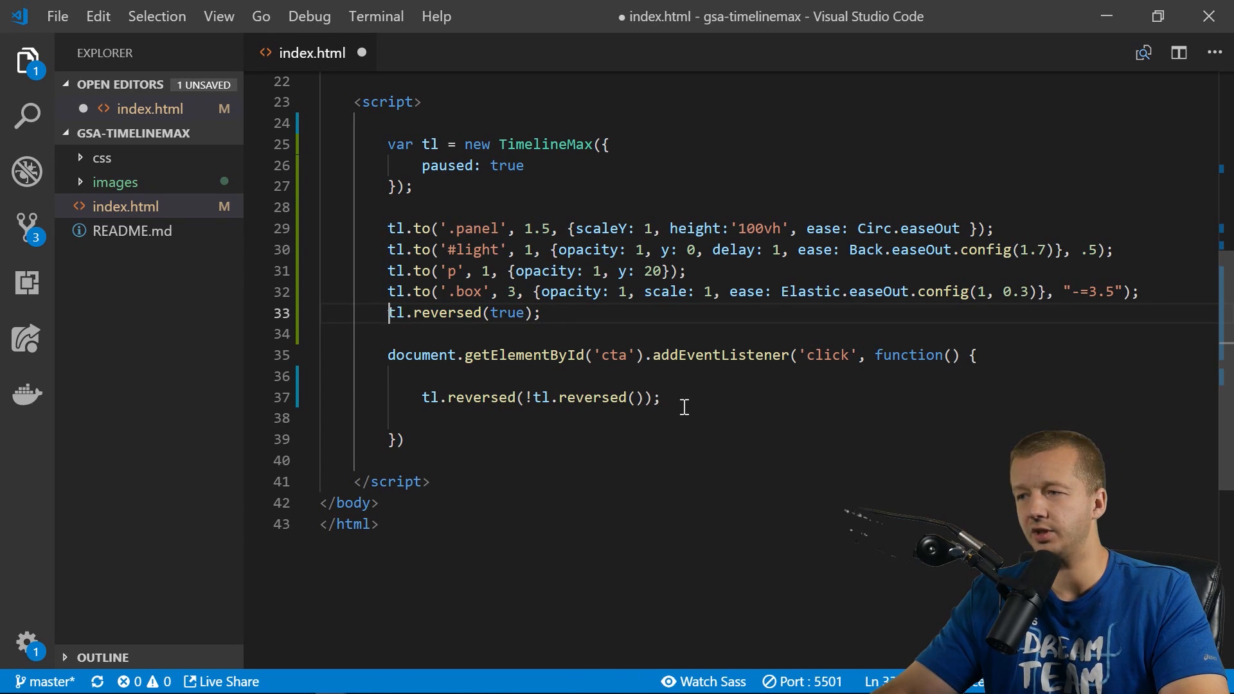
Write an if/else in the click handler calling tl.reverse() or tl.play().
left_click(663, 397)
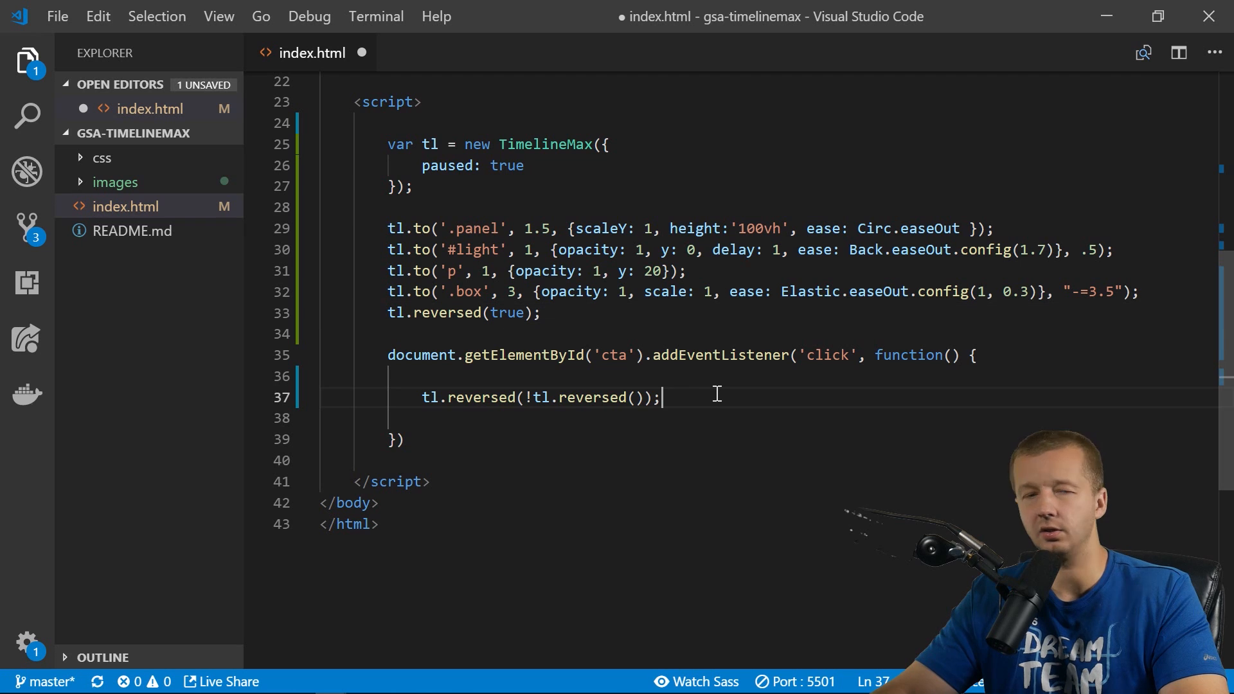
key("Enter")
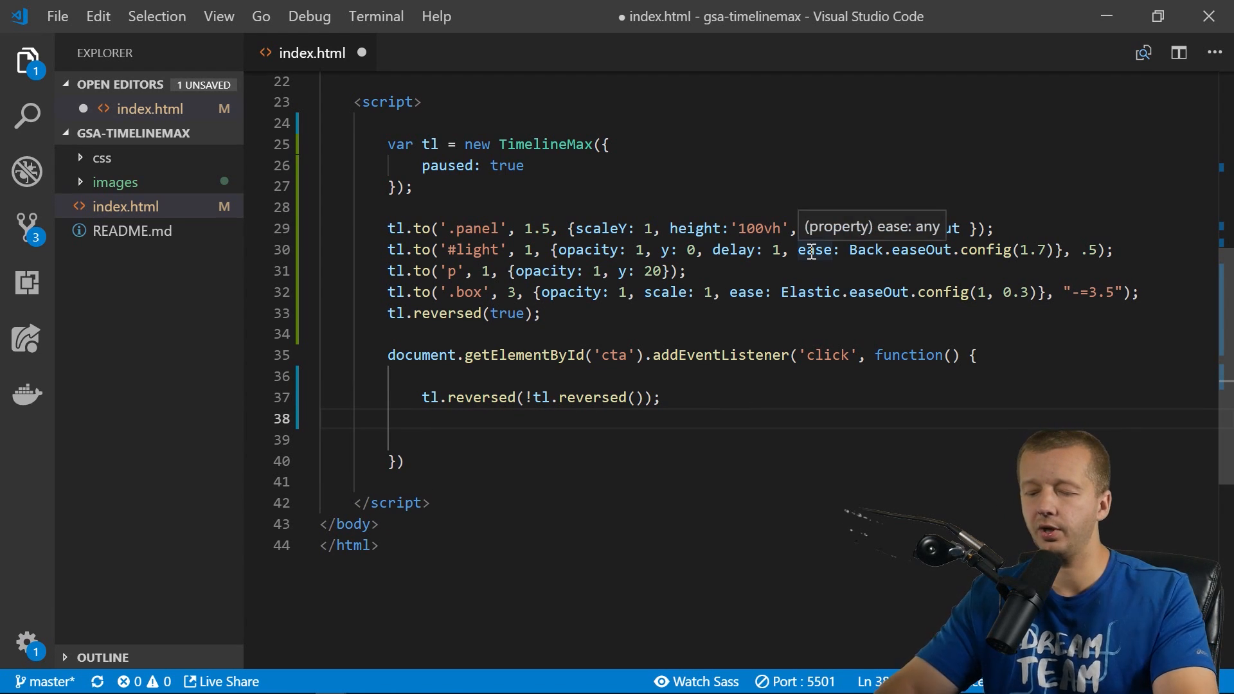
type("if (tl.reversed(")
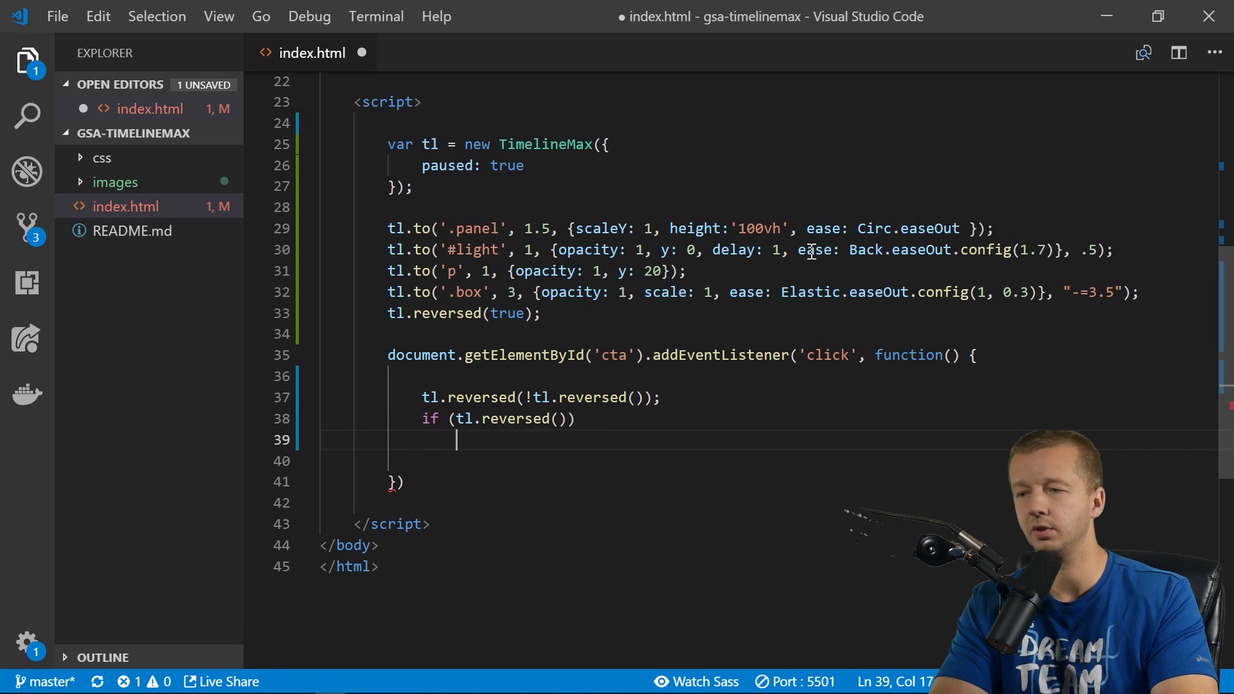
type("t")
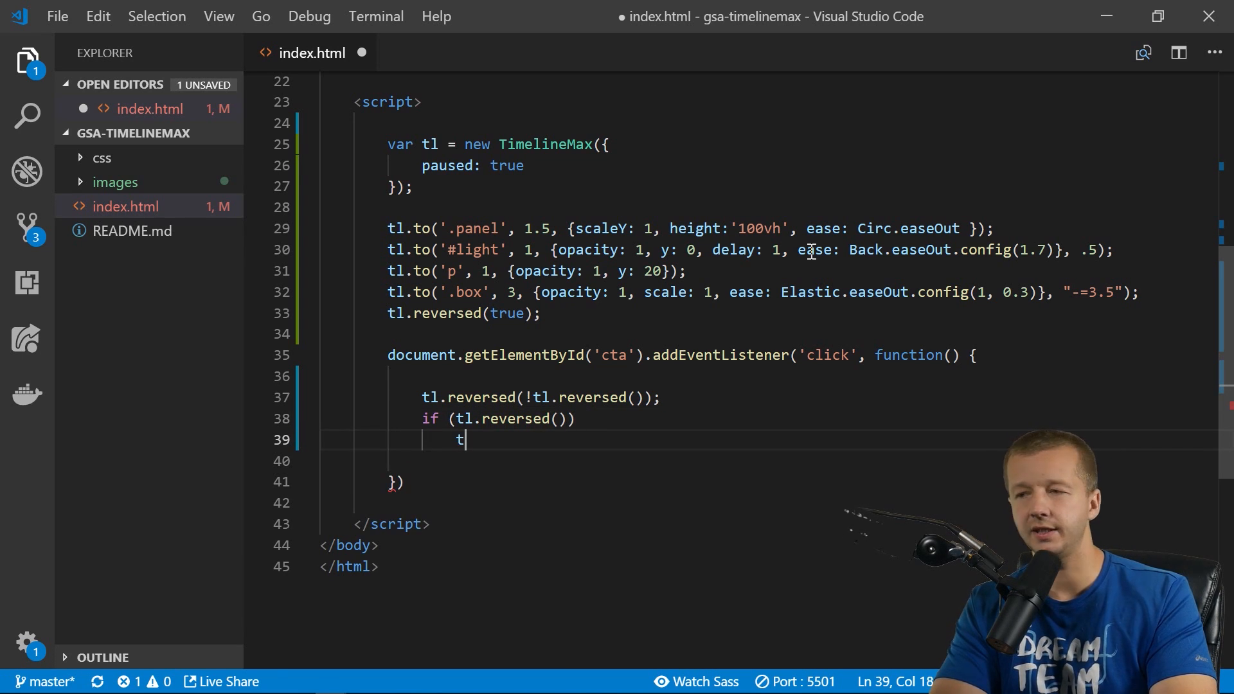
type("l.reverse")
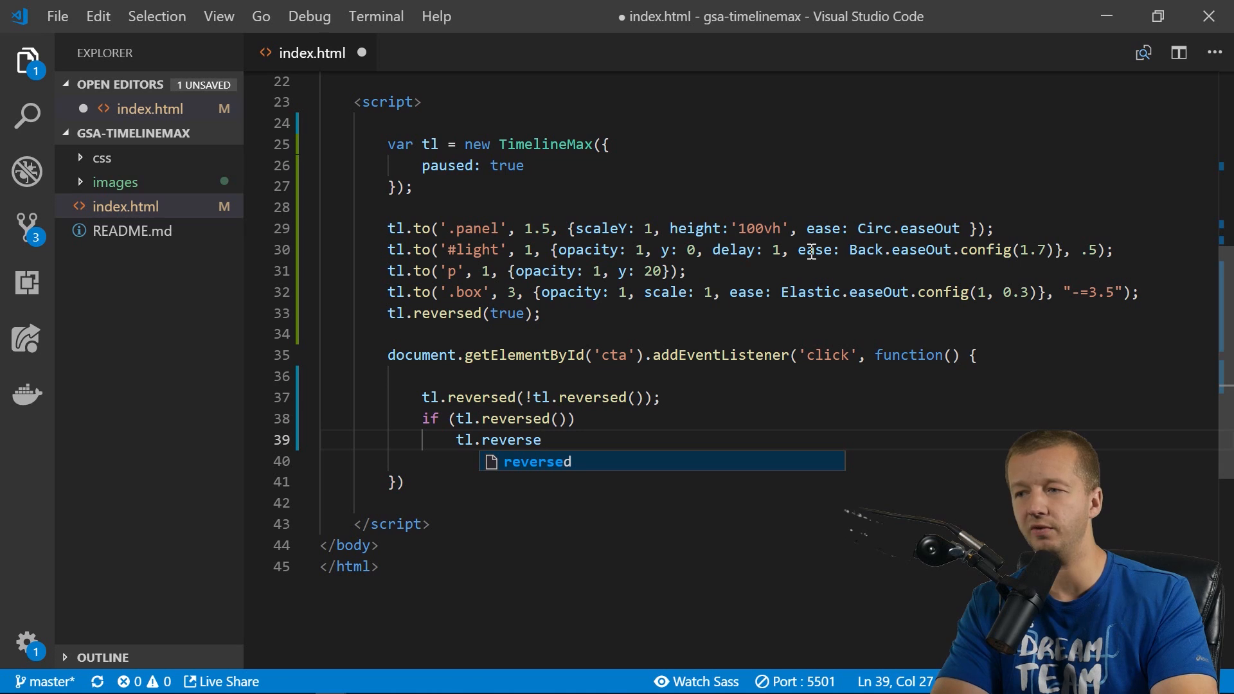
type("()")
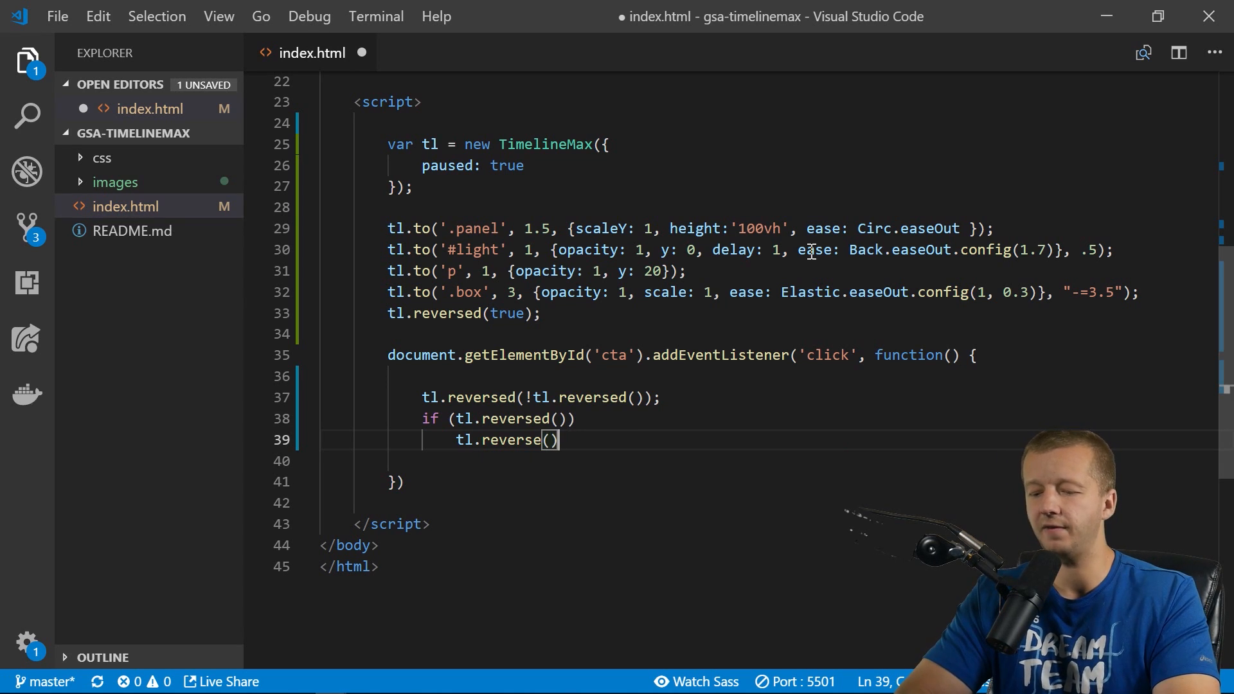
type(";")
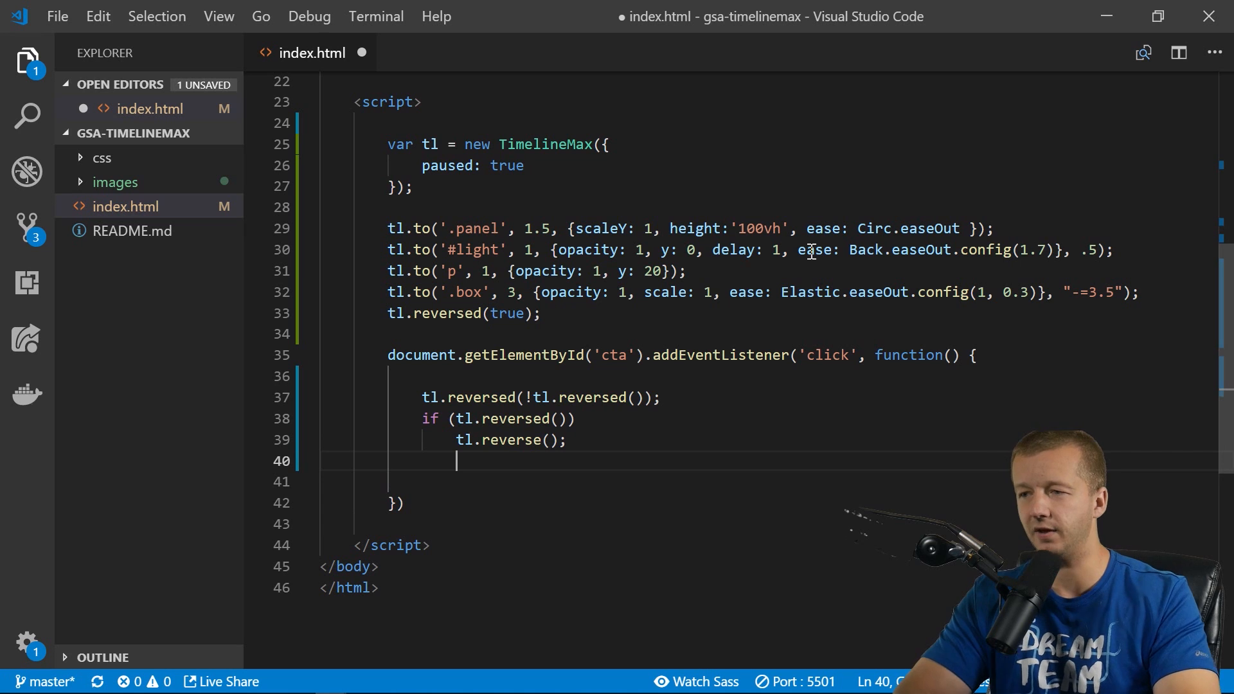
type("else")
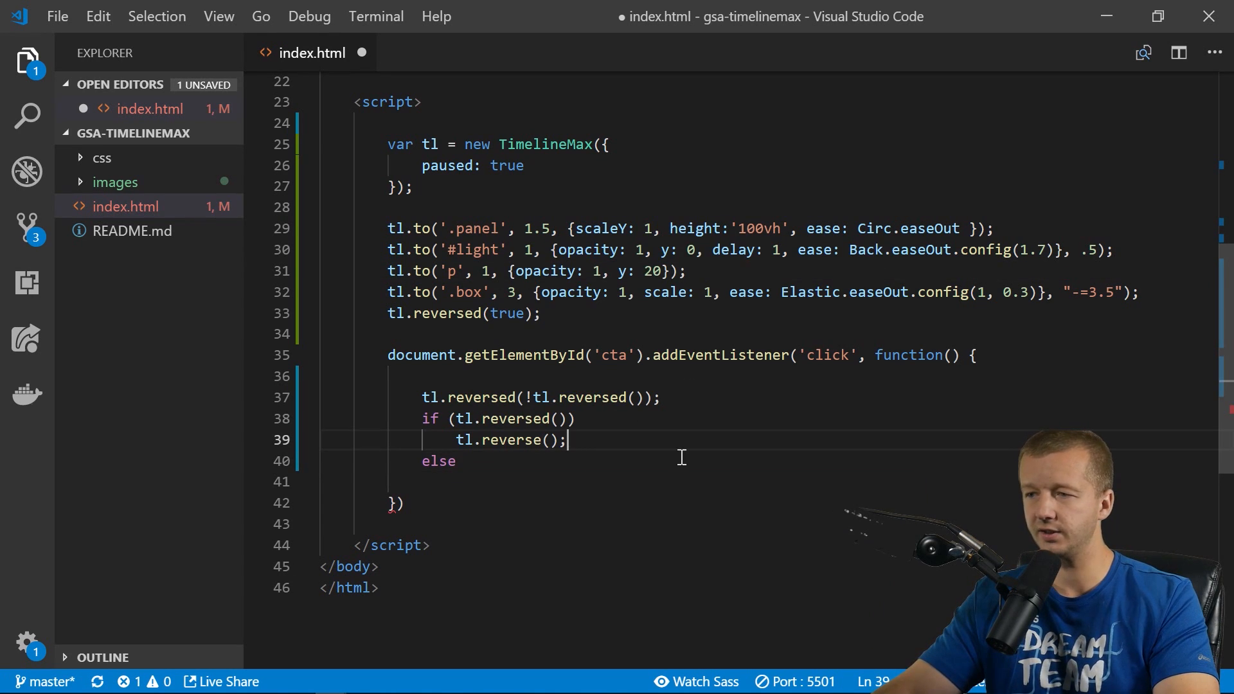
type("tl.p")
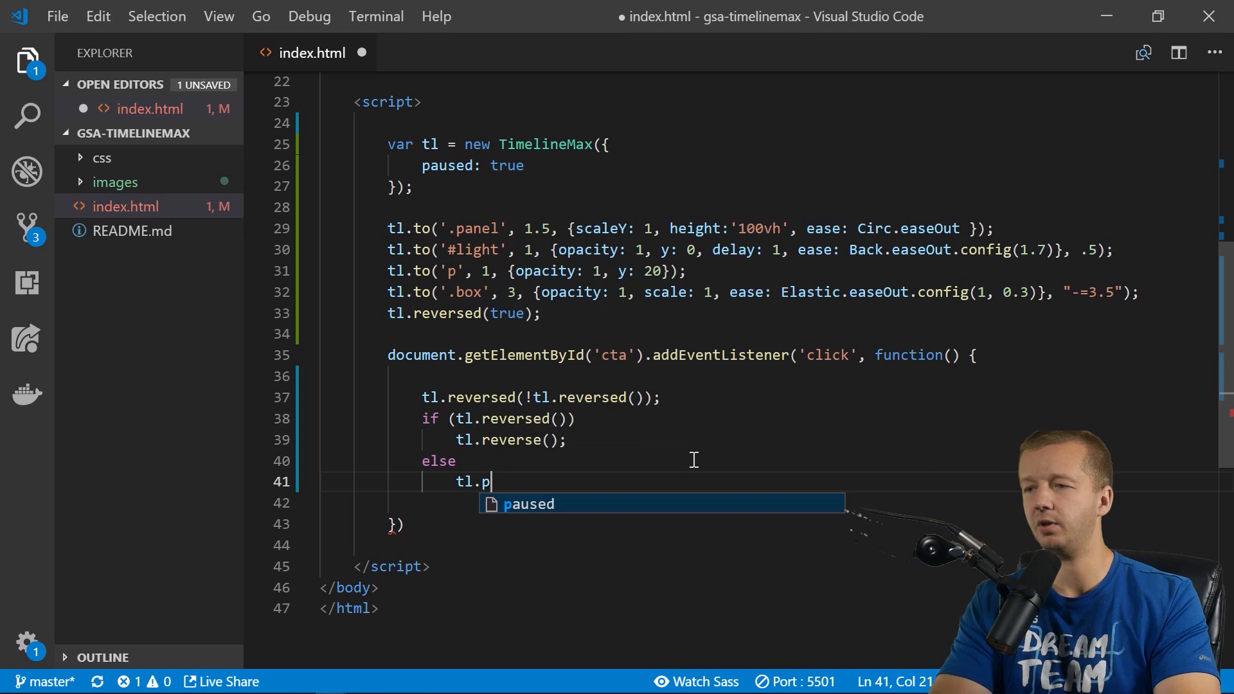
type("lay();")
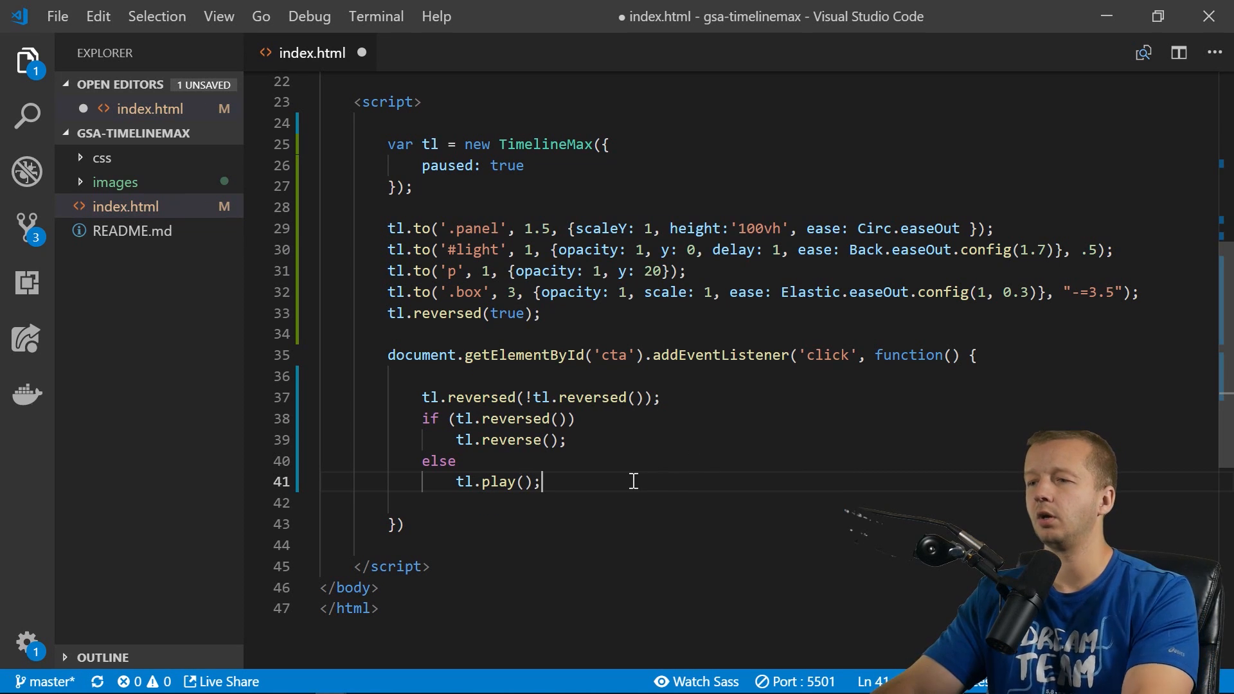
Adjust the edited script lines and save index.html.
left_click(571, 419)
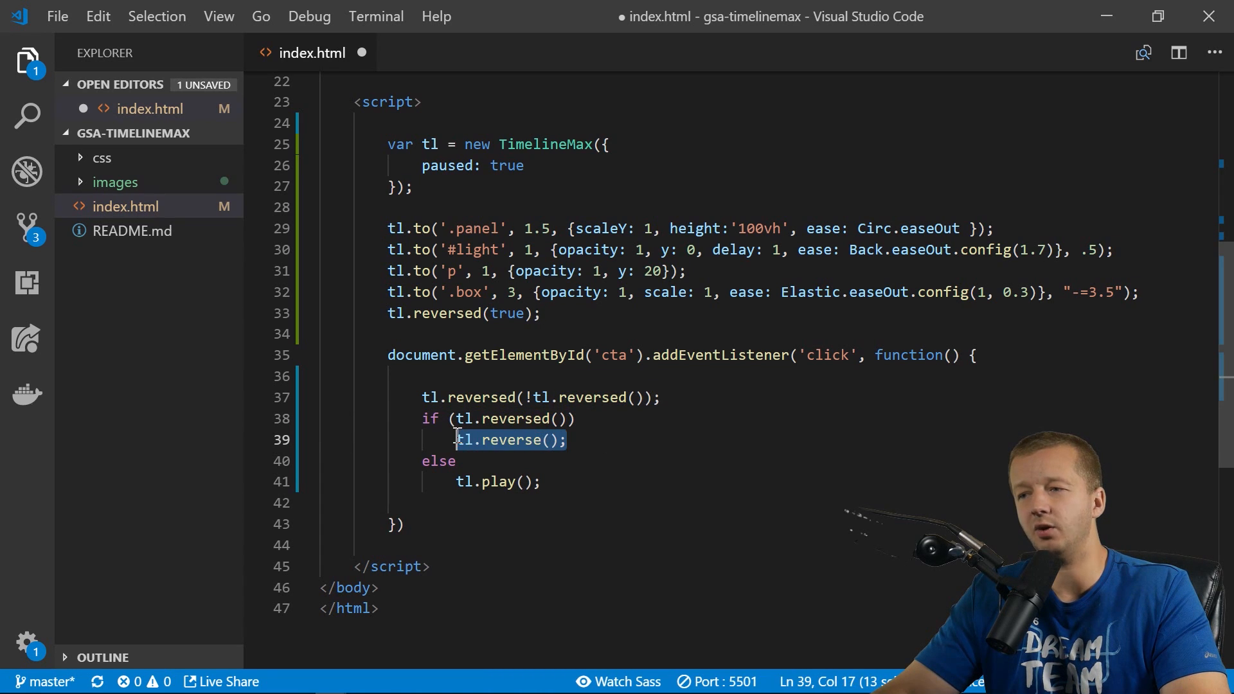
left_click(464, 439)
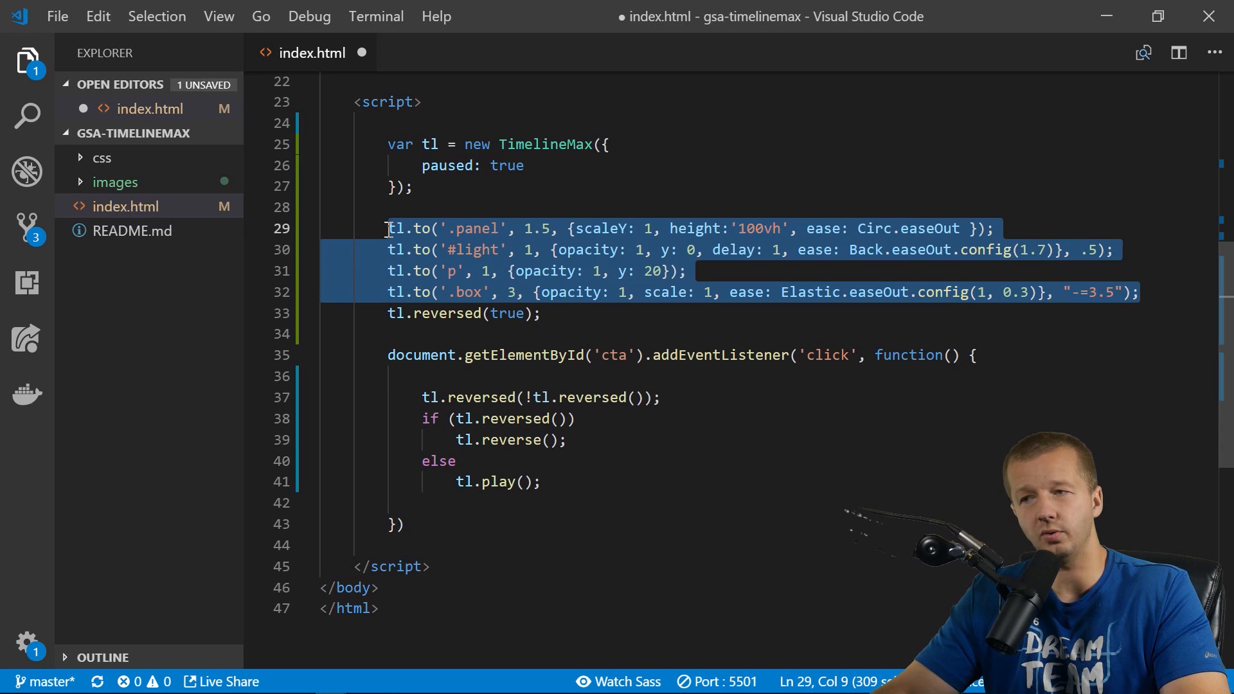
left_click(388, 228)
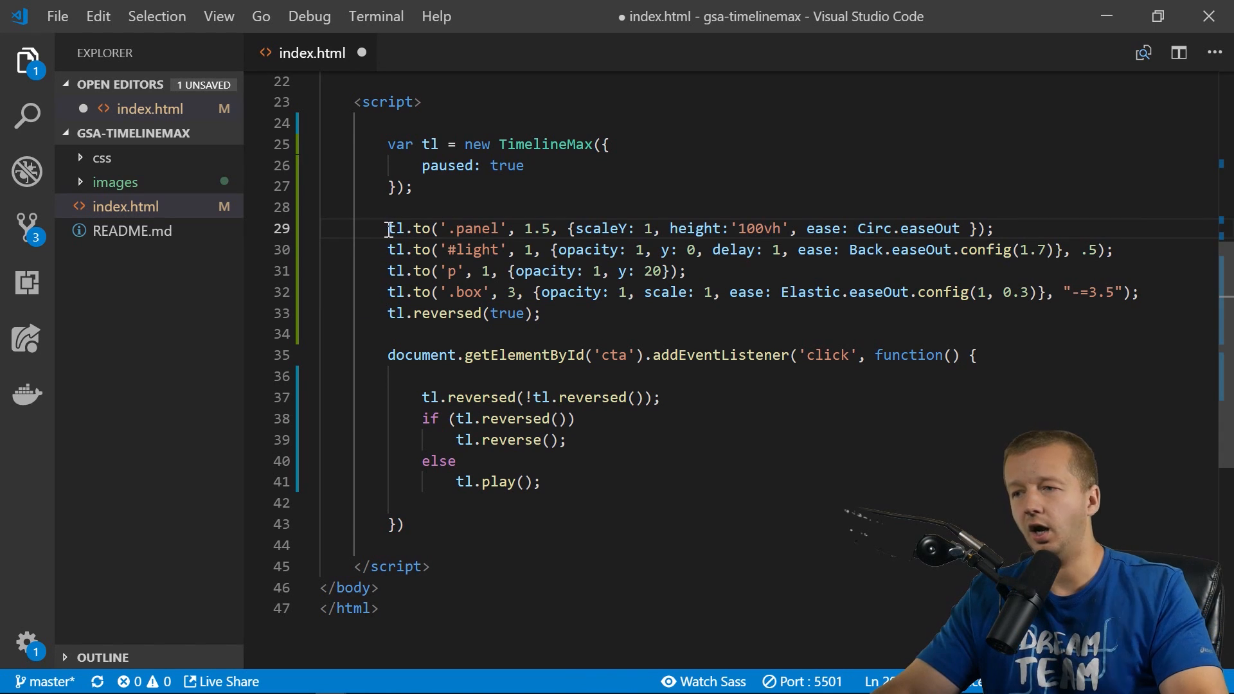
mouse_move(510, 419)
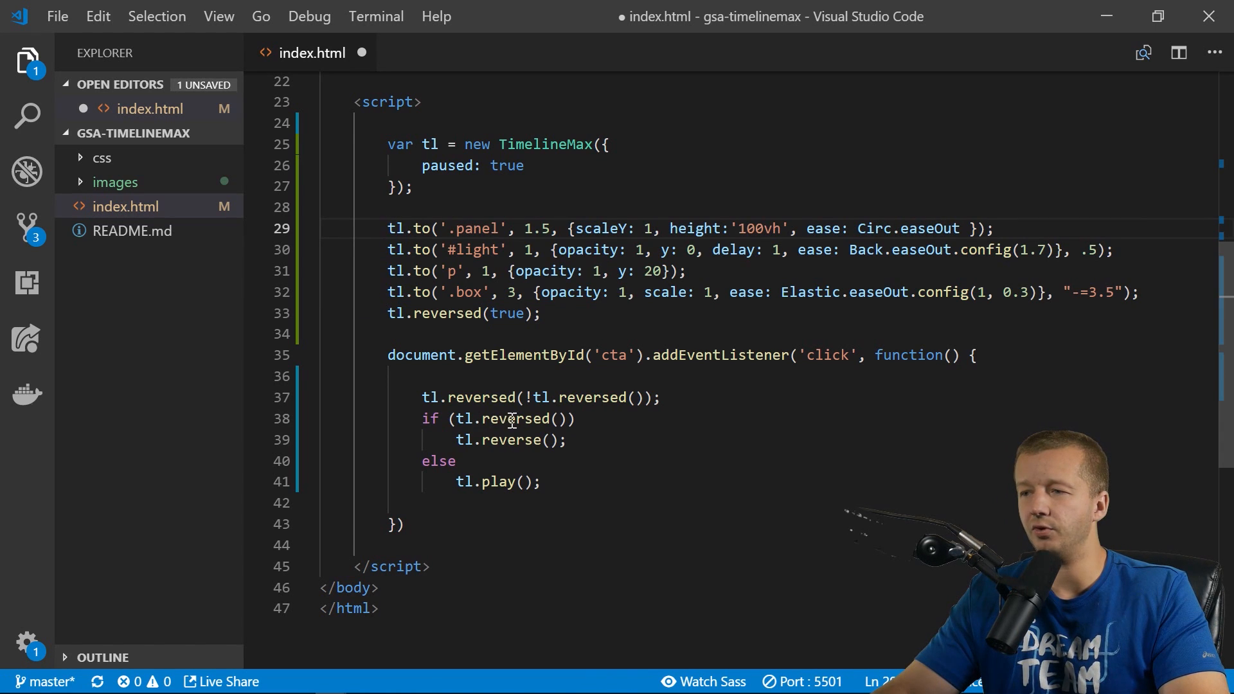
left_click(464, 482)
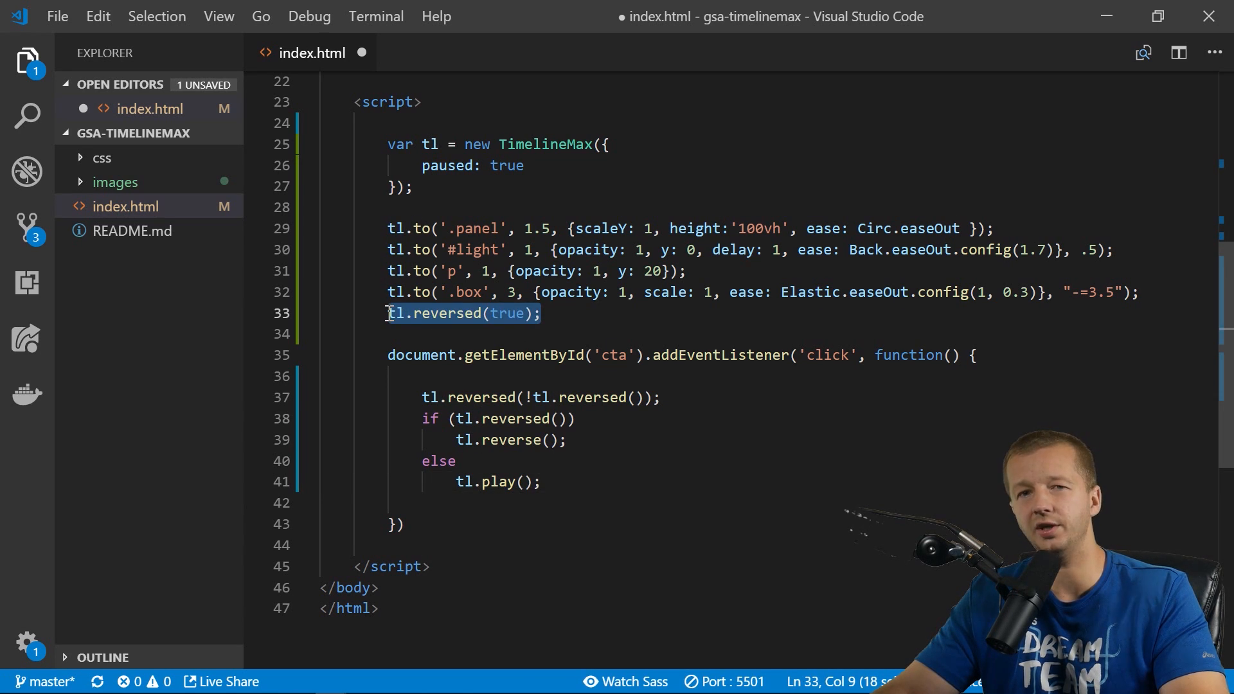
left_click(541, 313)
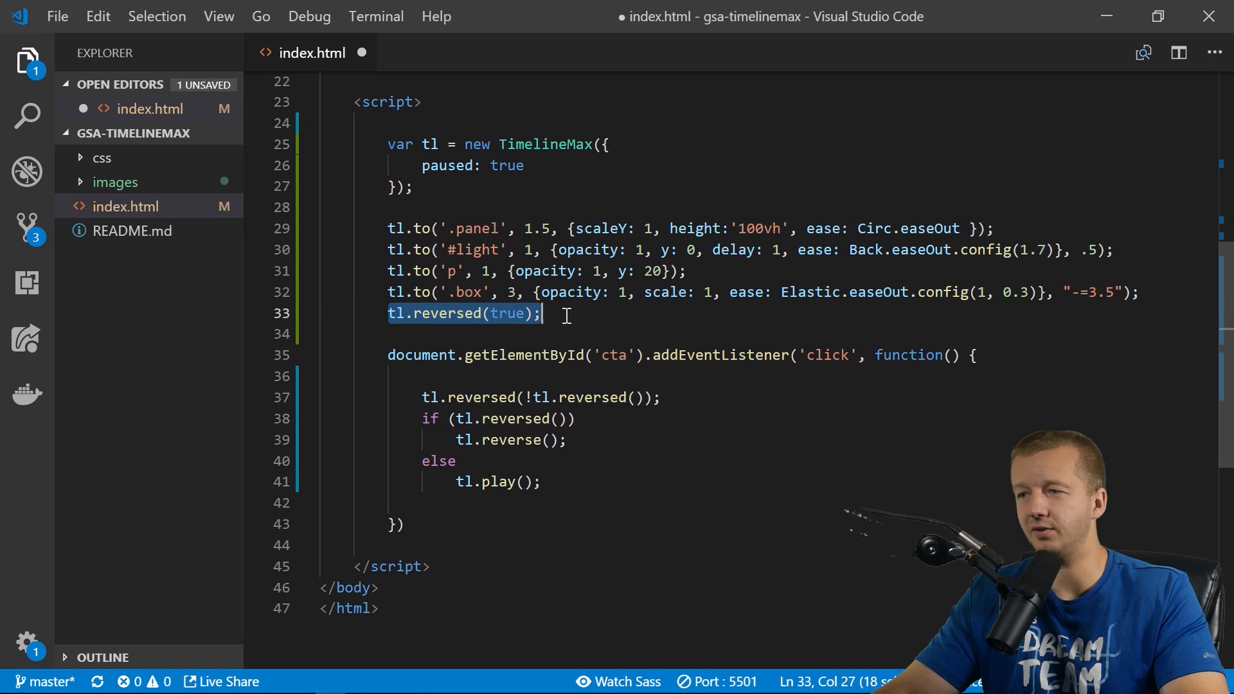
key("ctrl+s")
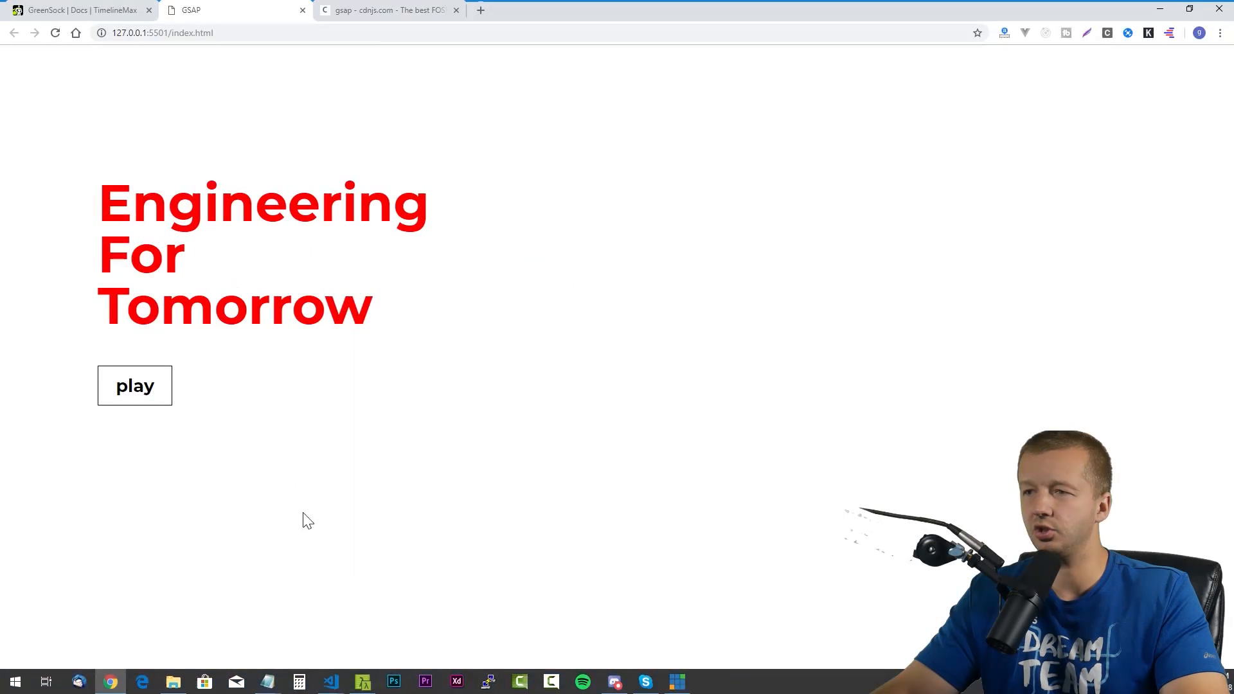
Press the play button repeatedly to run the panel animation forward and reverse it.
left_click(134, 386)
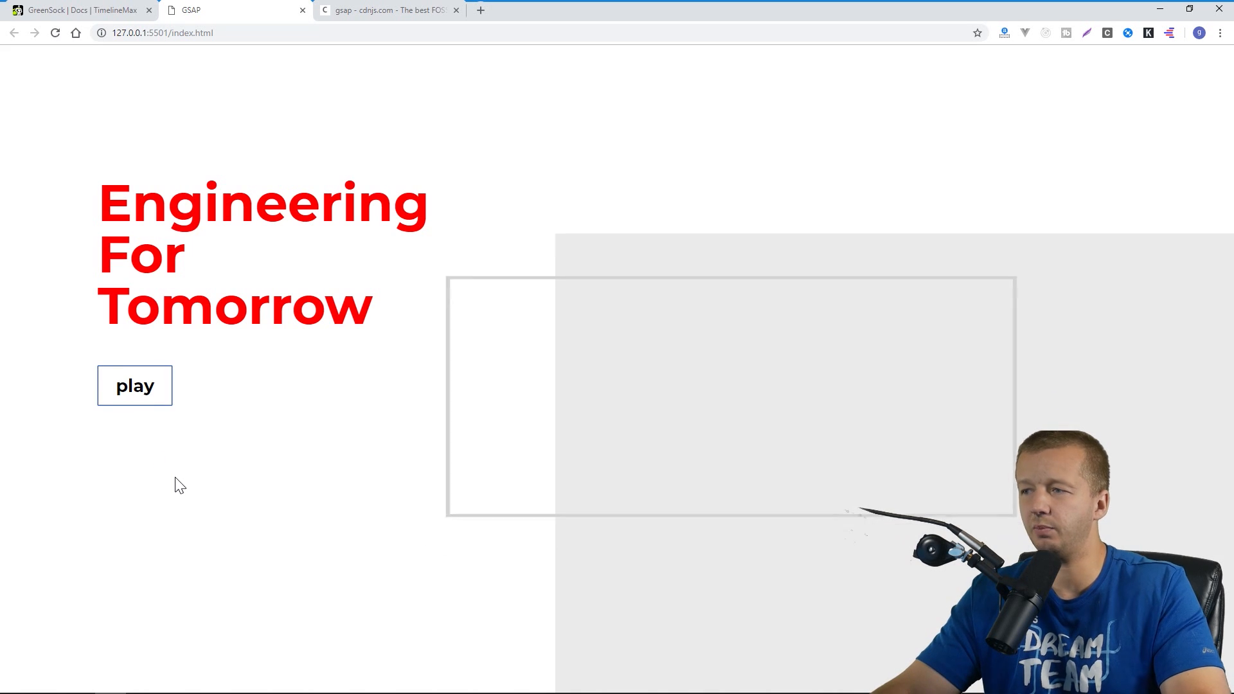
left_click(134, 386)
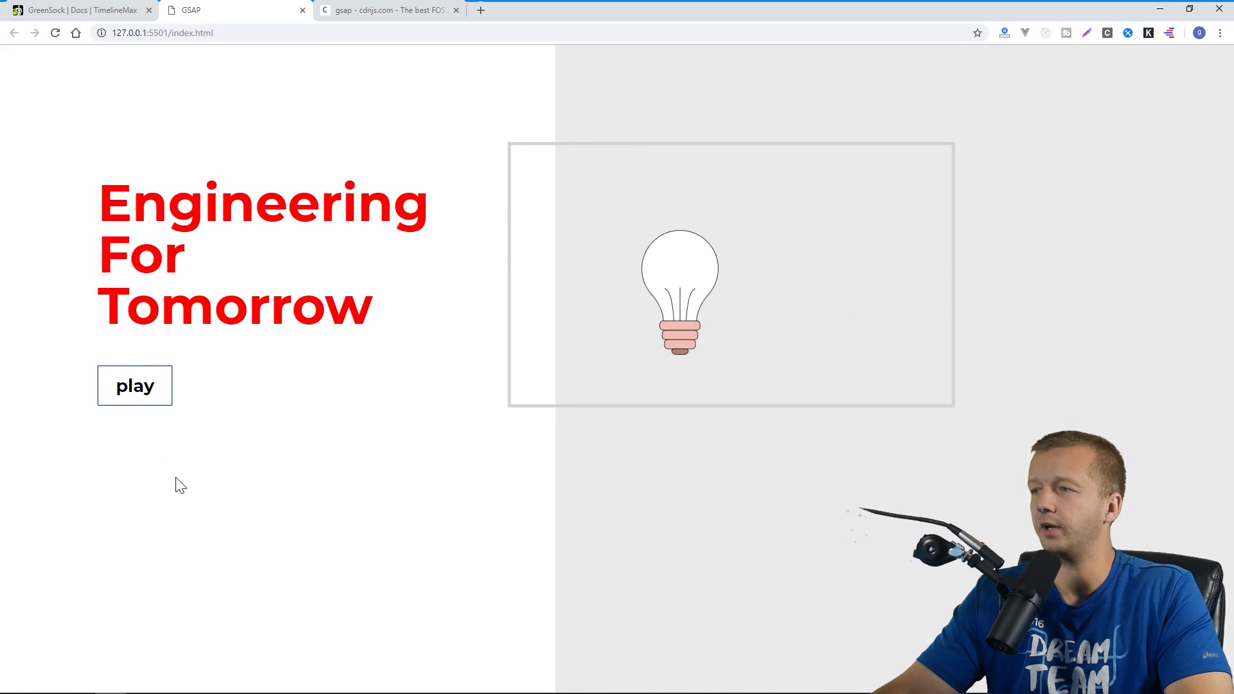
left_click(135, 385)
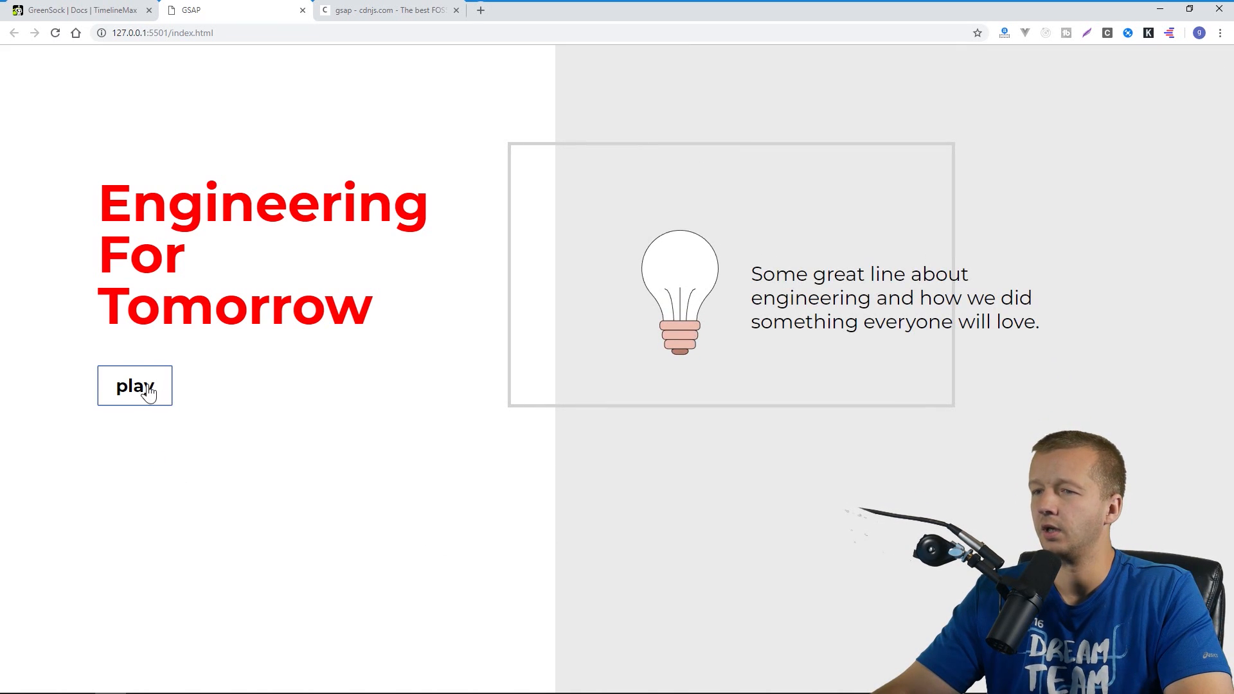
left_click(134, 386)
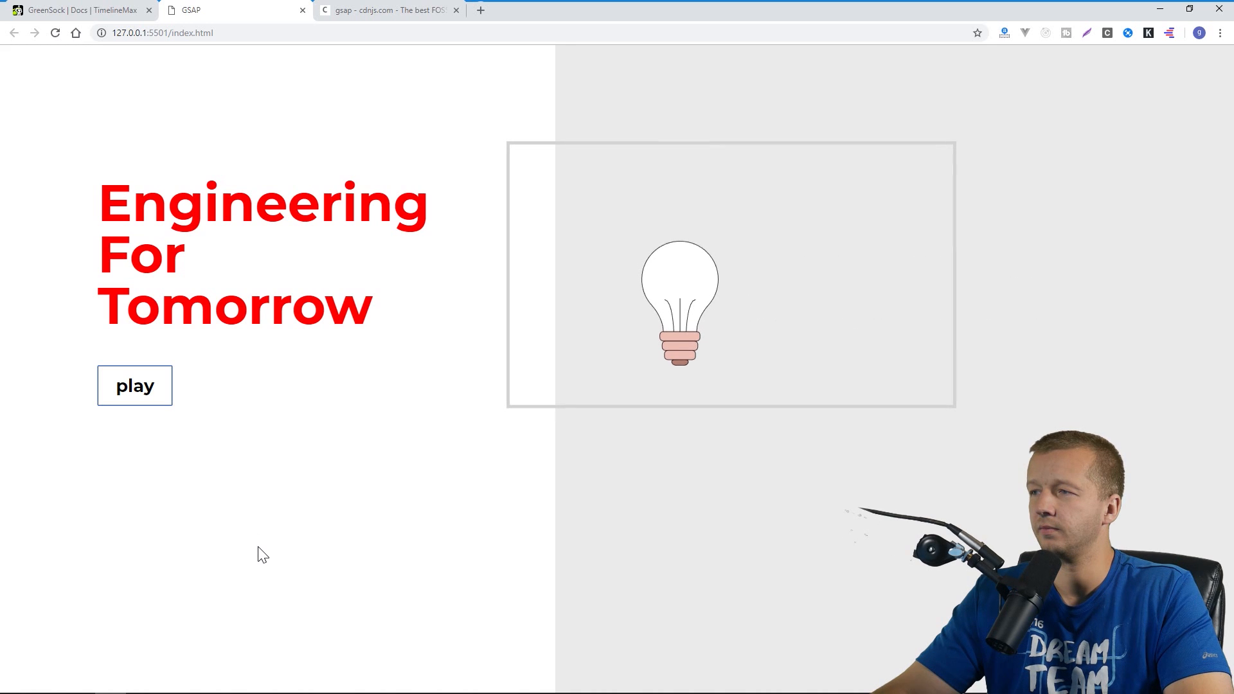
left_click(134, 386)
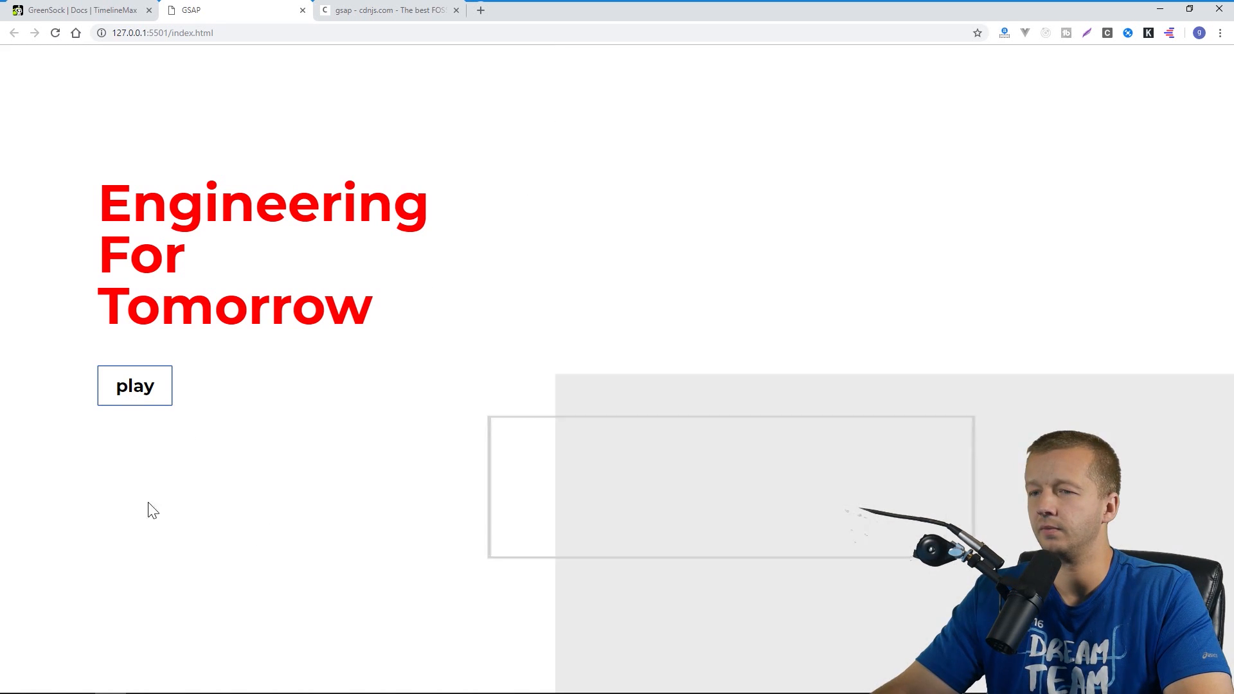
left_click(134, 386)
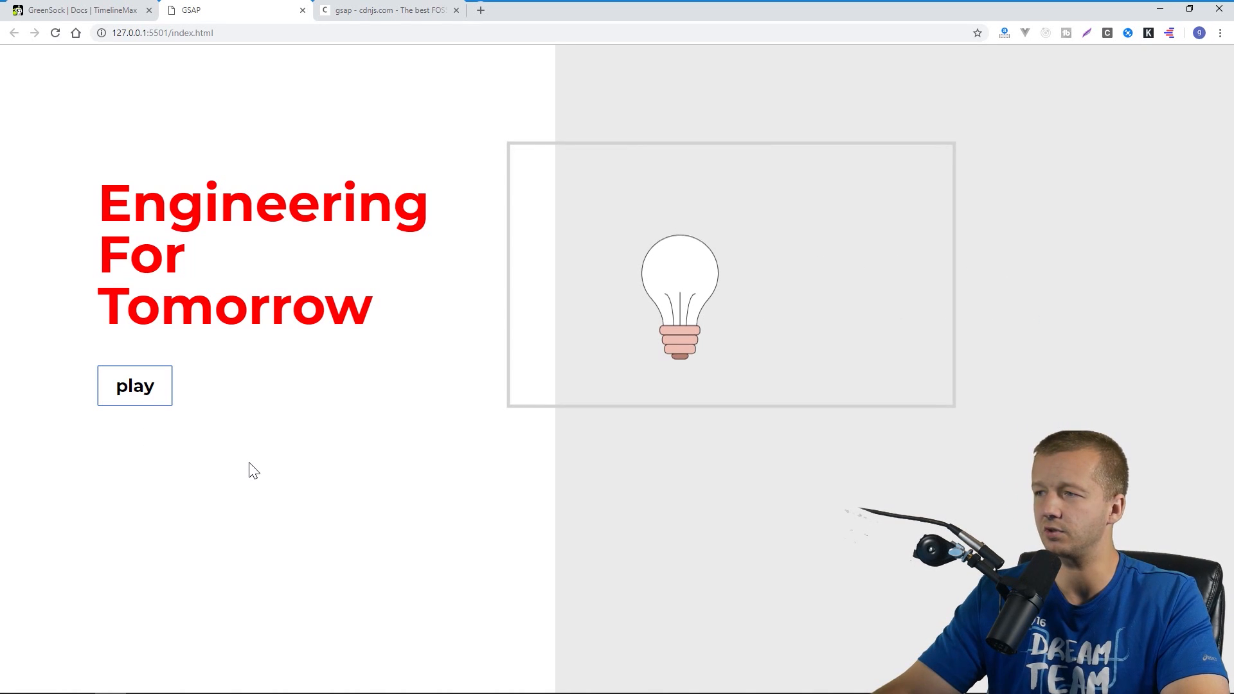
left_click(134, 386)
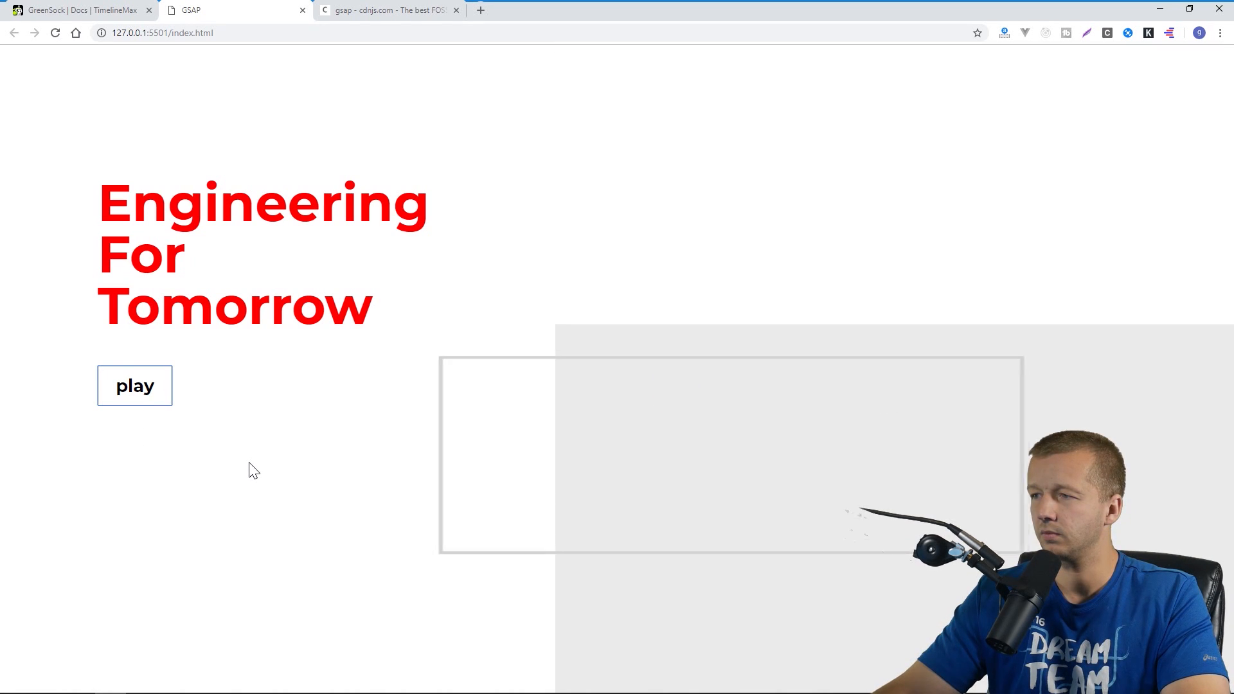
left_click(134, 385)
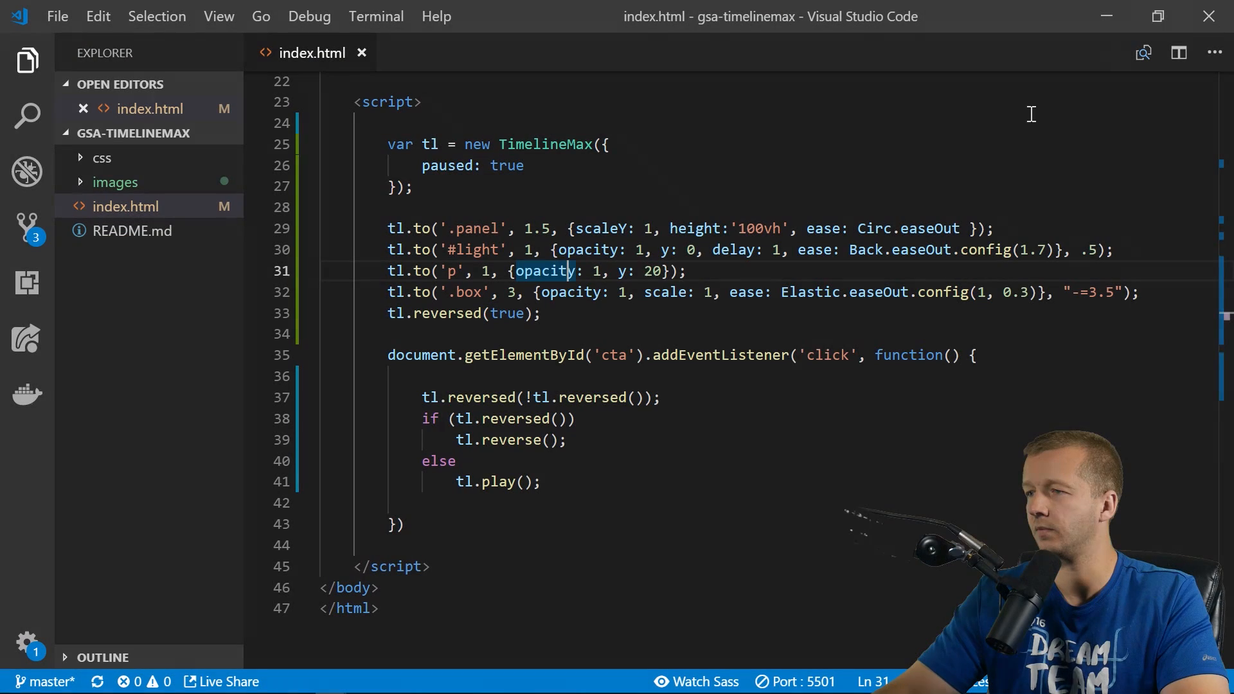
After paused: true in the TimelineMax options, add a comma and a repeat: 2 option.
left_click(541, 333)
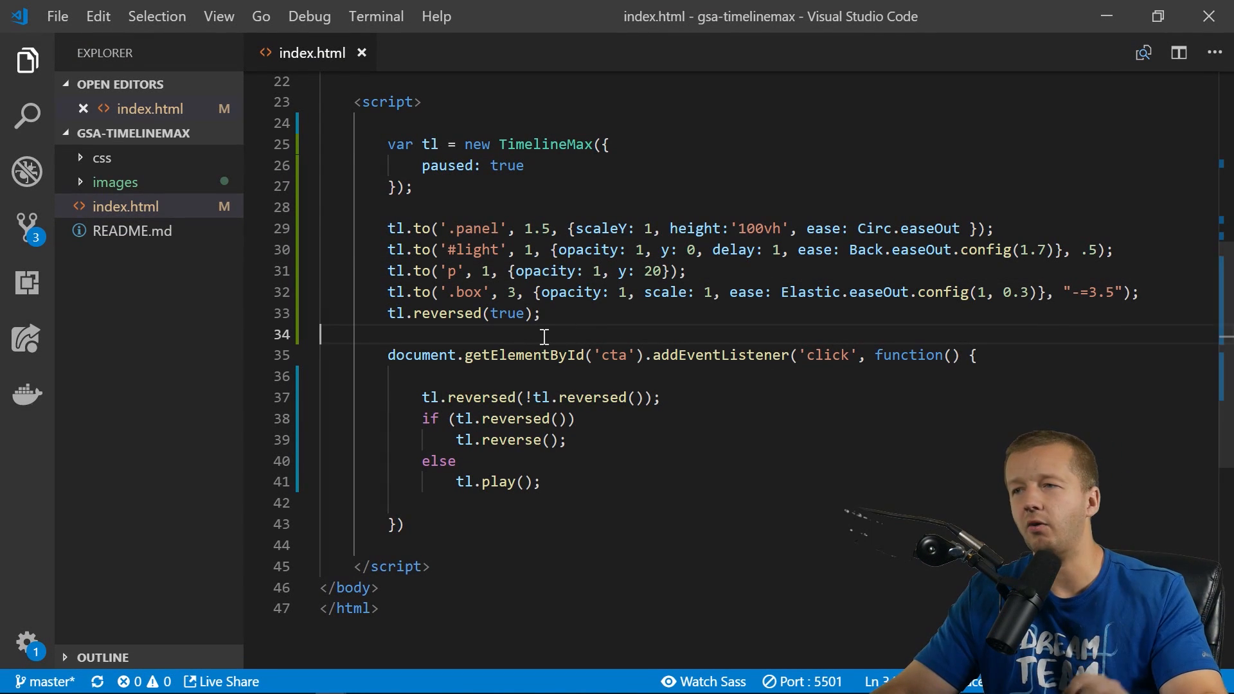
left_click(529, 165)
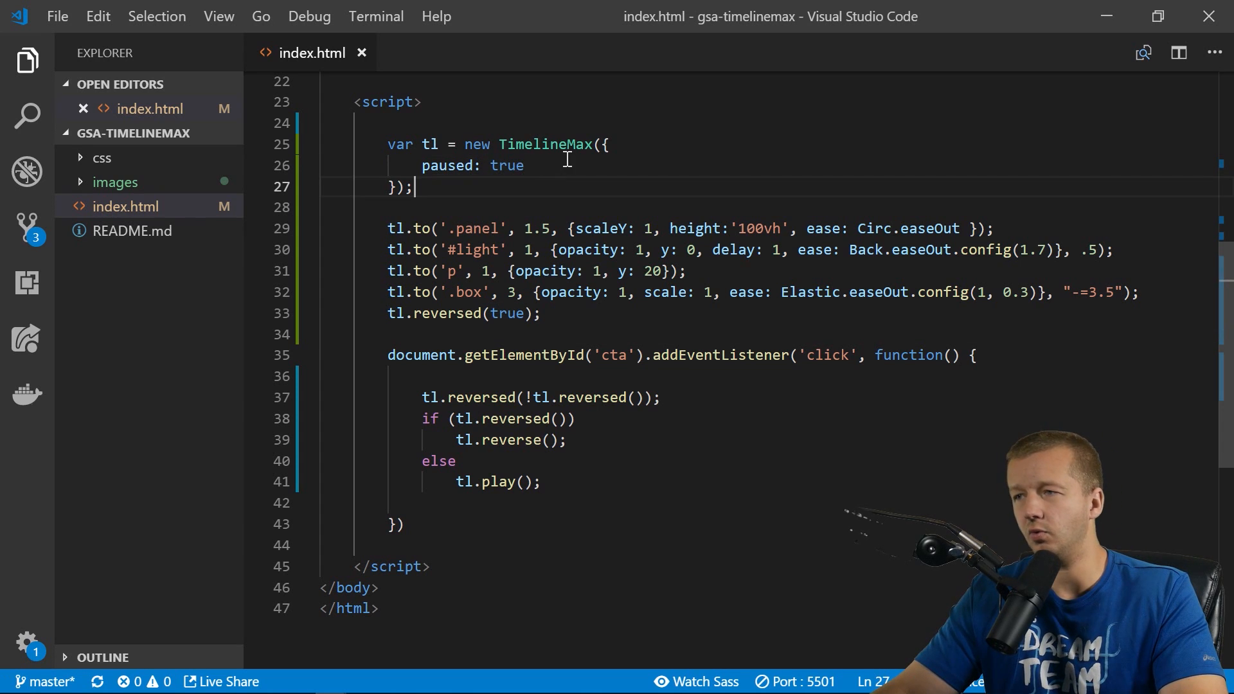
double_click(507, 165)
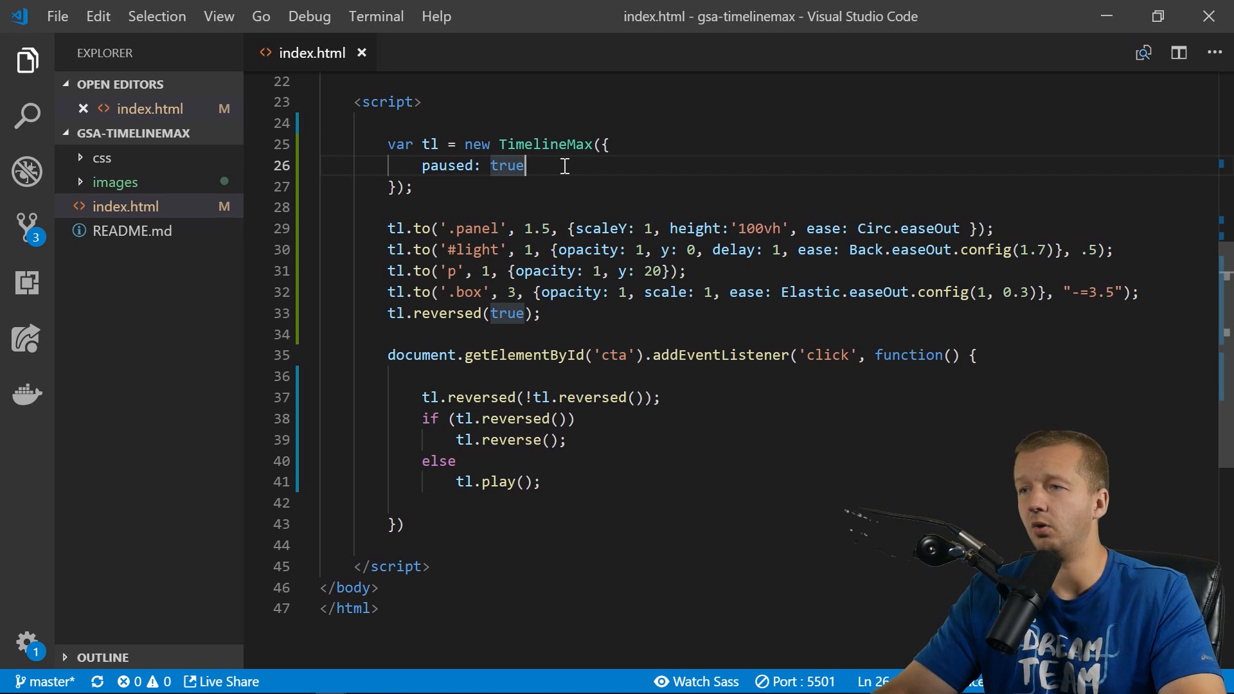
type(",")
type("repeat:")
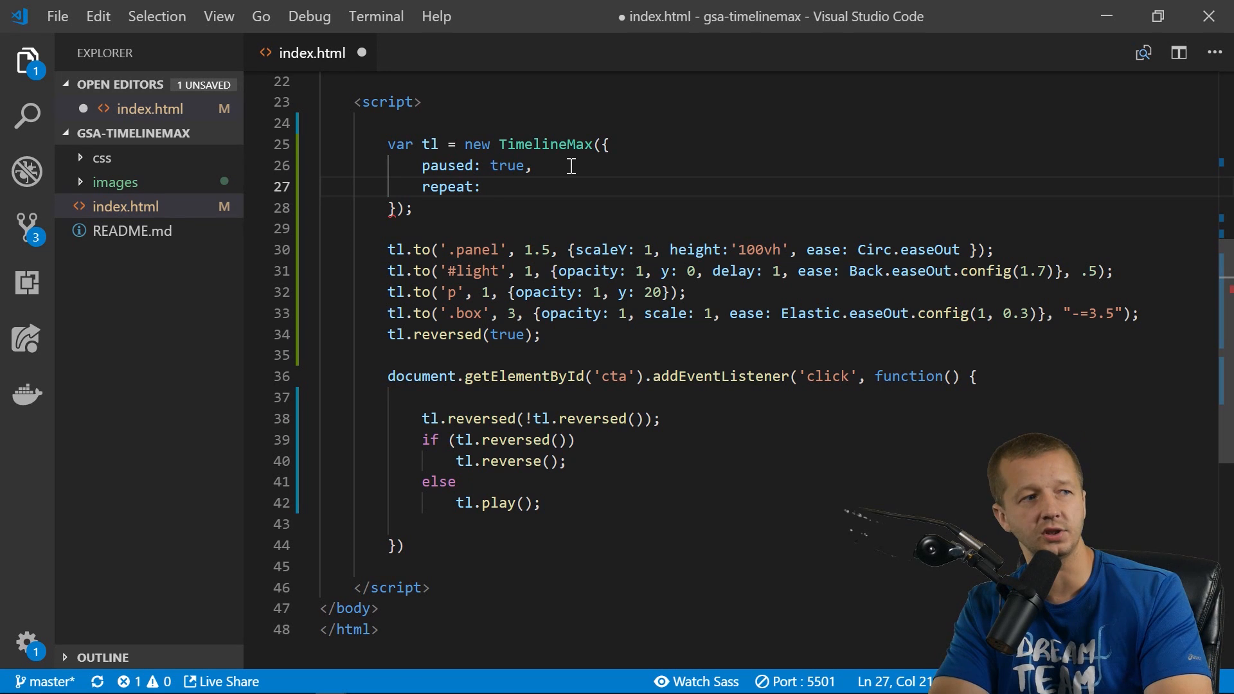
type("2")
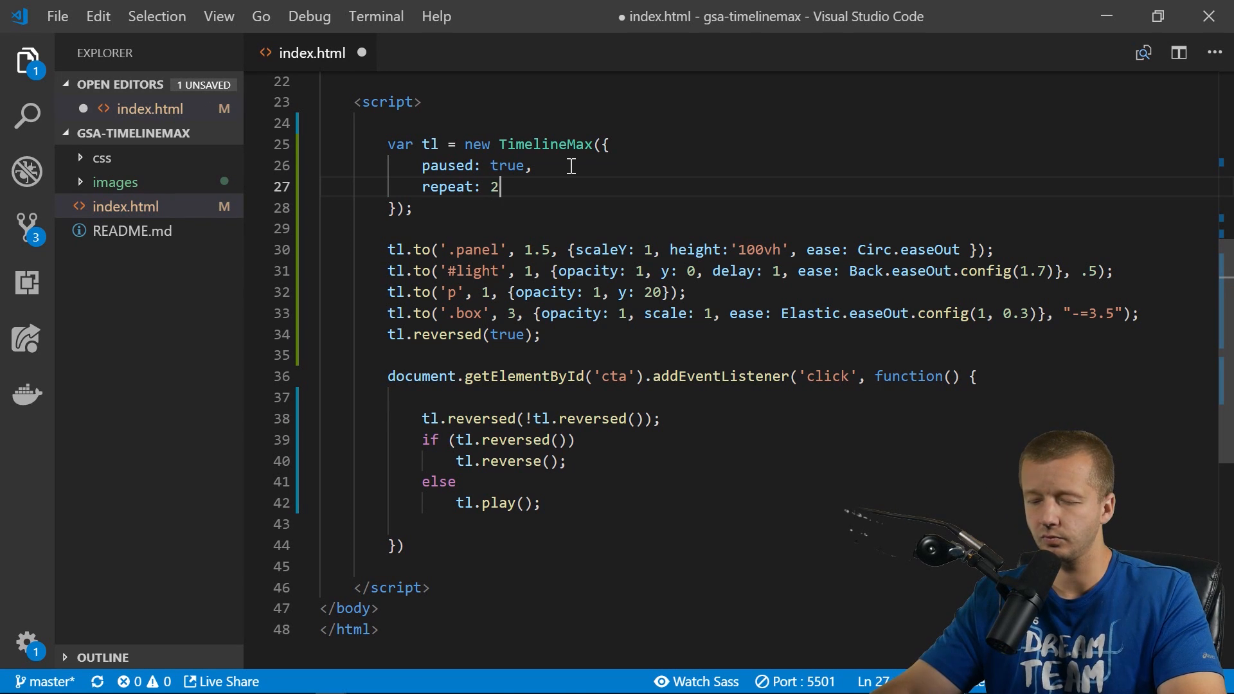
Switch to Chrome and play the landing page animation several times to watch it repeat.
left_click(111, 681)
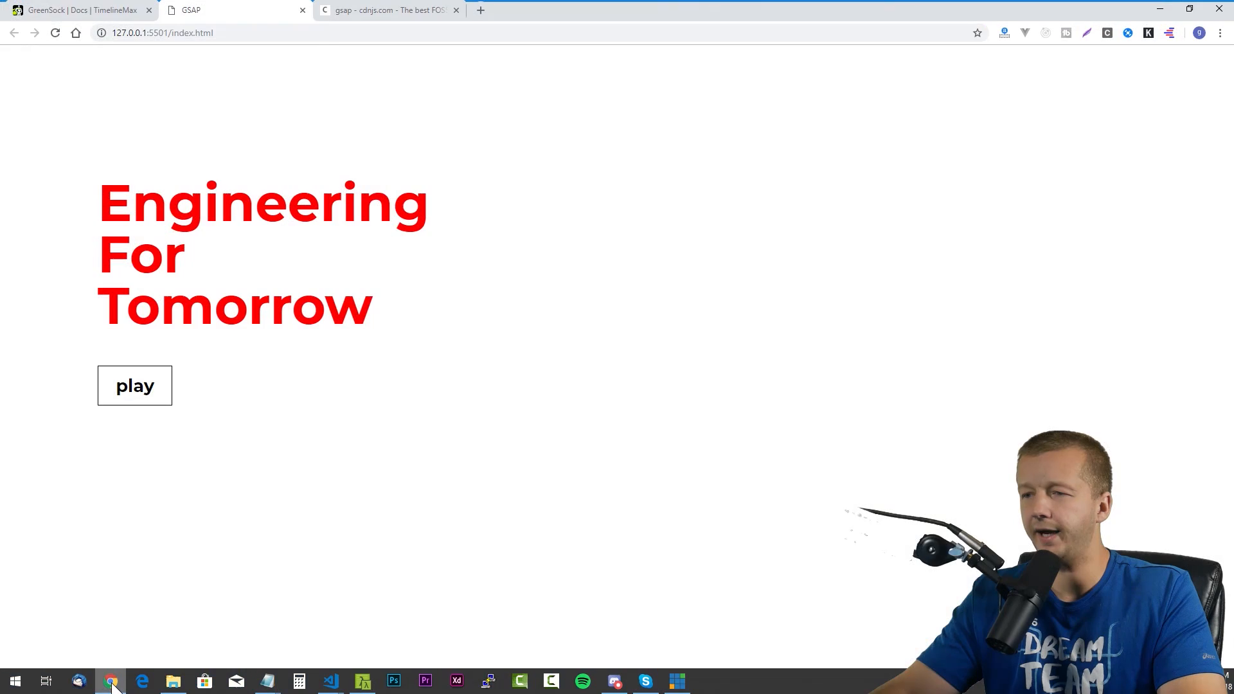
left_click(134, 385)
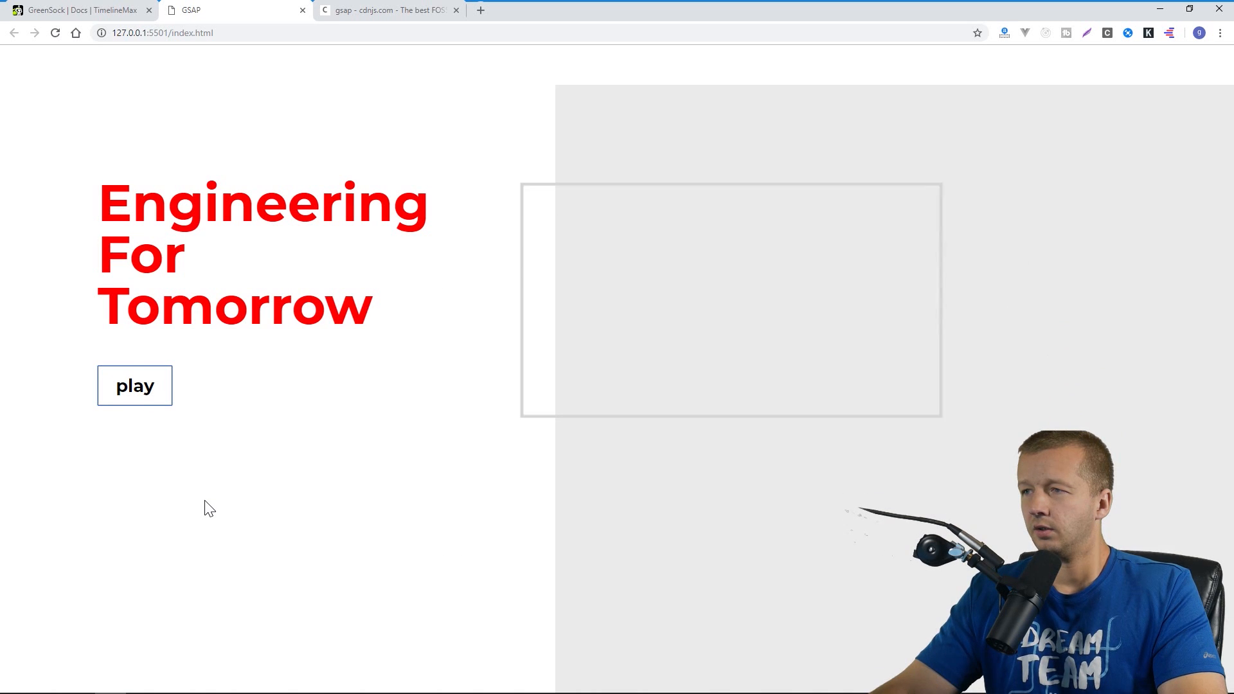
left_click(134, 386)
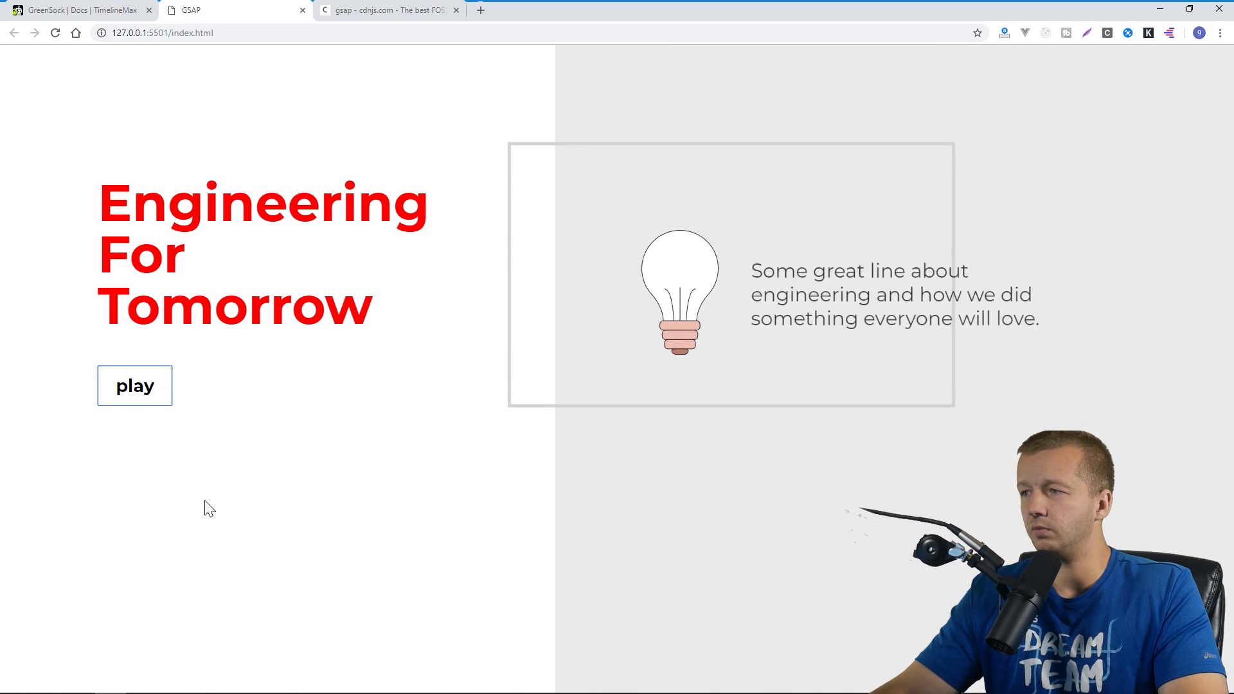
left_click(134, 386)
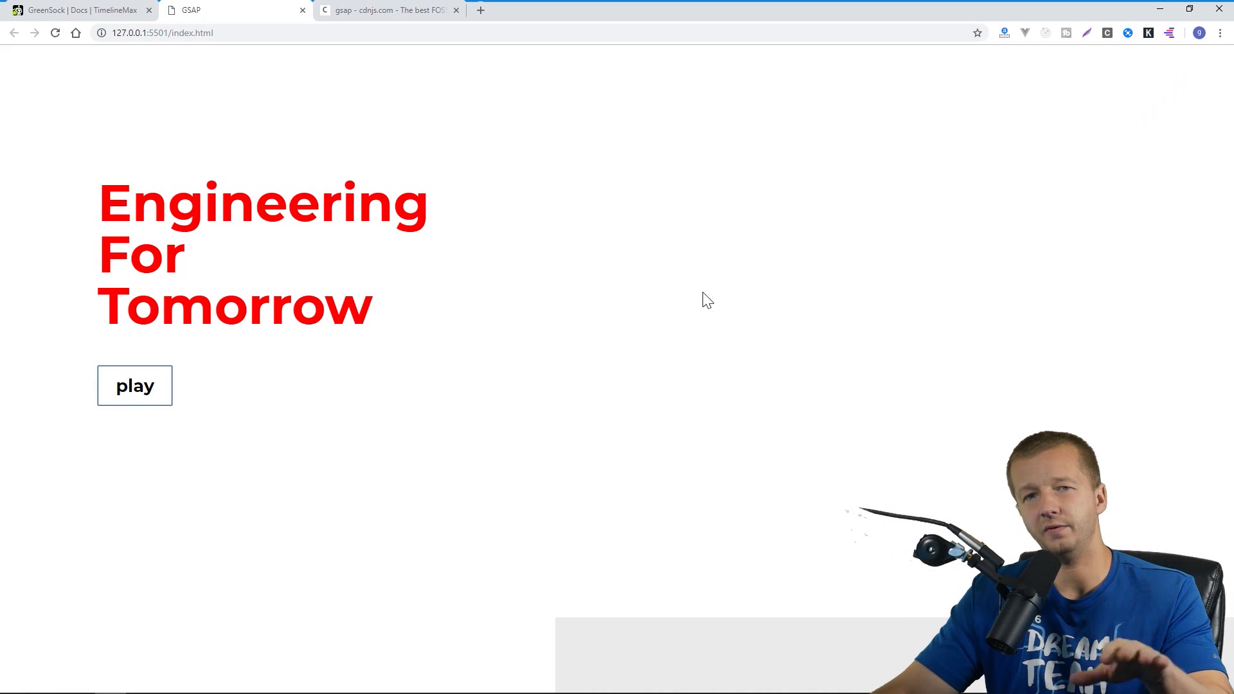
left_click(134, 386)
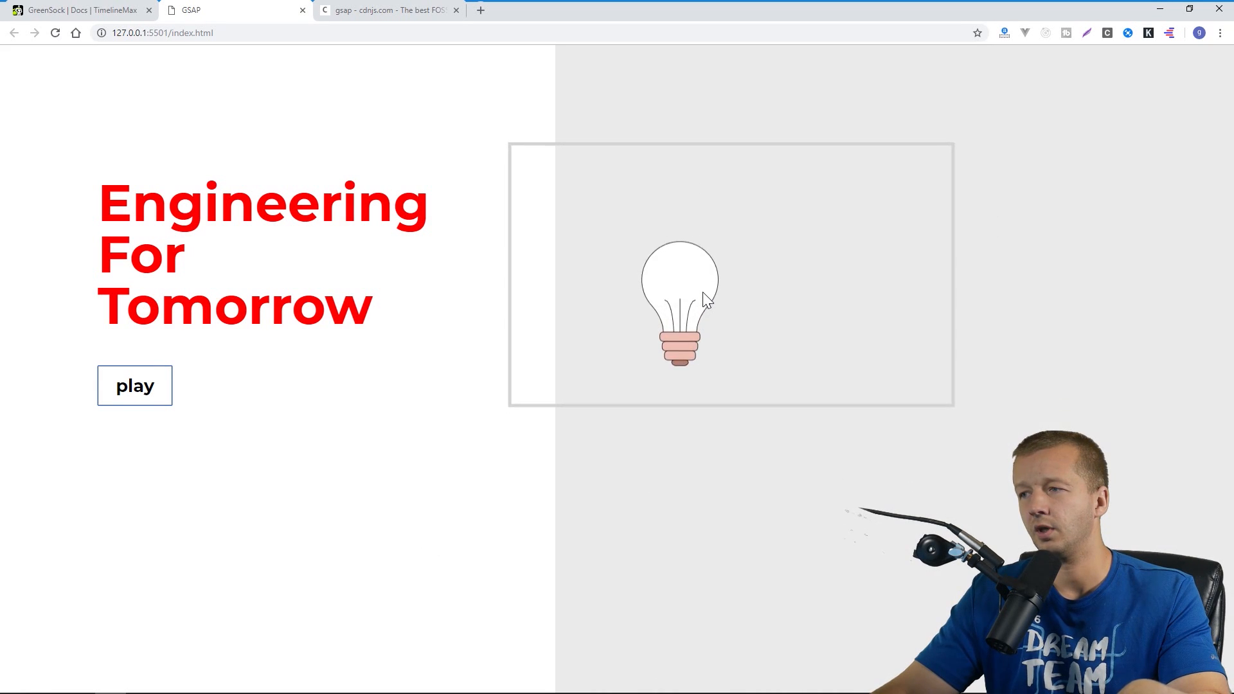
left_click(133, 386)
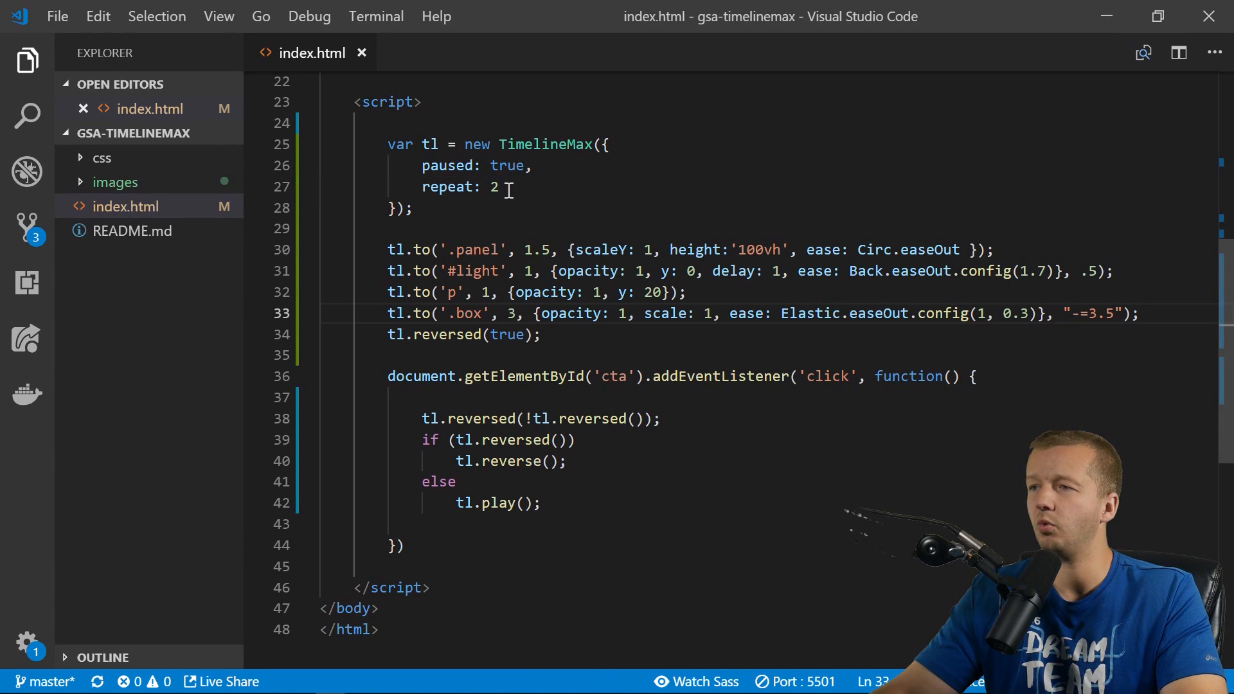
Change the repeat count to 1, add yoyo: true, and save index.html.
left_click(502, 186)
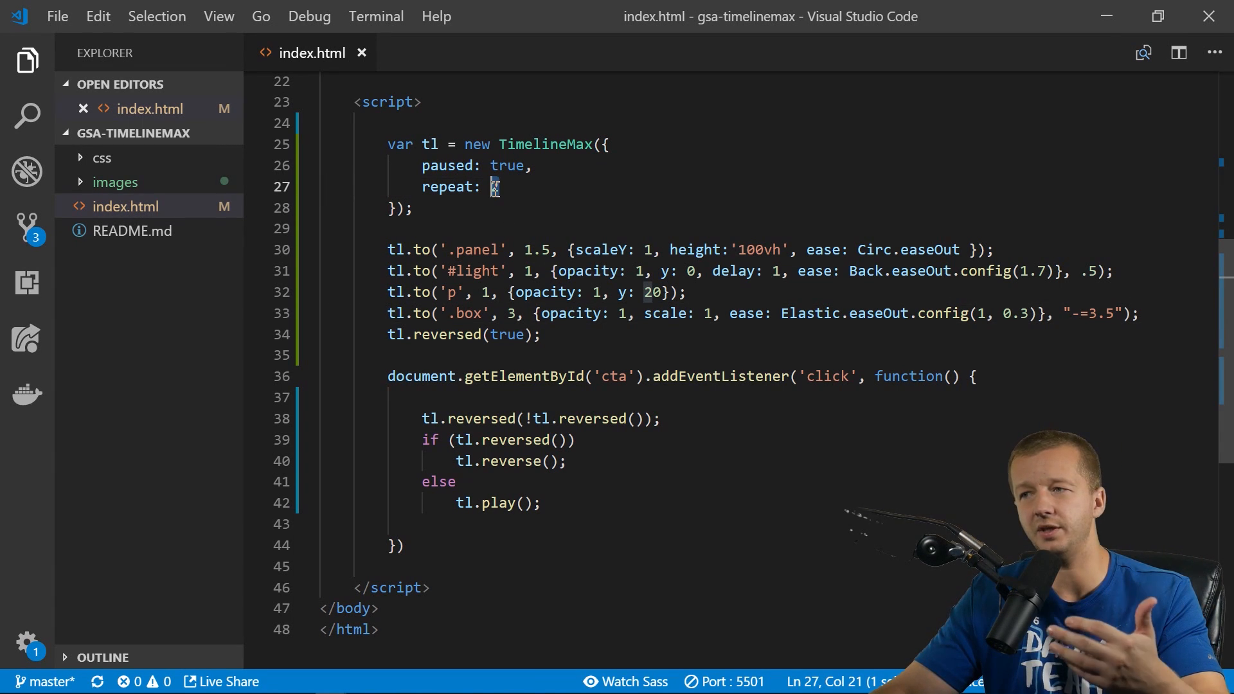
type("2")
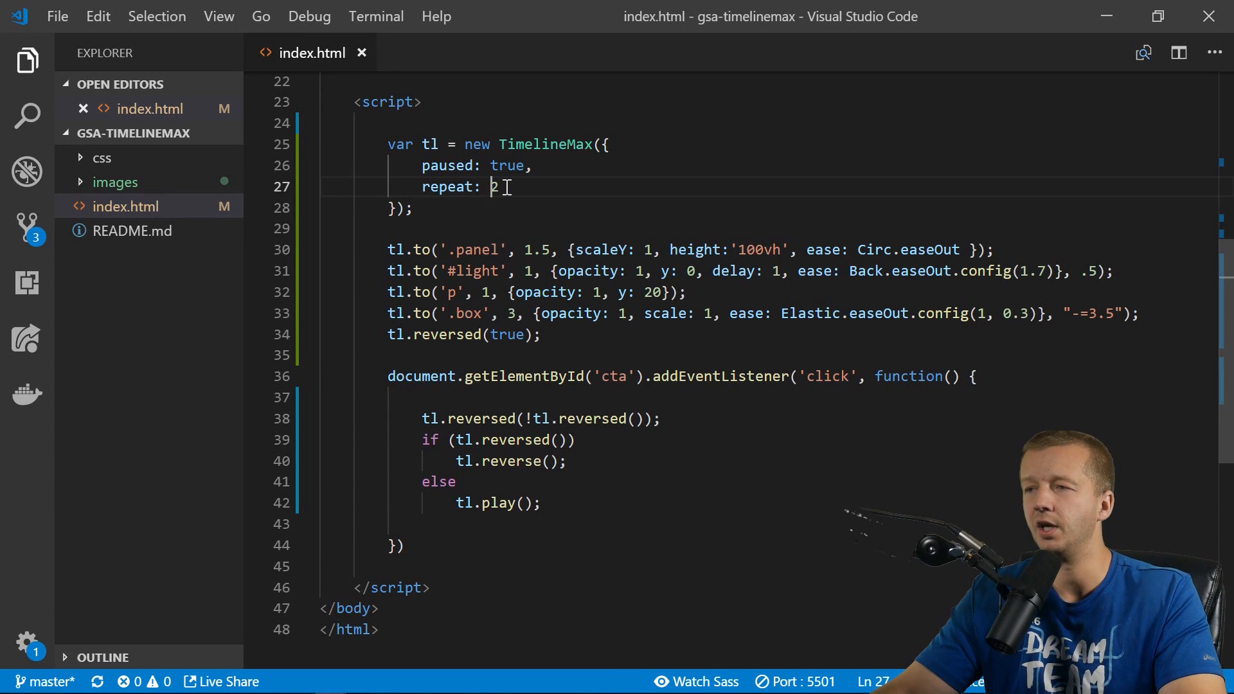
type("1,")
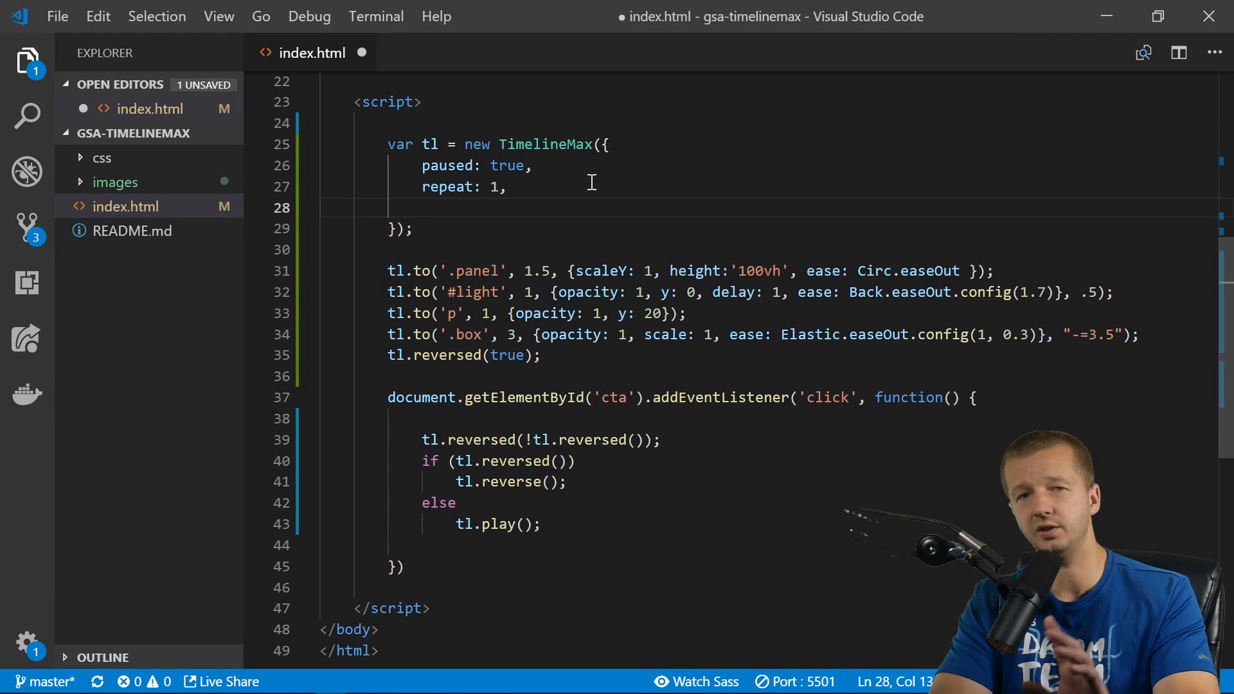
type("yoyo:")
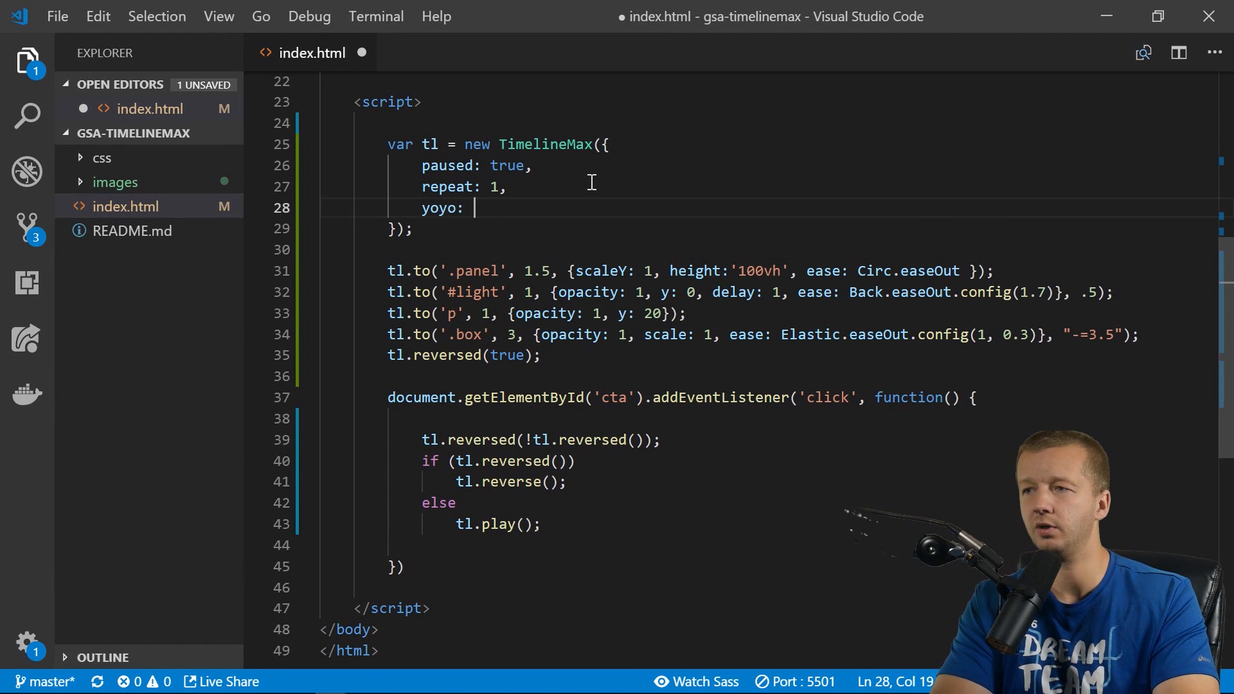
type("true")
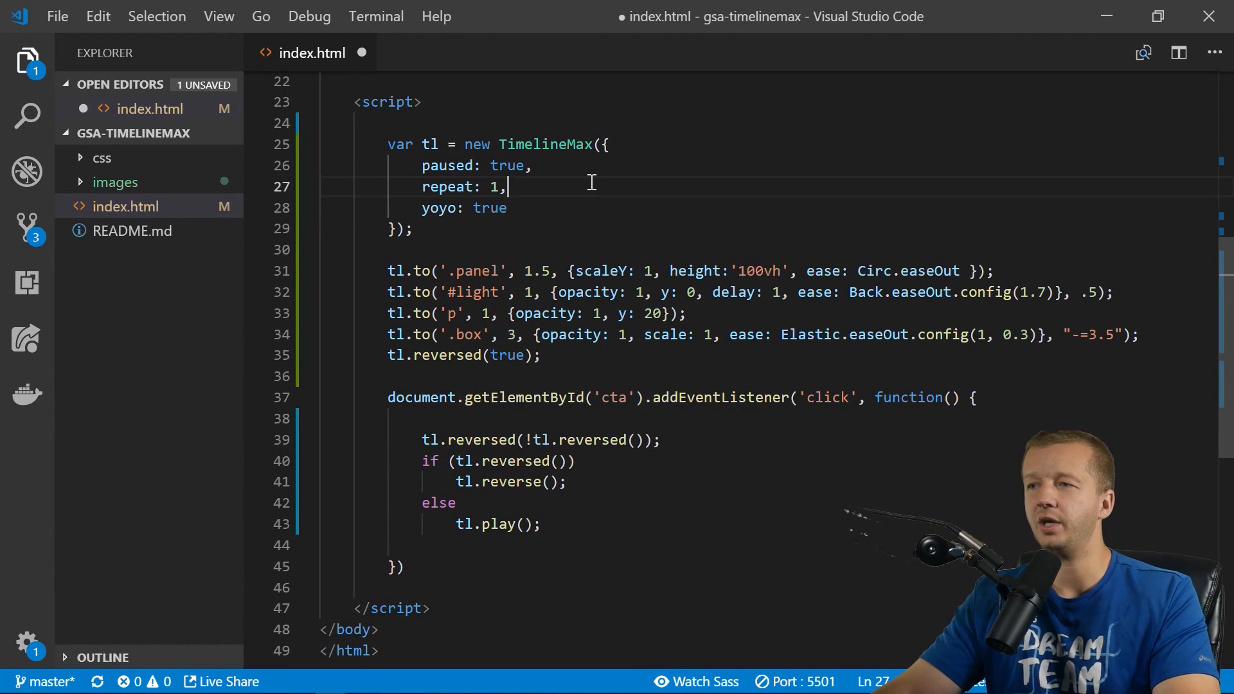
key("ctrl+s")
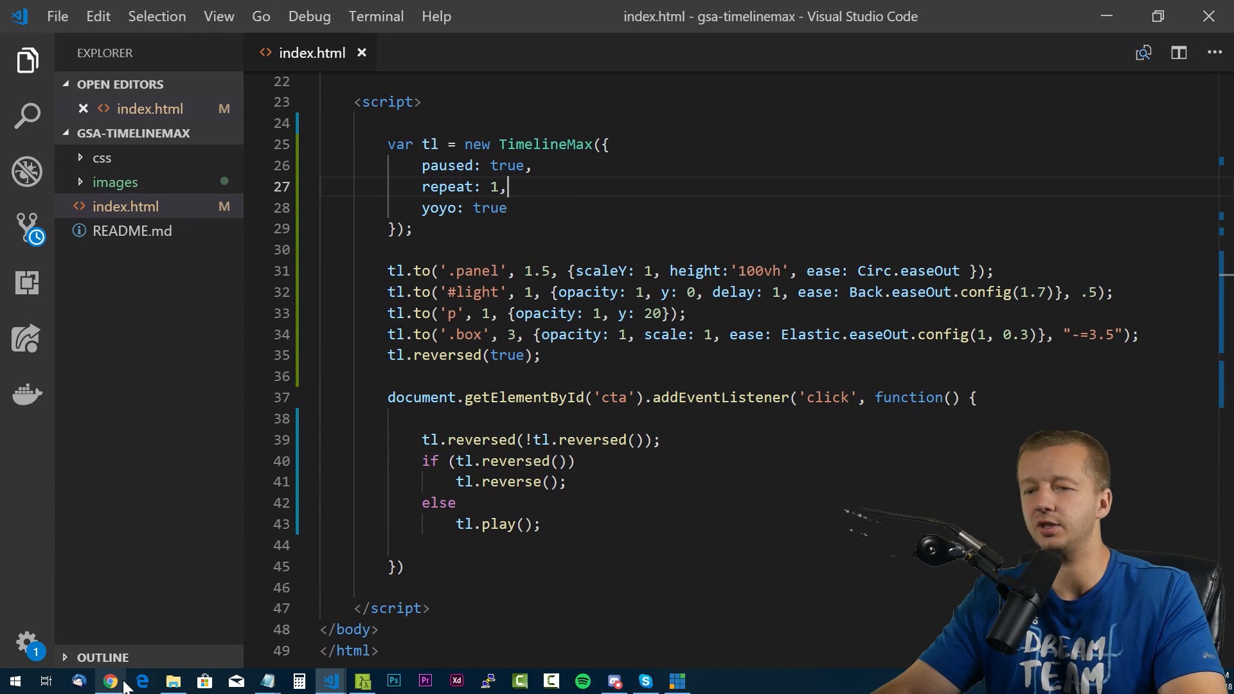
Switch to Chrome and play the animation to see it build forward, then yoyo back.
left_click(110, 681)
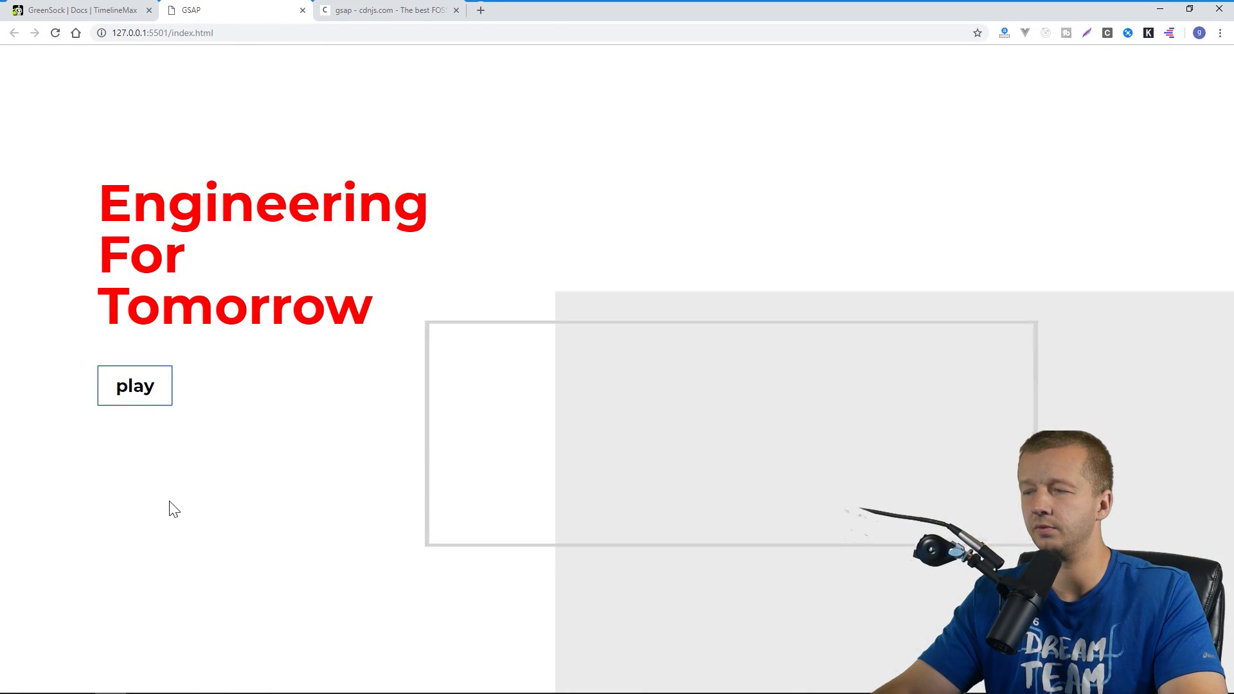
left_click(134, 386)
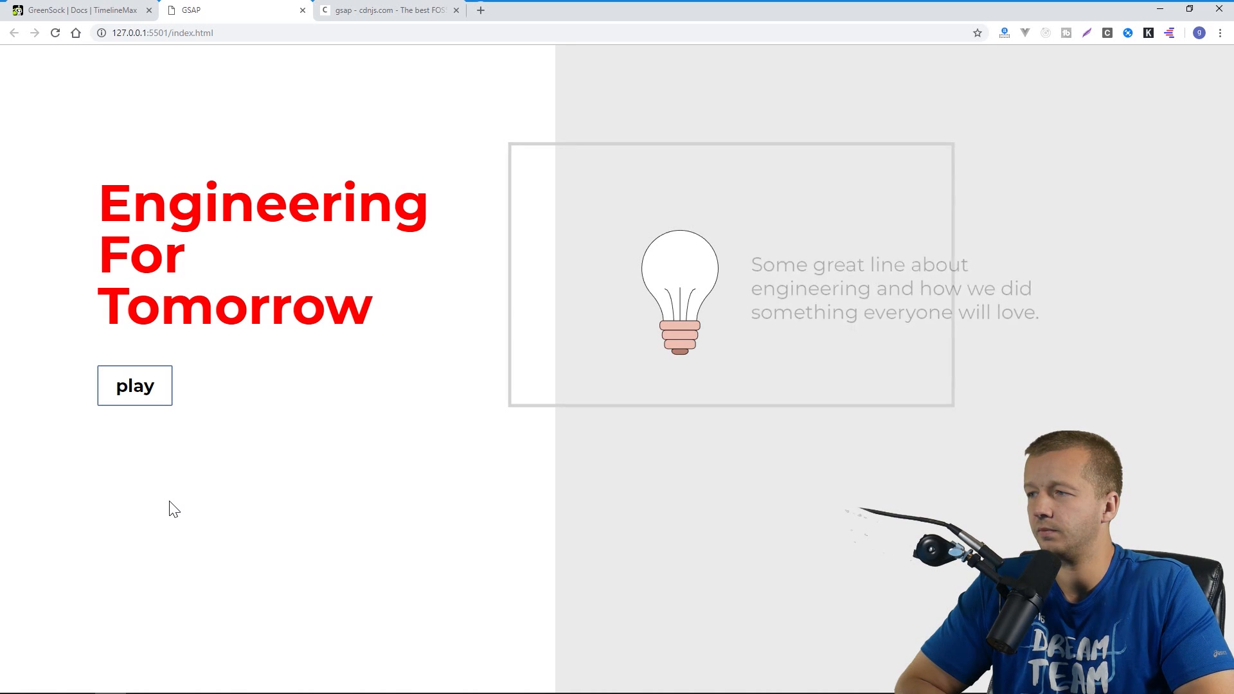
left_click(133, 386)
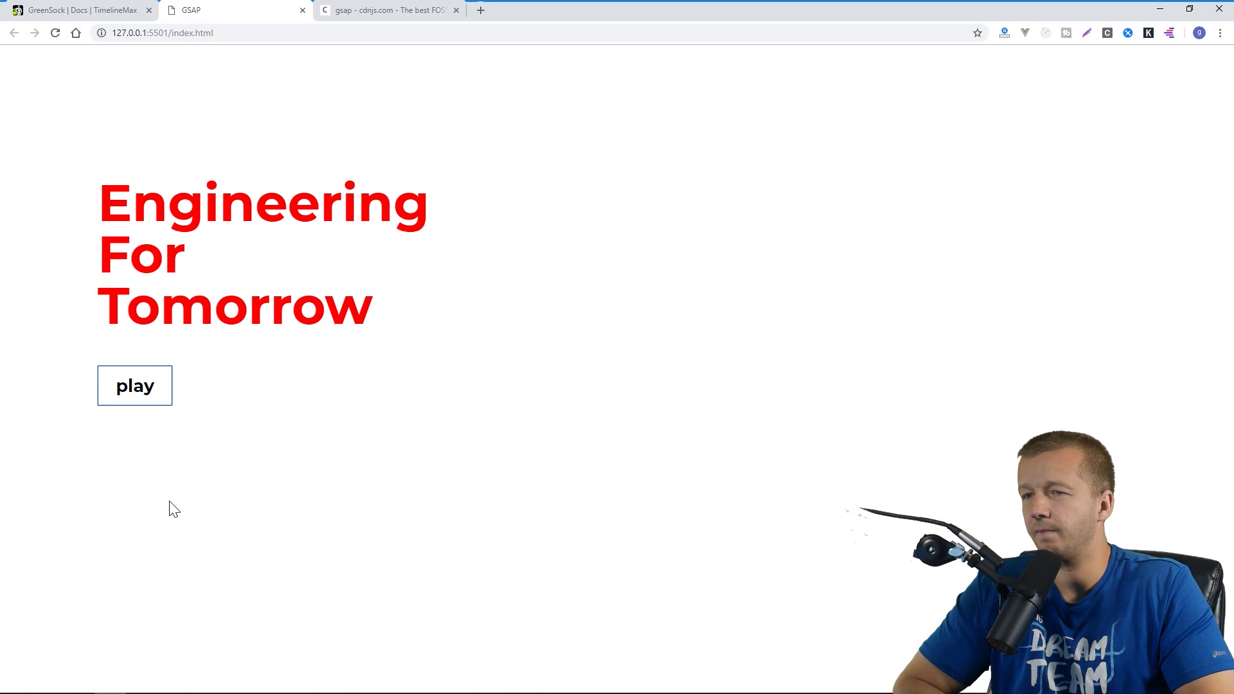
mouse_move(130, 397)
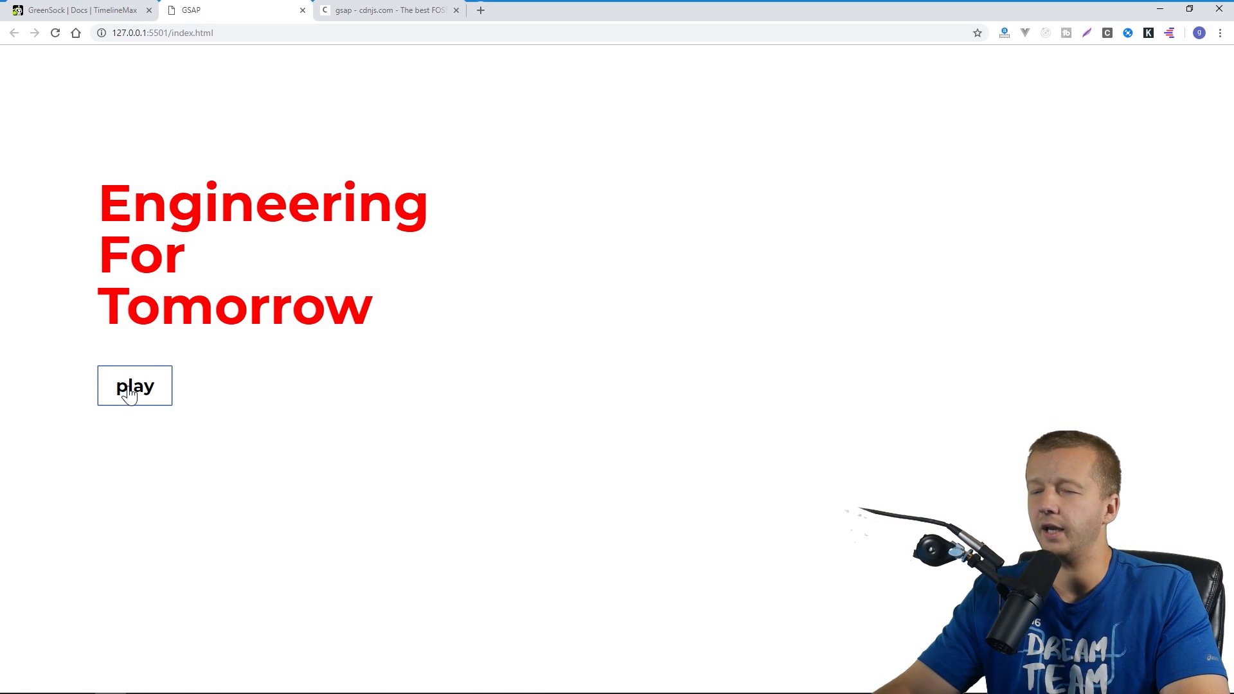
mouse_move(815, 222)
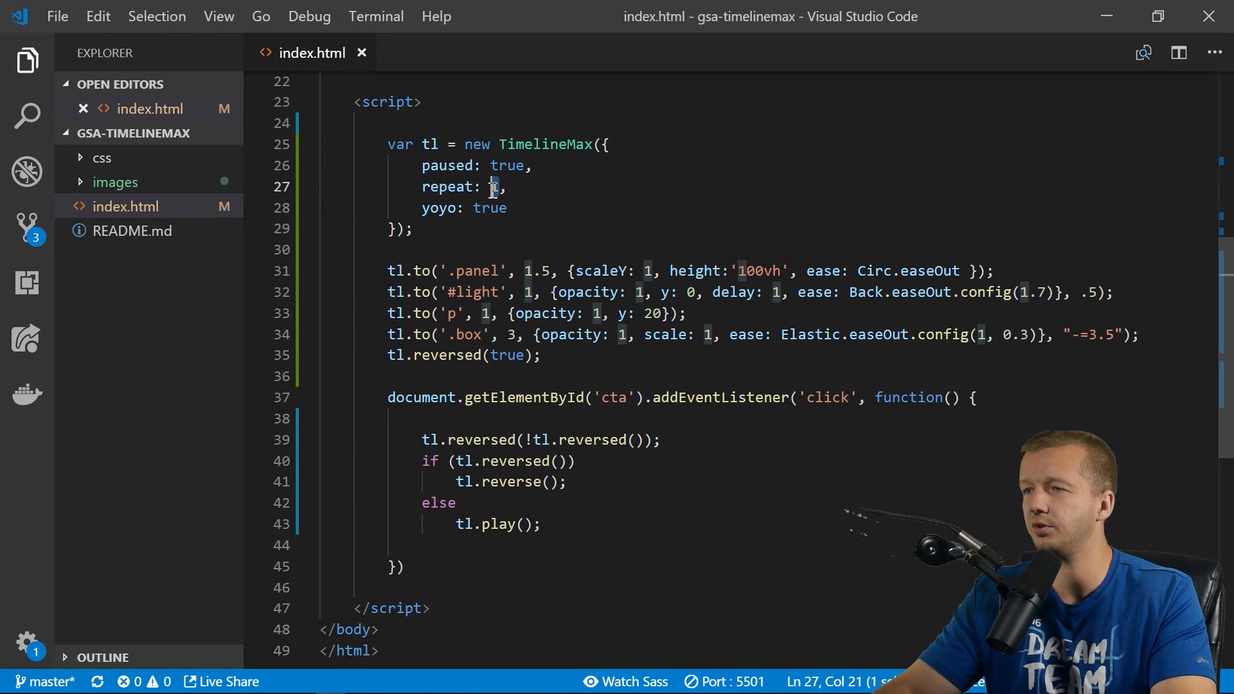
left_click(110, 682)
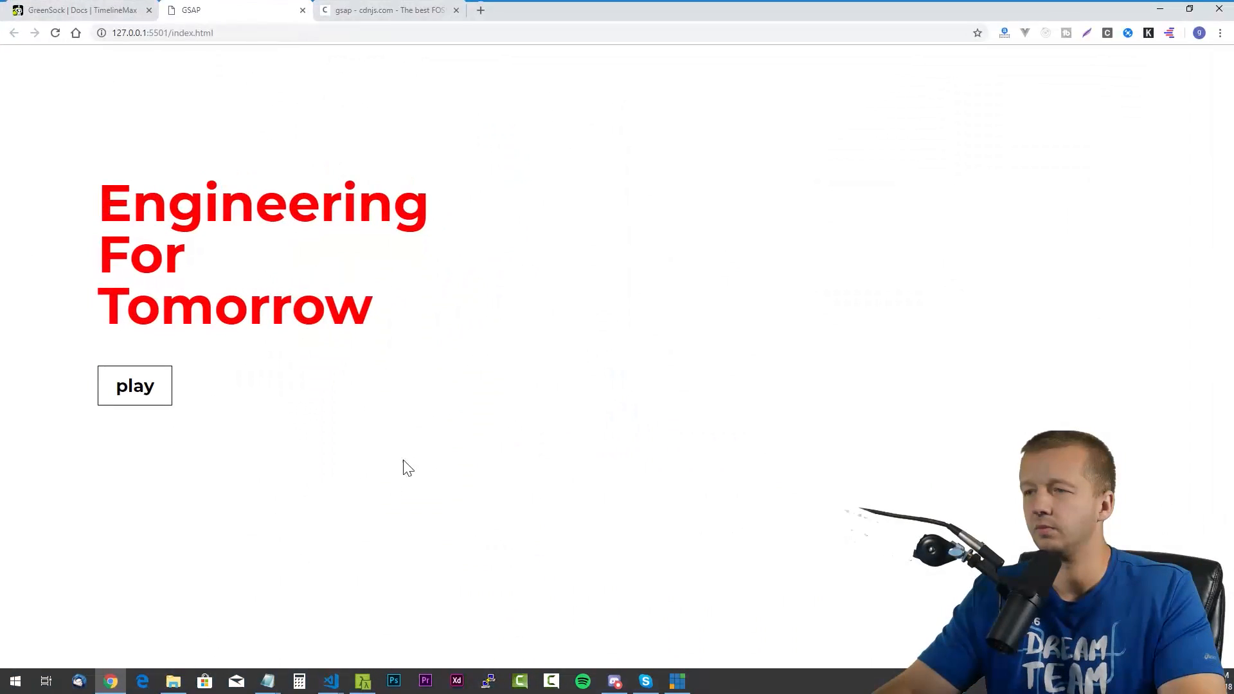
Replay the animation to watch the lightbulb panel appear and then slide back down.
left_click(135, 386)
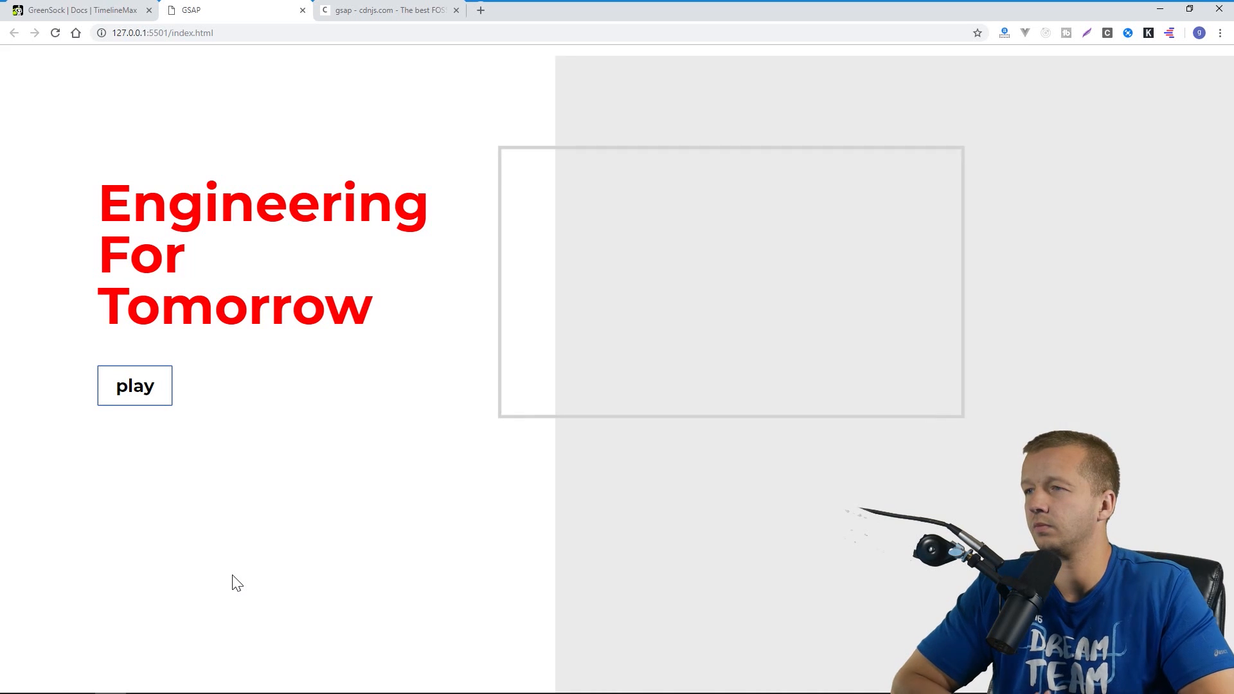
left_click(133, 386)
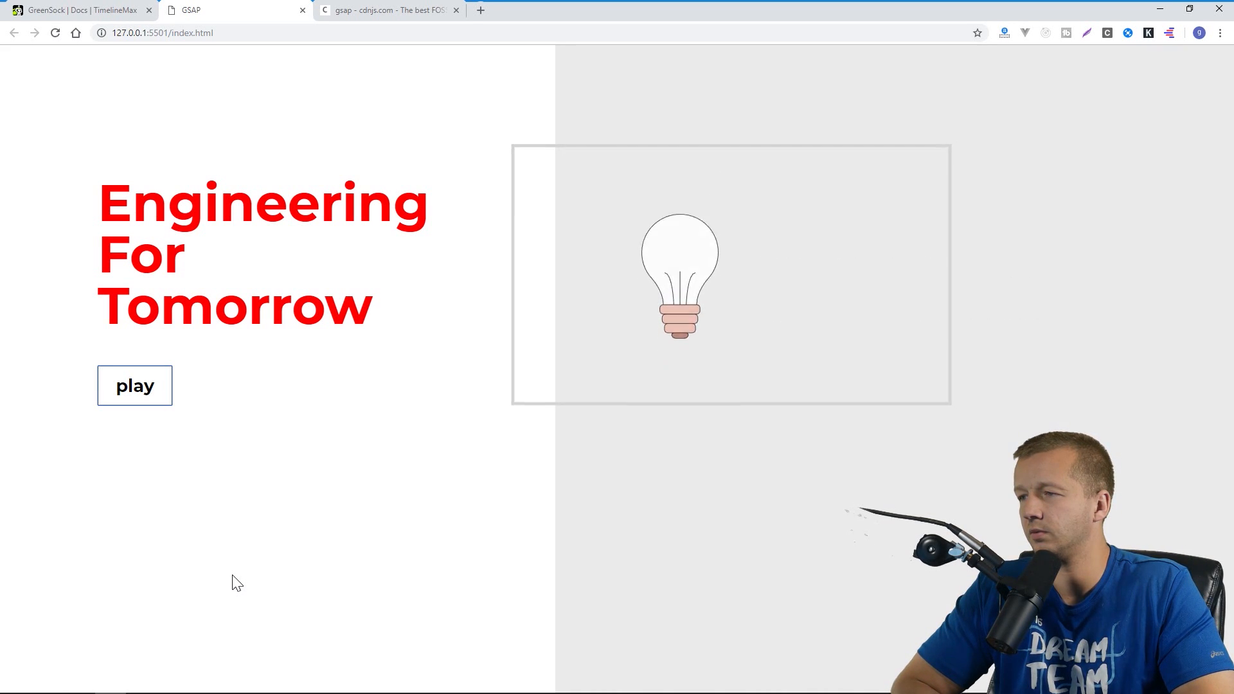
left_click(134, 385)
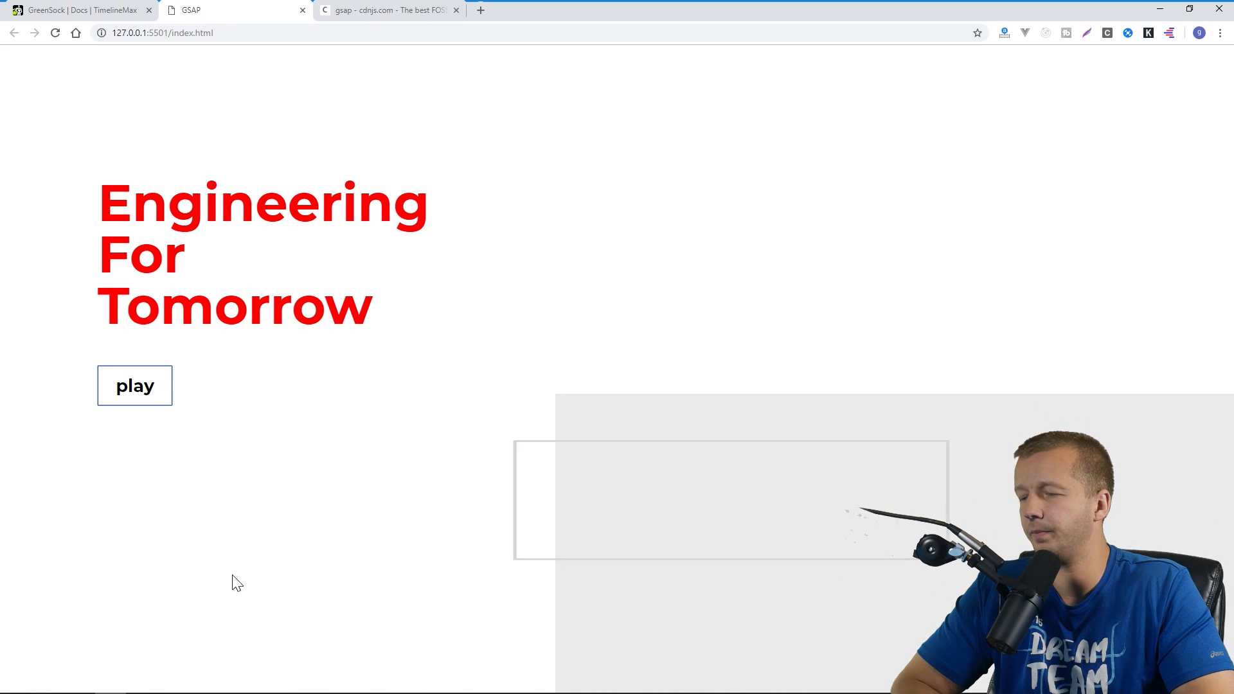
left_click(133, 386)
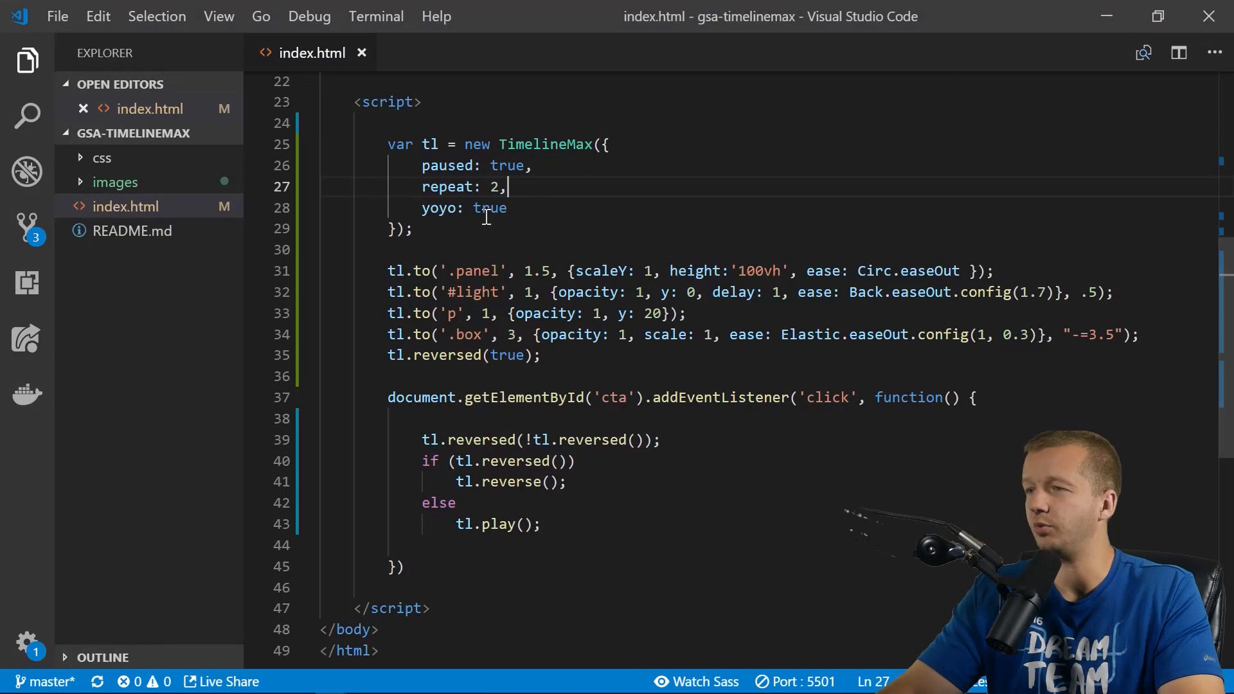
Replace the repeat count value with 3 and scroll up through the script.
double_click(494, 186)
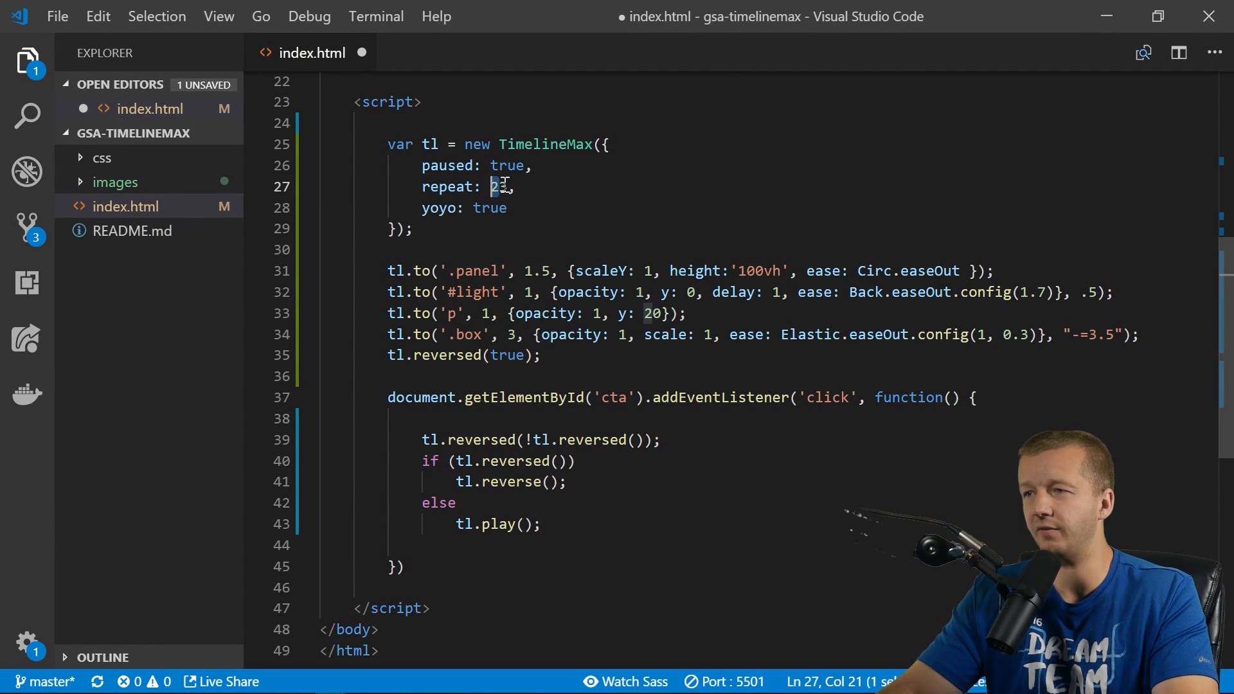
type("3")
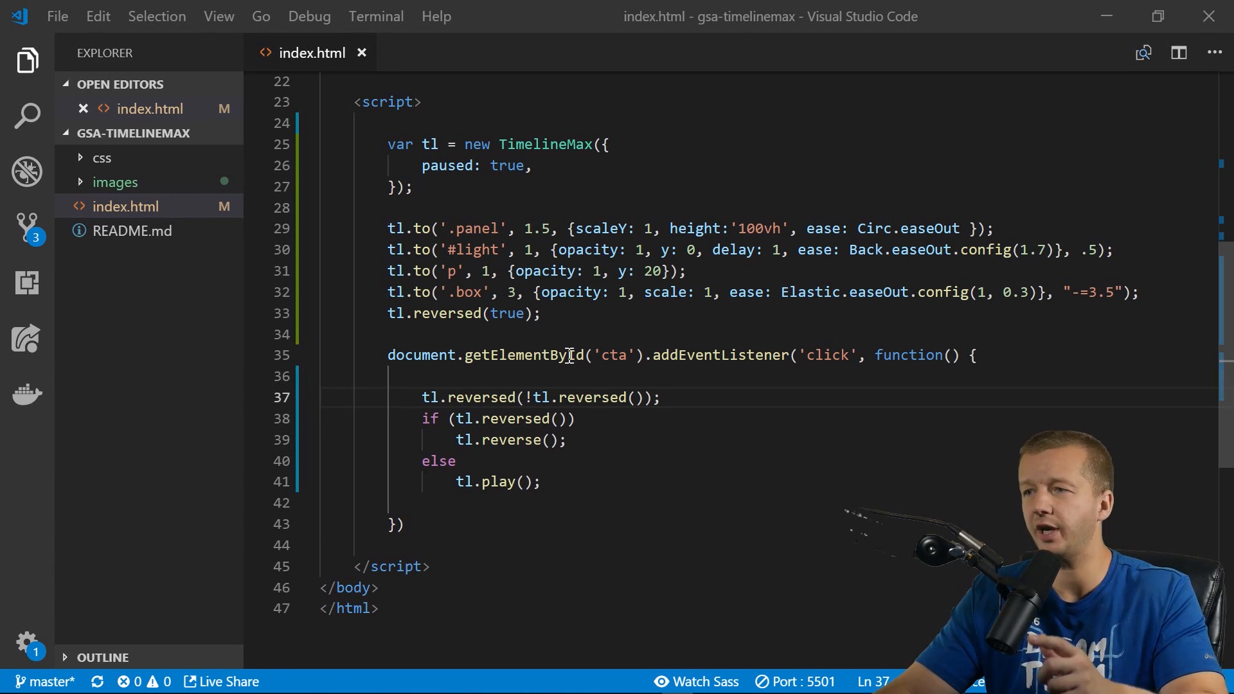
scroll("up", 3)
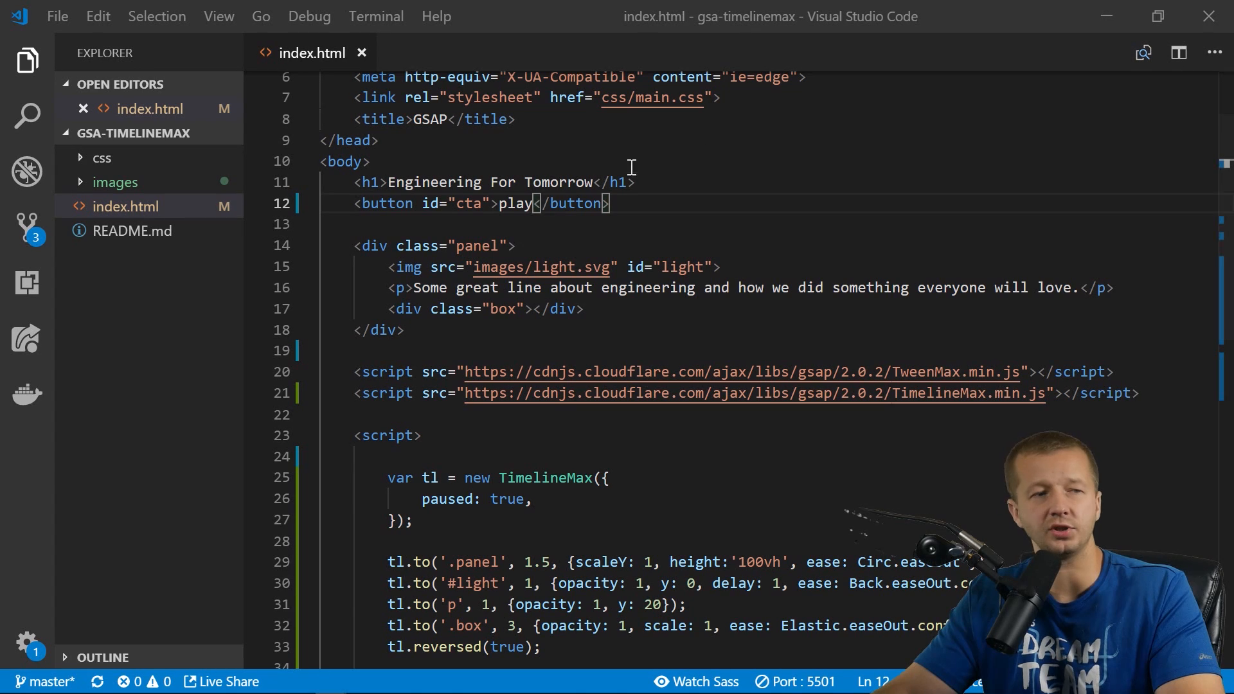
Duplicate the play button line as a pause button with id pause.
left_click(626, 204)
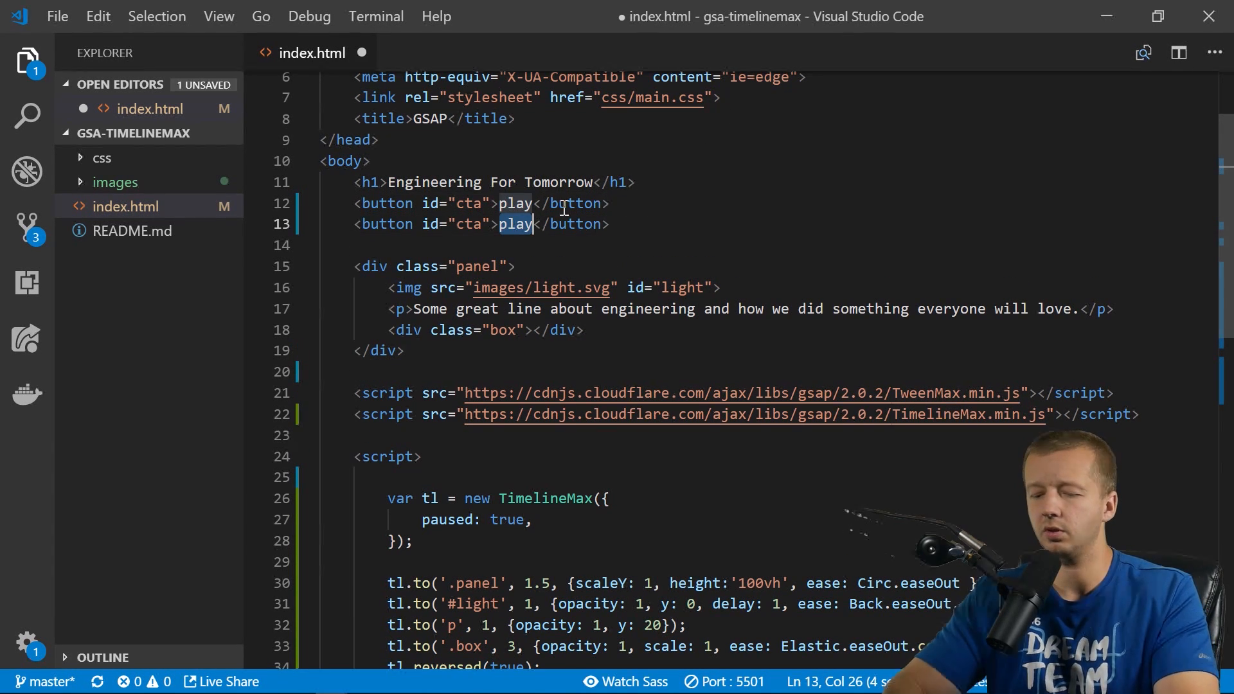
type("pause")
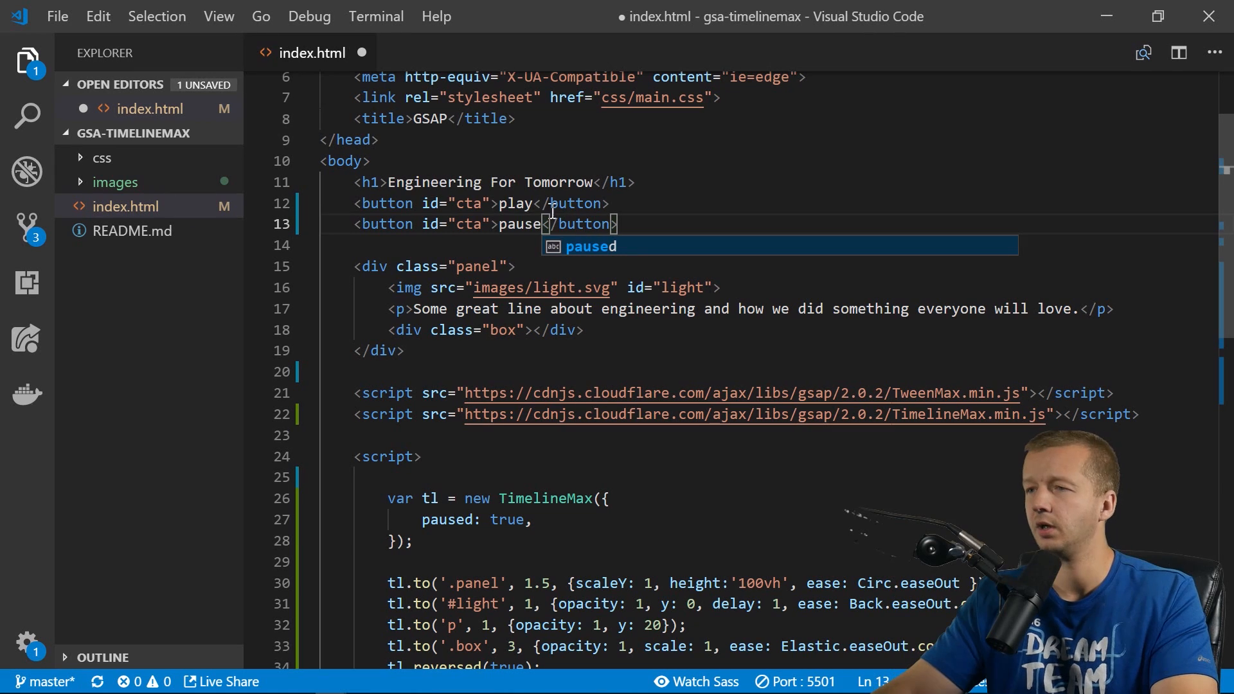
type("pause")
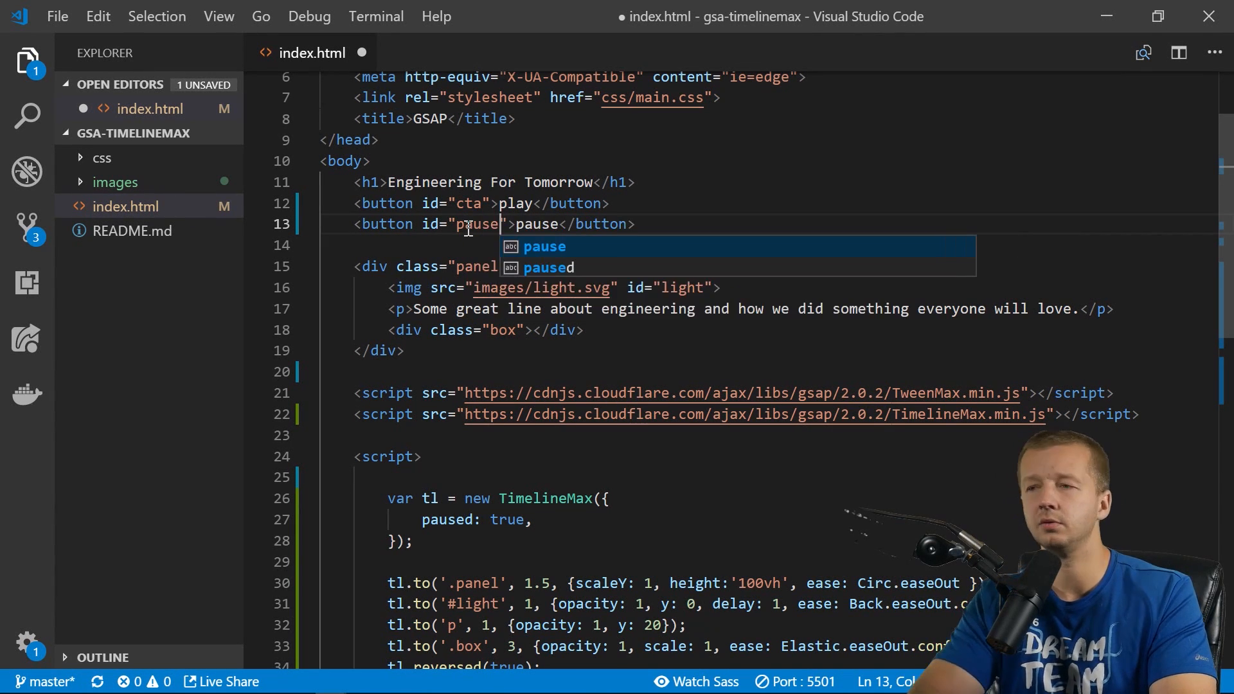
Add a click listener for the 'pause' element, opening a blank line inside it.
scroll("down", 3)
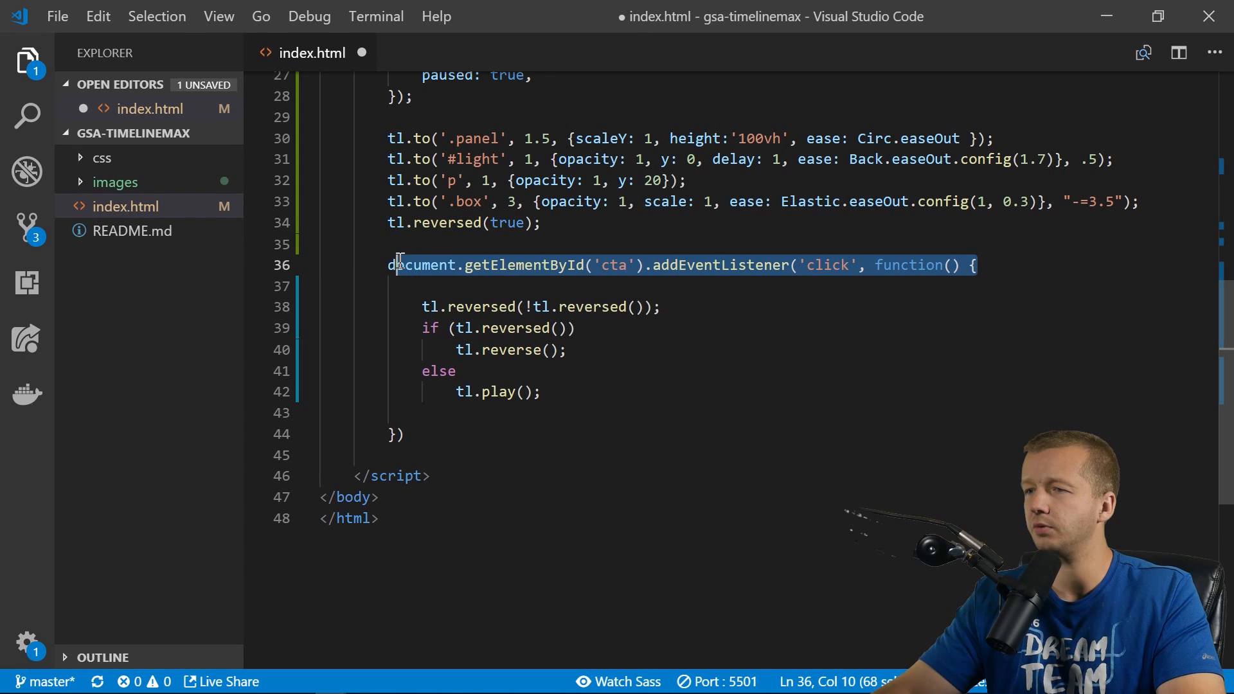
key("Enter")
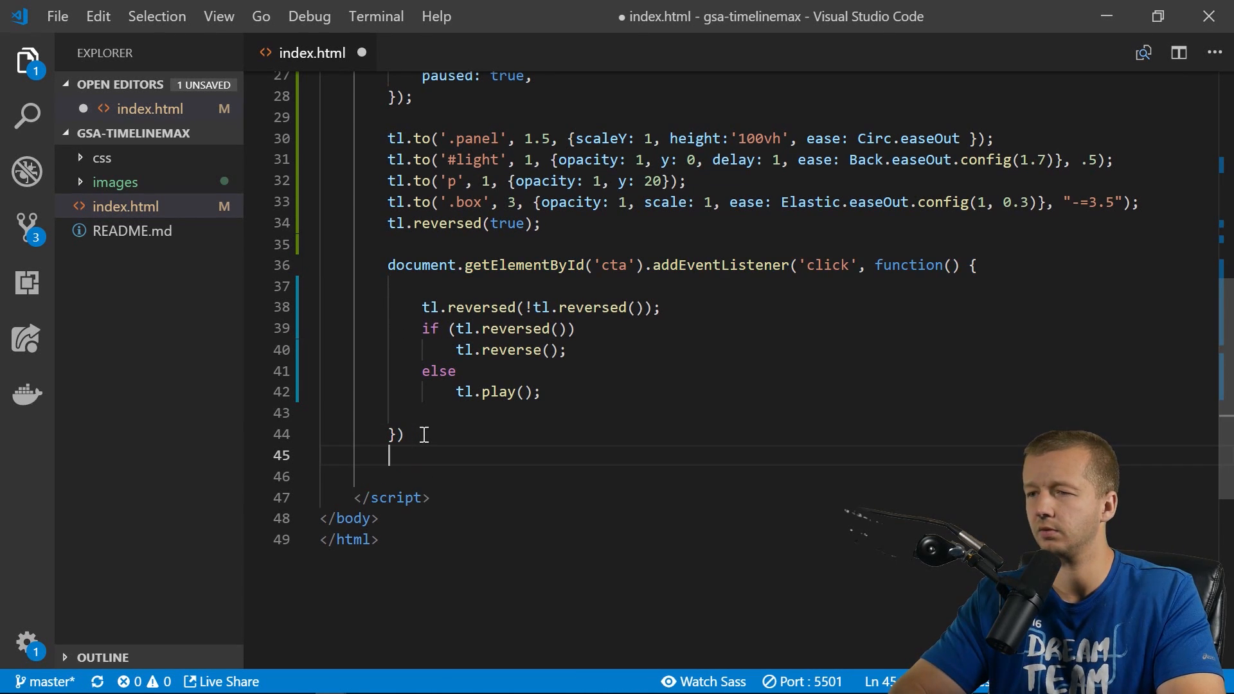
type("document.getElementById('cta').addEventListener('click', function() {")
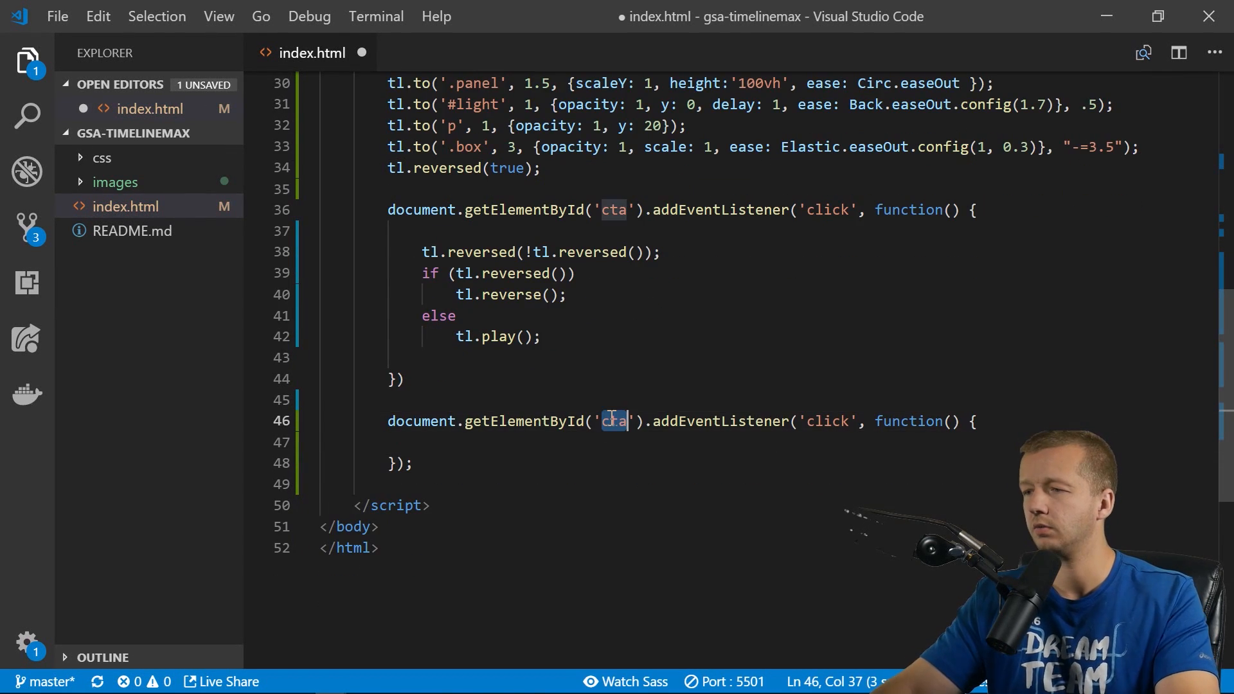
type("pause")
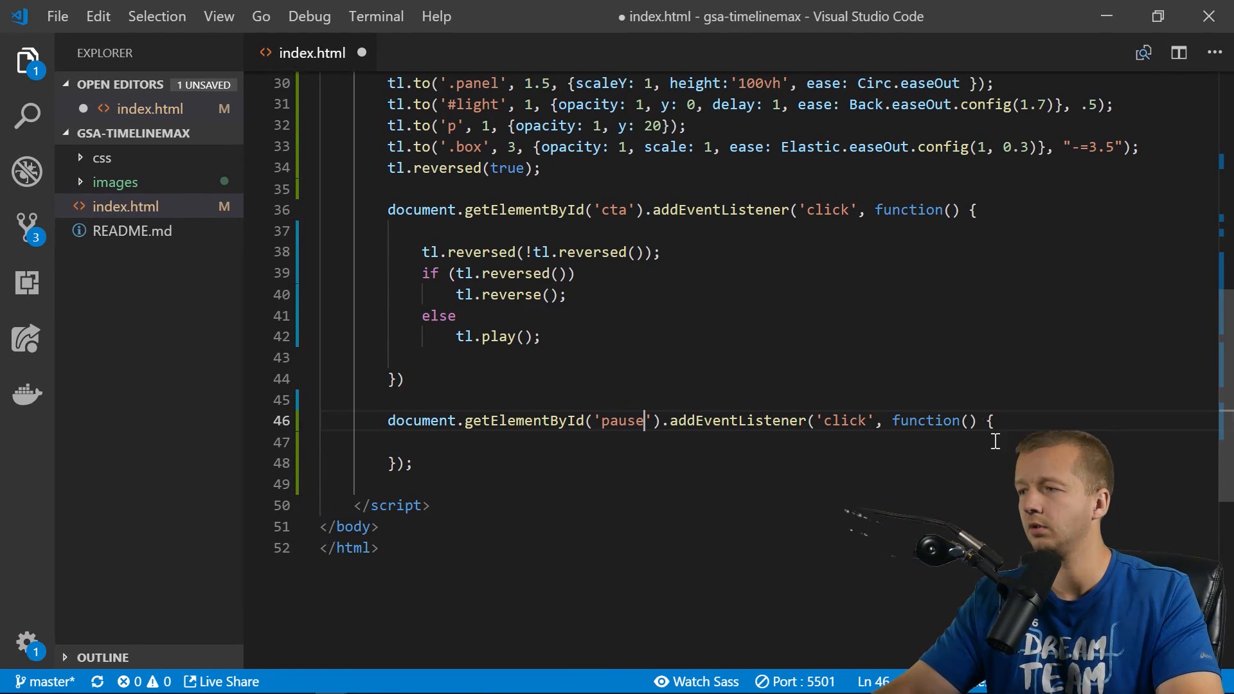
key("Enter")
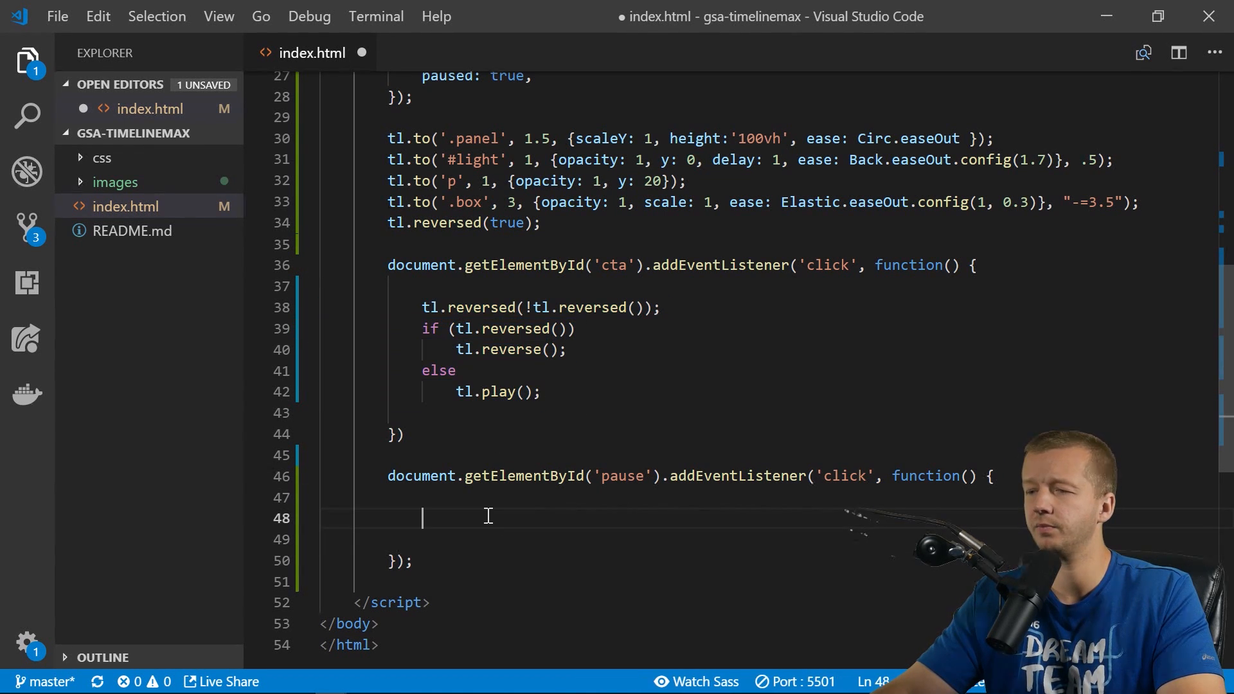
Make the pause listener play the timeline if tl.paused(), otherwise call tl.pause().
type("if (tl.reversed())")
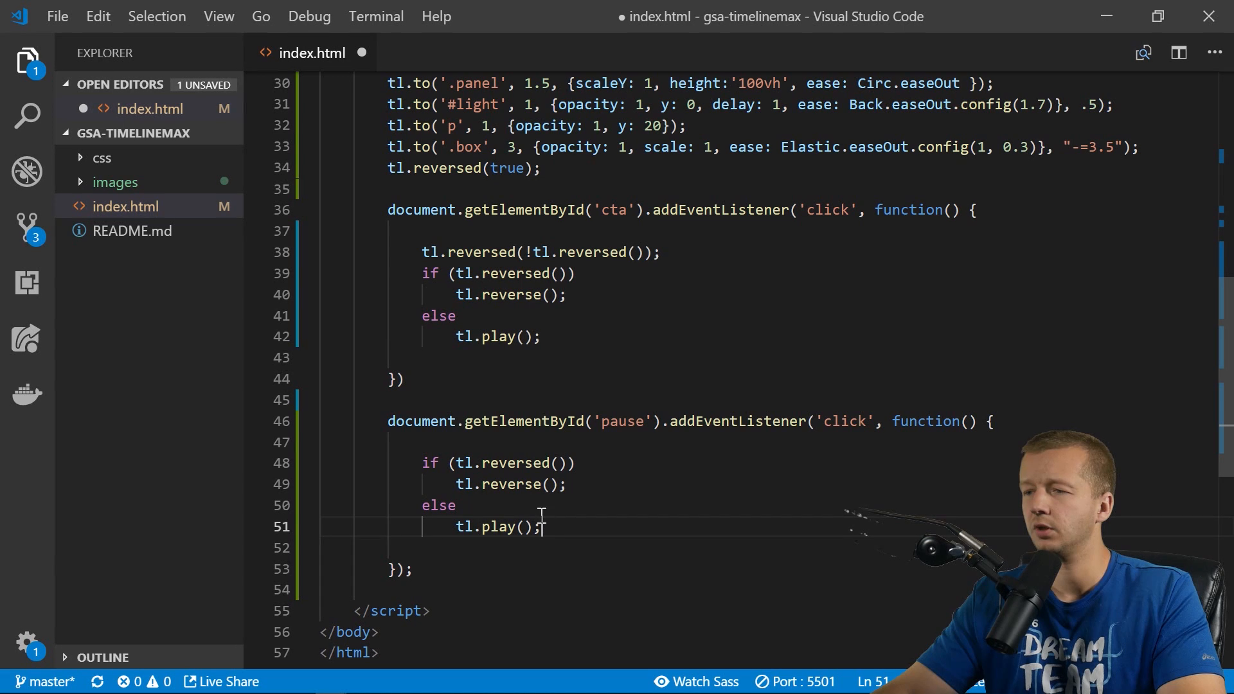
scroll("down", 3)
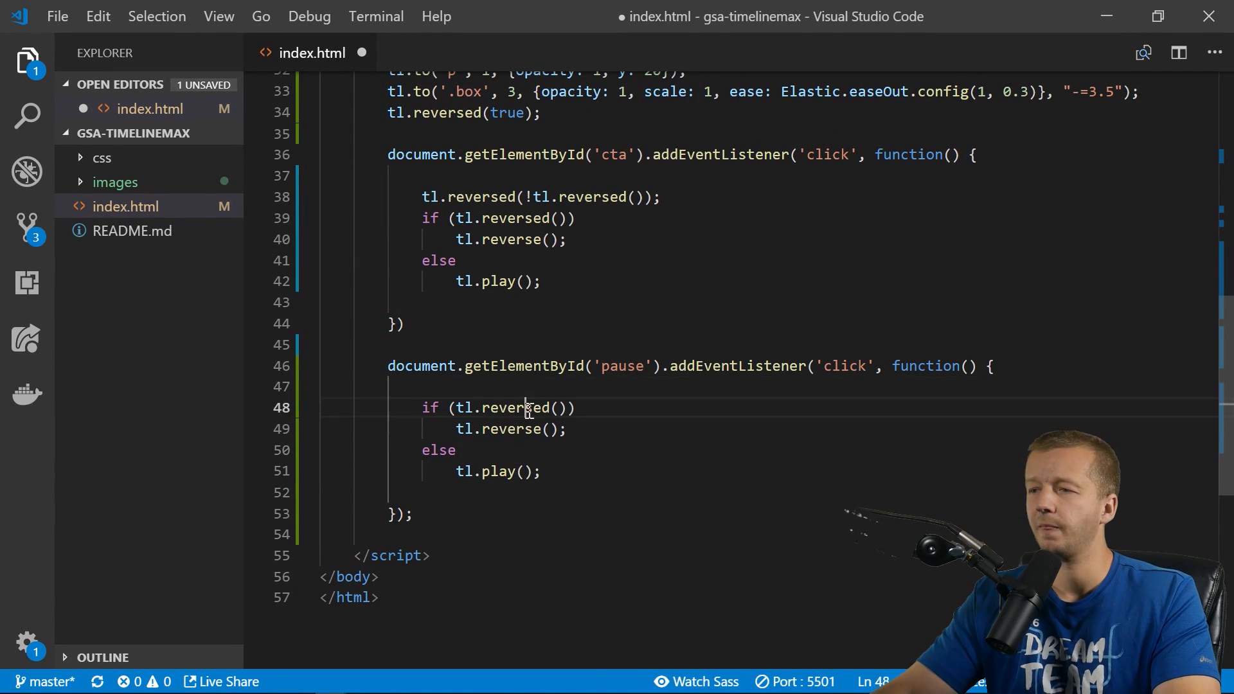
double_click(515, 407)
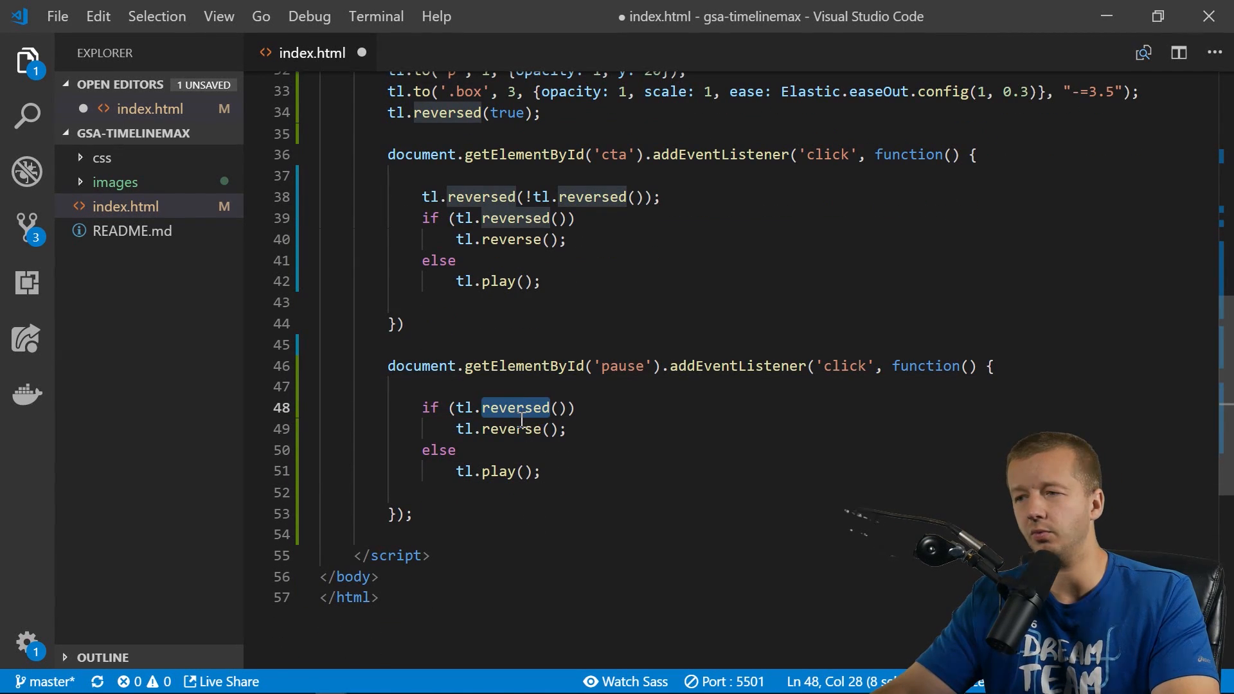
type("paused")
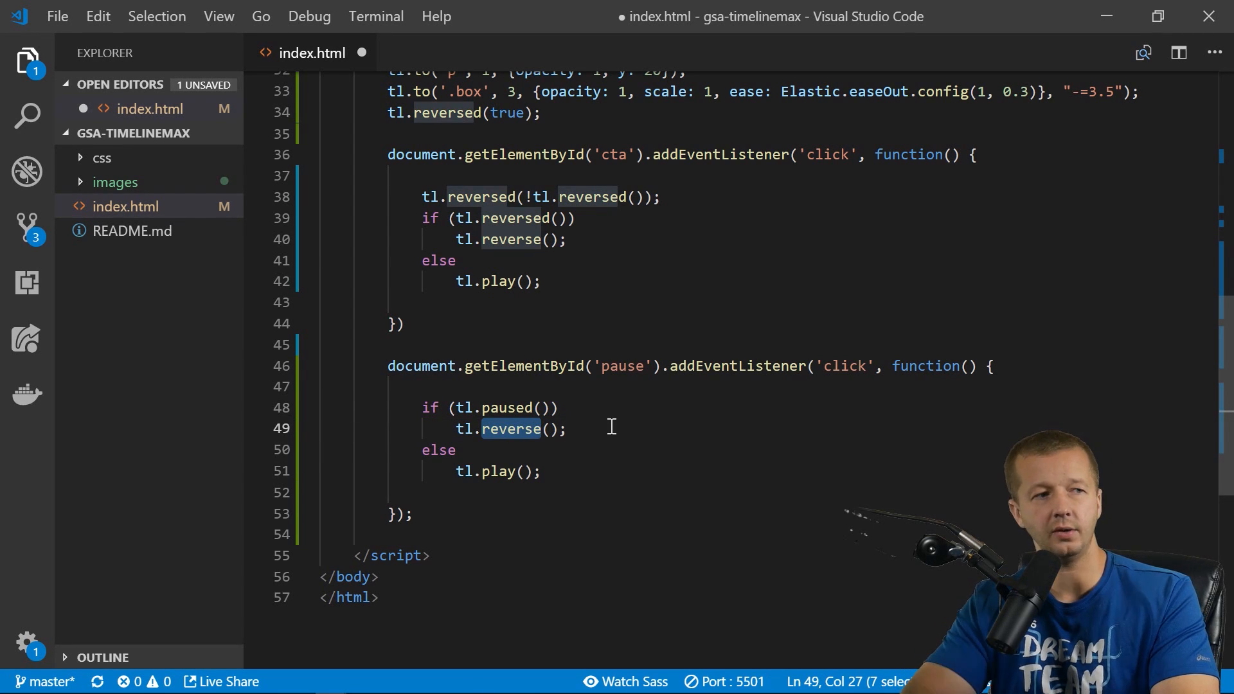
type("play();")
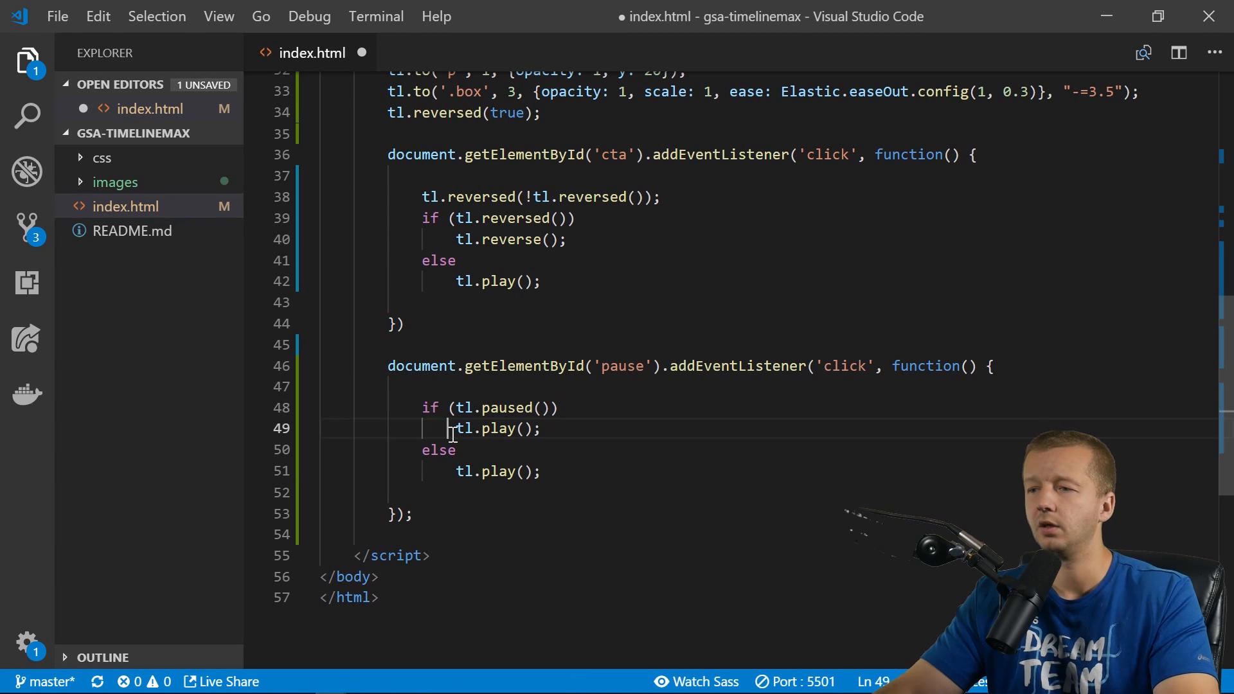
double_click(496, 471)
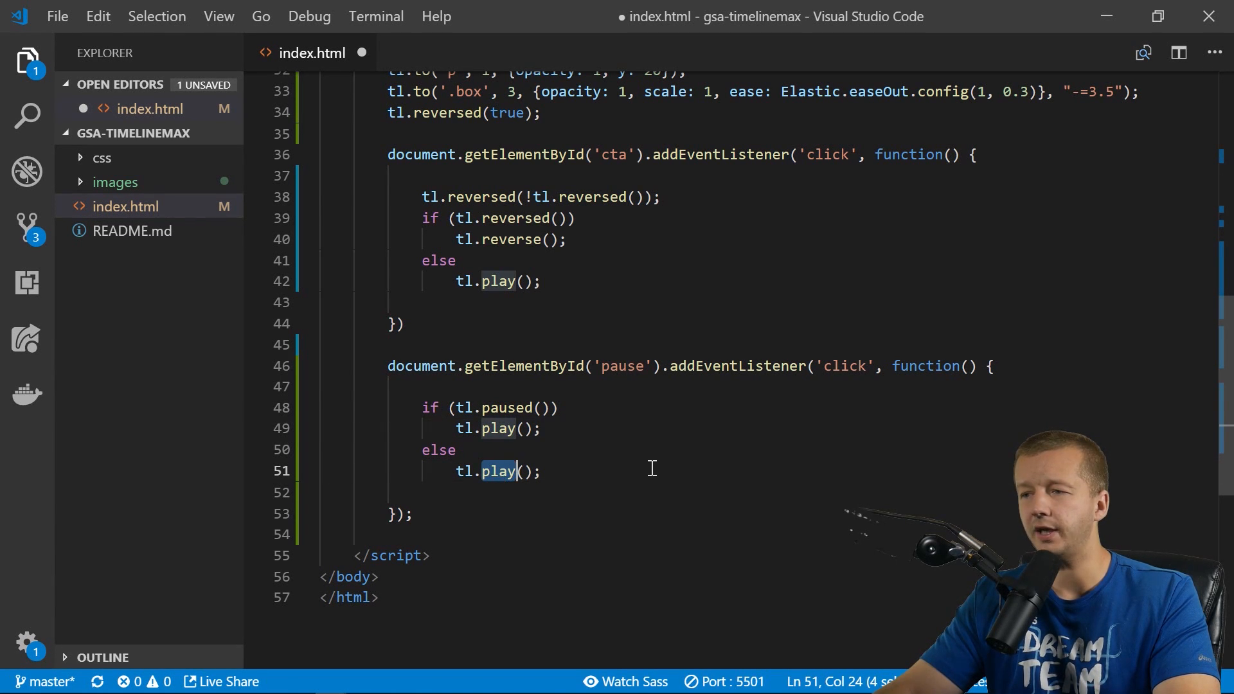
type("pause")
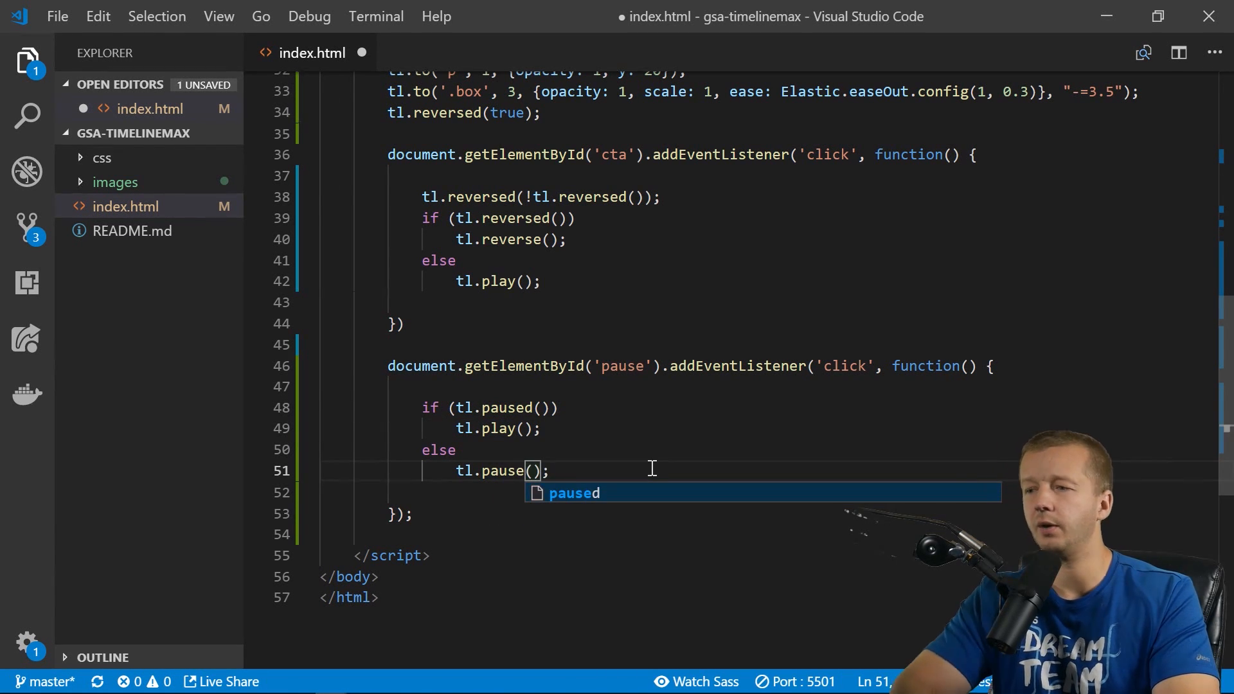
type("tl")
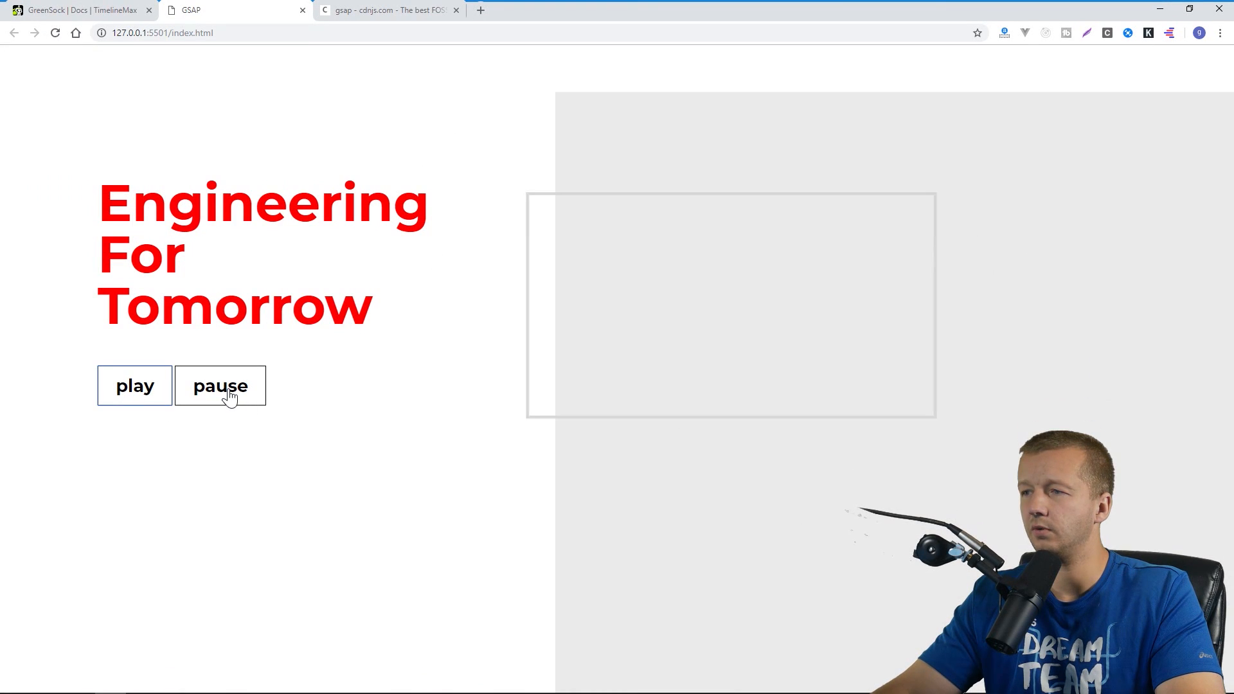
Click the pause button while the Engineering For Tomorrow animation is running.
left_click(220, 386)
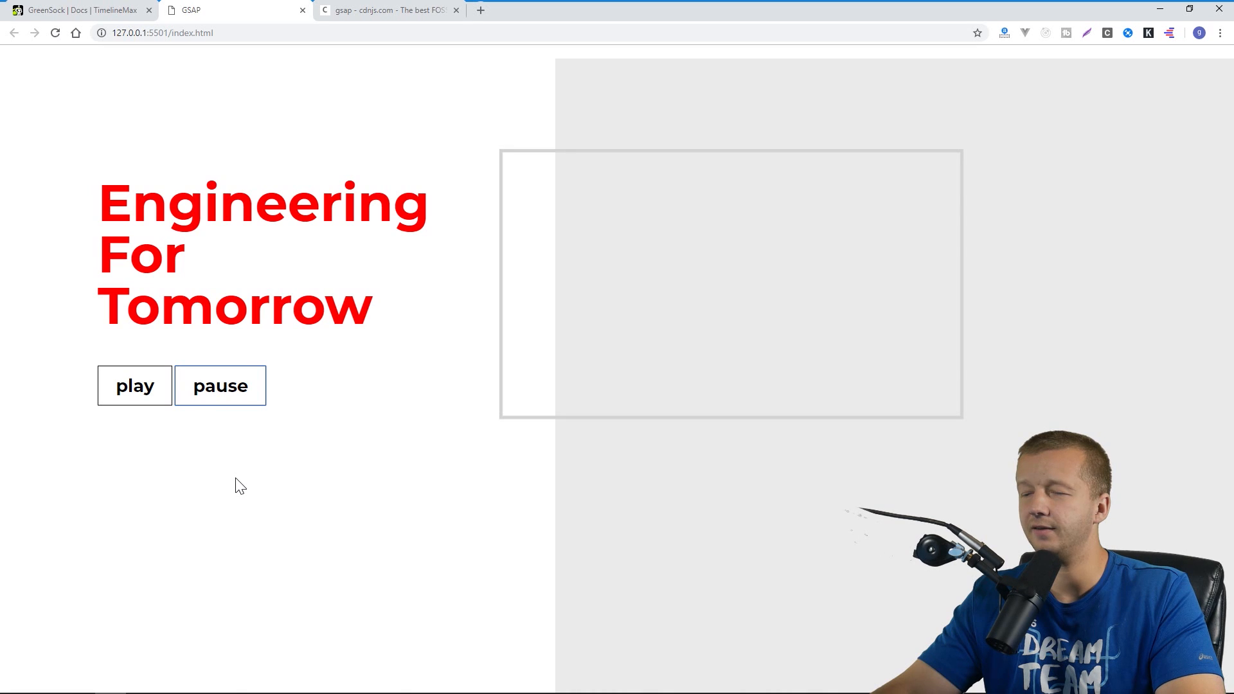
mouse_move(240, 474)
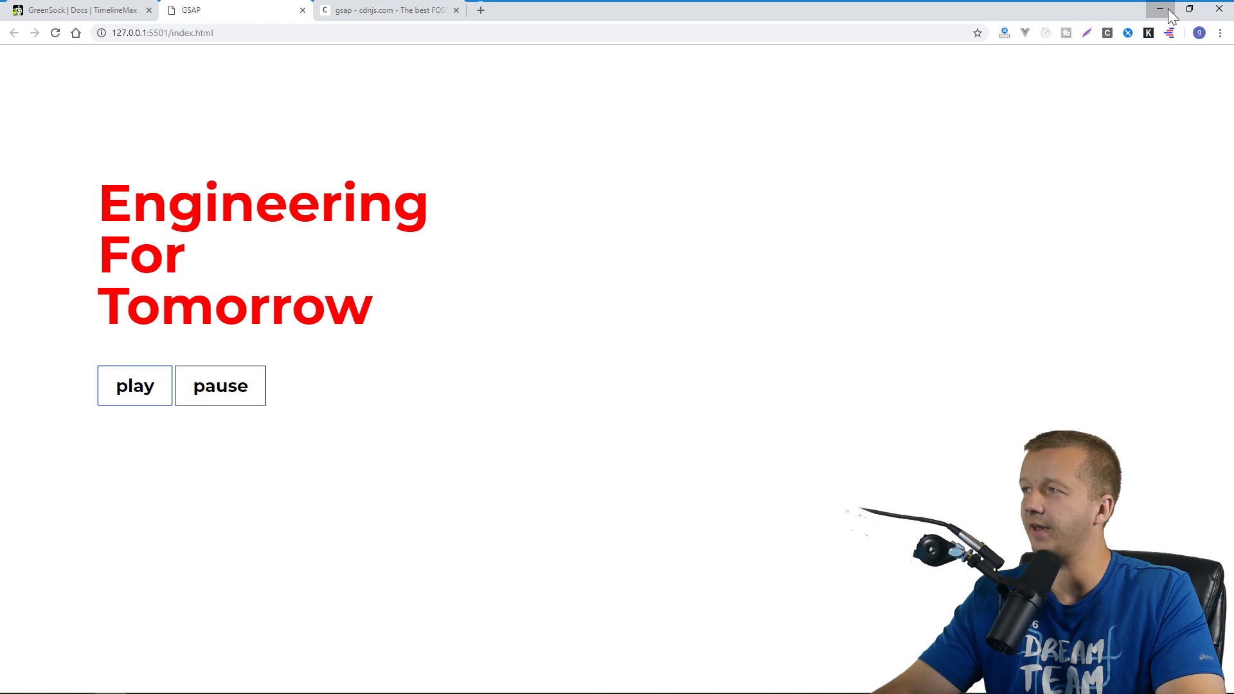
Minimize Chrome and type an opening curly brace and new line after the else.
left_click(1158, 8)
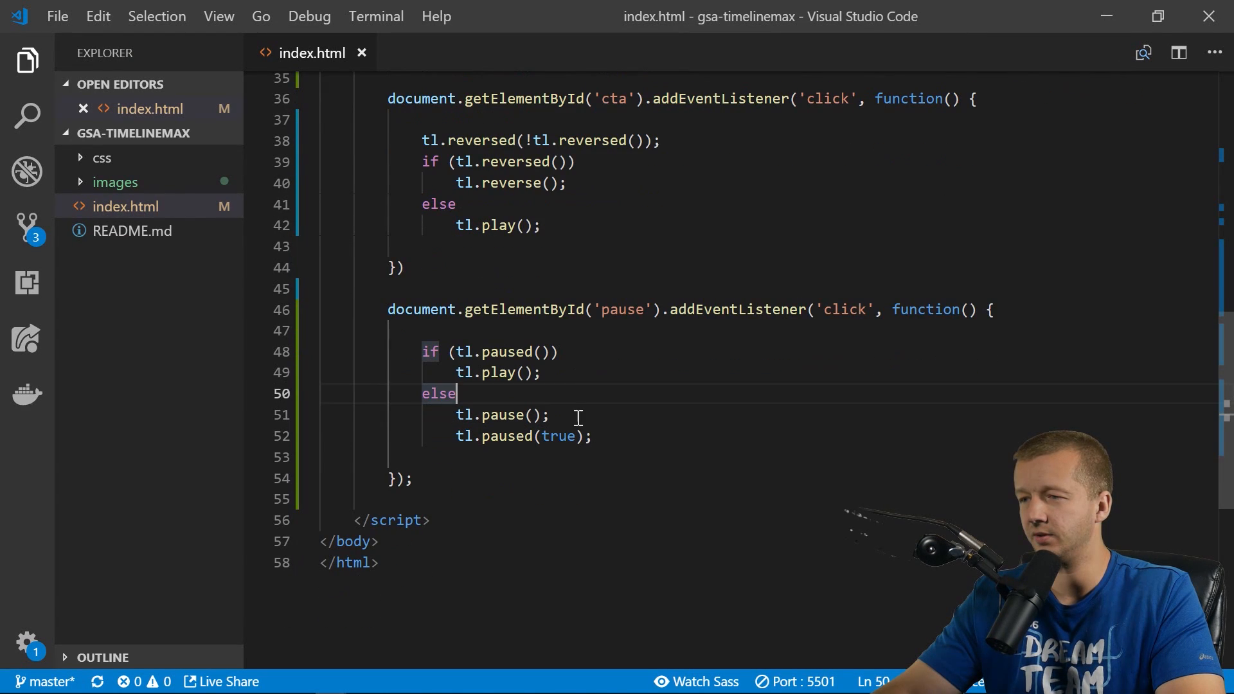
mouse_move(590, 386)
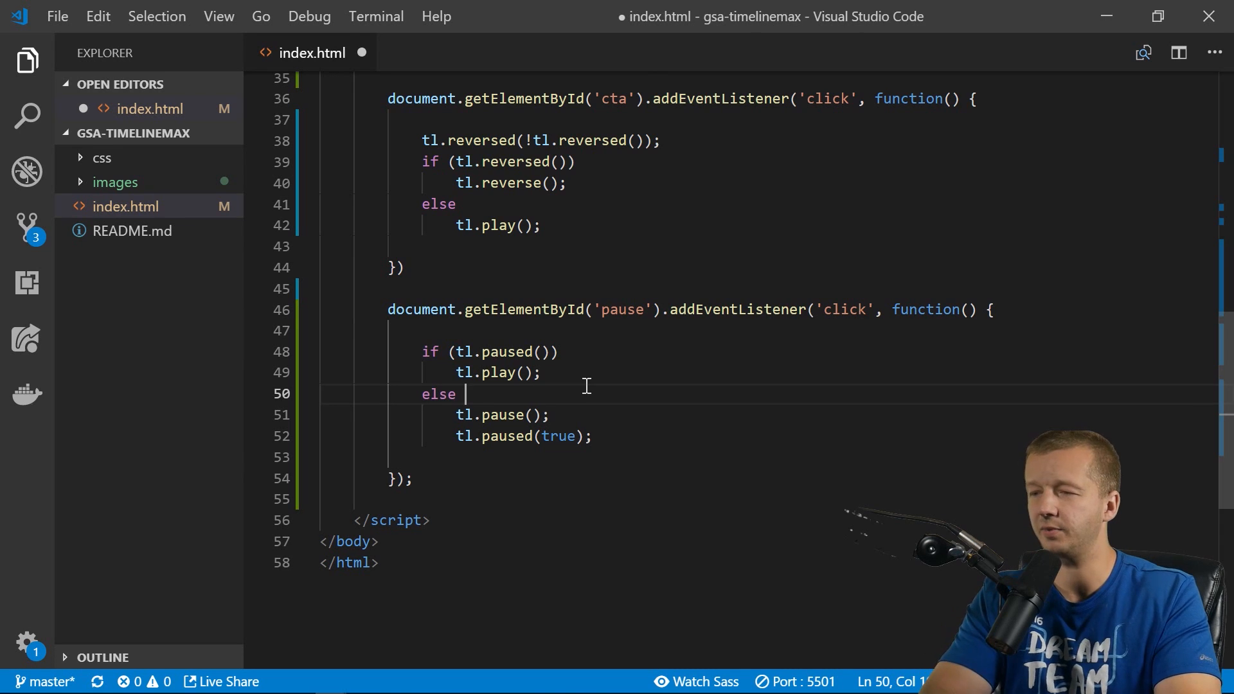
type("{")
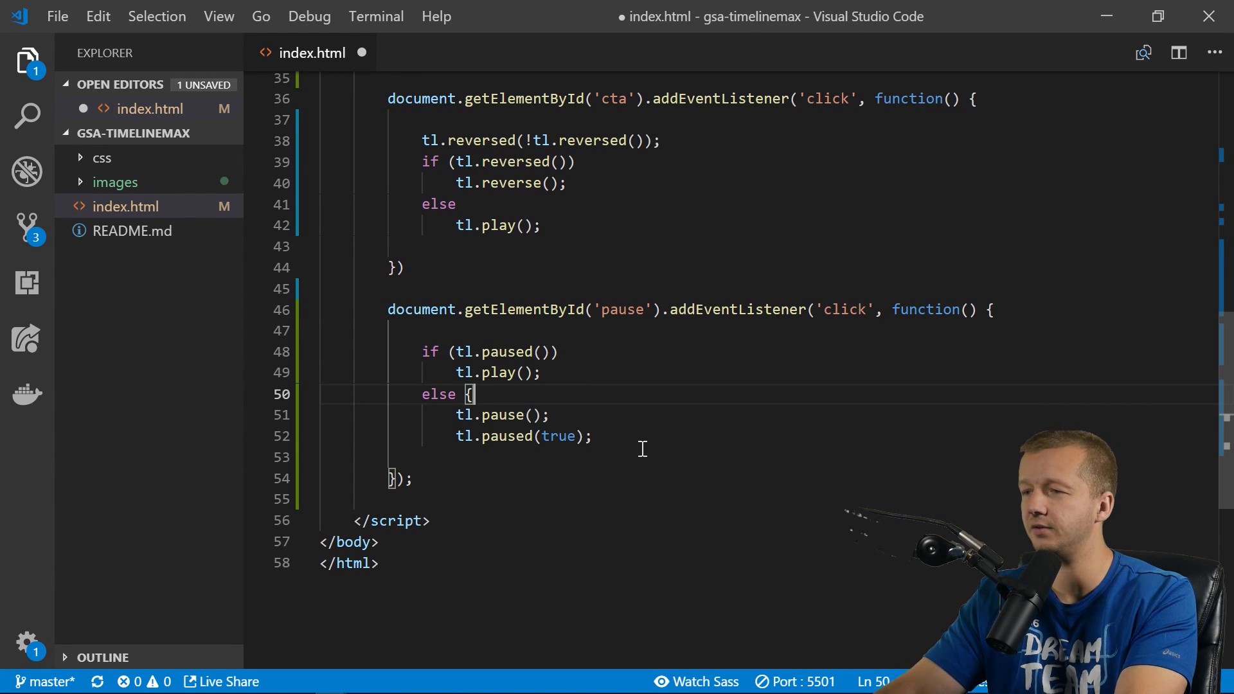
key("Enter")
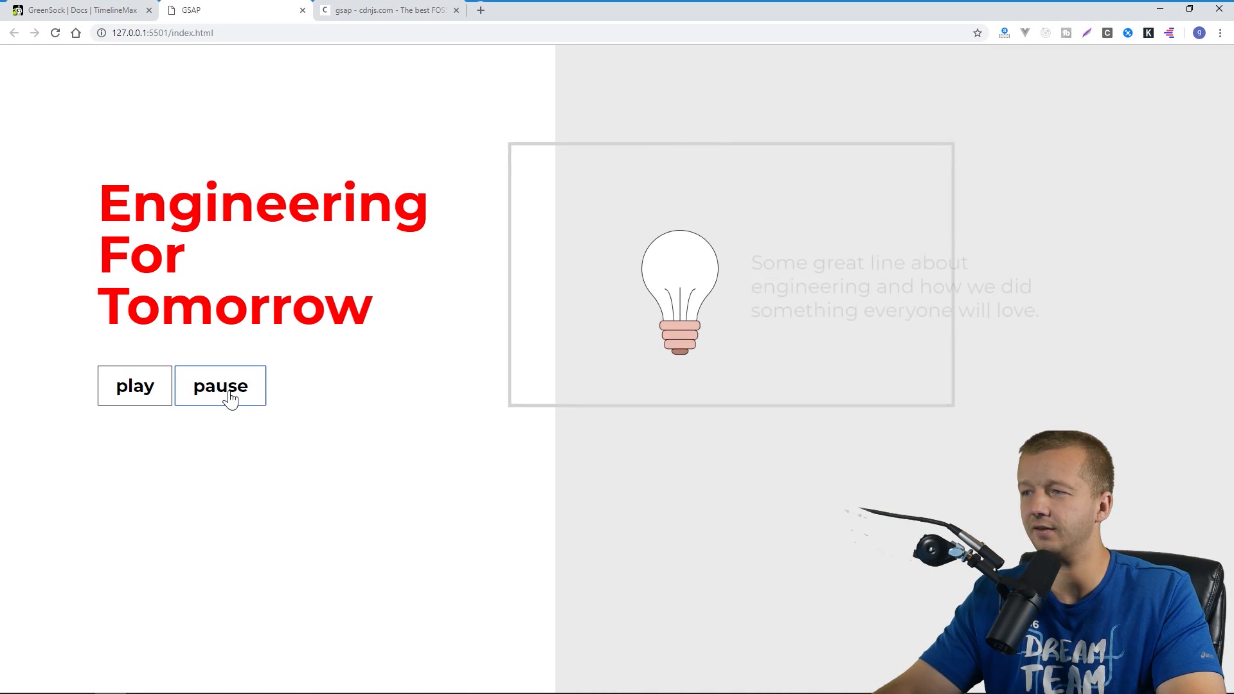
Pause the landing page animation midway, toggle it again, and switch to the TimelineMax docs.
left_click(134, 386)
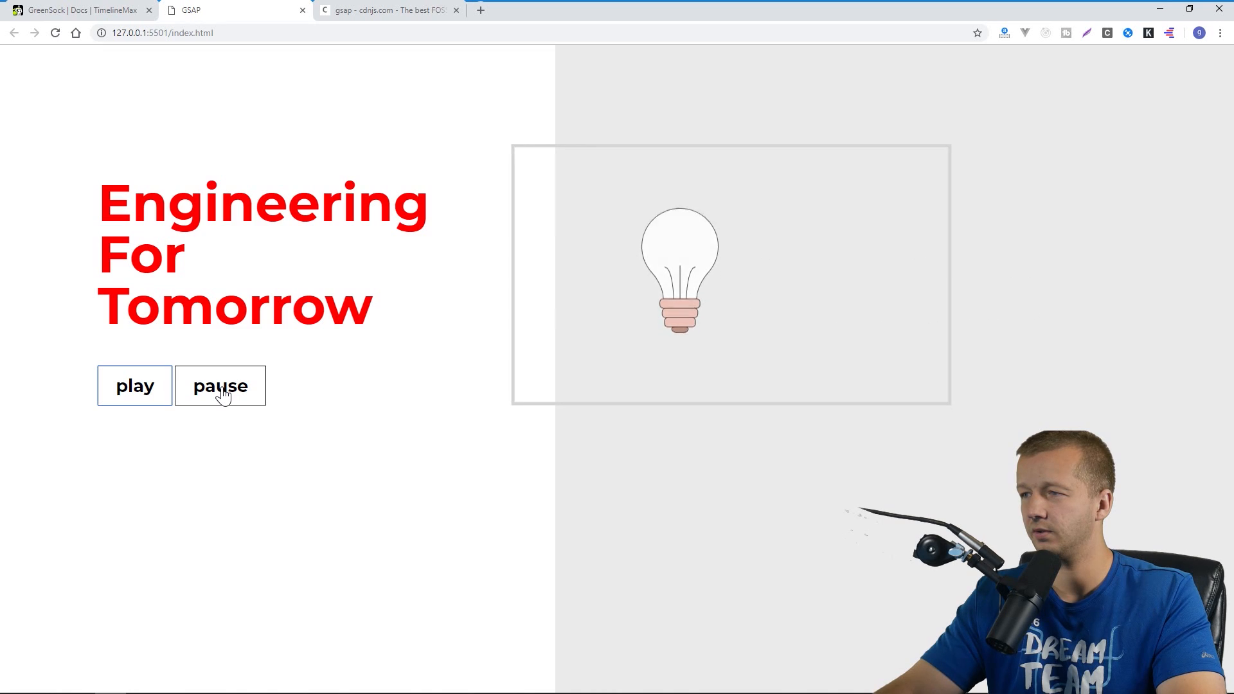
left_click(221, 386)
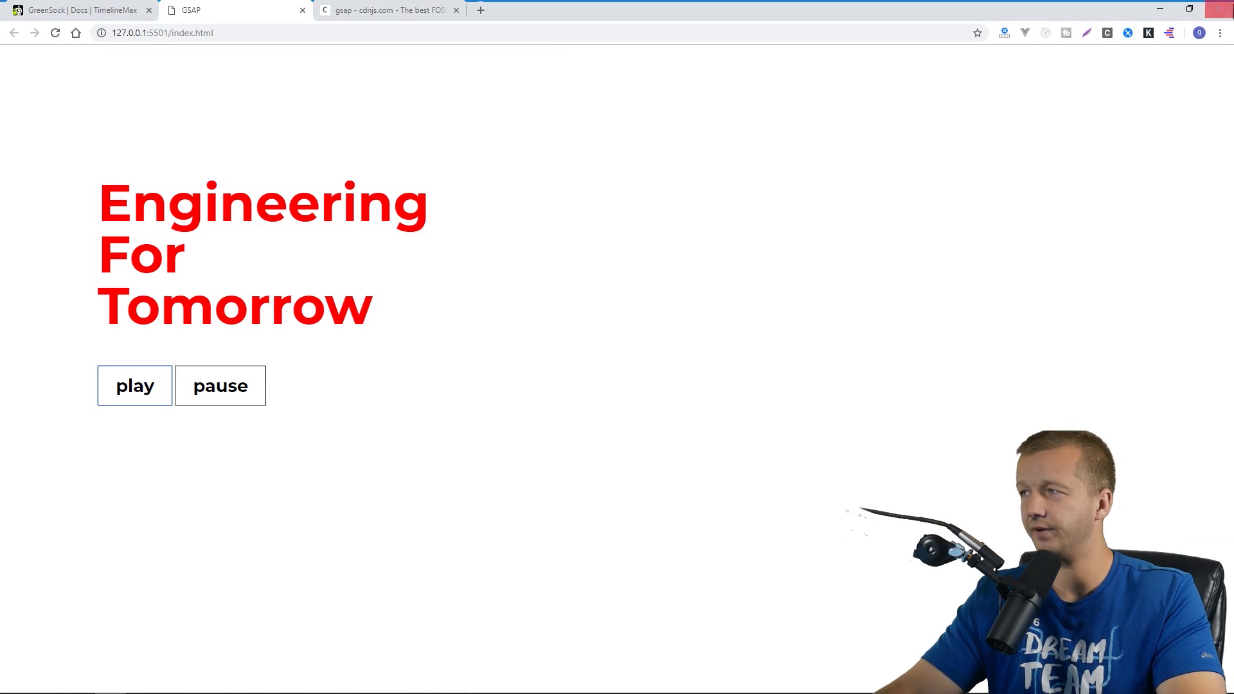
left_click(79, 10)
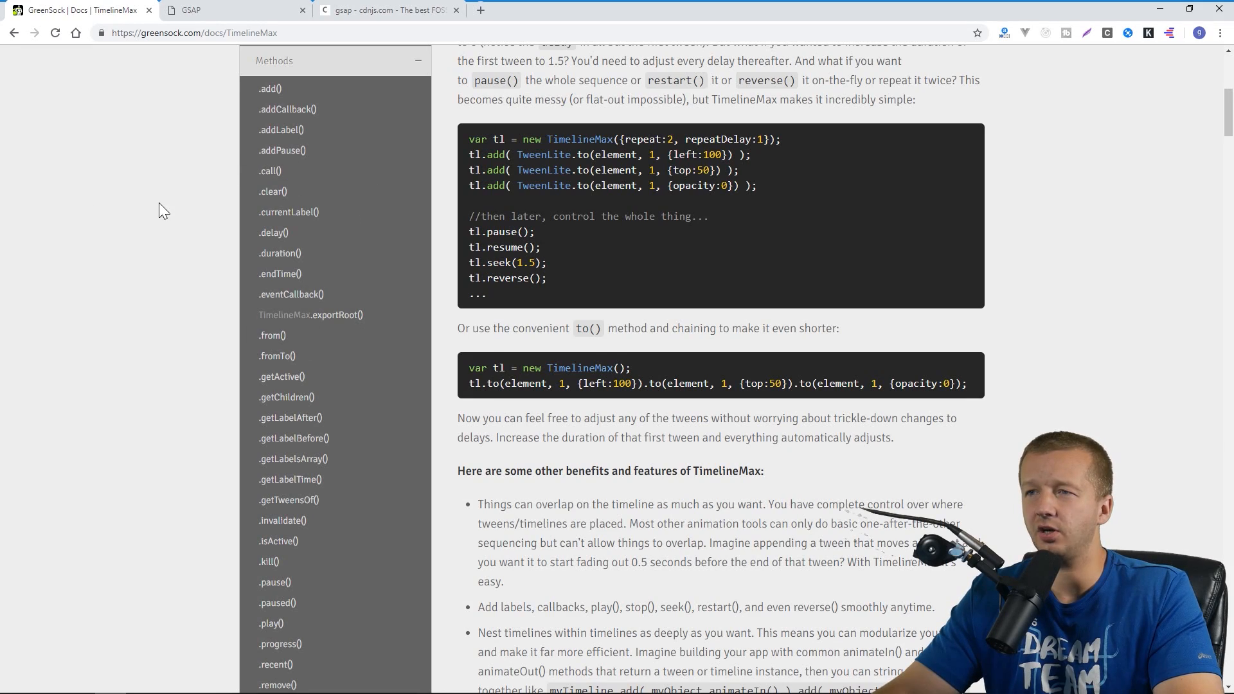
Browse the TimelineMax methods list in GreenSock Docs, then return to the GSAP demo page.
scroll("up", 3)
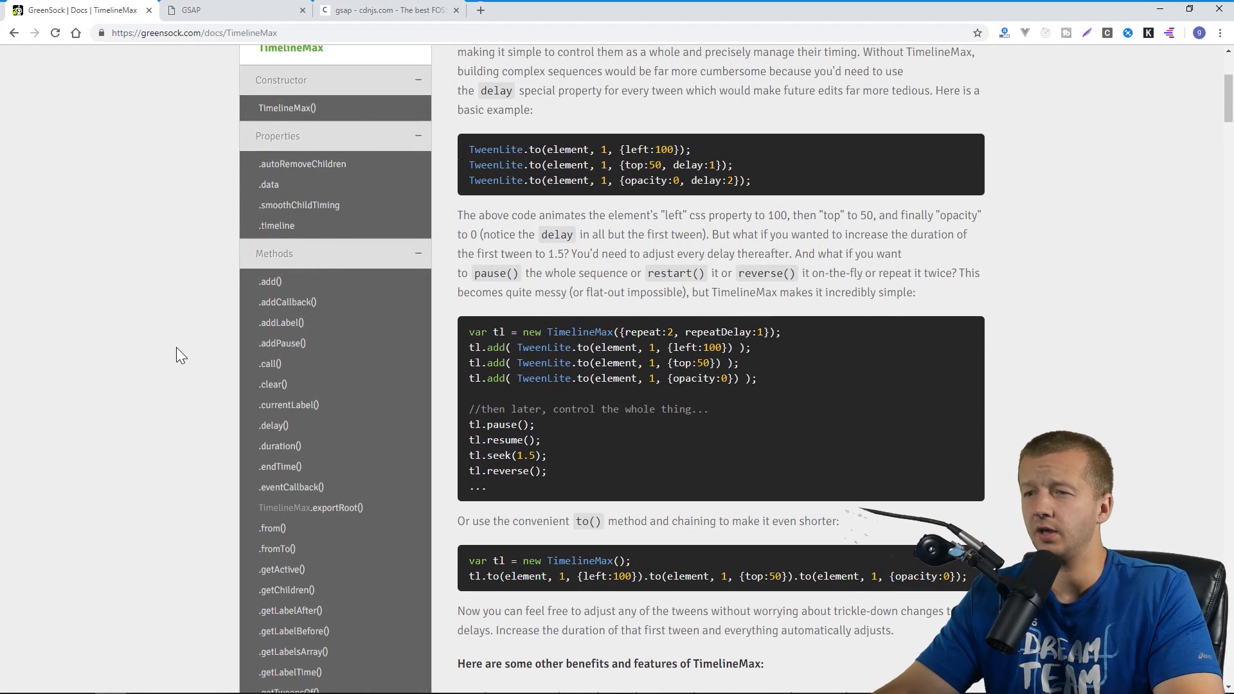
scroll("down", 3)
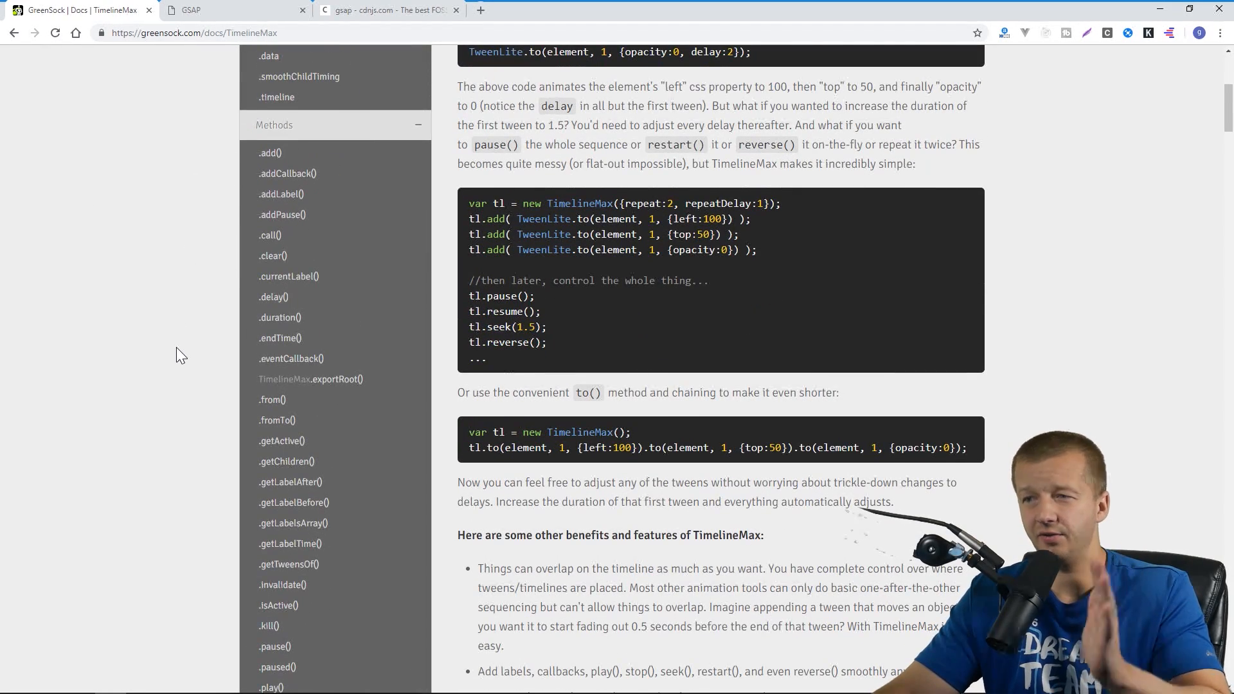
scroll("down", 3)
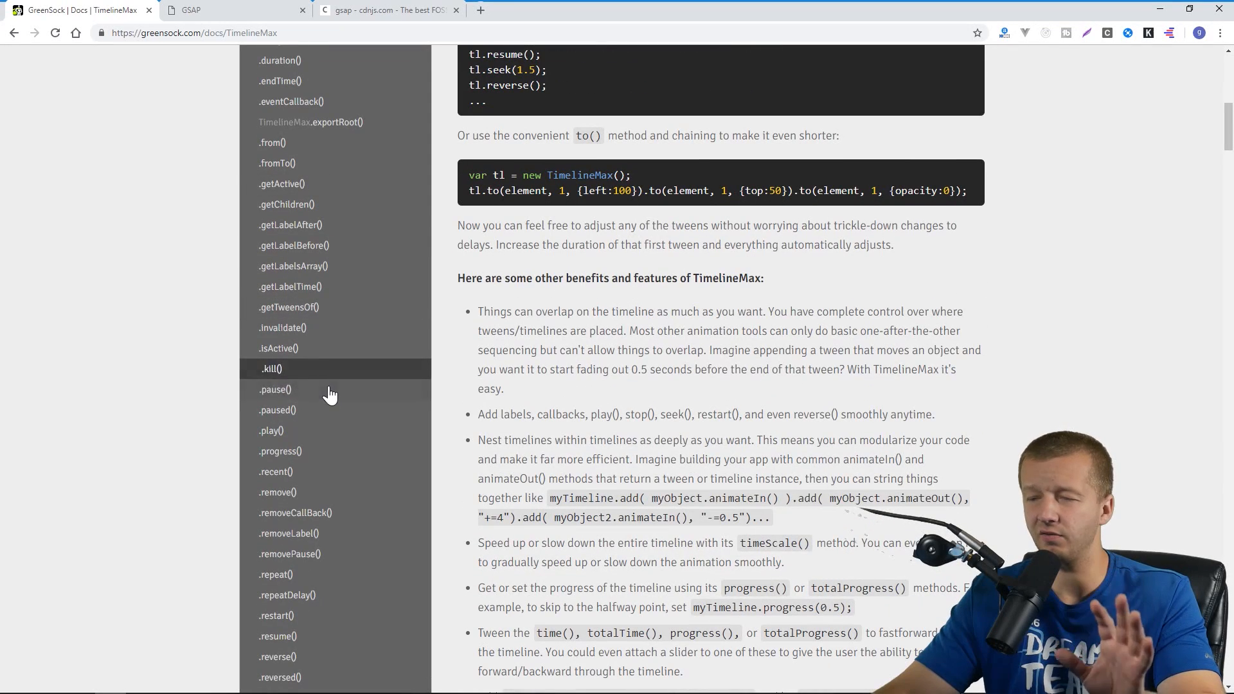
scroll("down", 3)
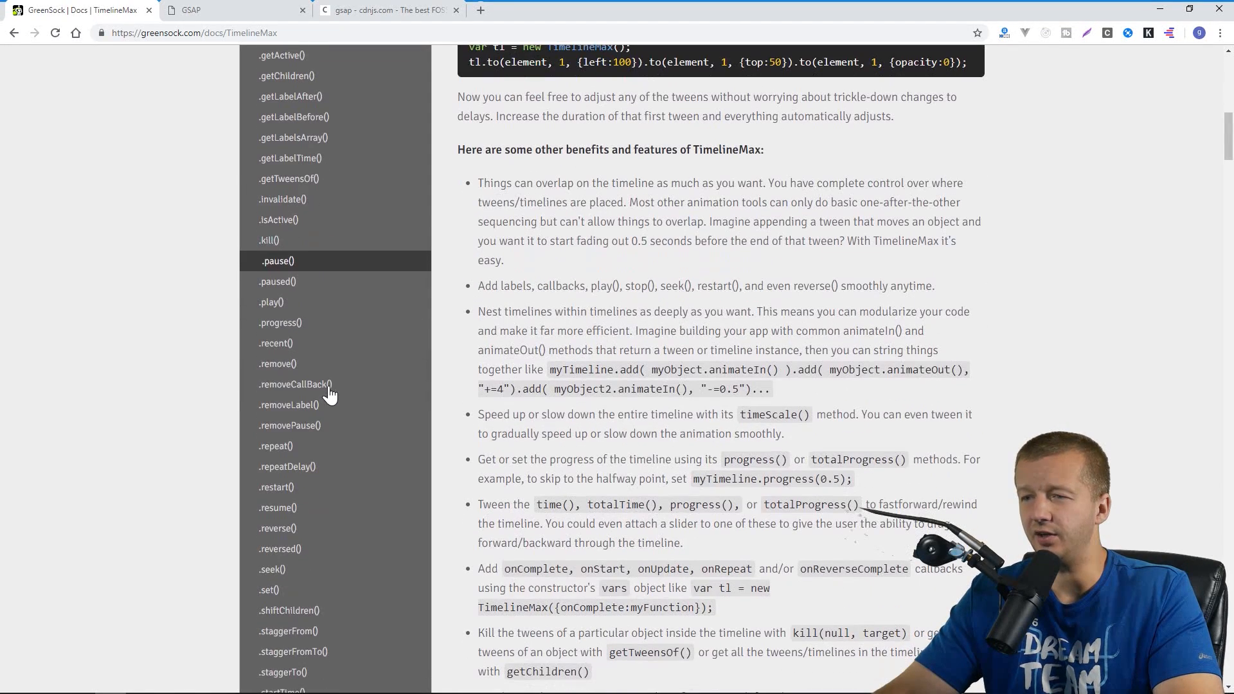
mouse_move(283, 322)
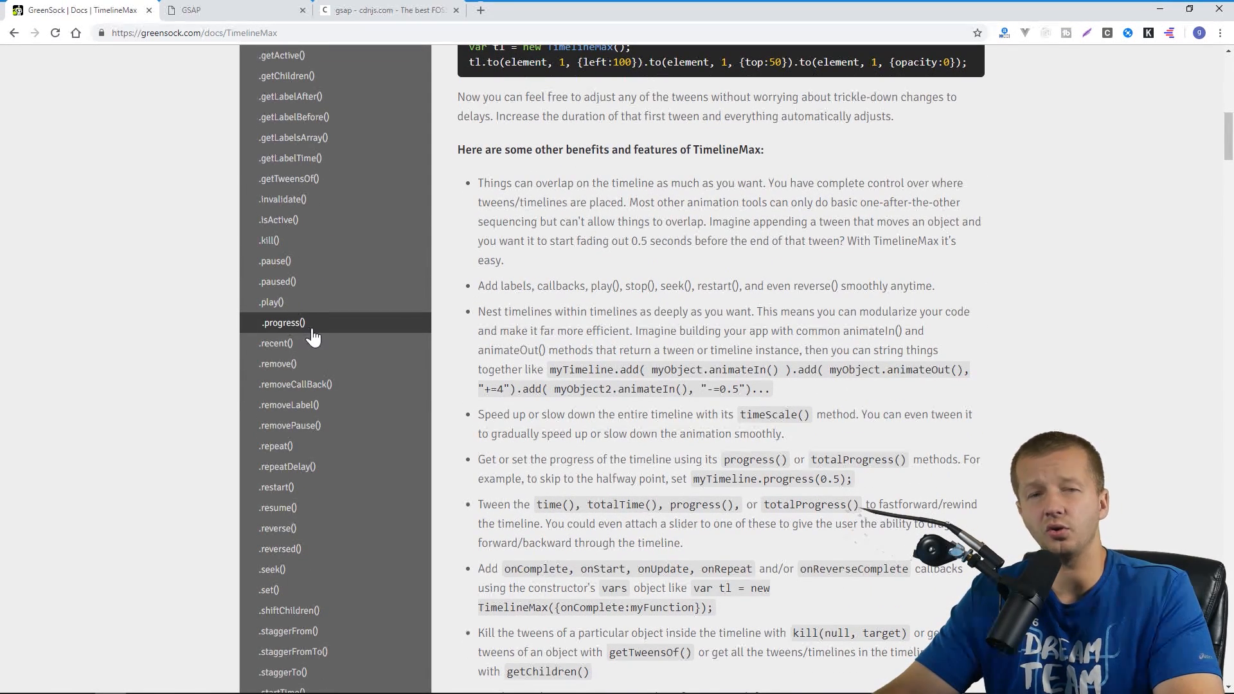
scroll("down", 3)
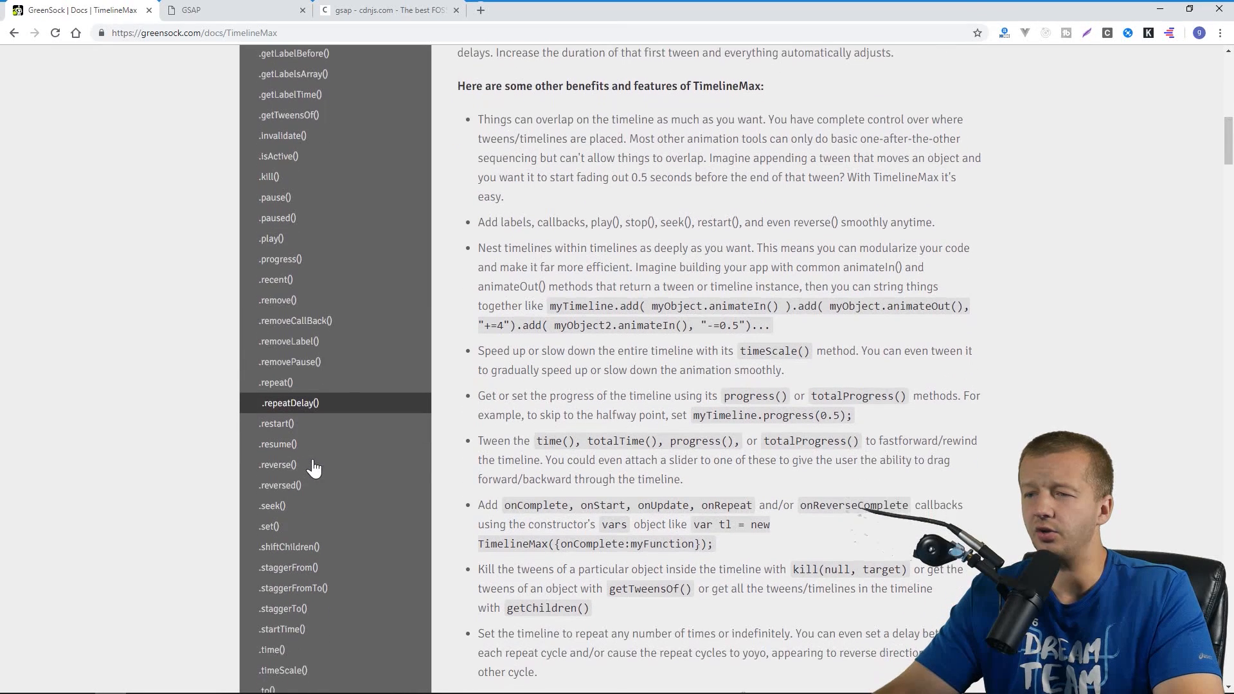
scroll("down", 3)
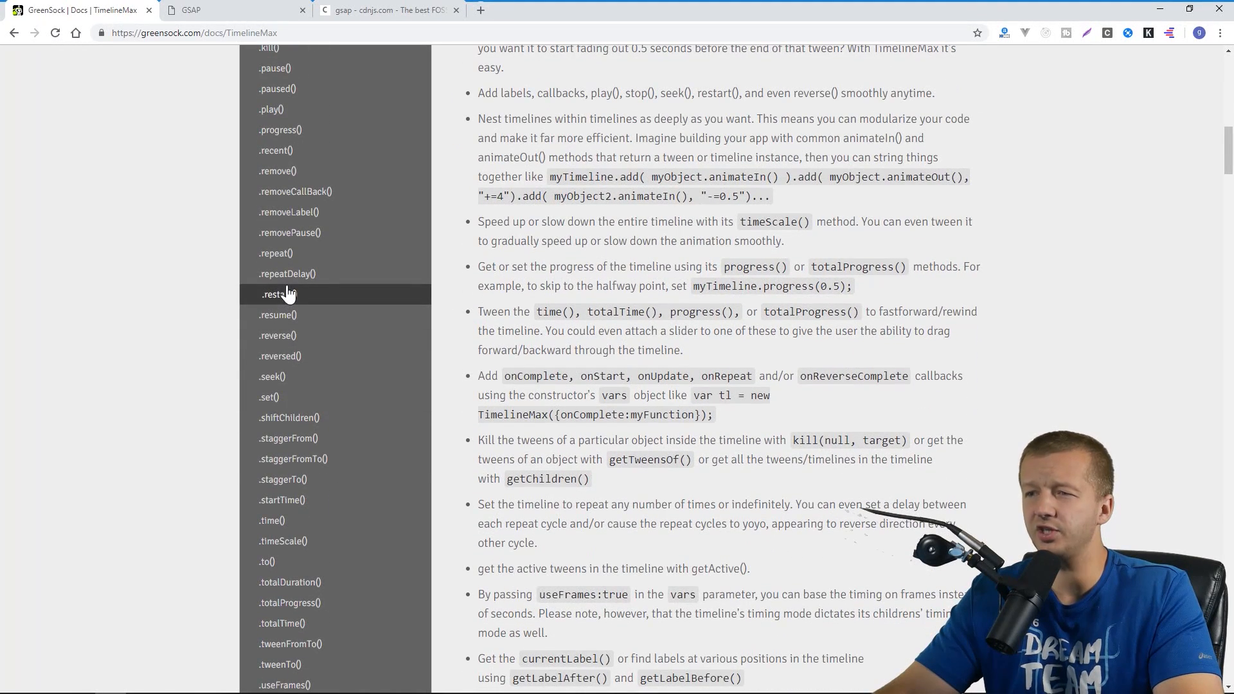
mouse_move(307, 371)
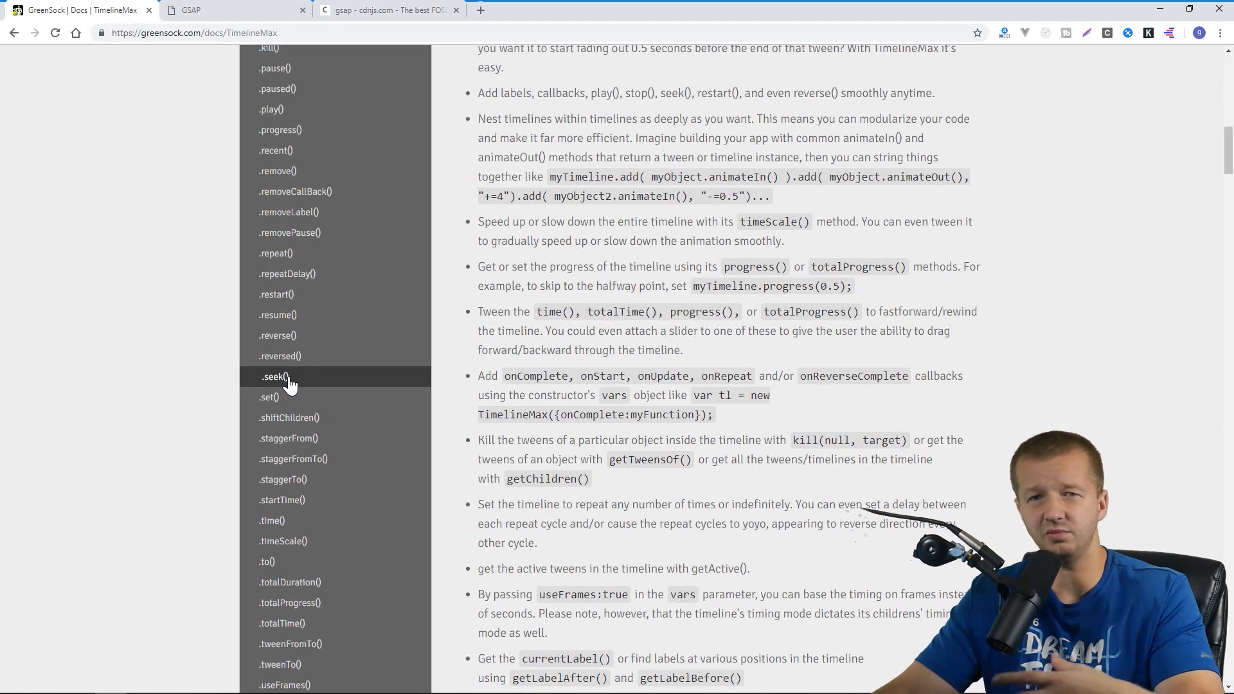
scroll("down", 3)
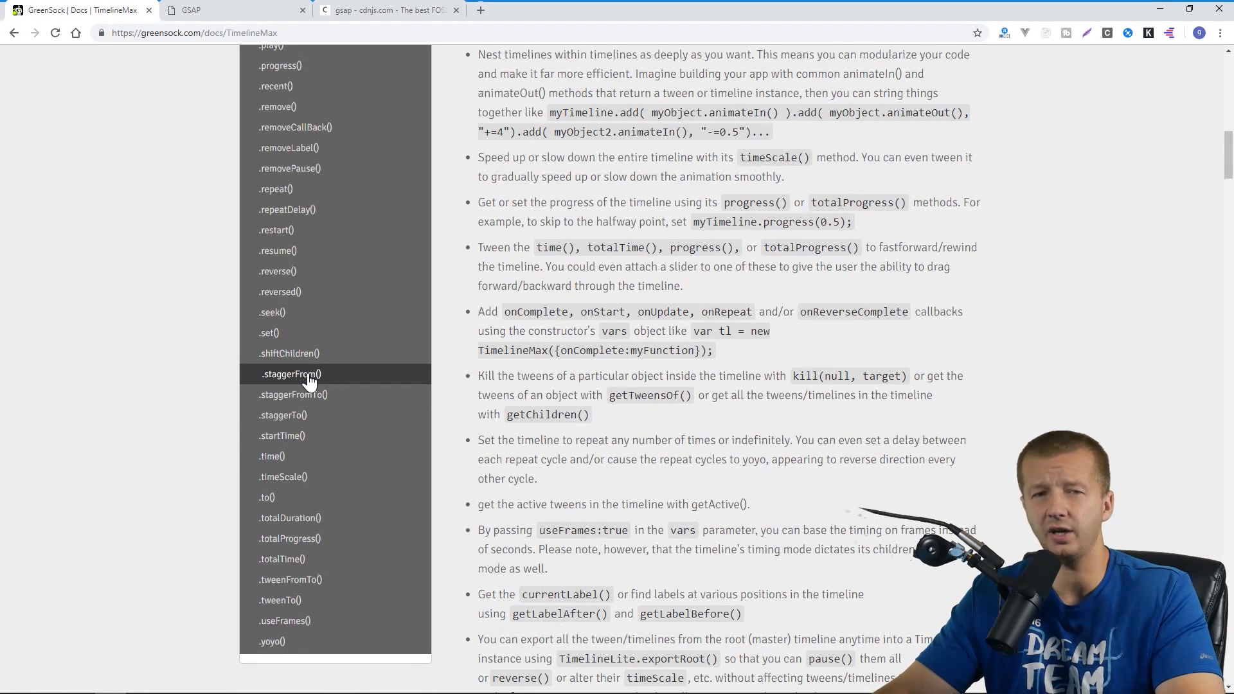
scroll("up", 3)
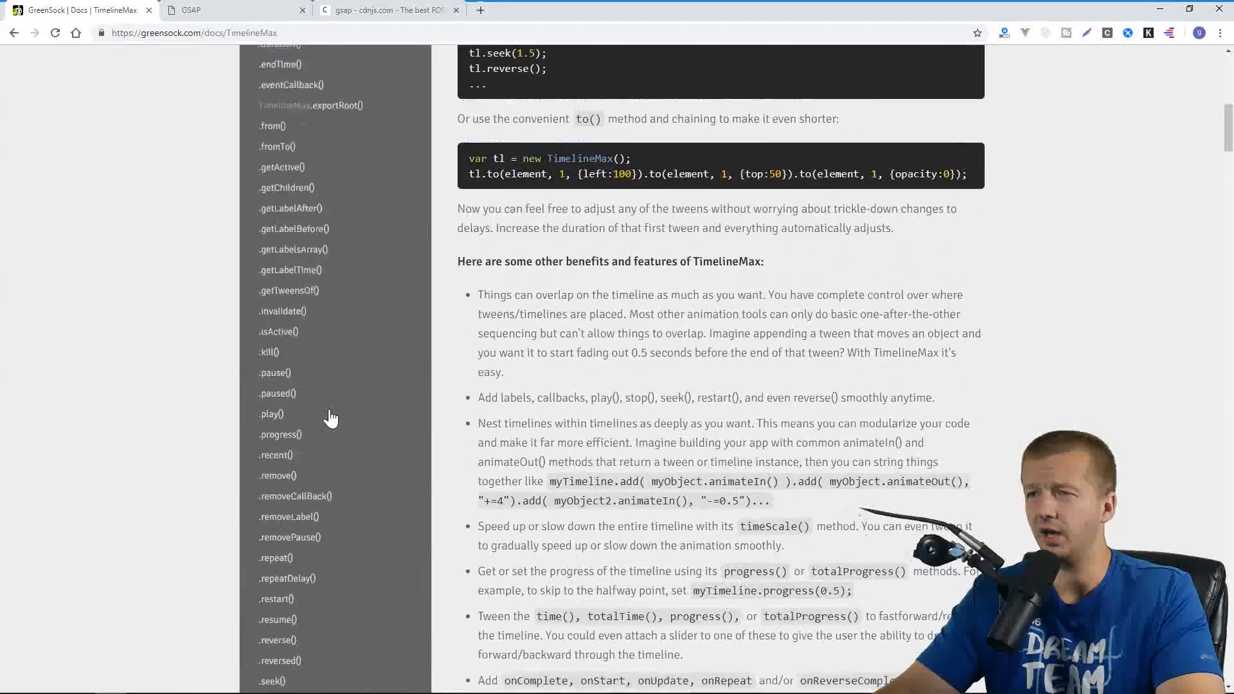
scroll("up", 3)
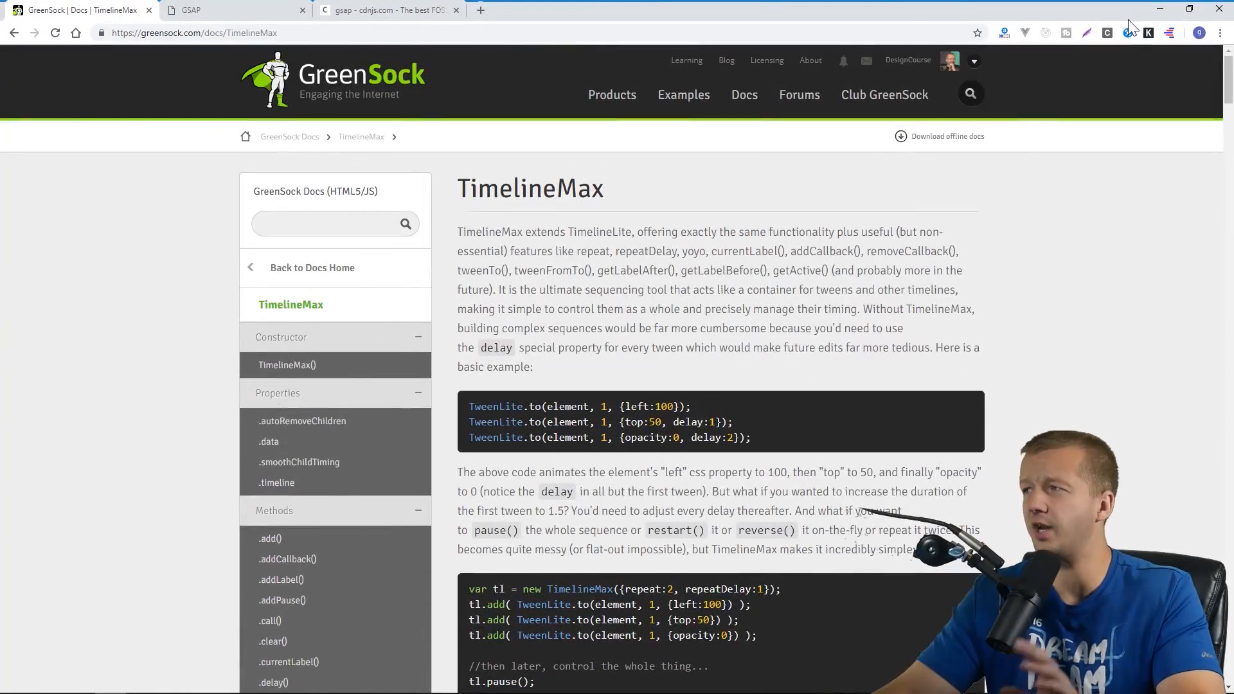
mouse_move(229, 10)
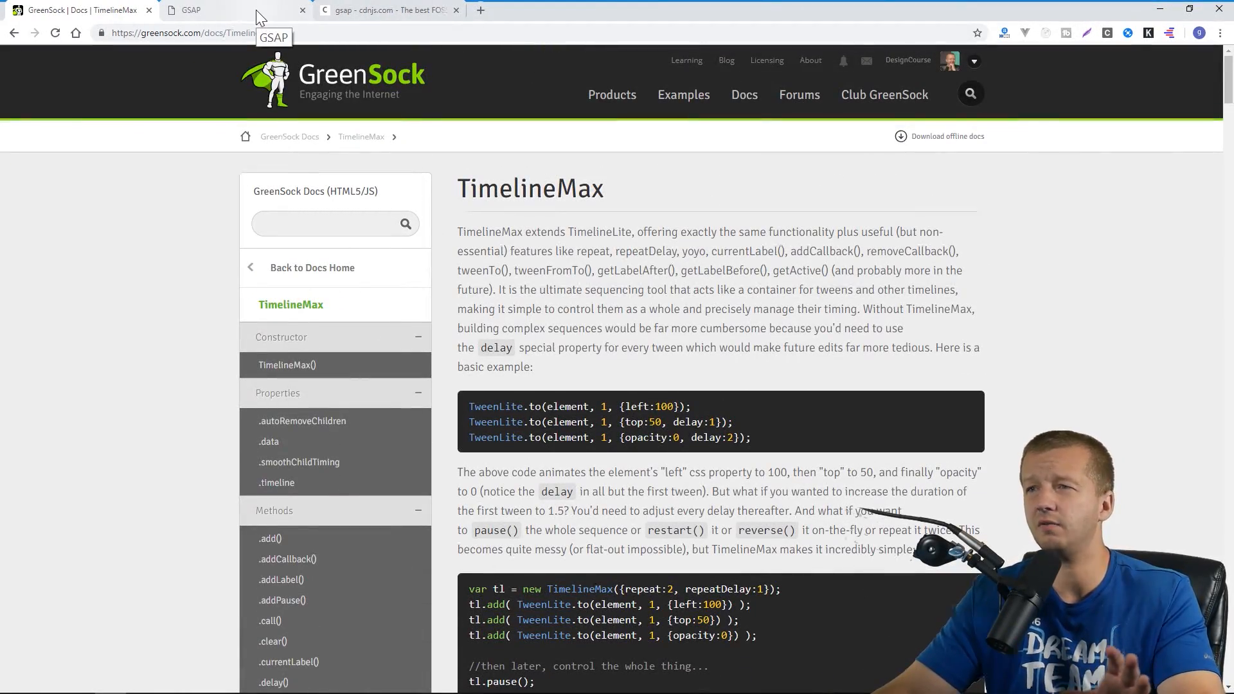
left_click(231, 10)
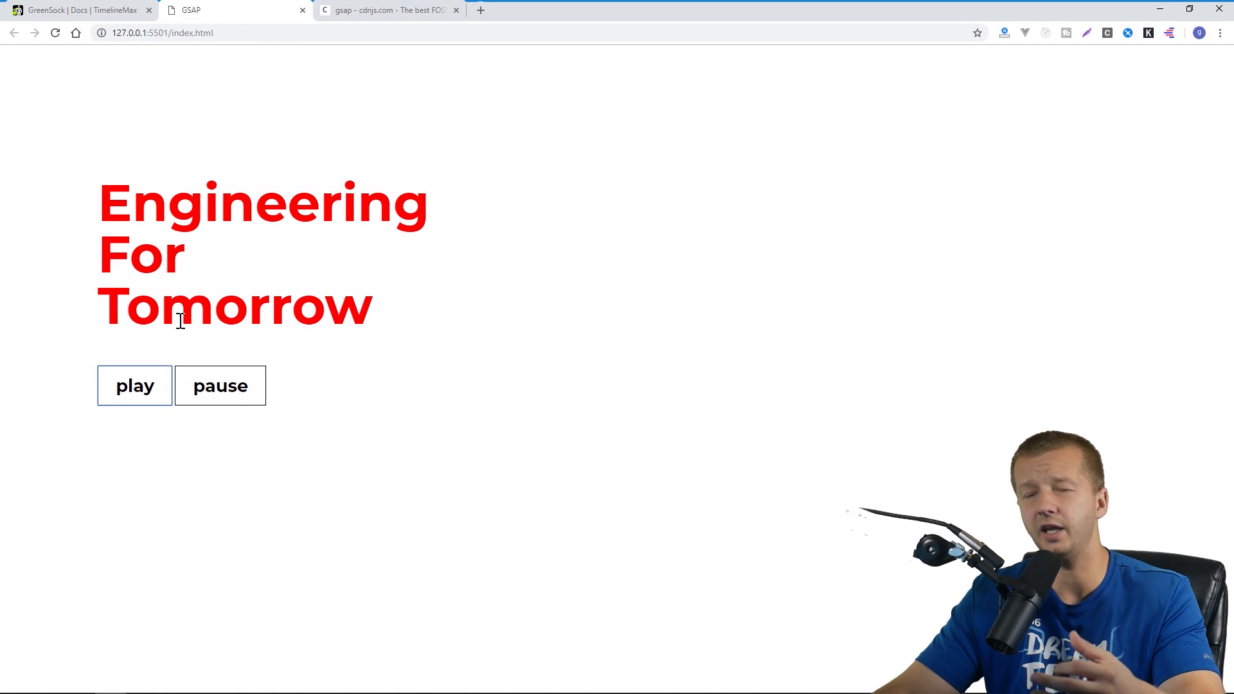